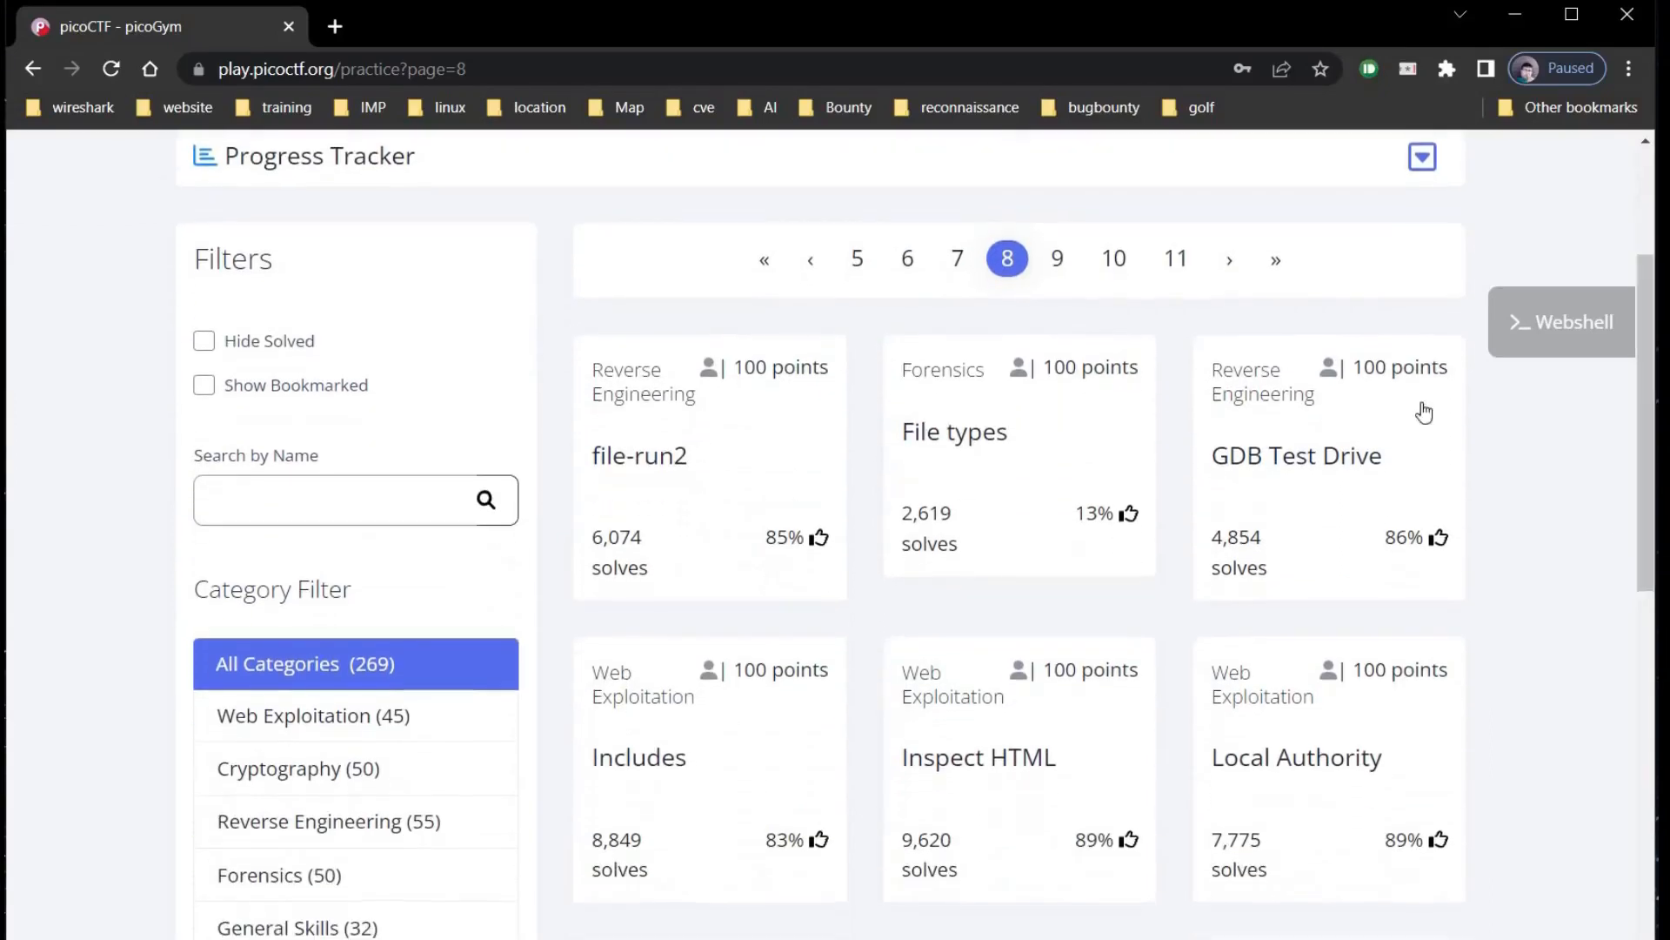
- Open file-run2, reveal hint 1 about running with Hello!, and bring up options on the 'here' program link
left_click(953, 432)
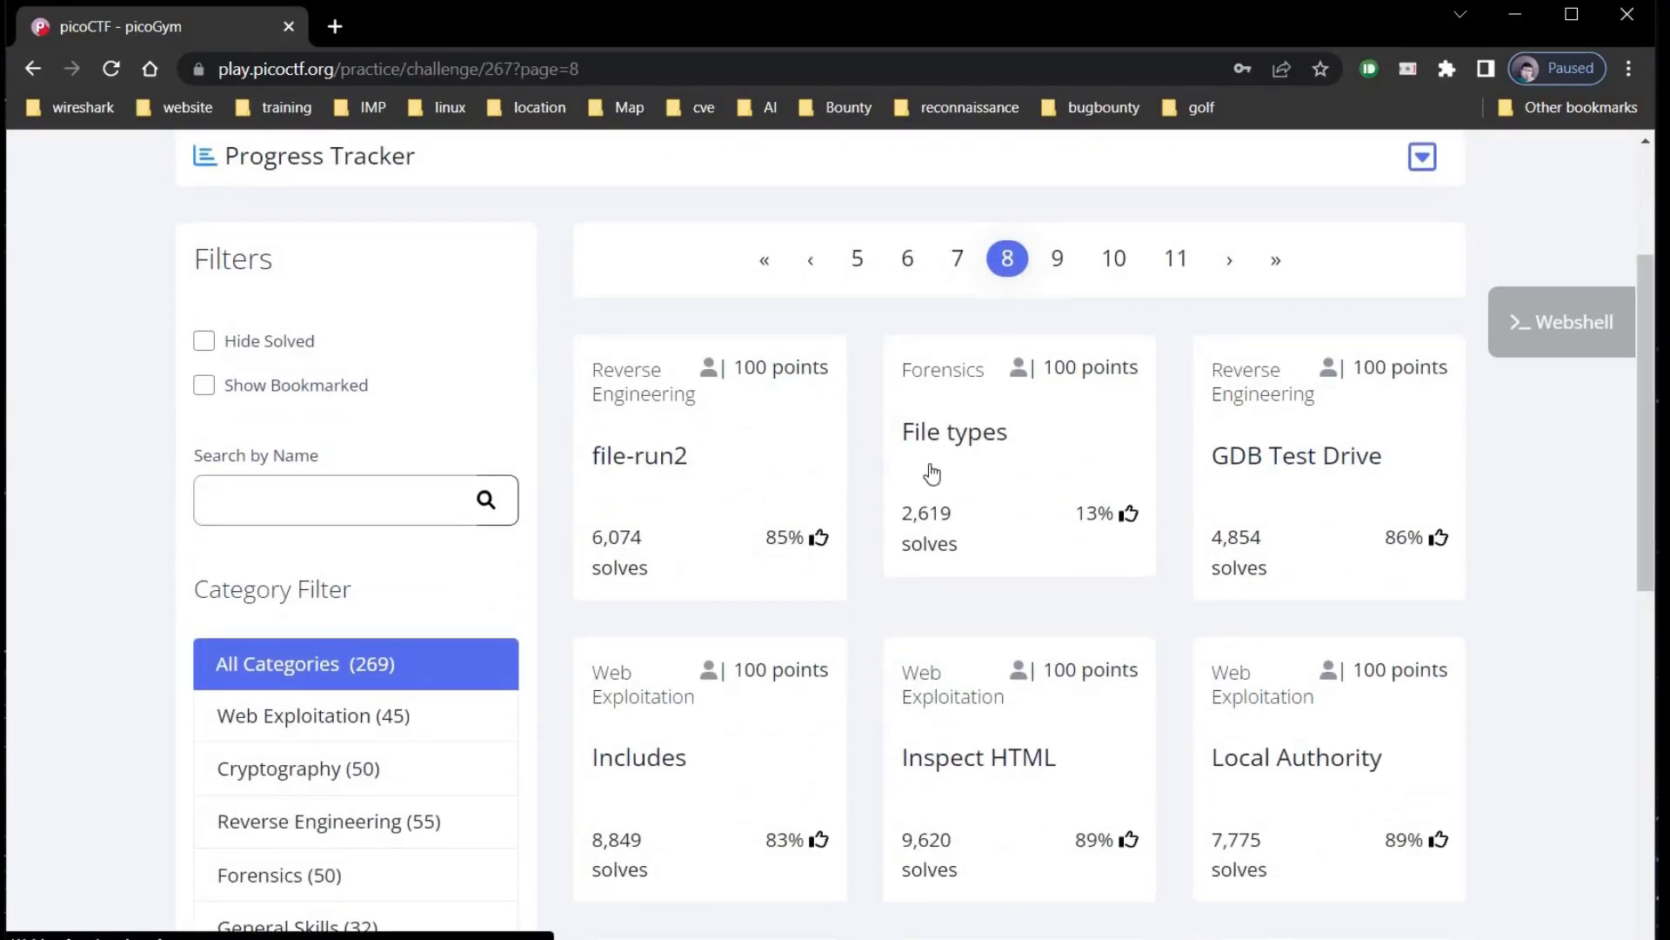
left_click(953, 432)
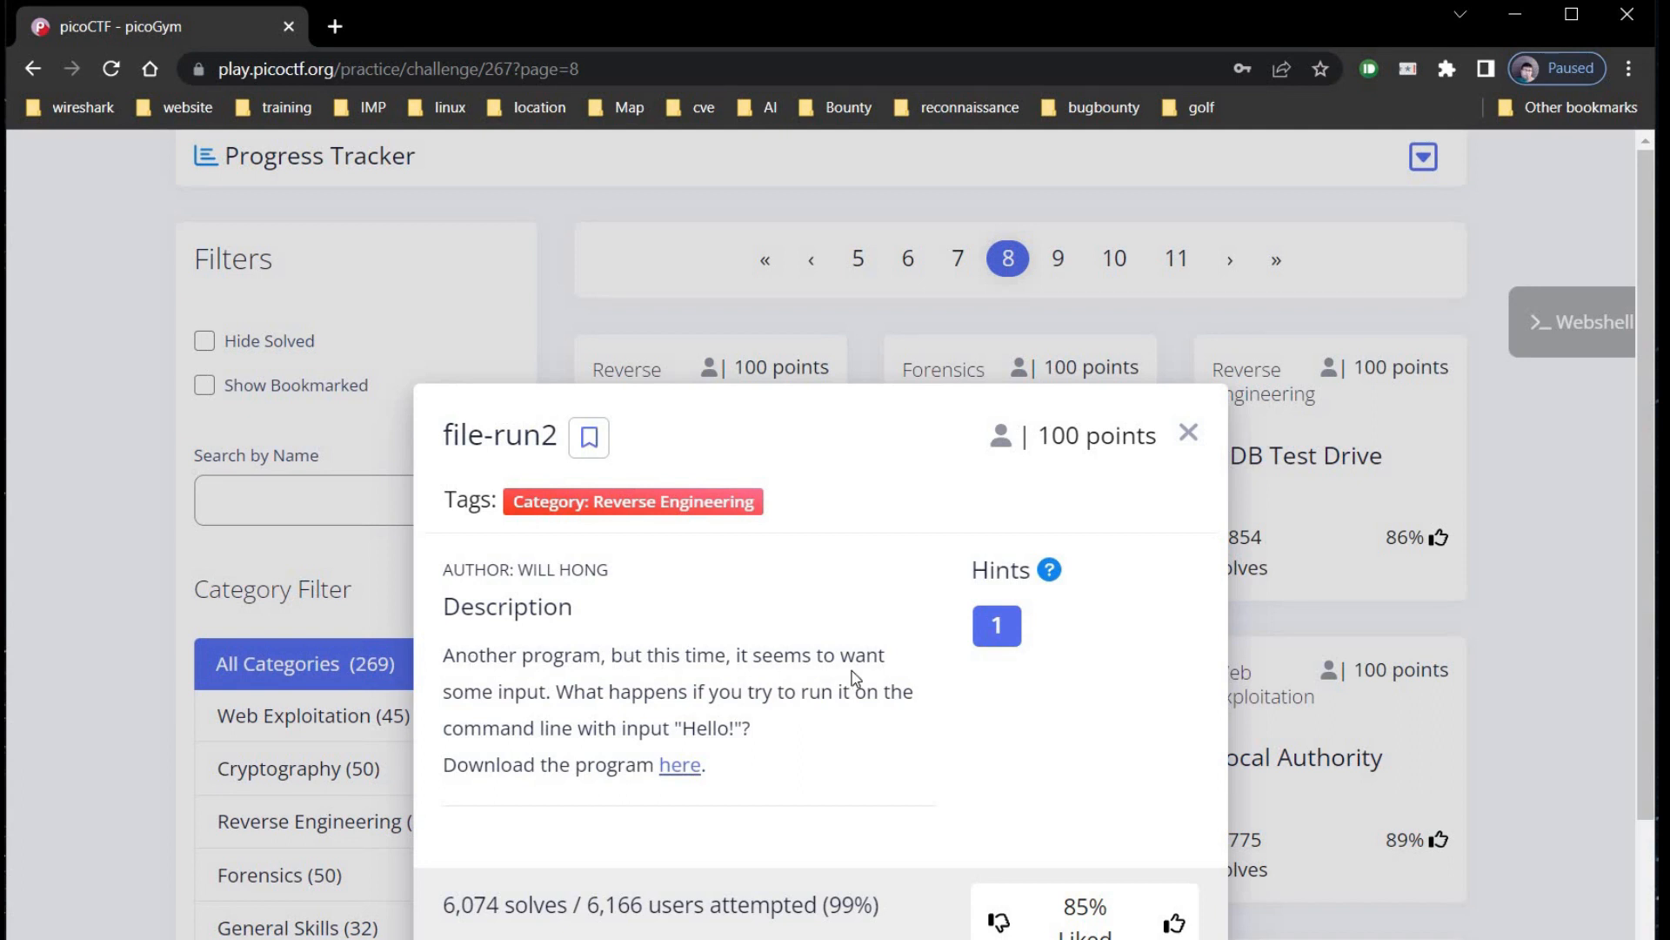
mouse_move(823, 718)
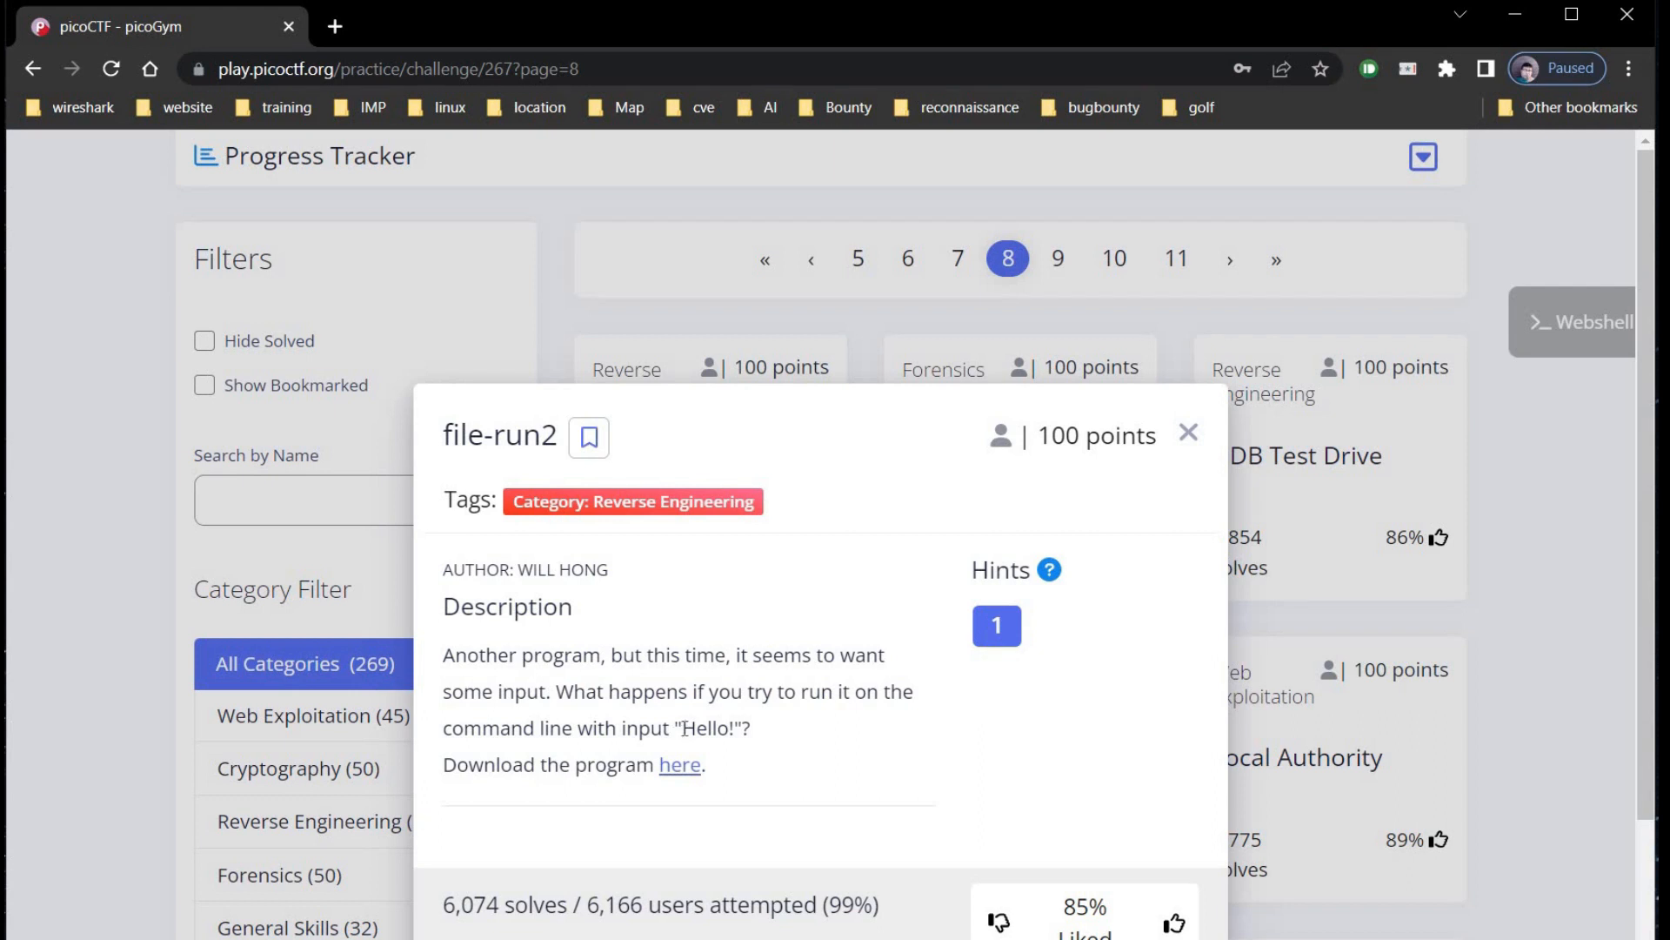
double_click(707, 727)
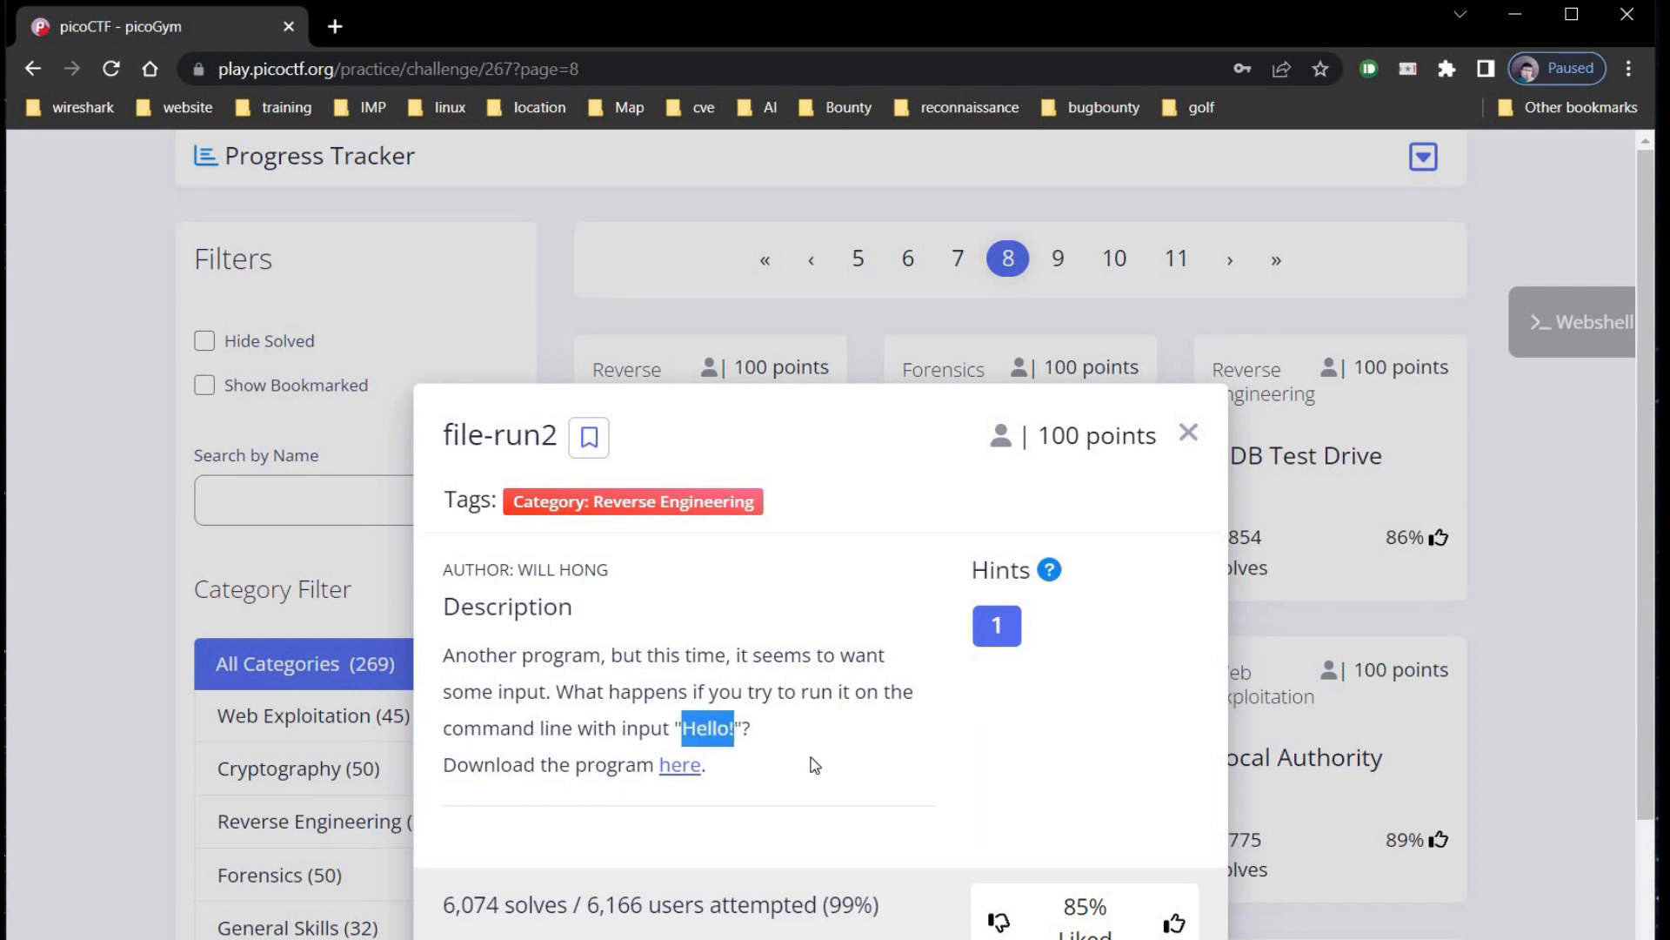
left_click(996, 625)
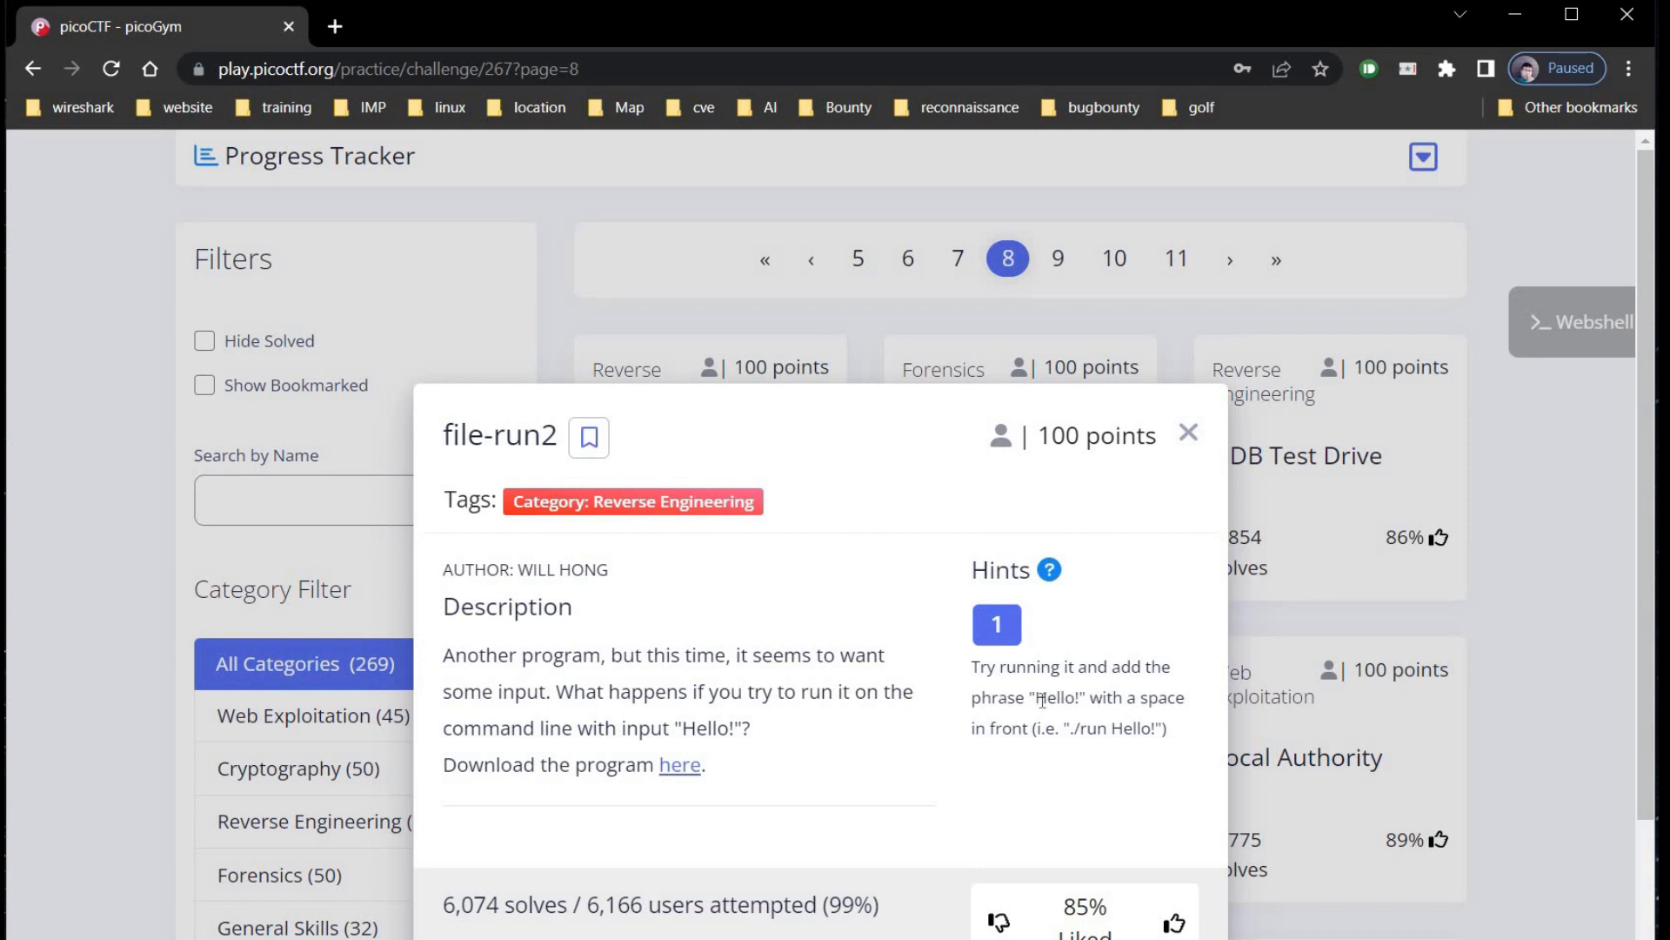
mouse_move(1084, 735)
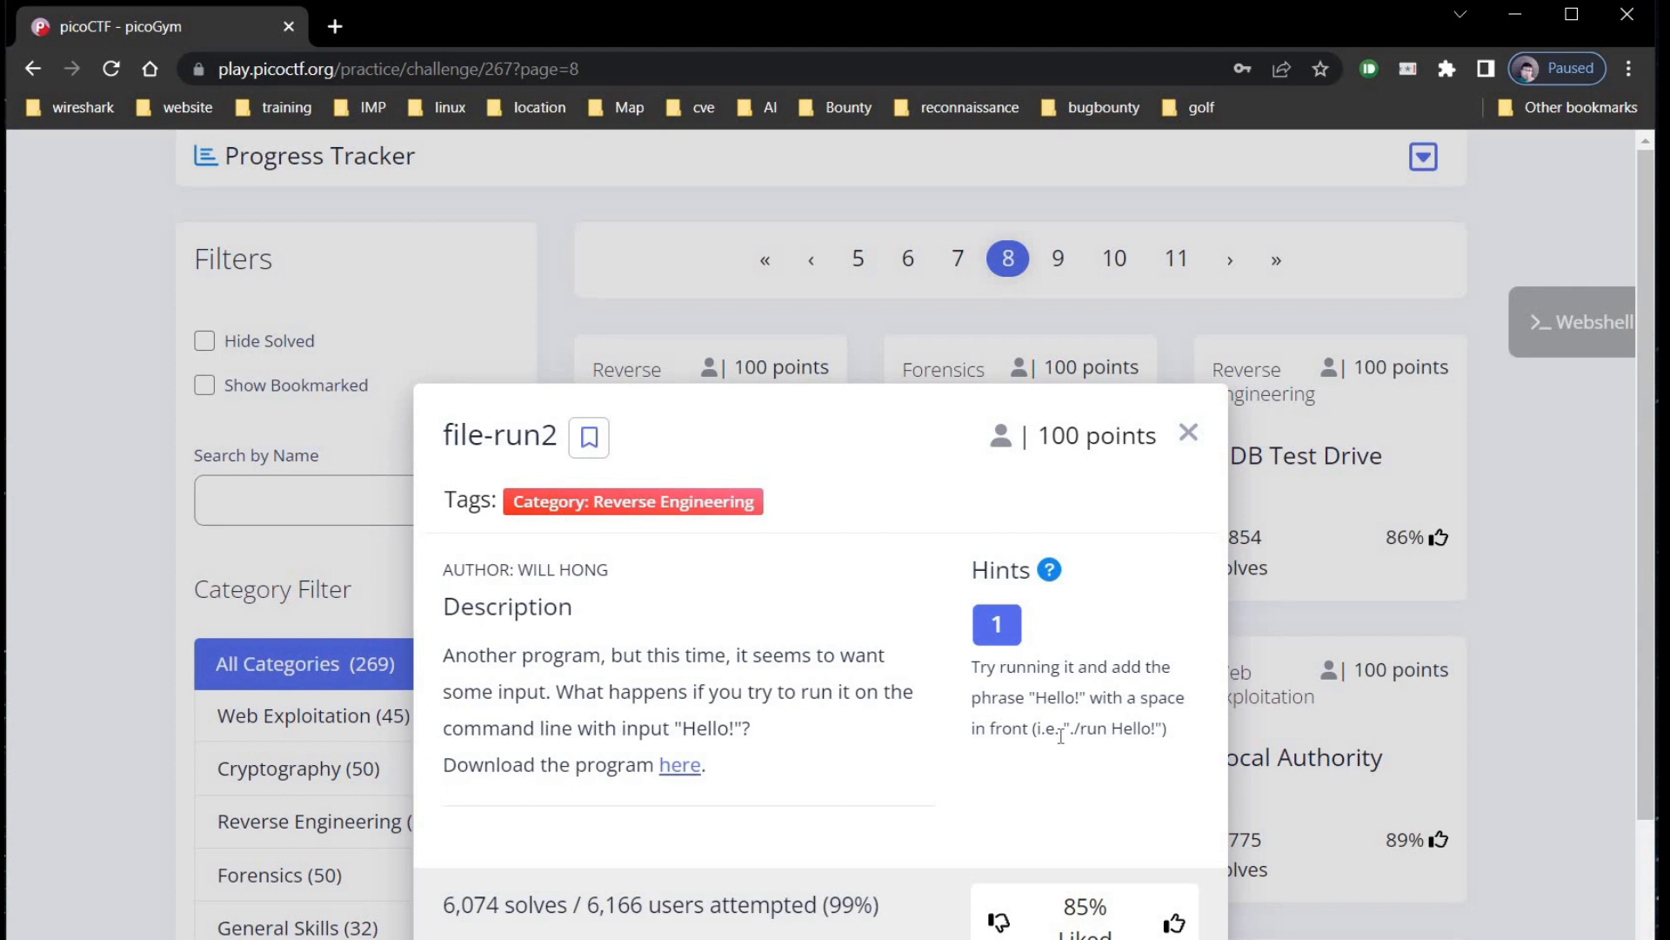
right_click(680, 766)
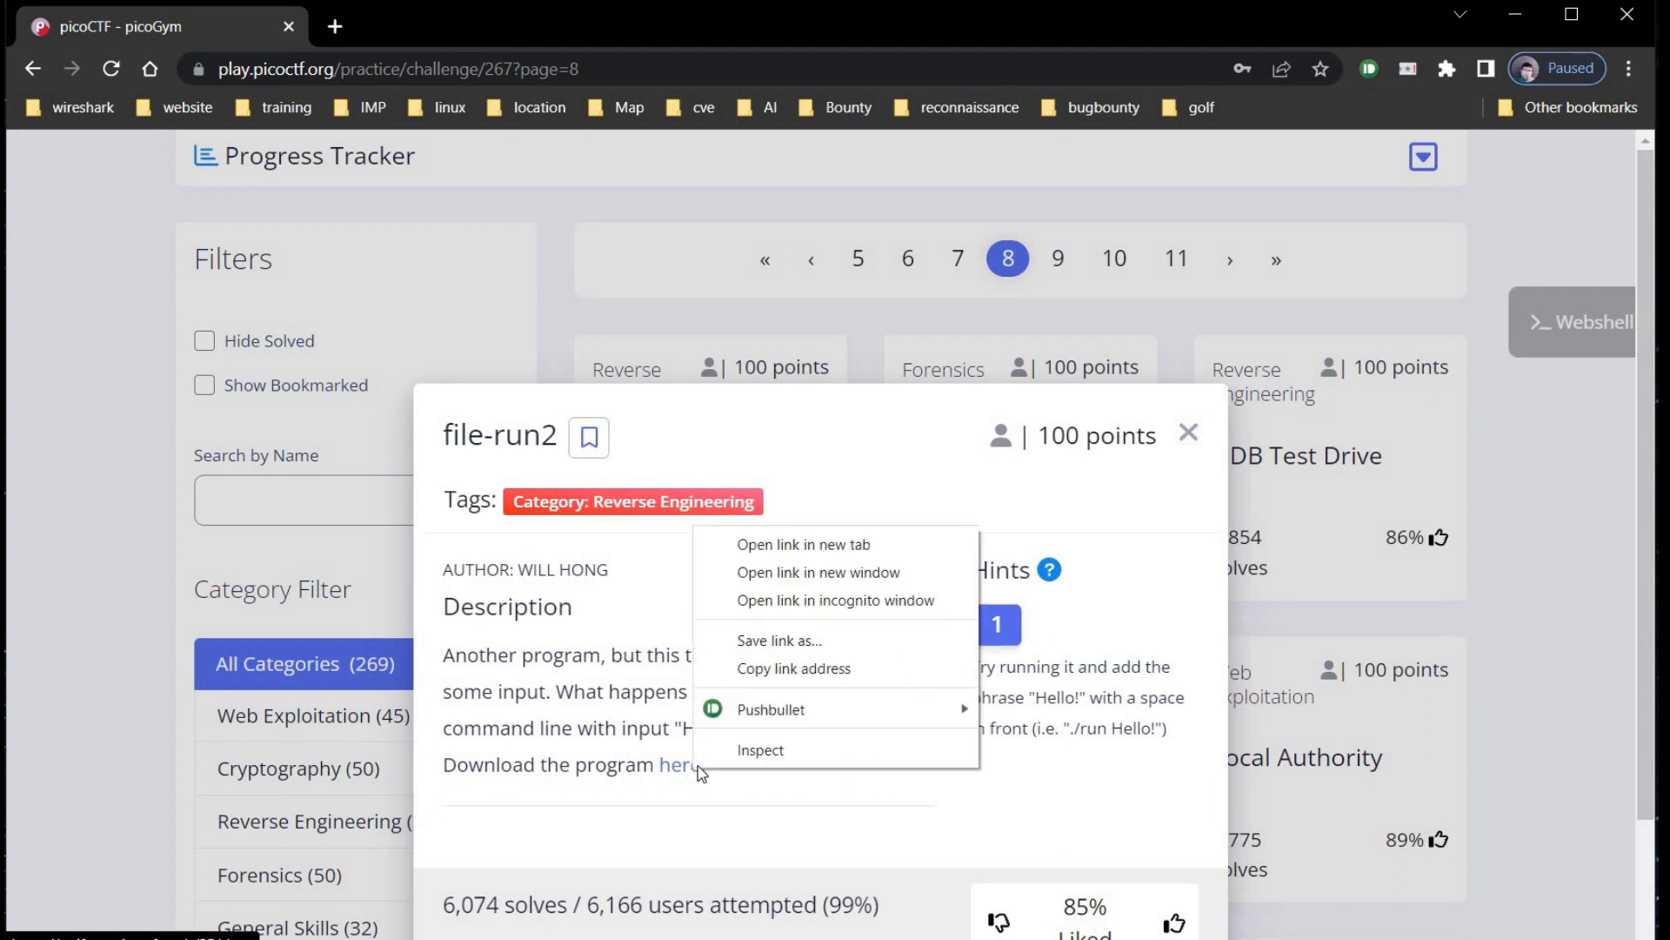
left_click(1315, 415)
type("wget")
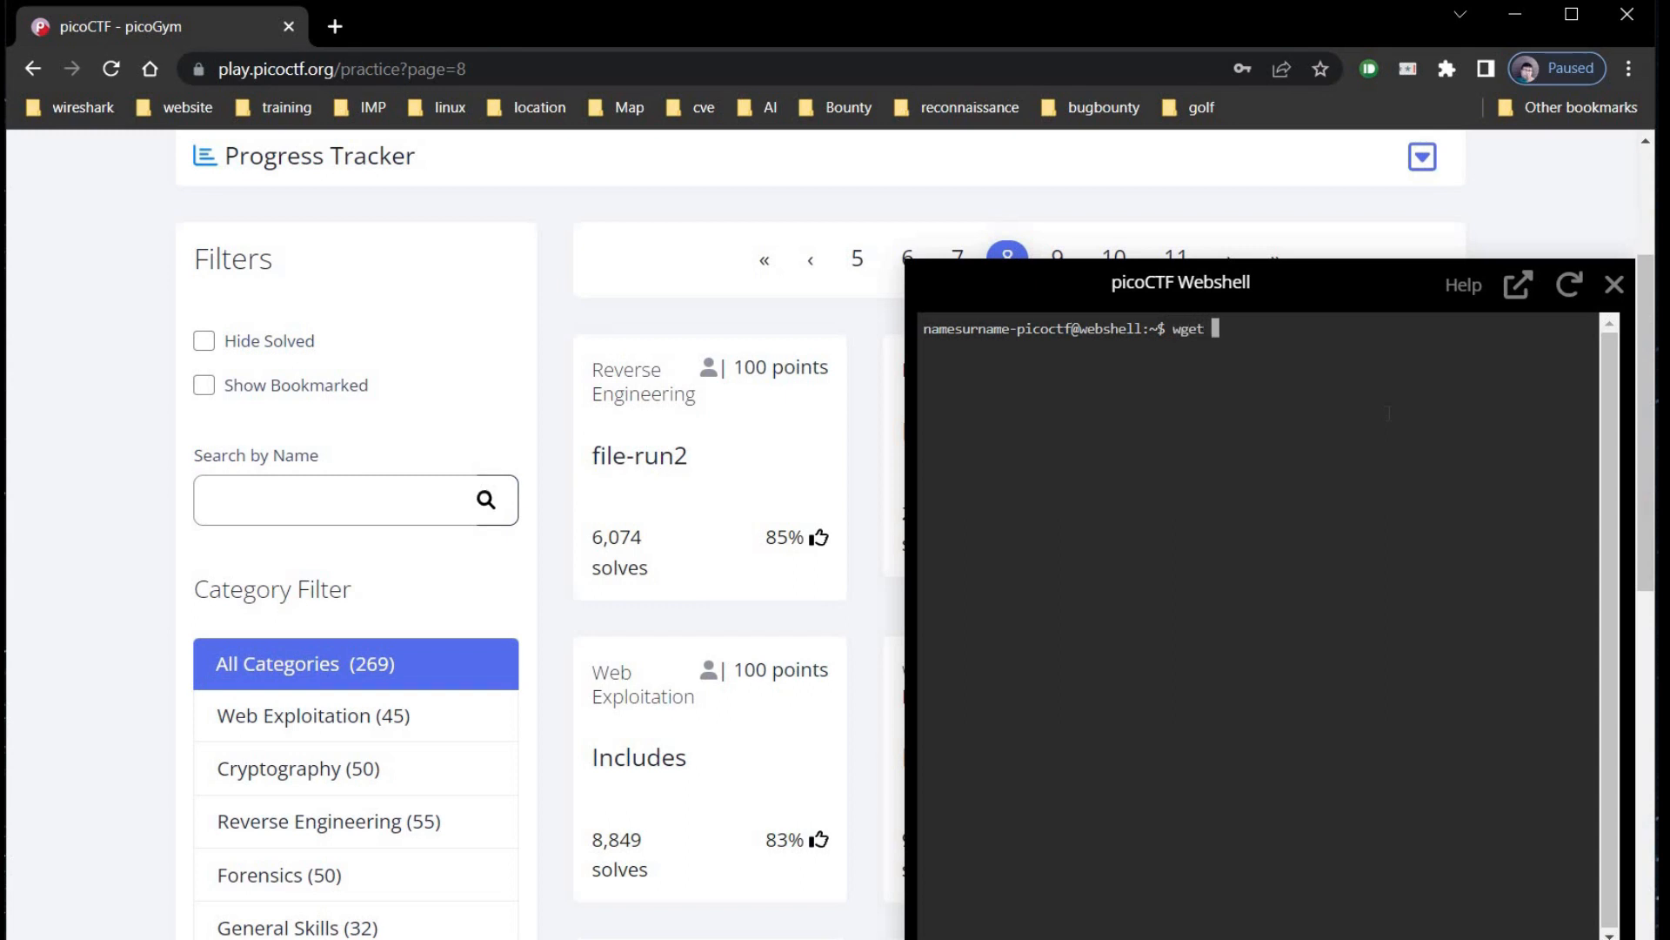
type("https://artifacts.picoctf.net/c/351/run")
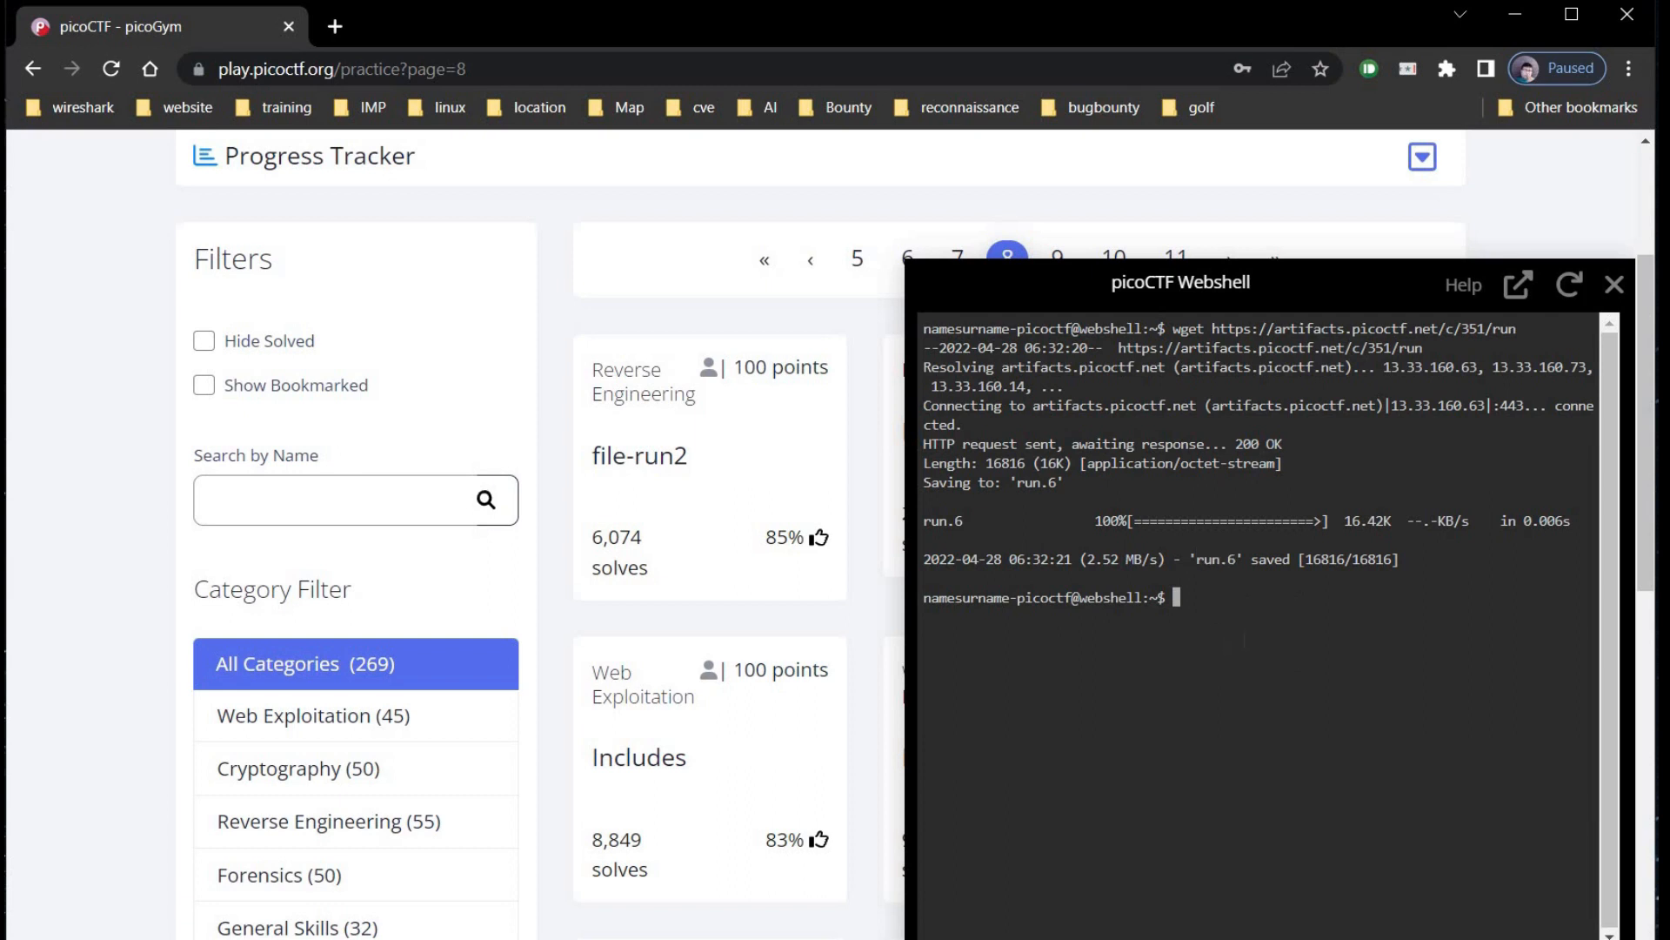
- Make the downloaded run.6 executable with chmod +x
type("ch")
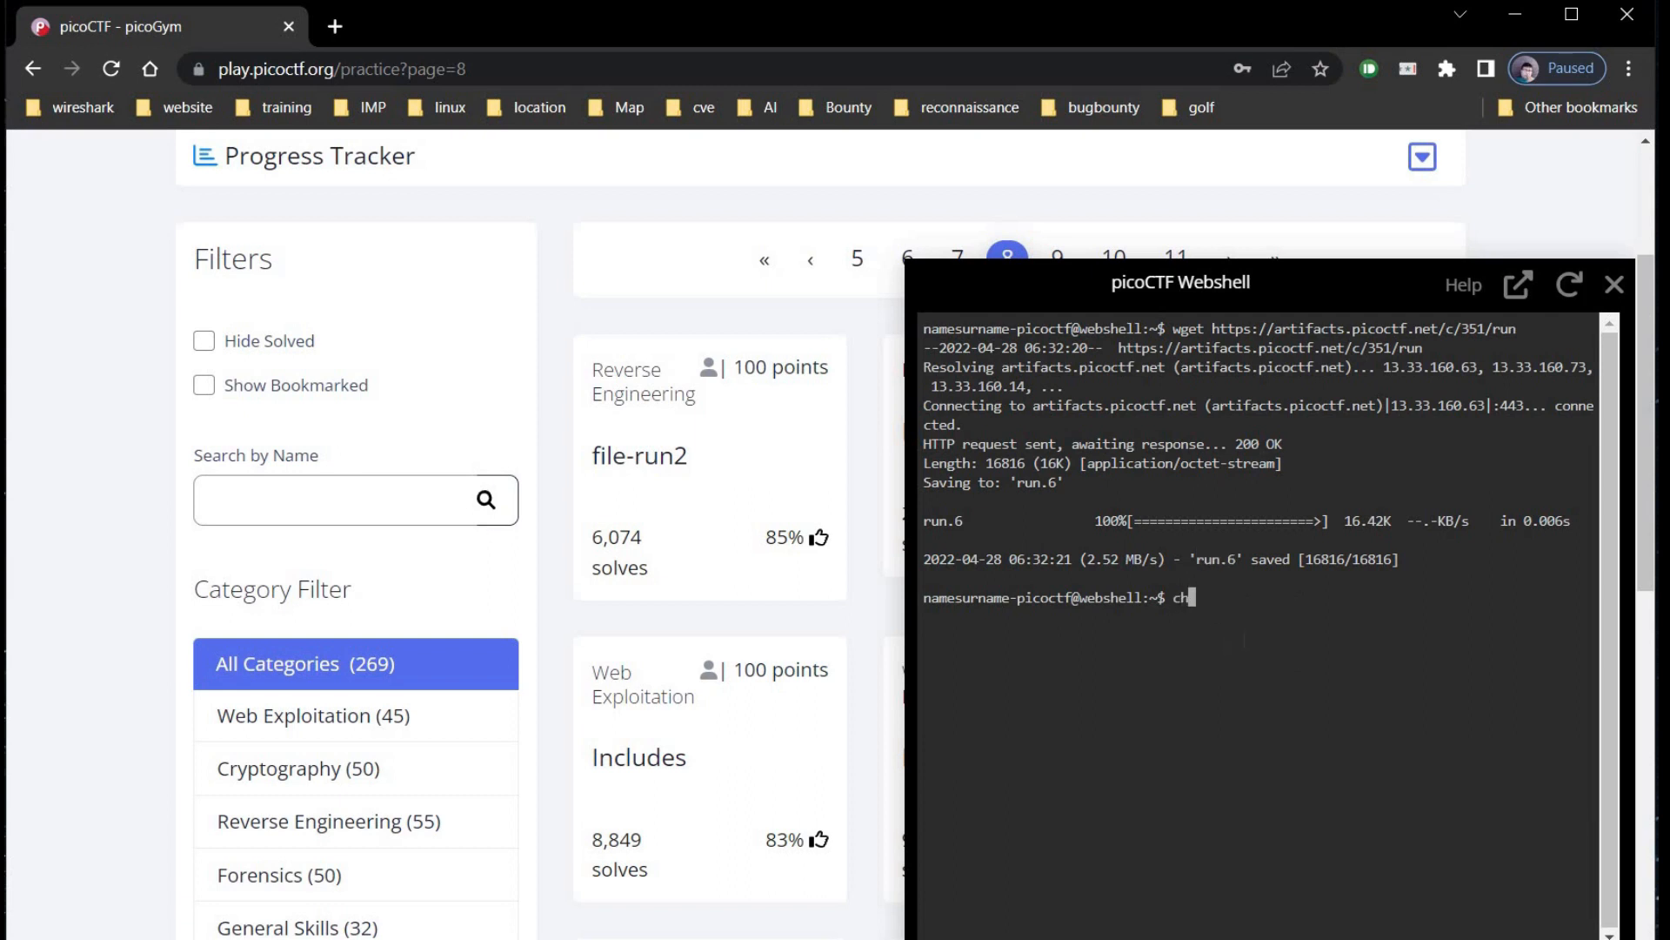
type("mod")
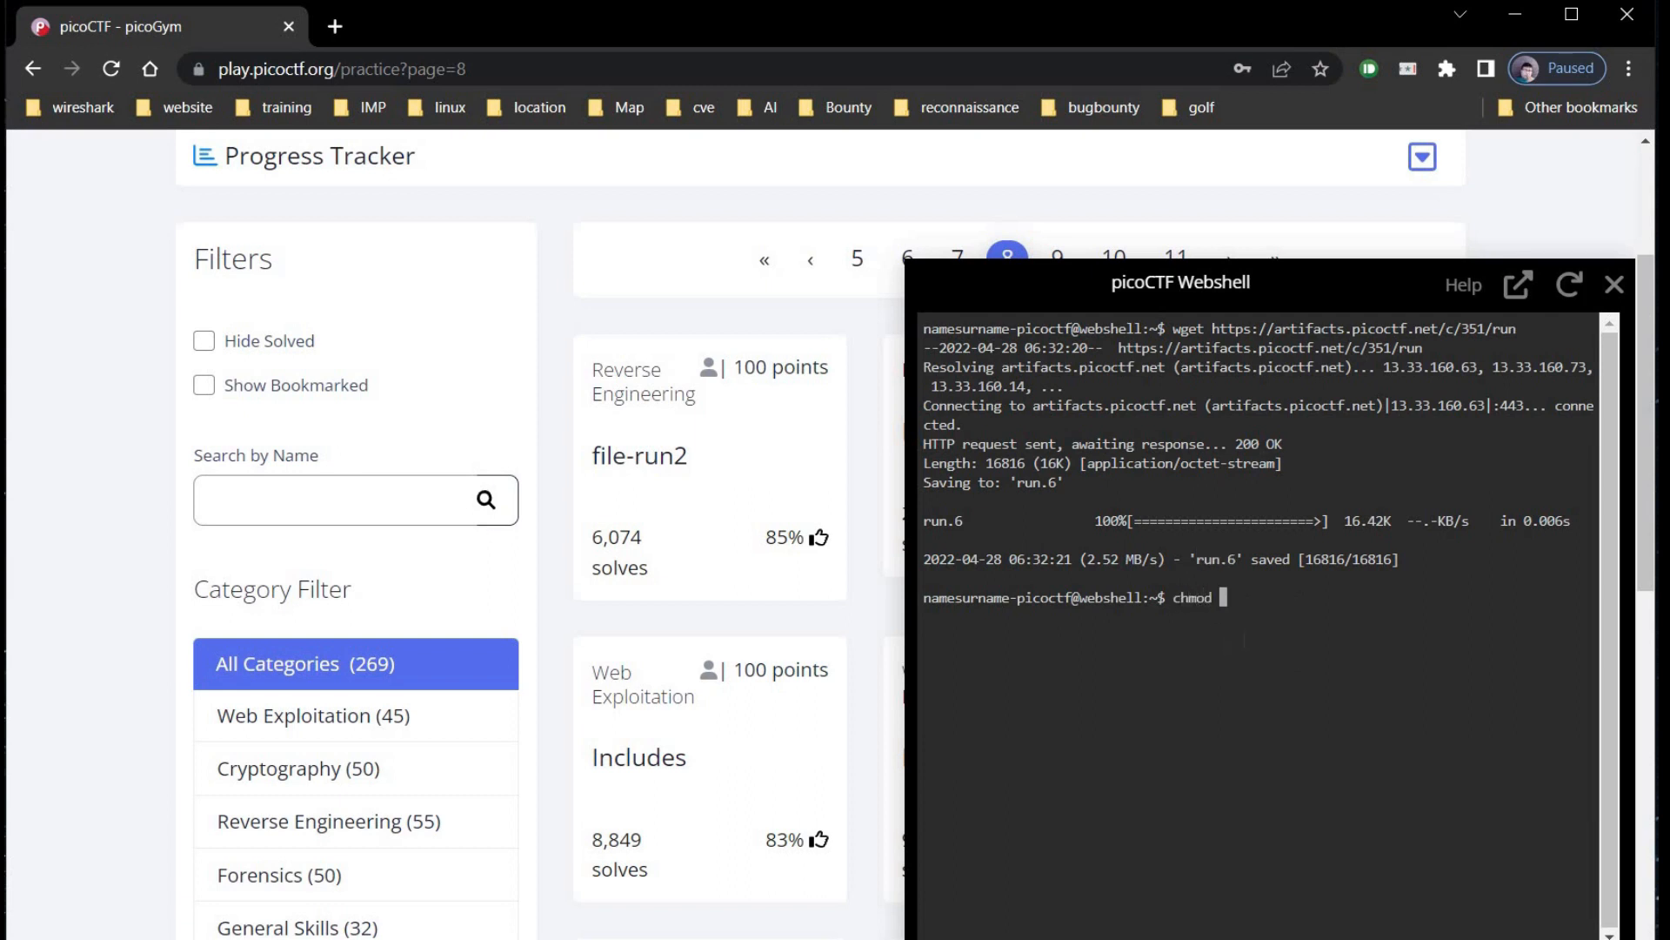
type("+x r")
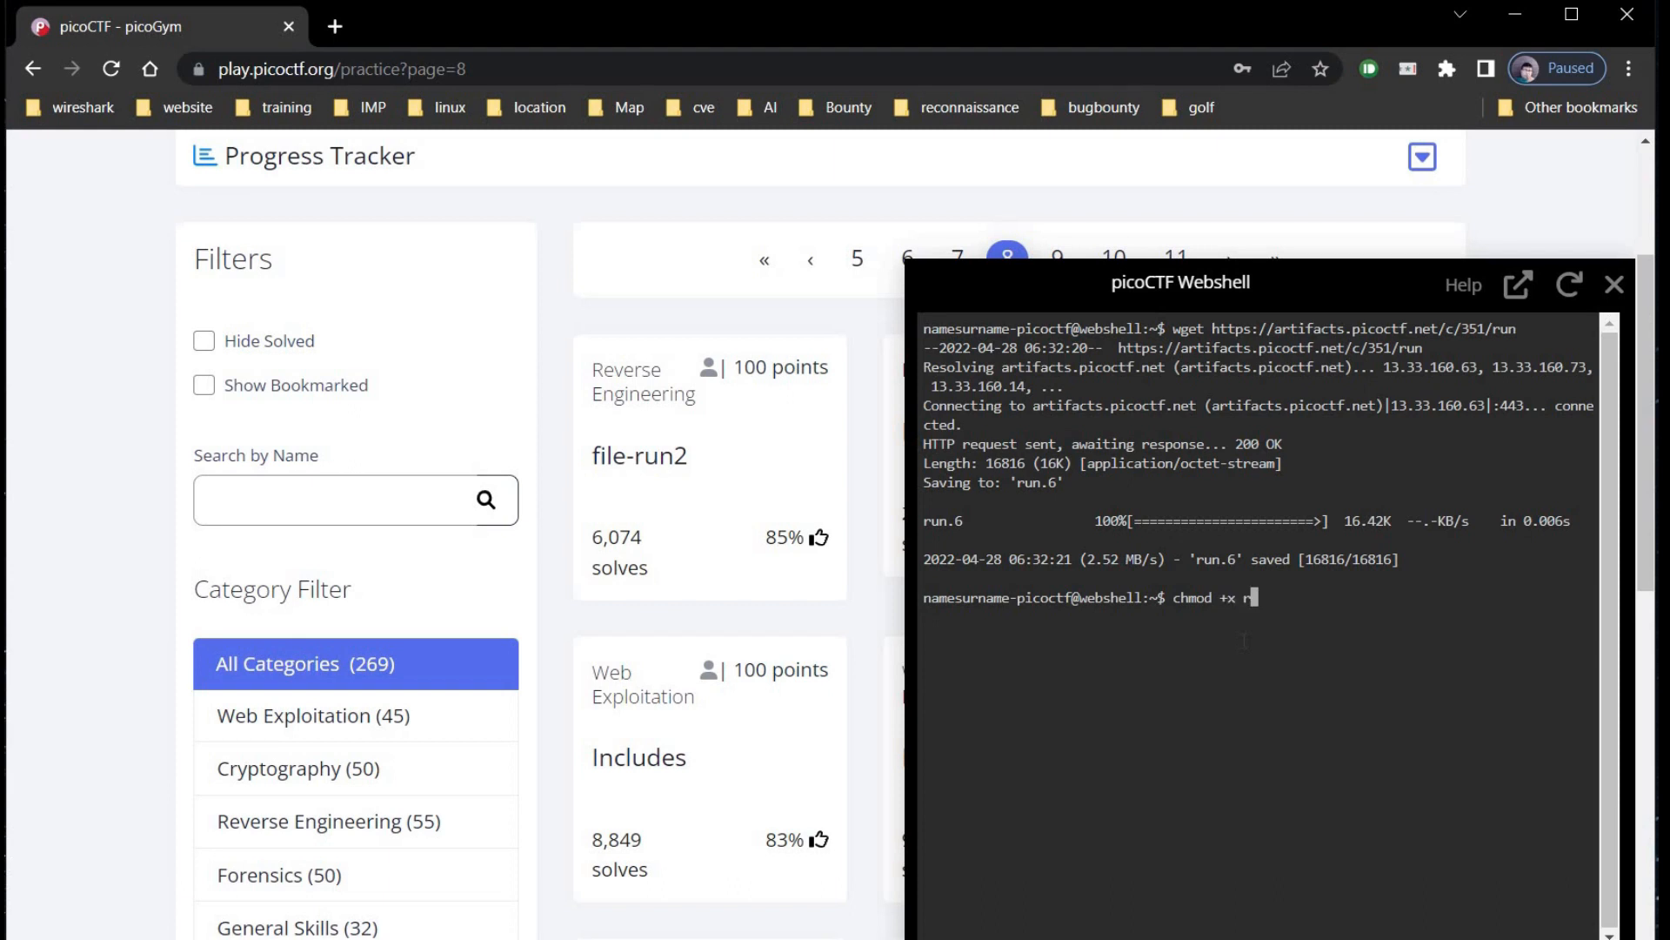
type("un.6")
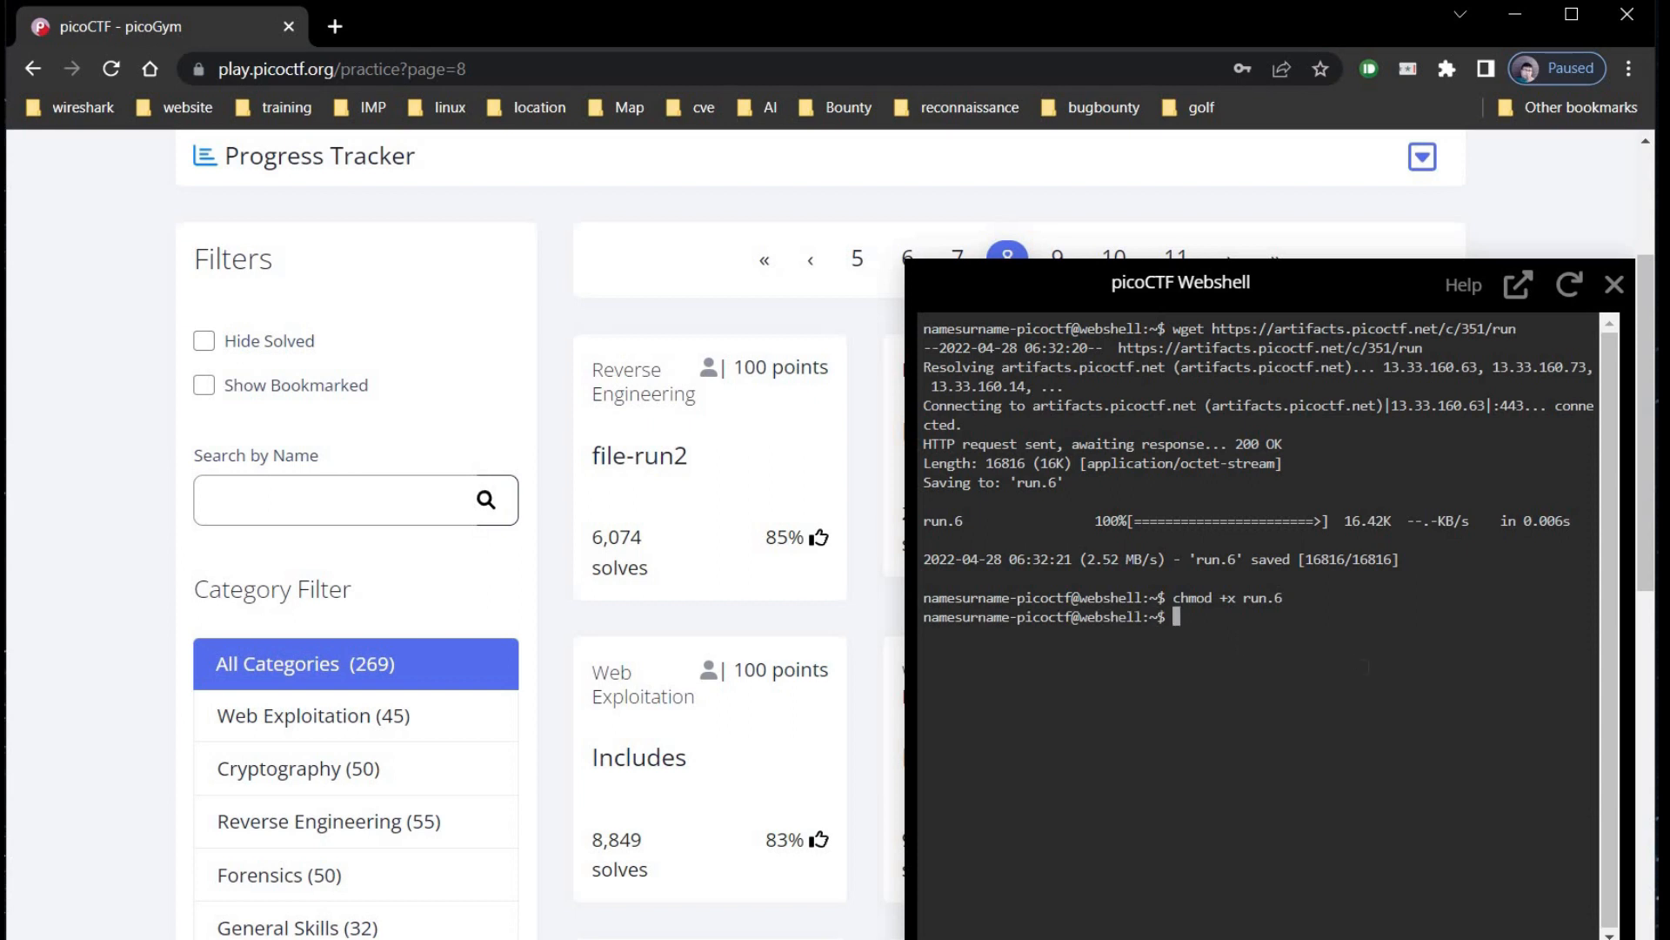
type("./")
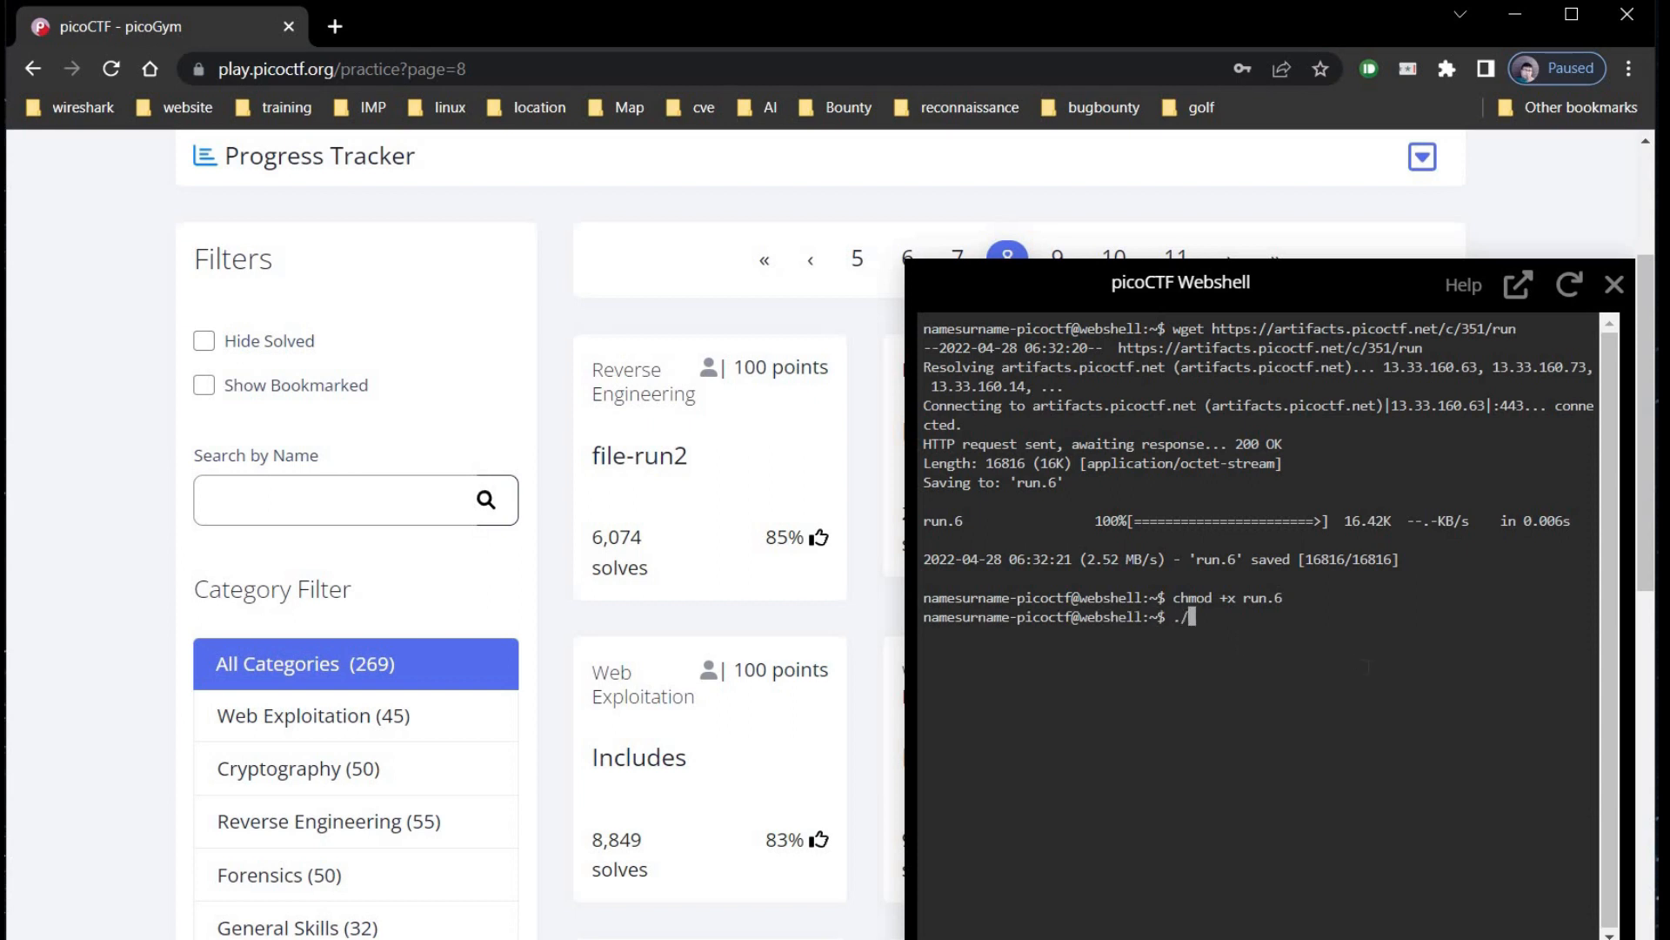
type("run")
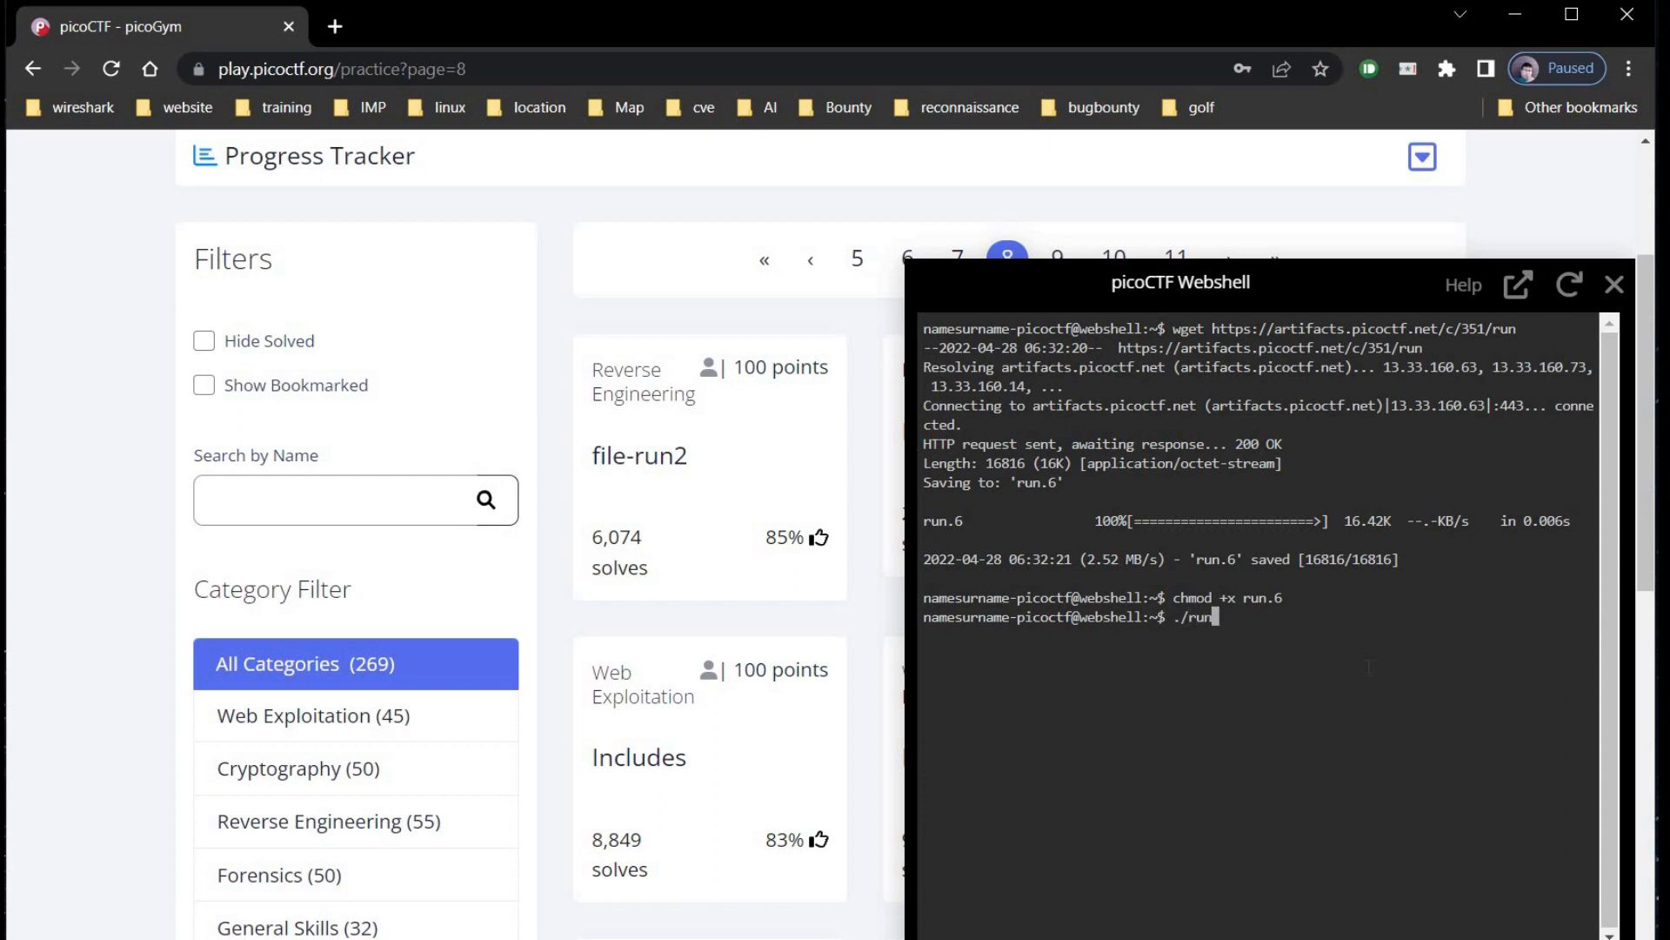
type("6")
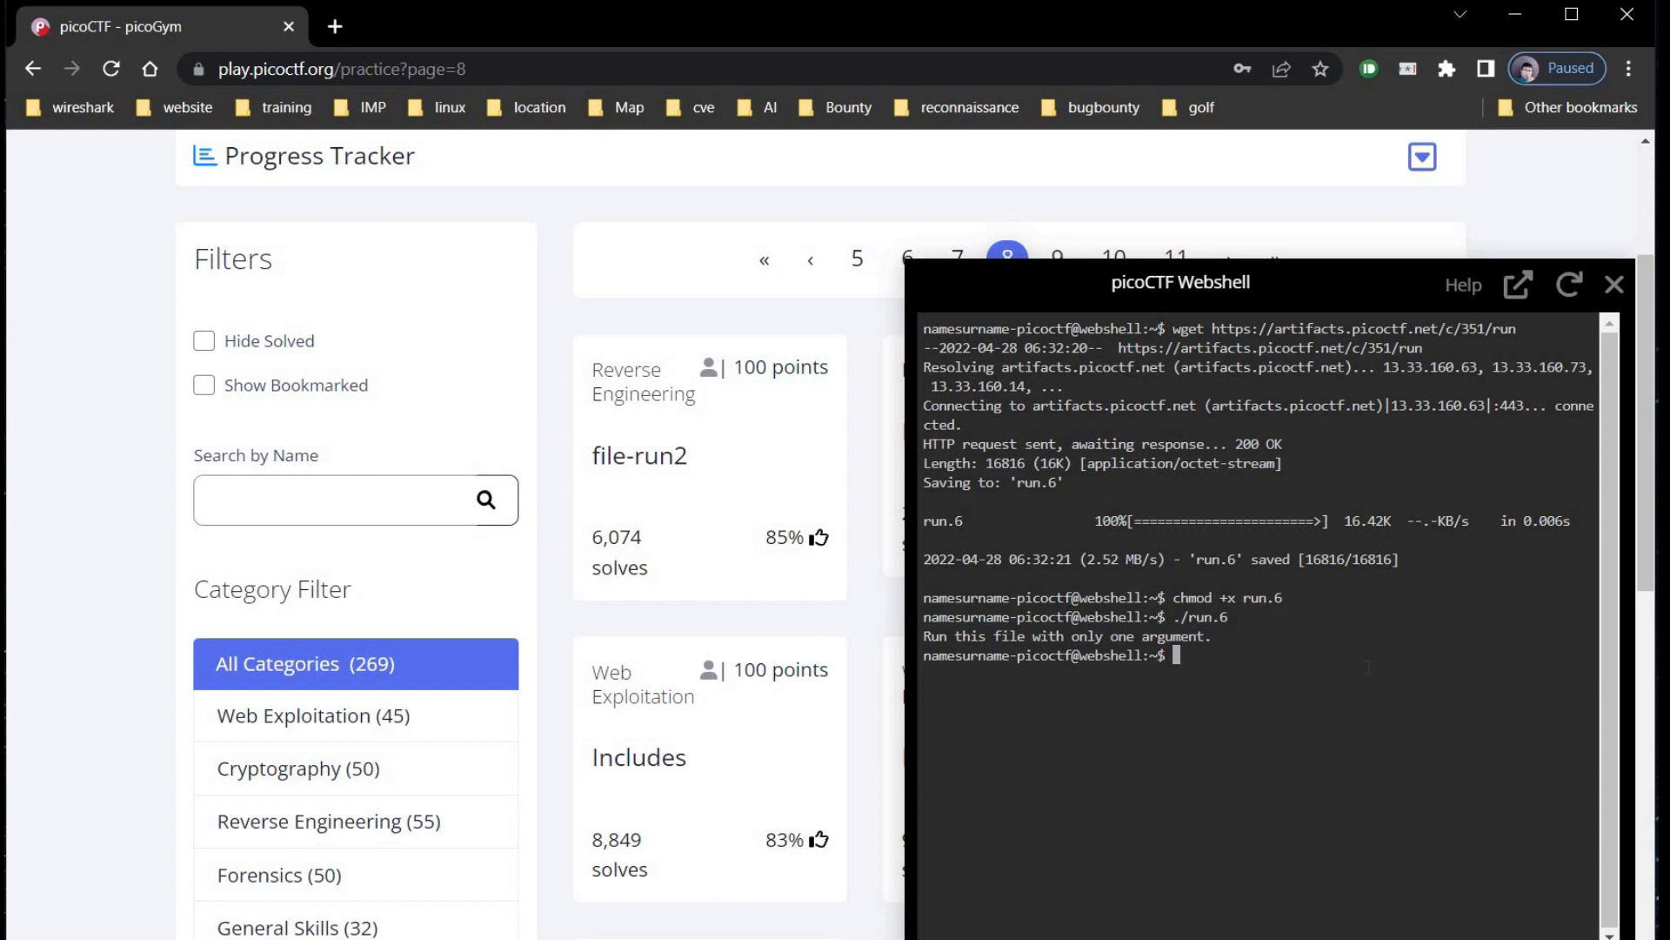
- Run ./run.6 Hello! and copy the printed flag with Ctrl+C
type("./")
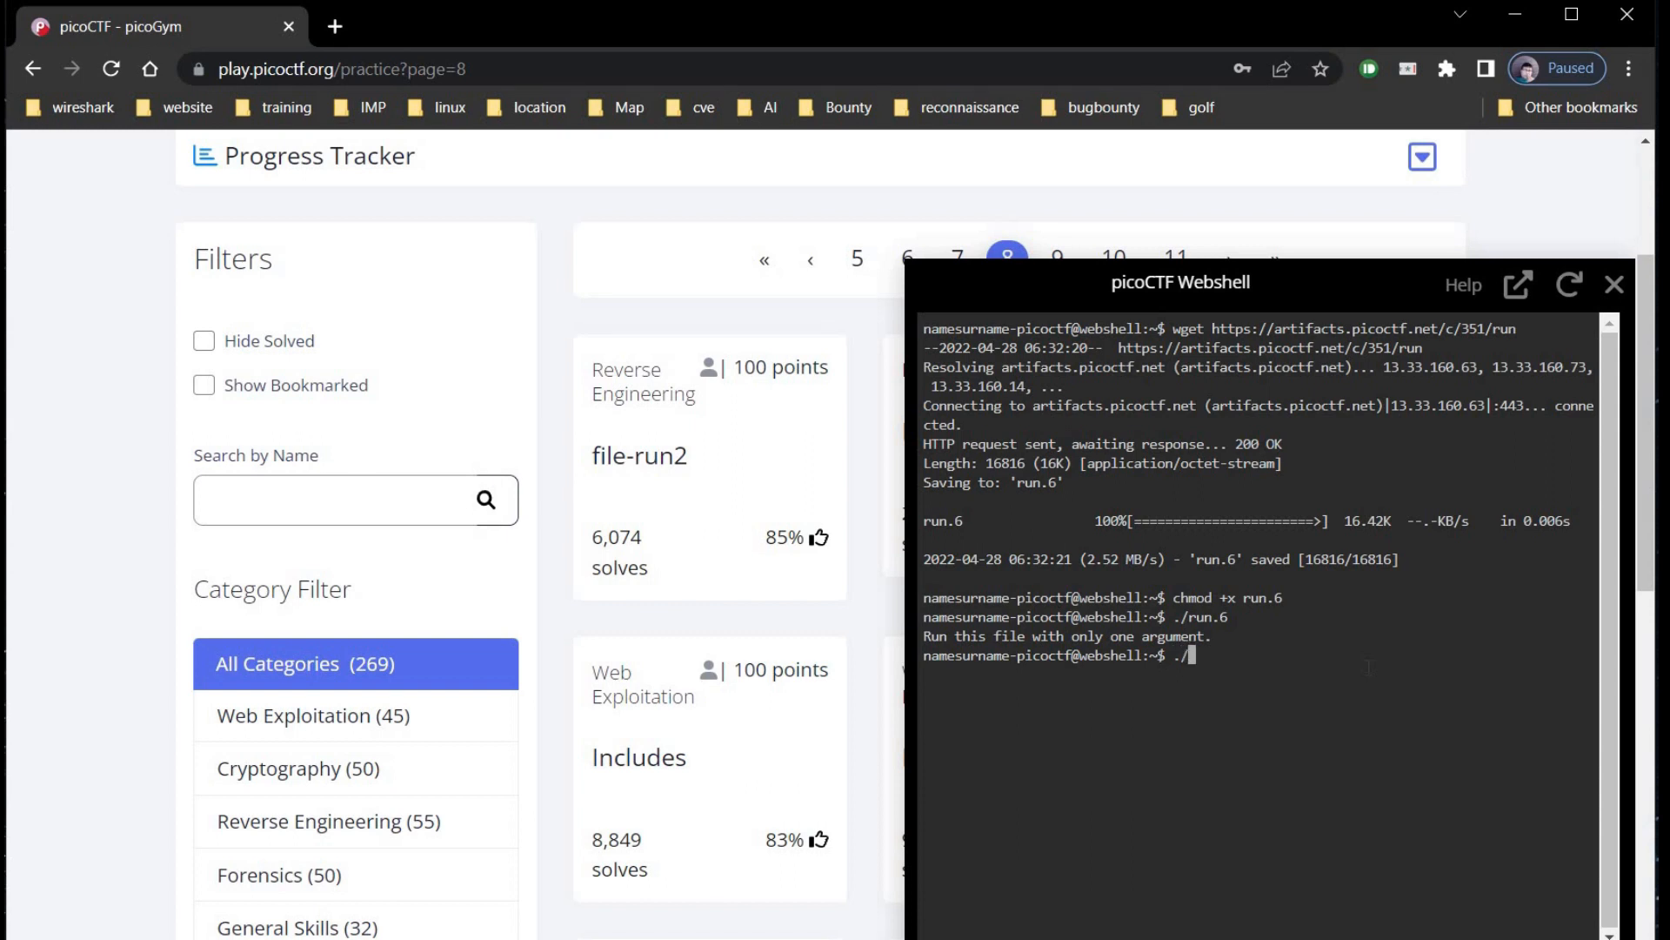
type("run")
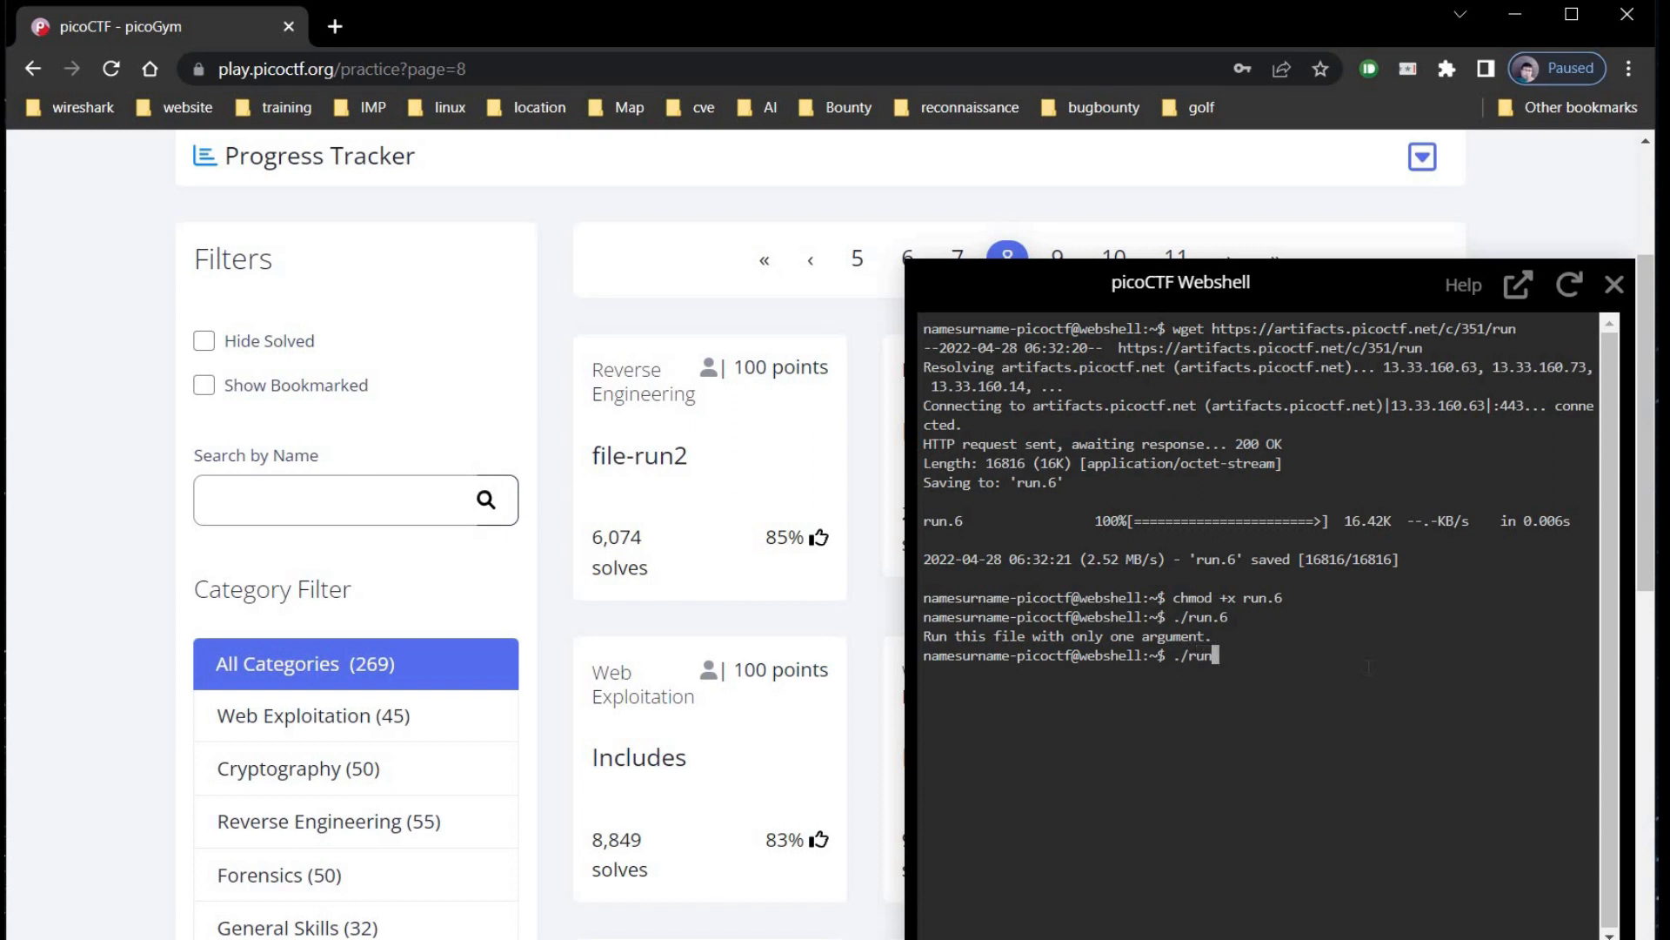
type(".6")
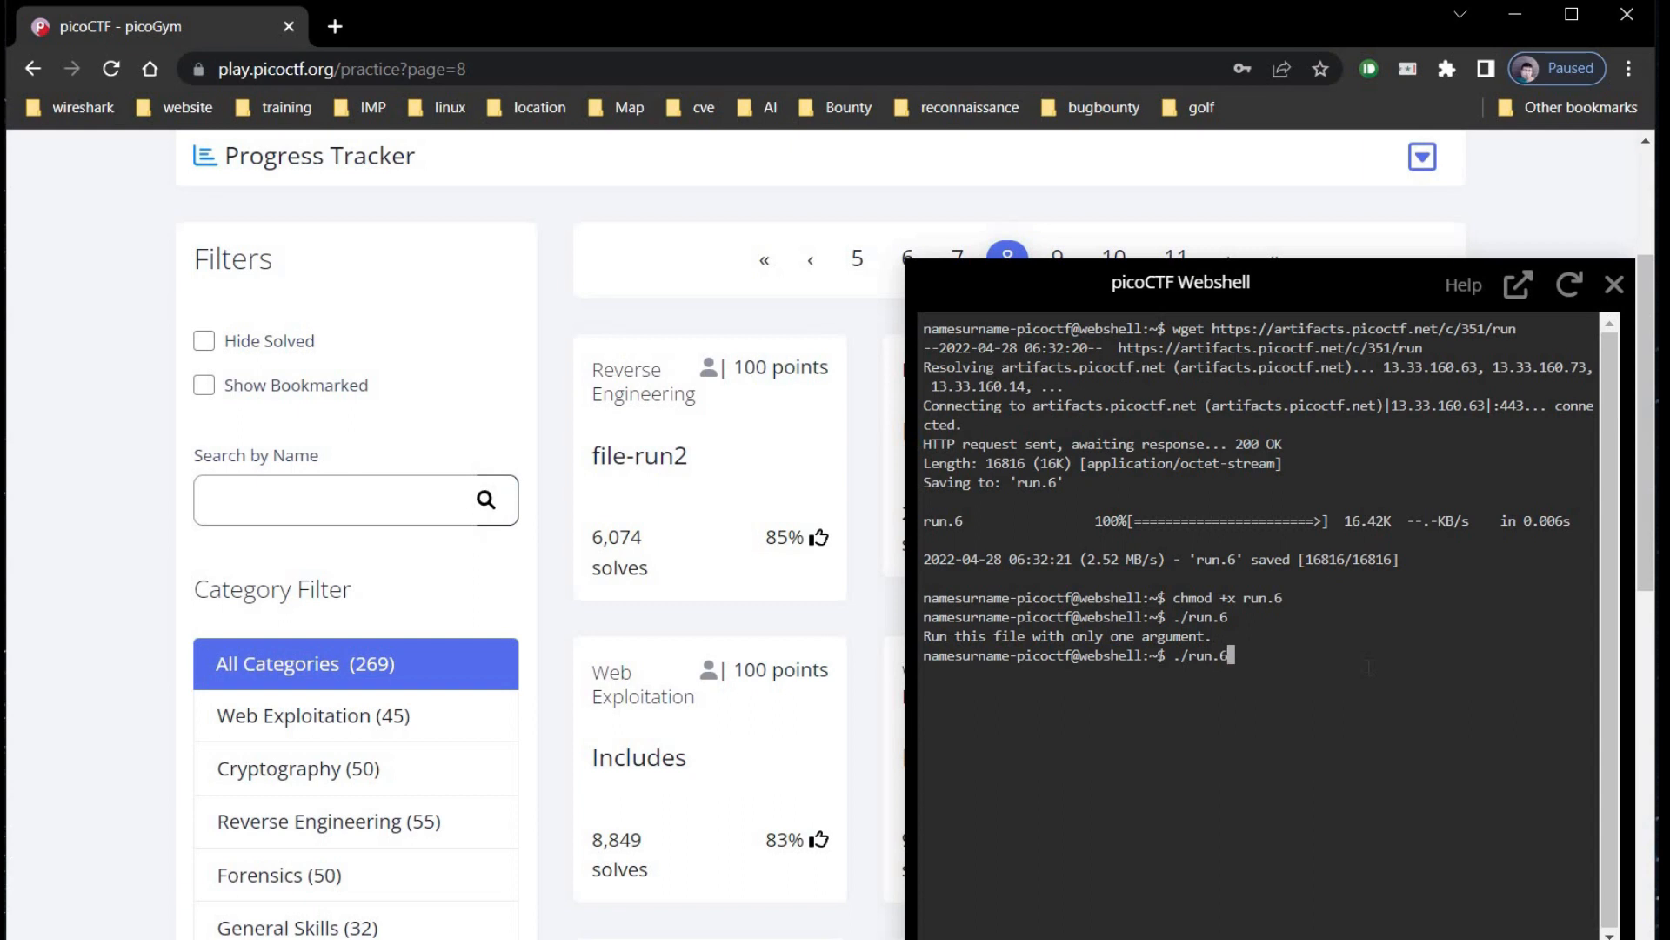
type("He")
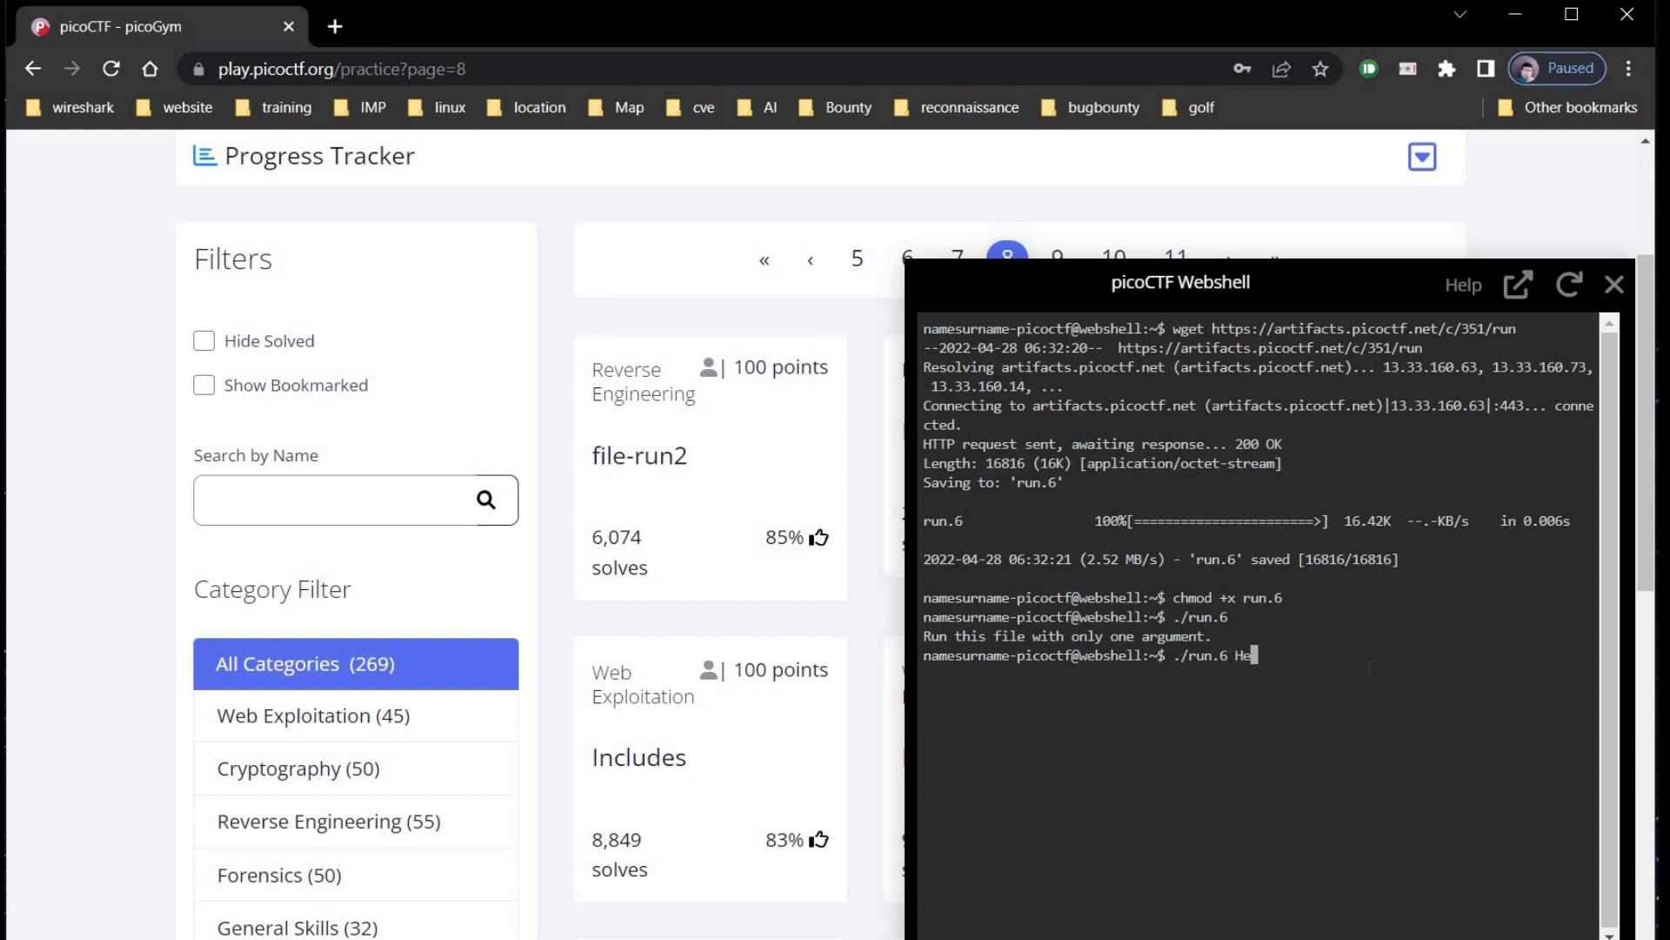
type("llo!")
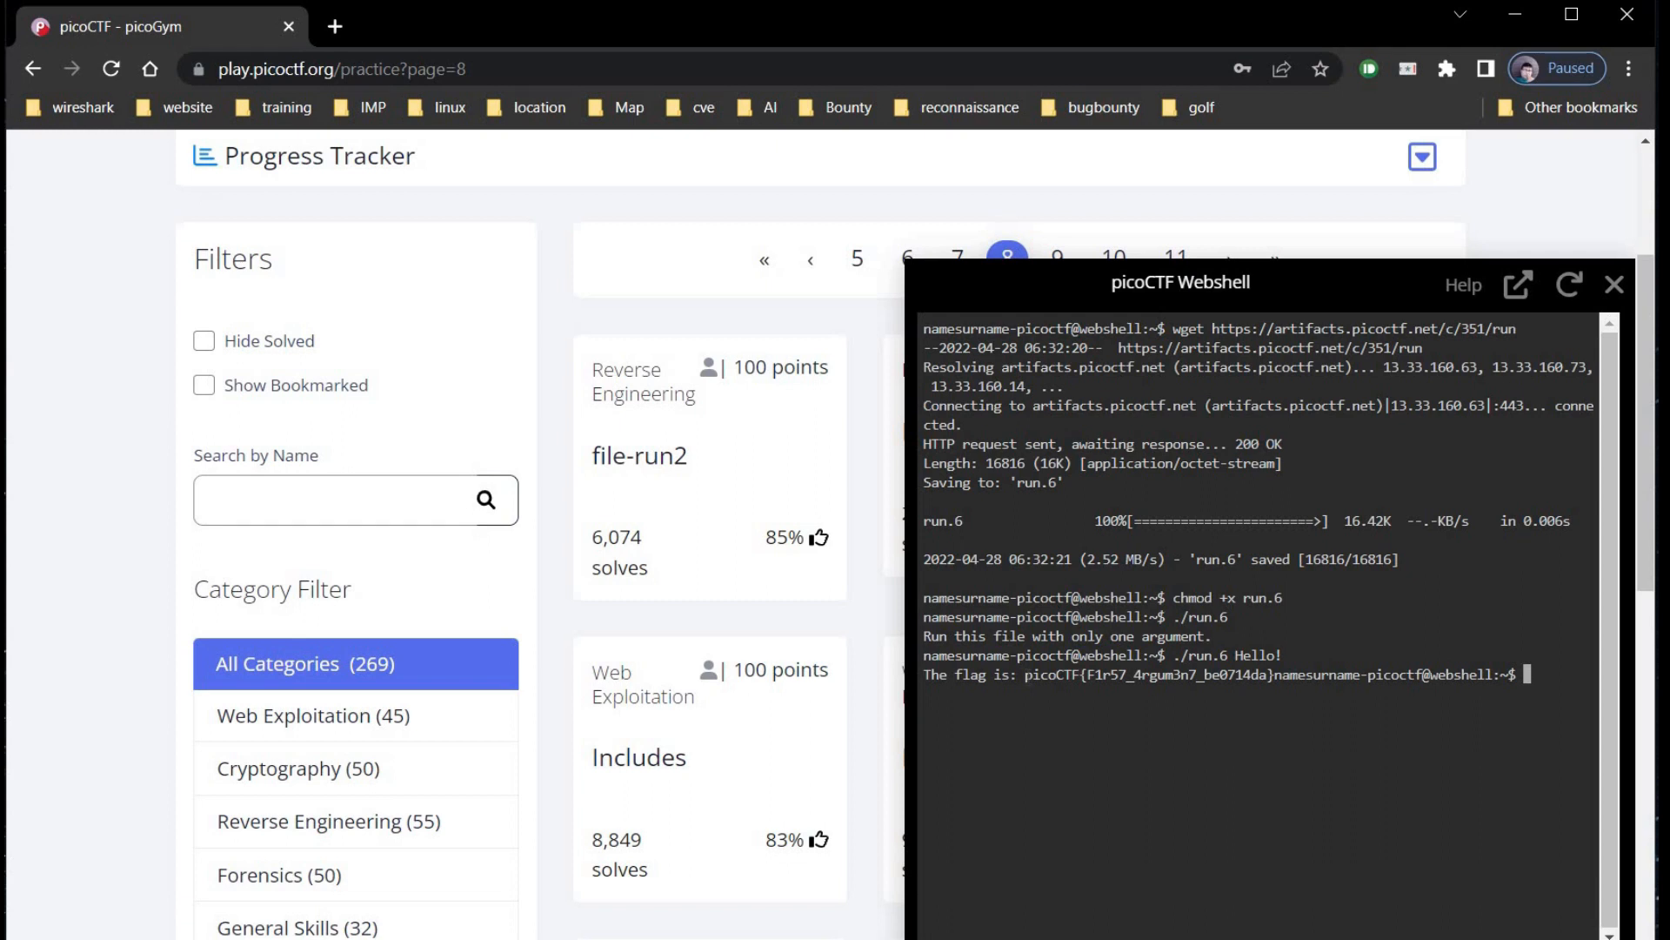
double_click(1145, 674)
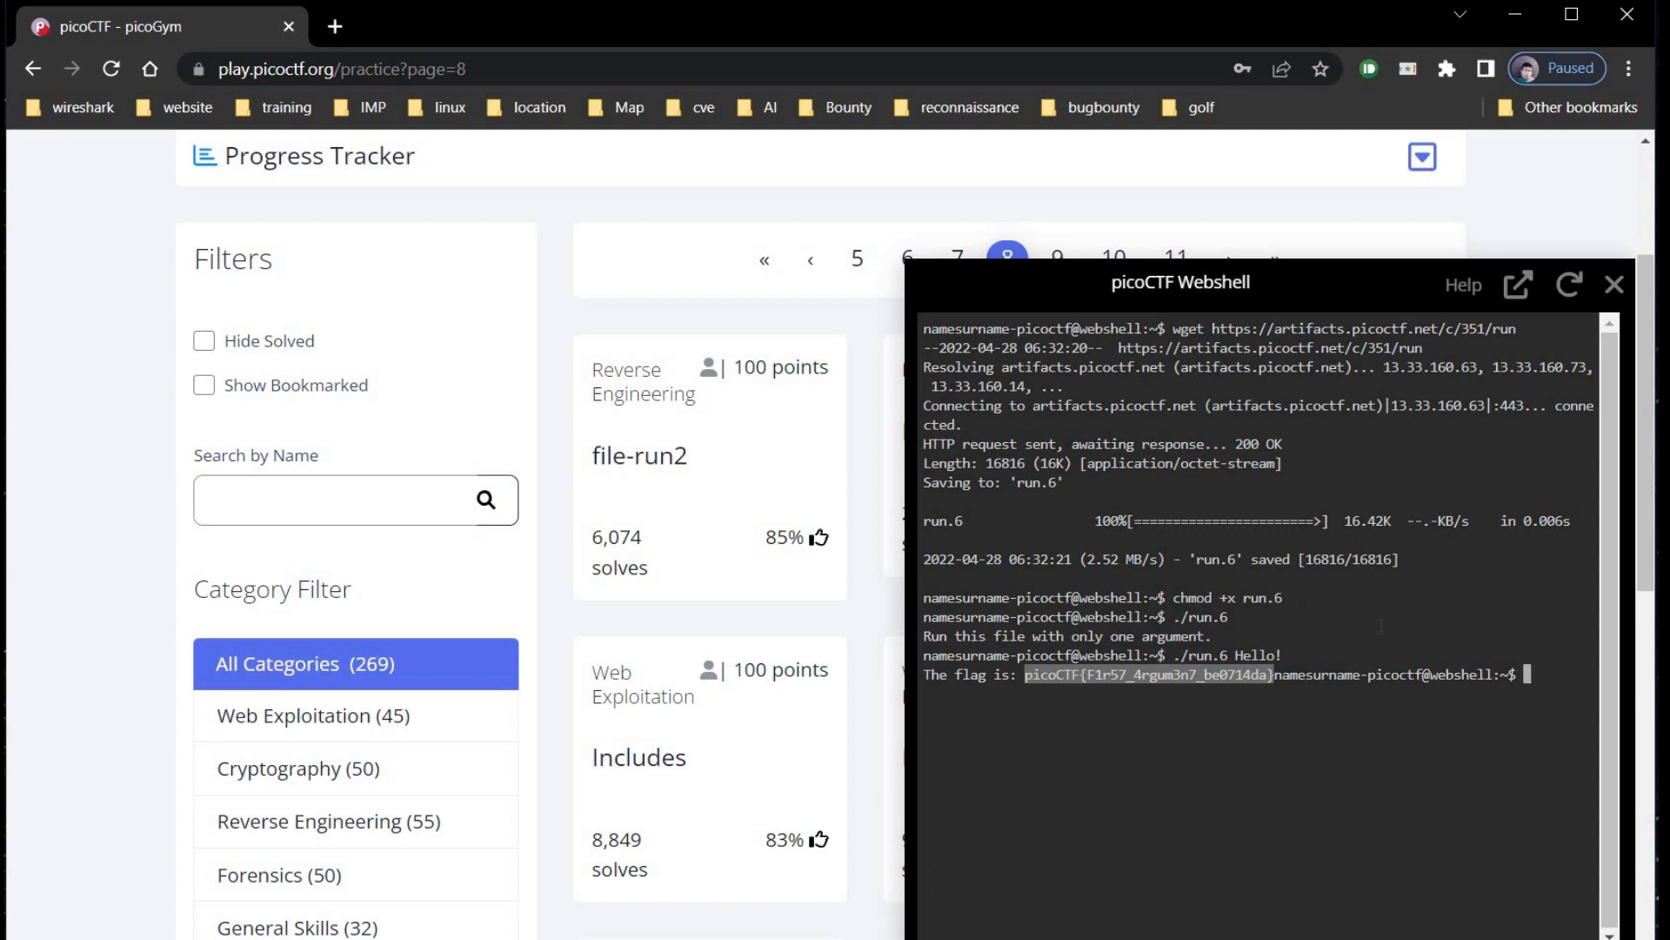
key("ctrl+c")
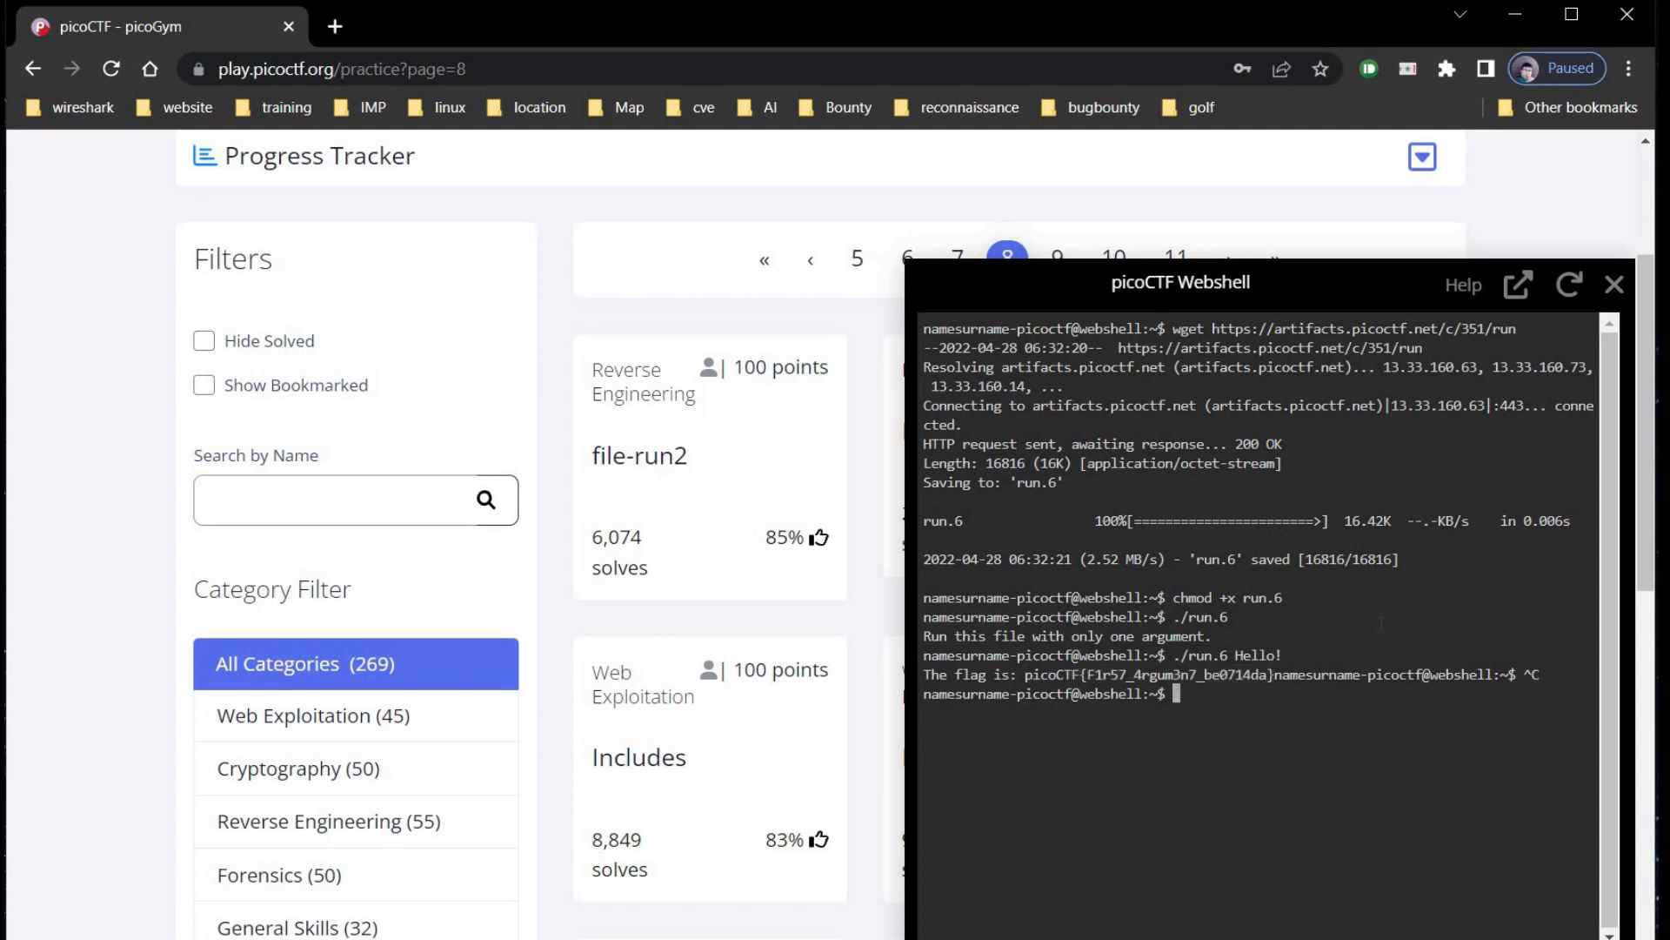
- Paste the copied flag into the file-run2 submission field
left_click(637, 454)
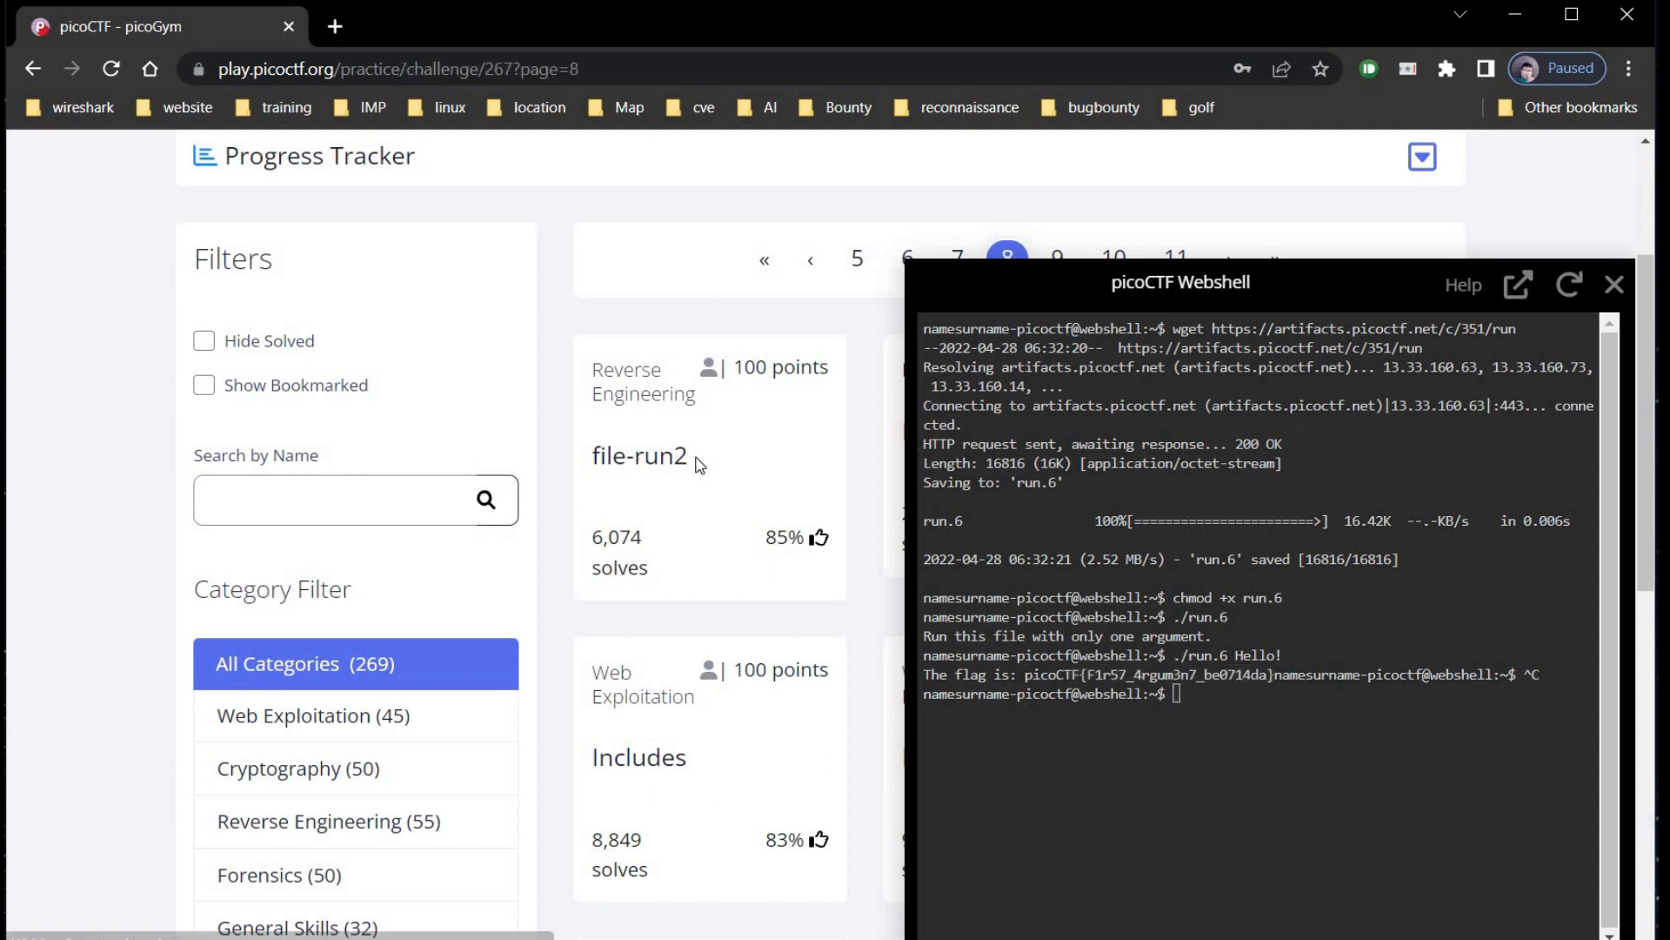
left_click(637, 454)
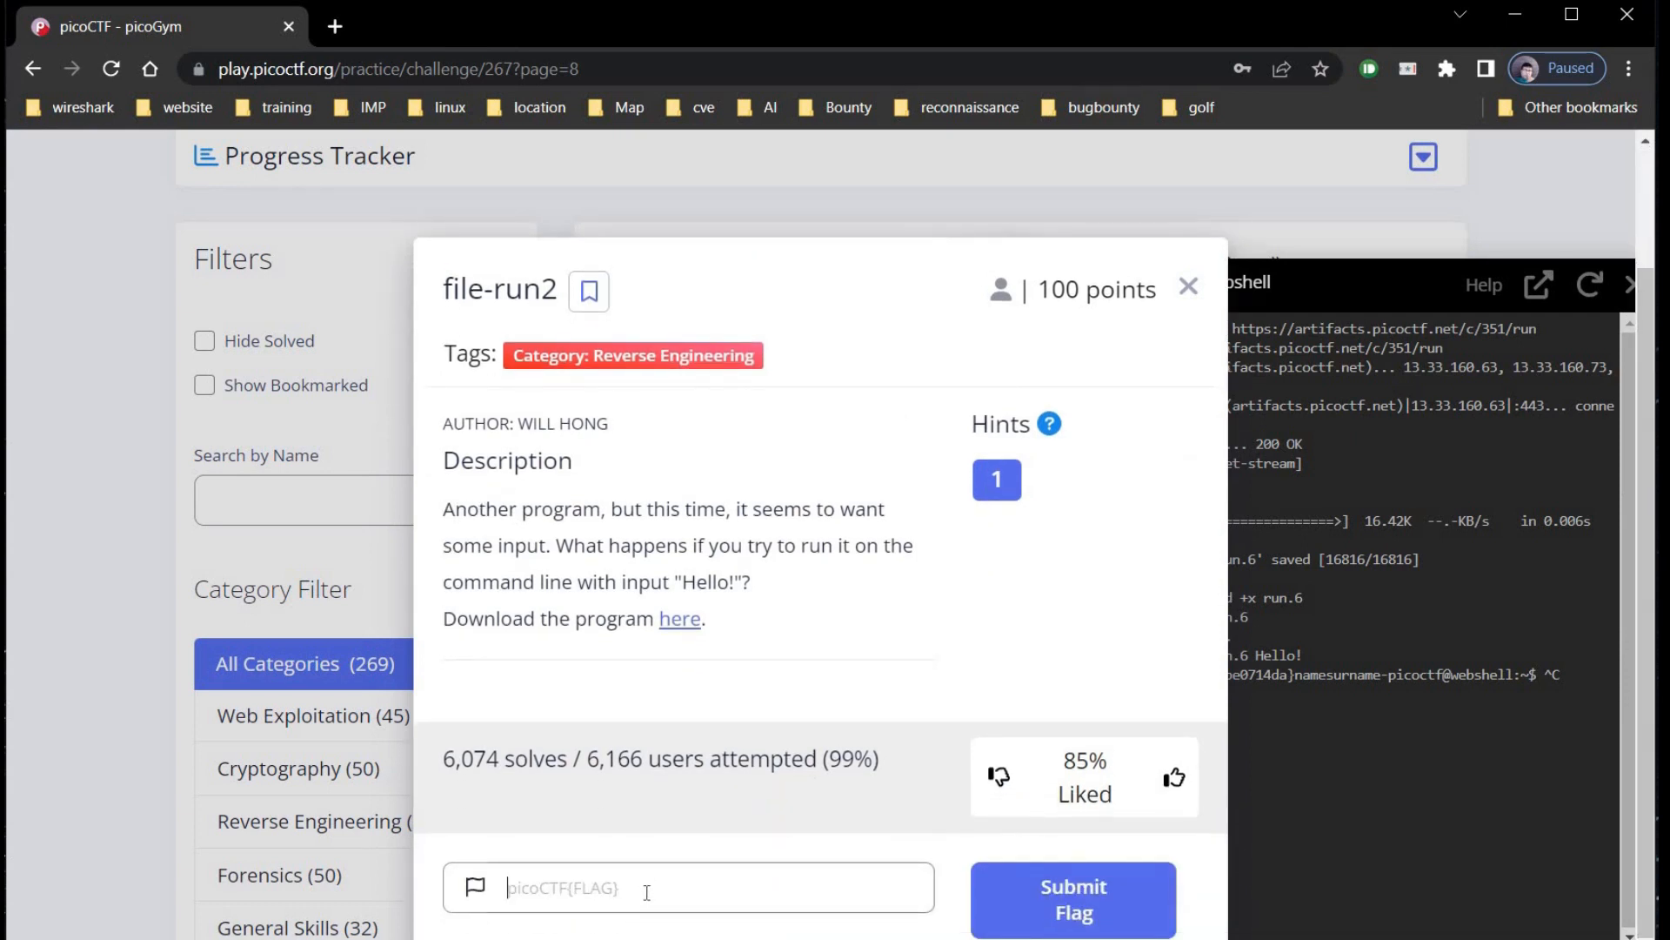
right_click(645, 887)
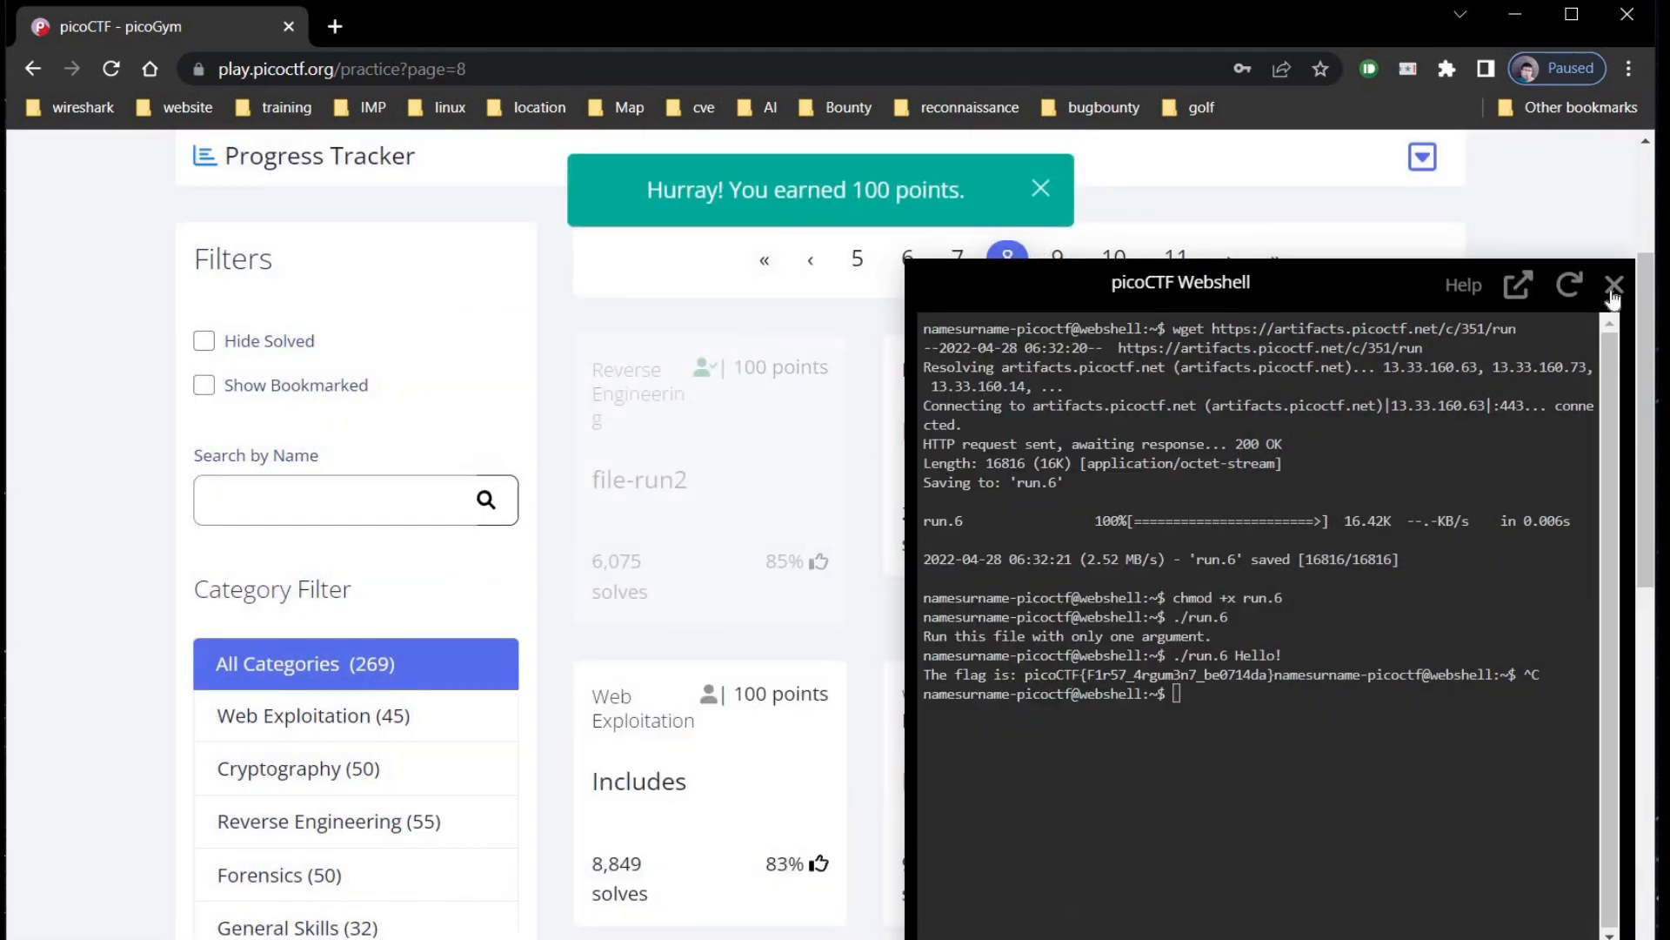
- Close the Webshell and scroll the page 8 challenge list, where file-run2 is greyed out
left_click(1613, 283)
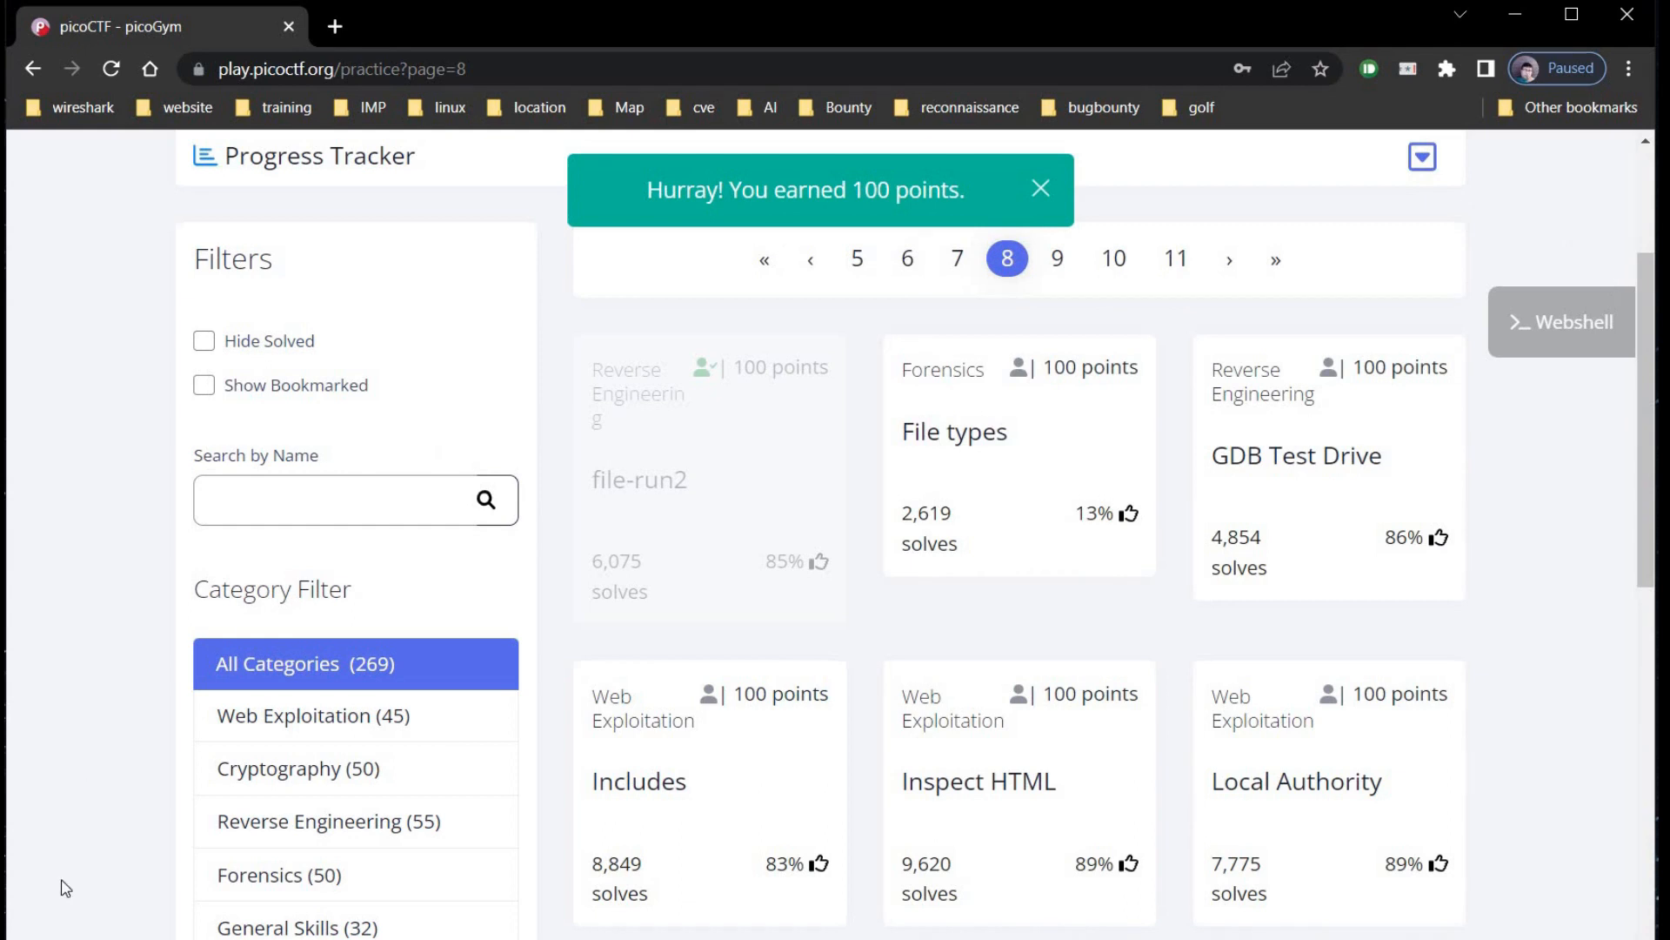
left_click(1040, 188)
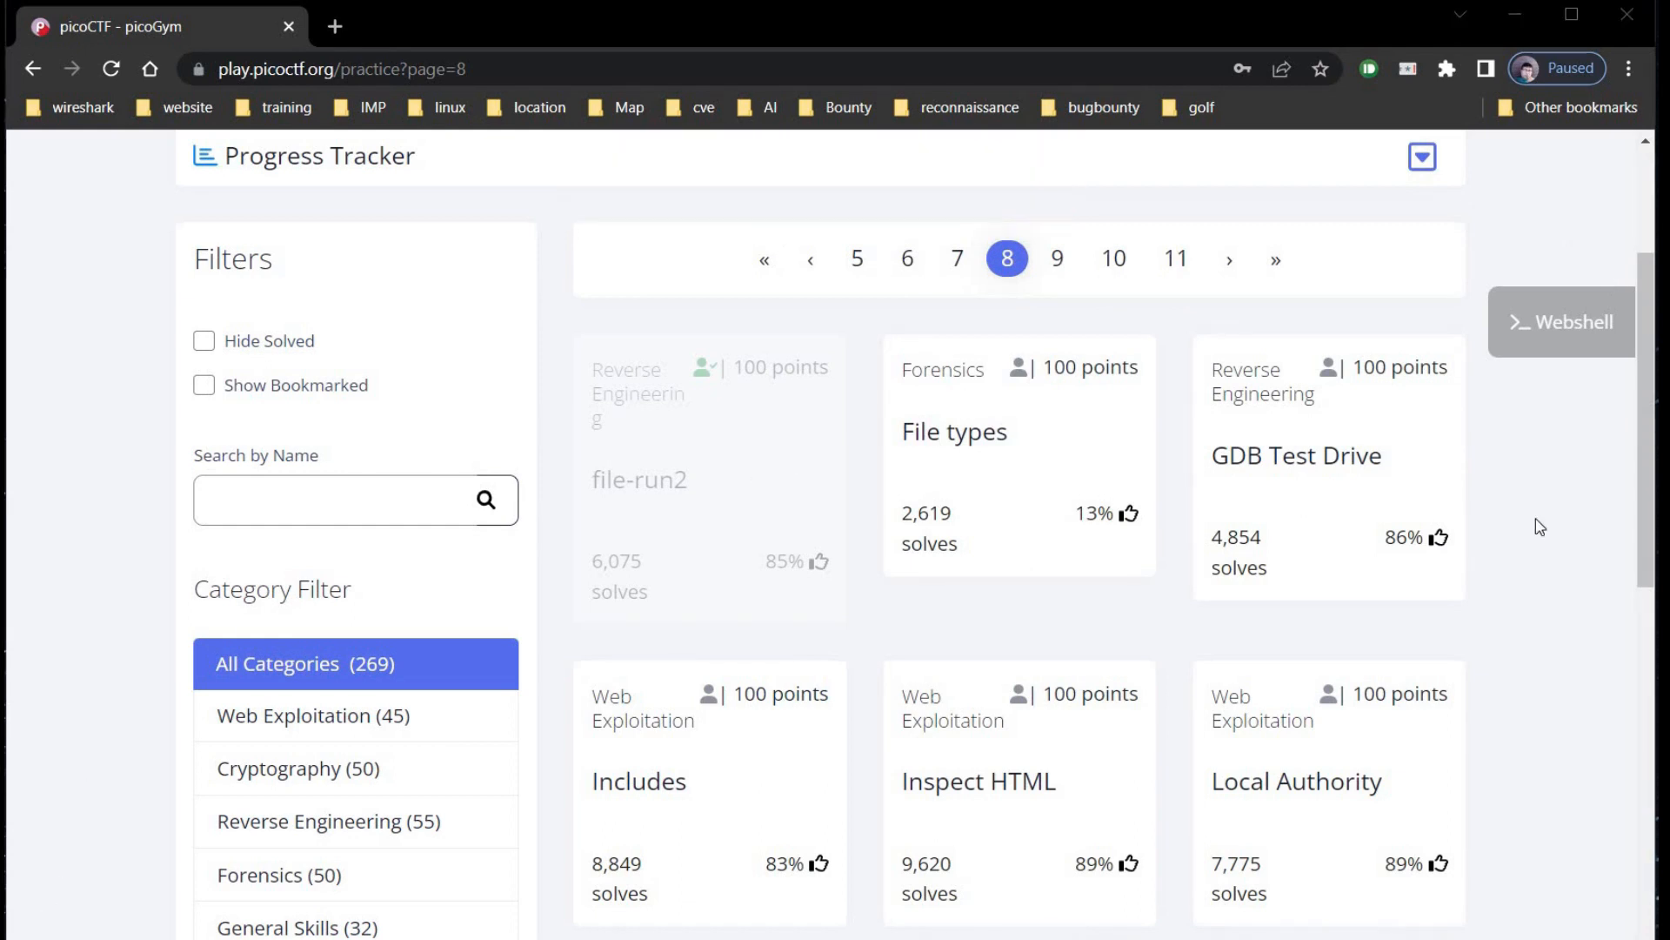
scroll("down", 3)
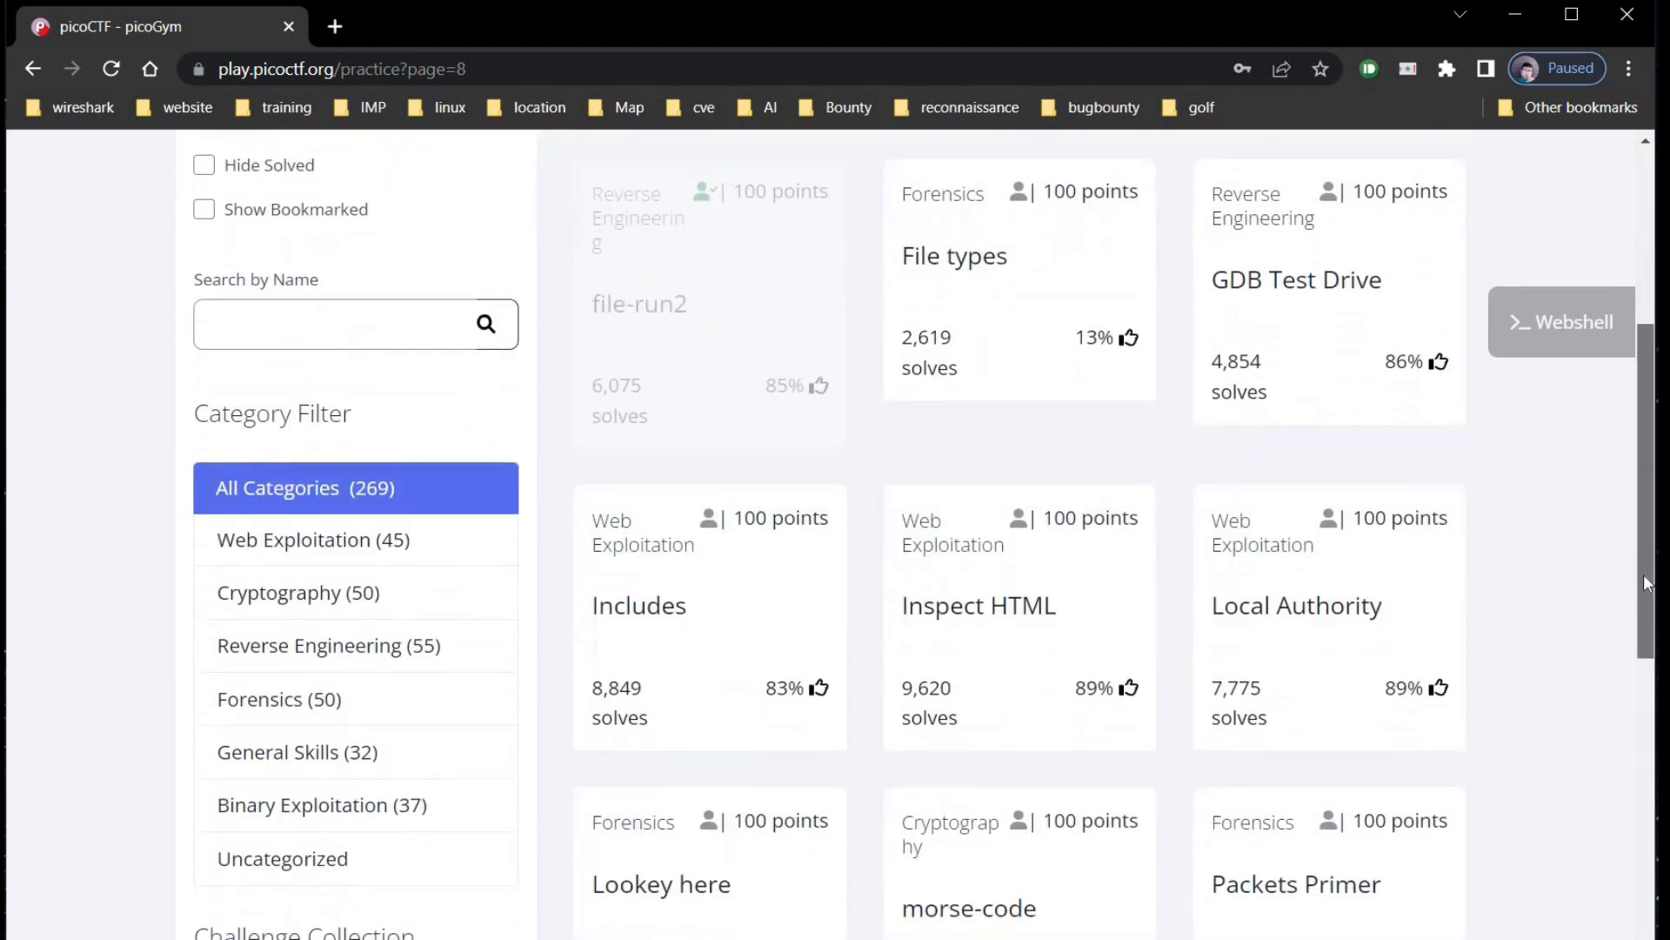
scroll("down", 3)
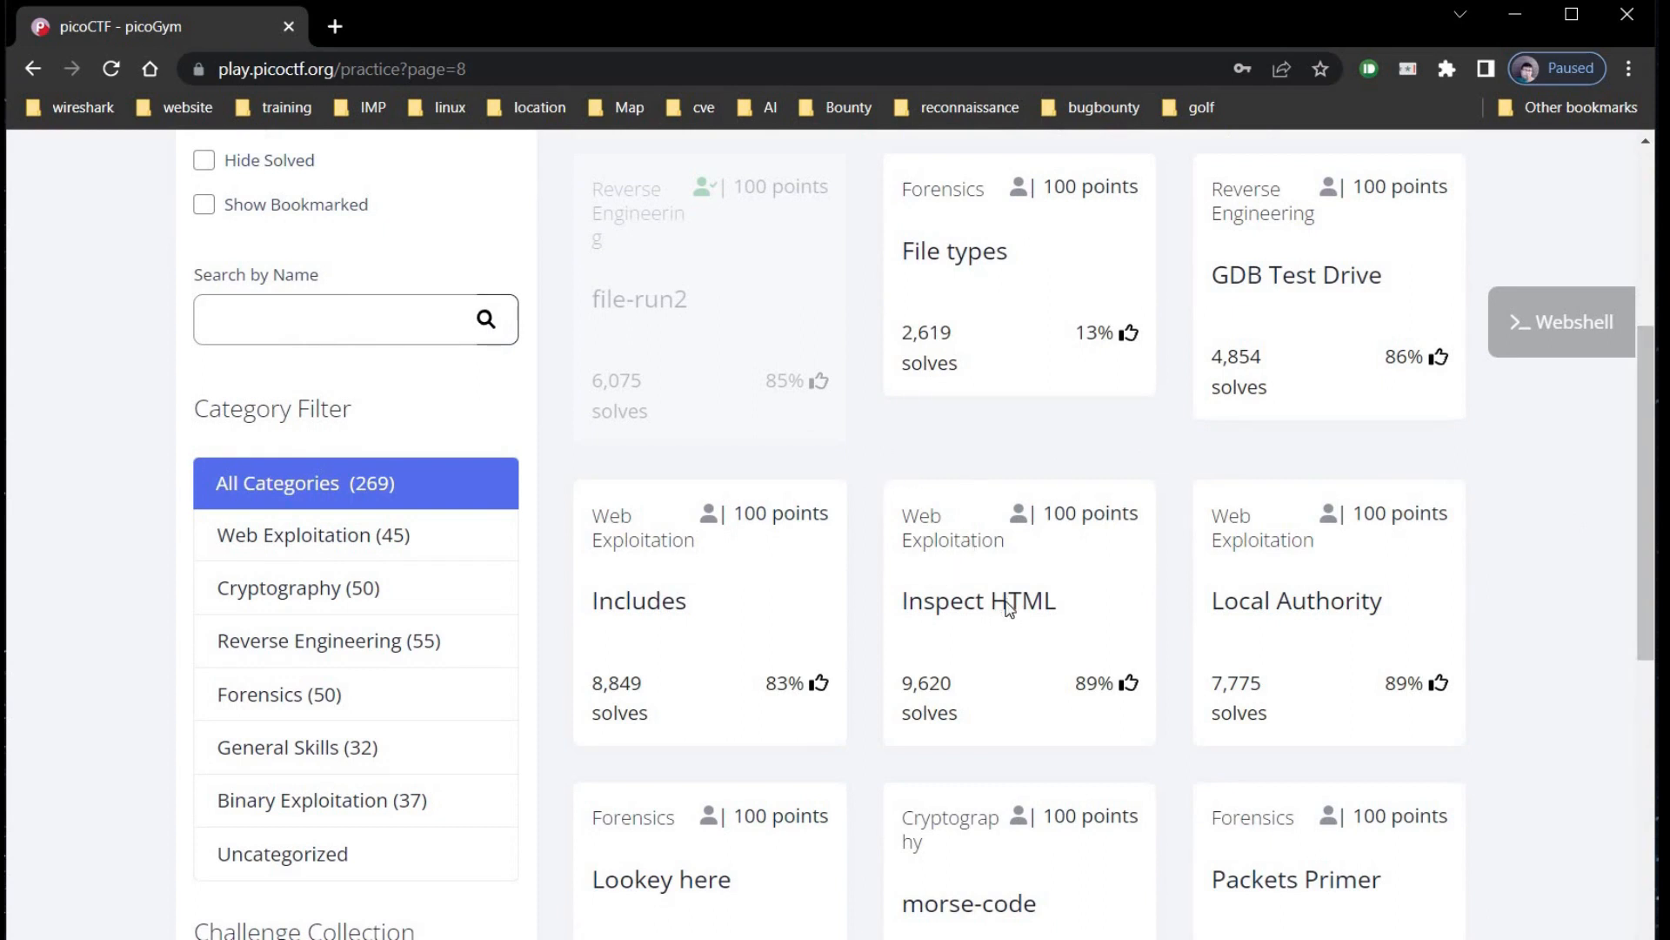
- Open Inspect HTML, reveal its web-inspector hint, and launch the challenge website link
left_click(977, 600)
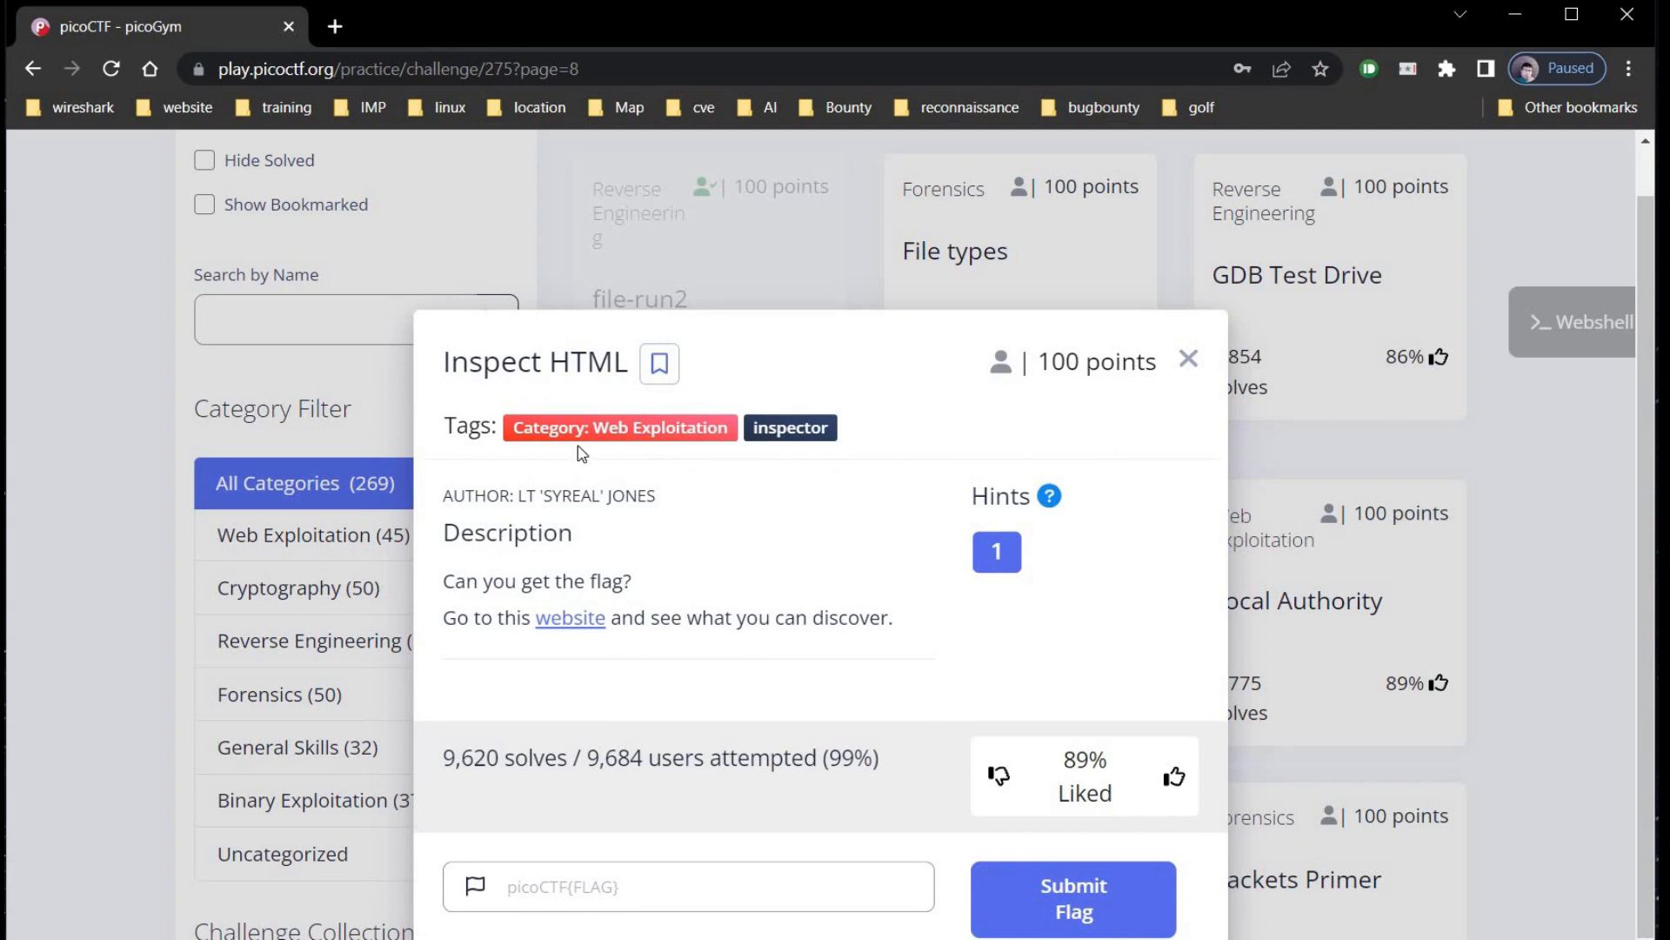
mouse_move(490, 605)
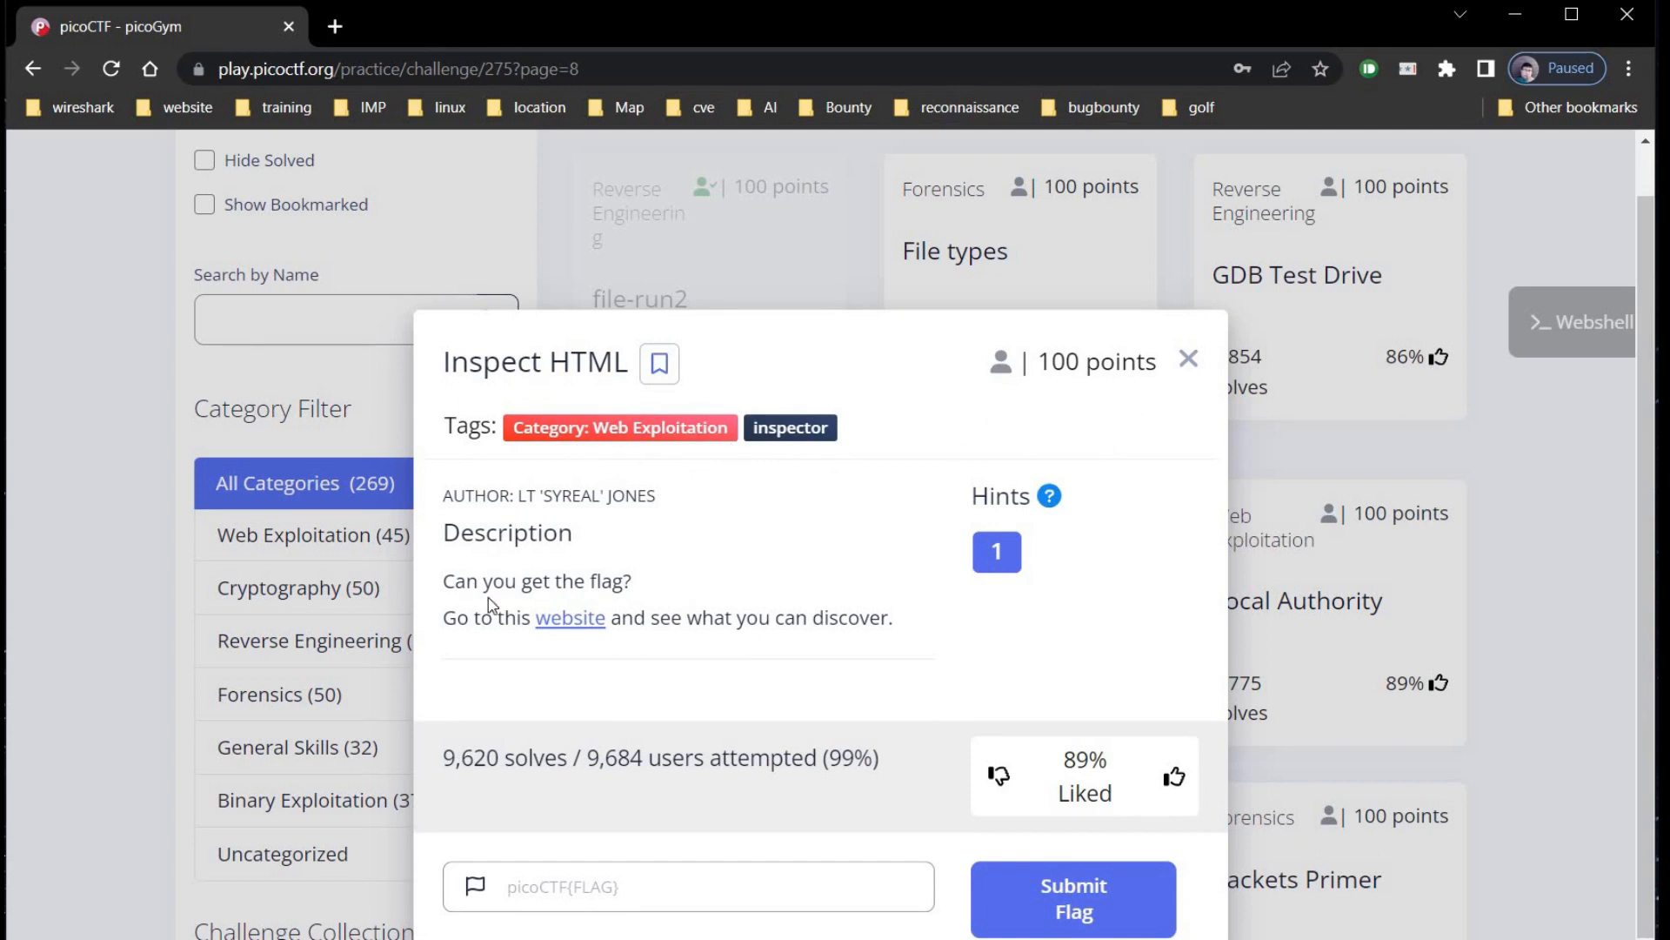
mouse_move(699, 624)
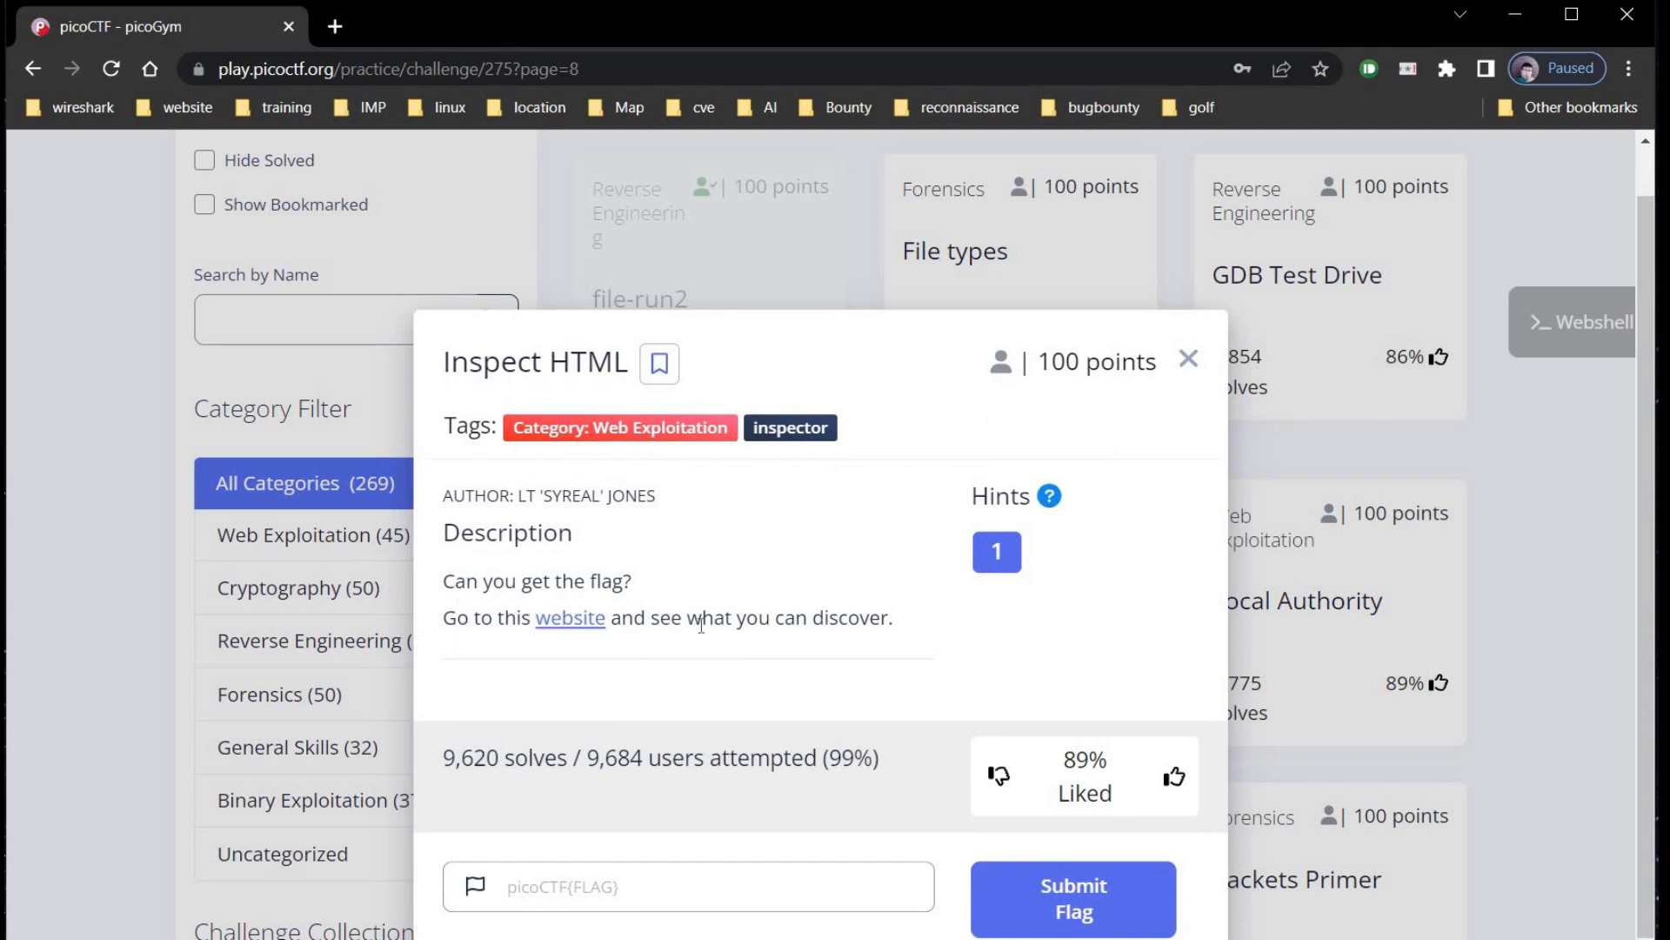
left_click(996, 551)
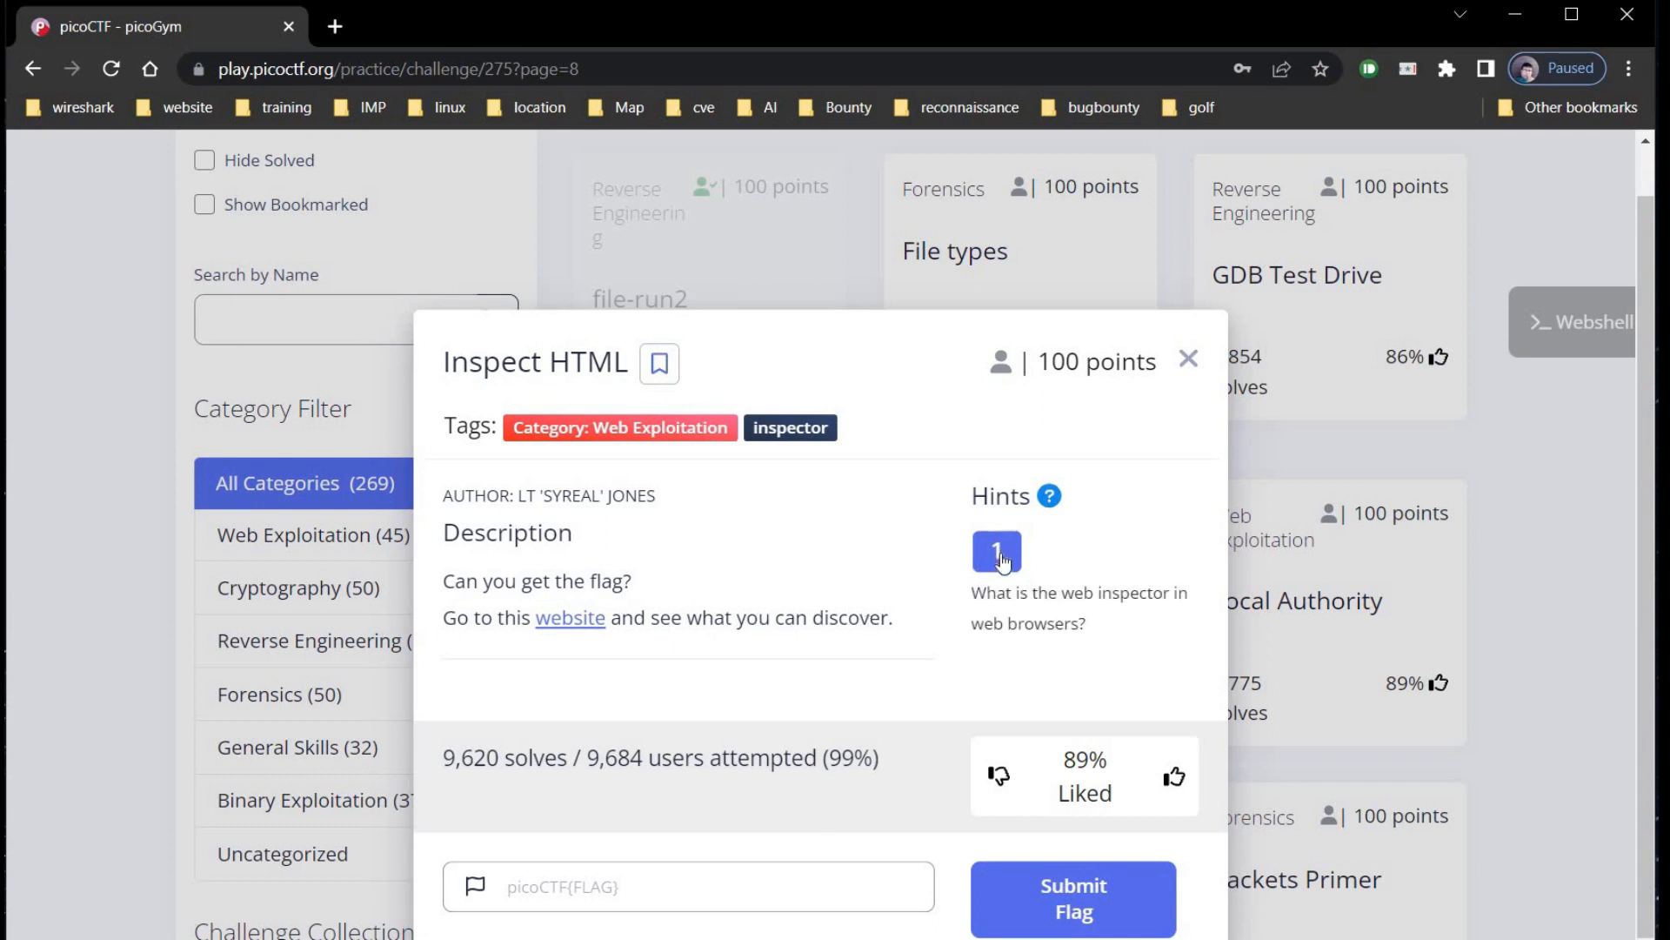
mouse_move(1067, 647)
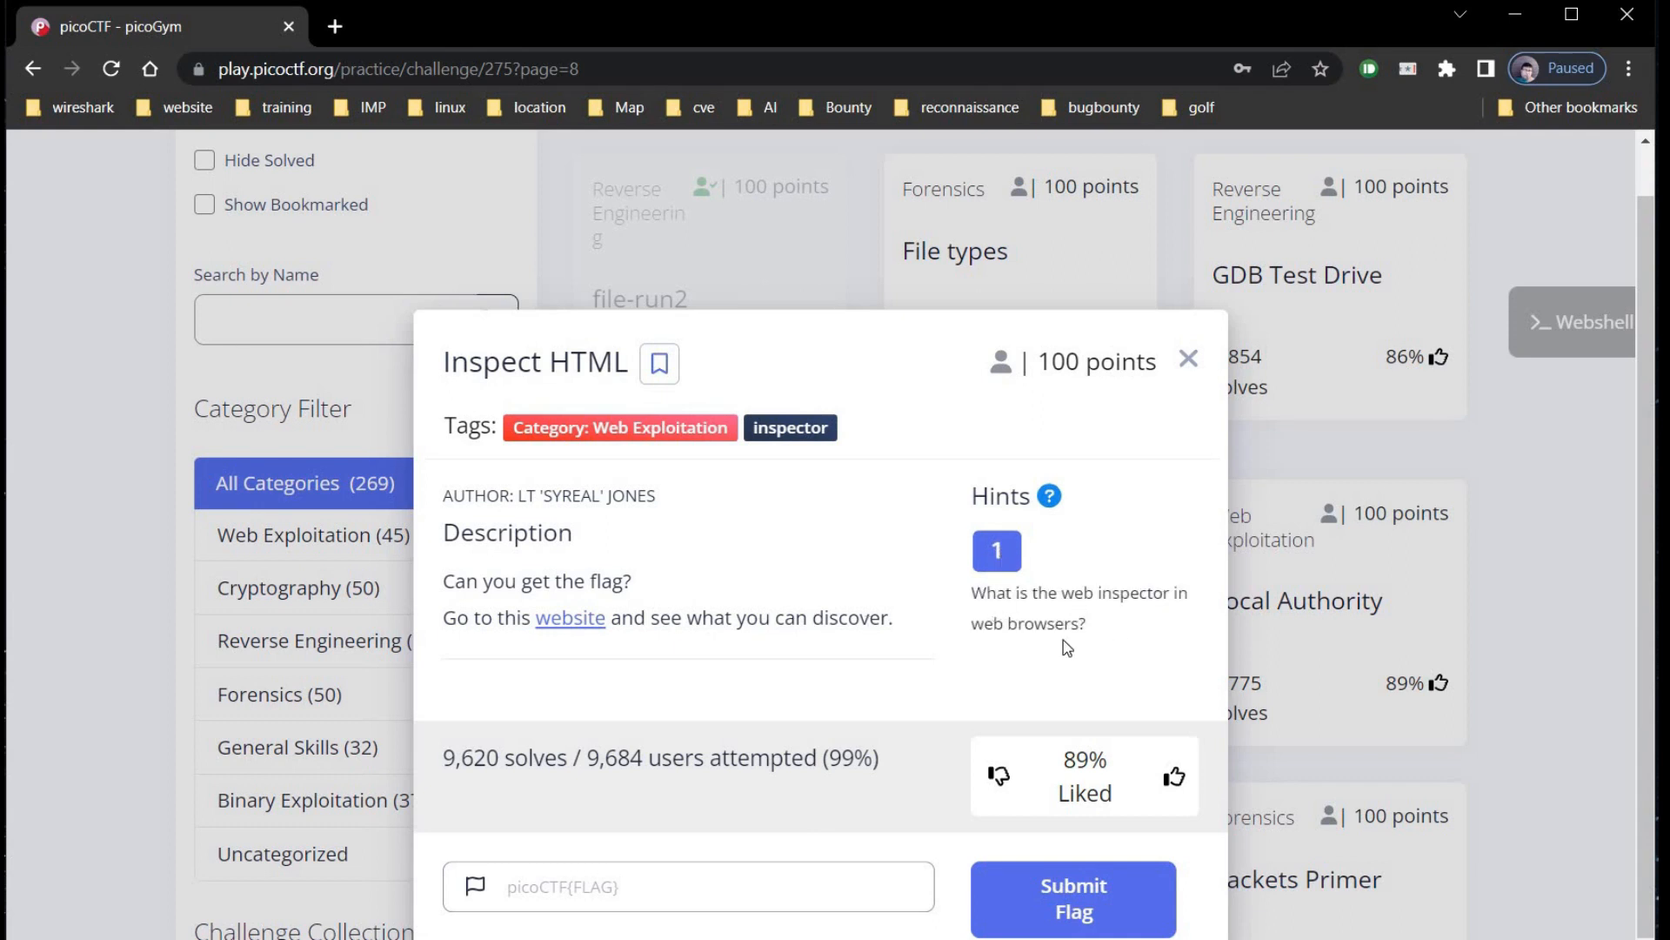
mouse_move(571, 618)
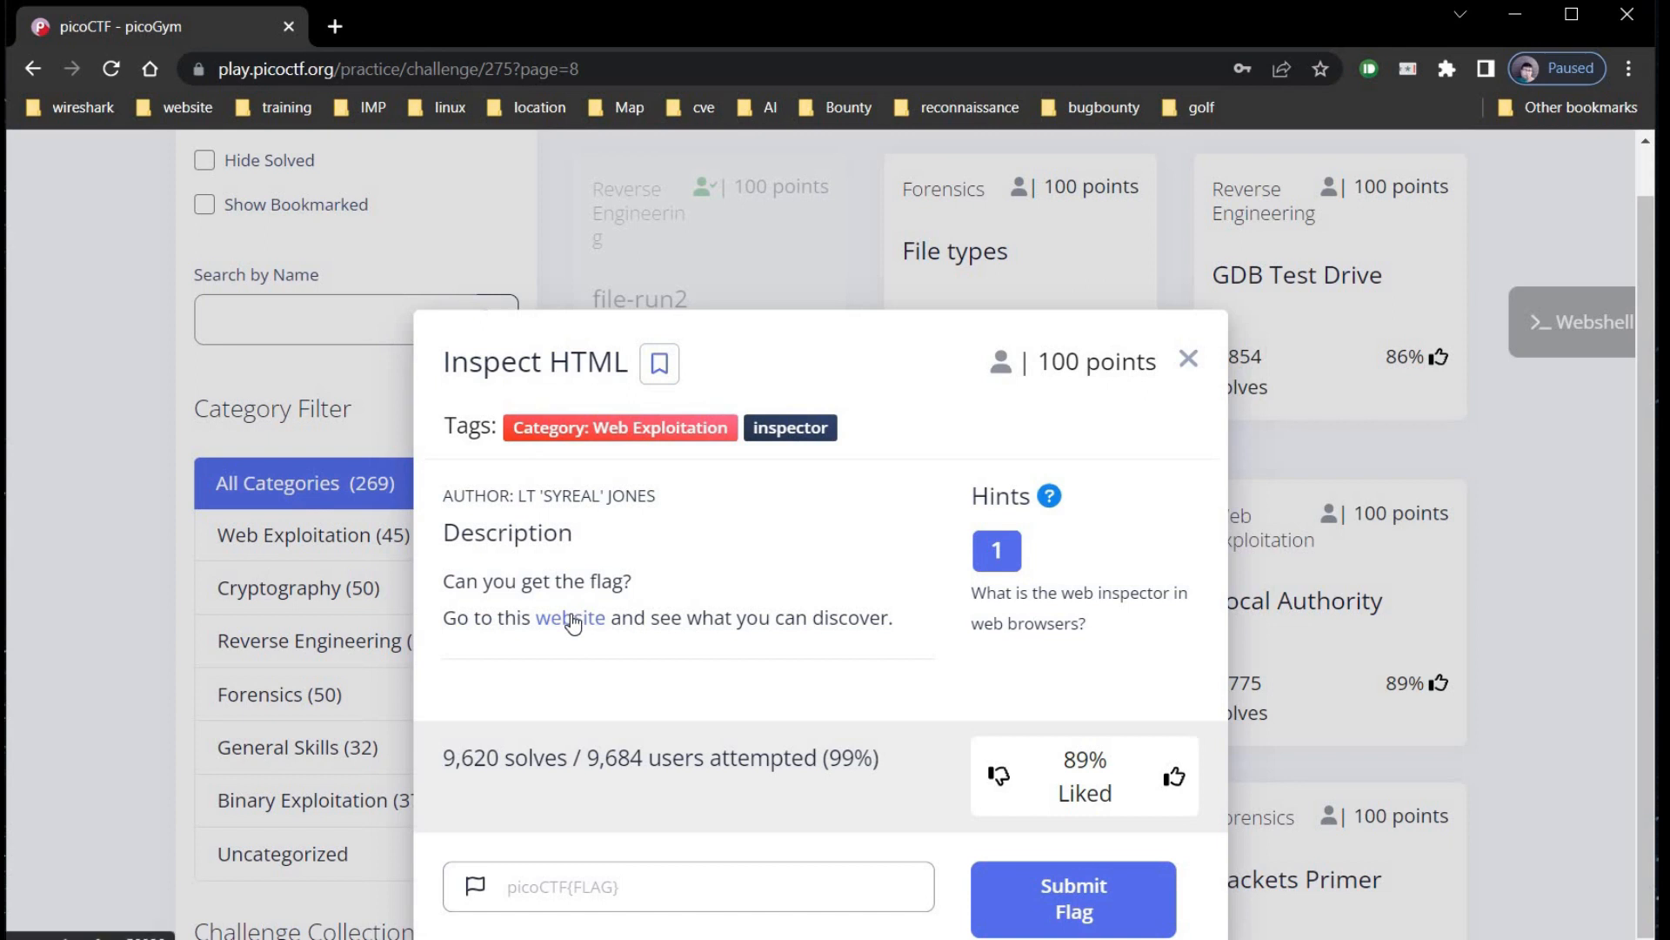
left_click(569, 618)
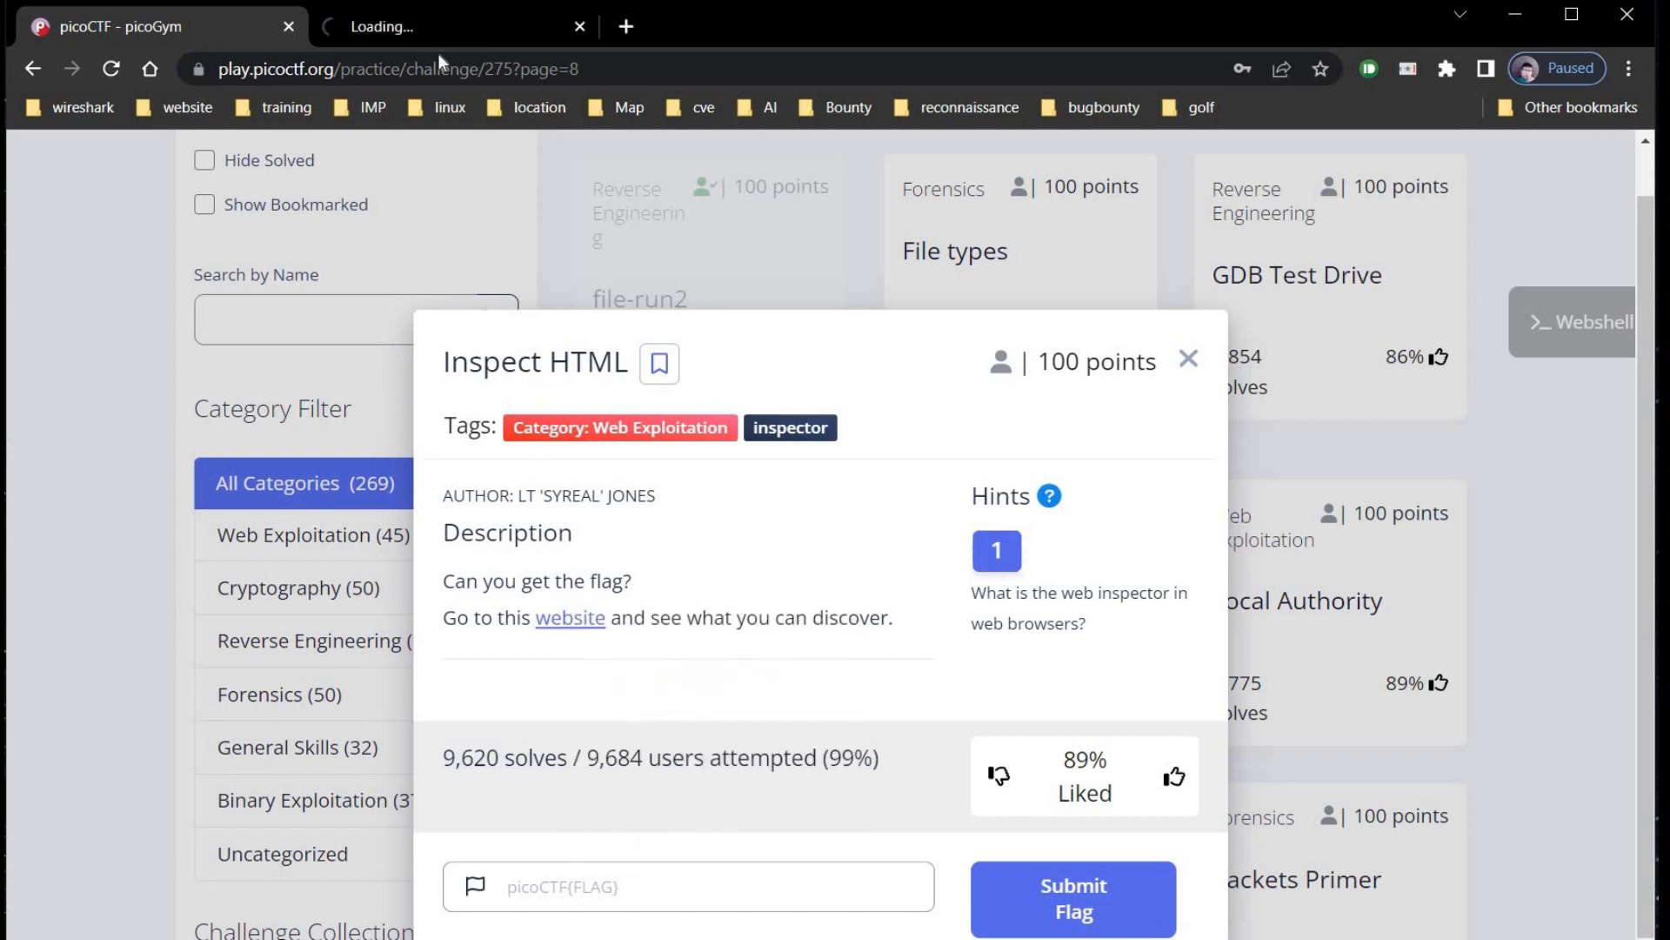
- Switch to the On Histiaeus tab and view its HTML page source in a new tab
left_click(569, 616)
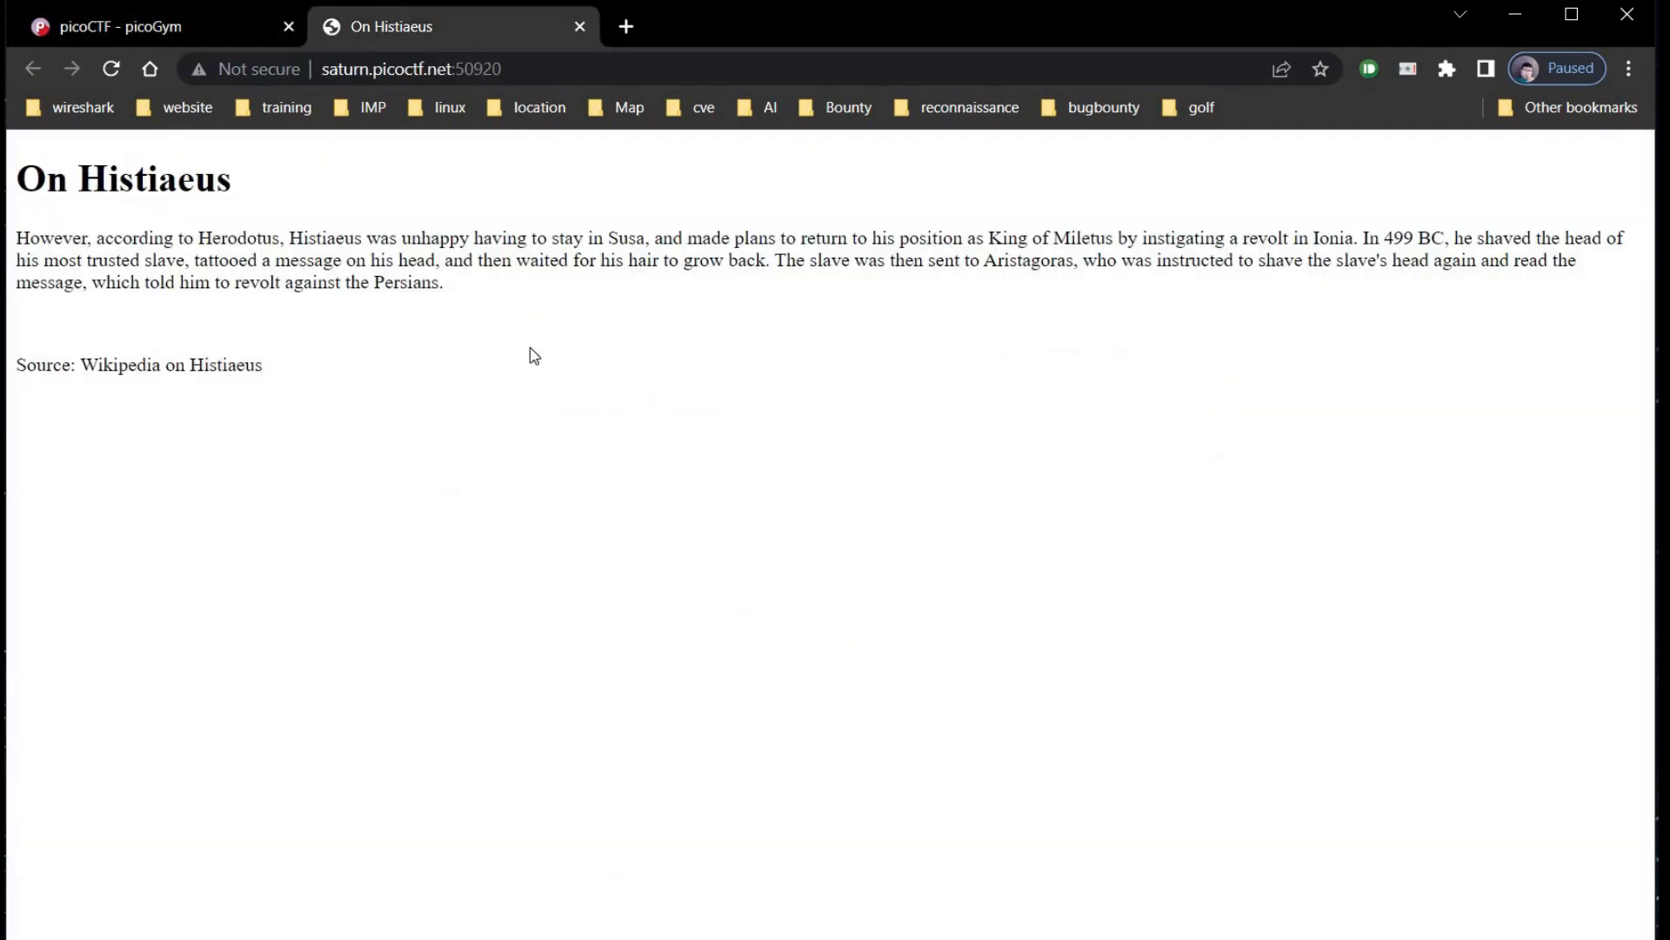
right_click(533, 355)
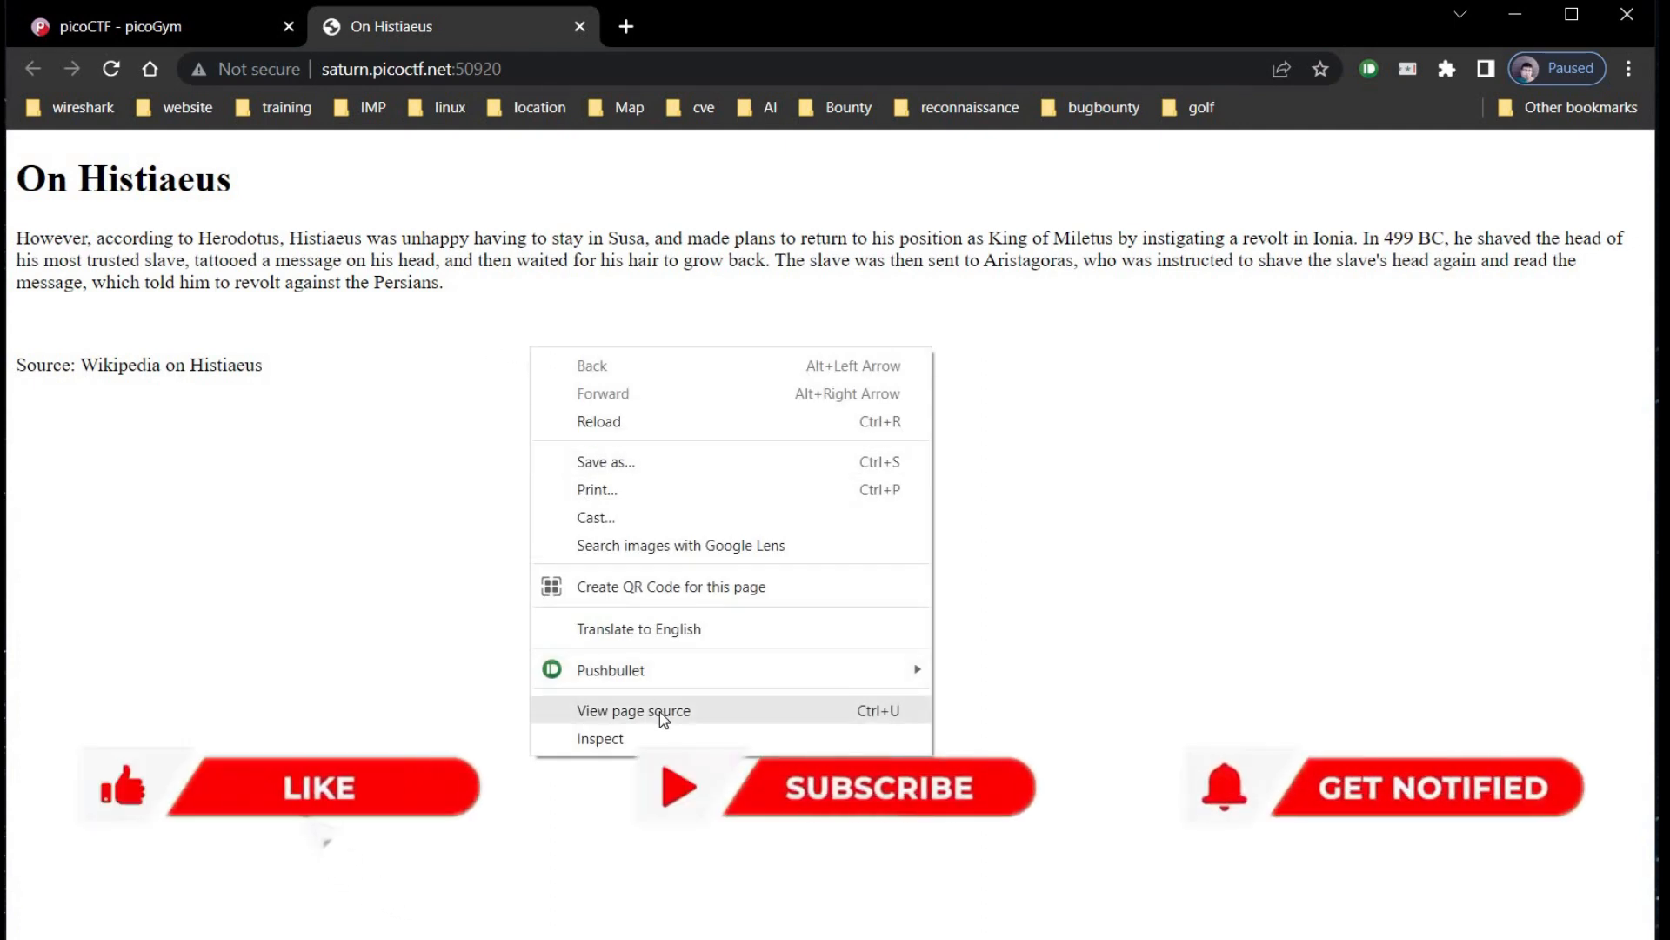
left_click(634, 710)
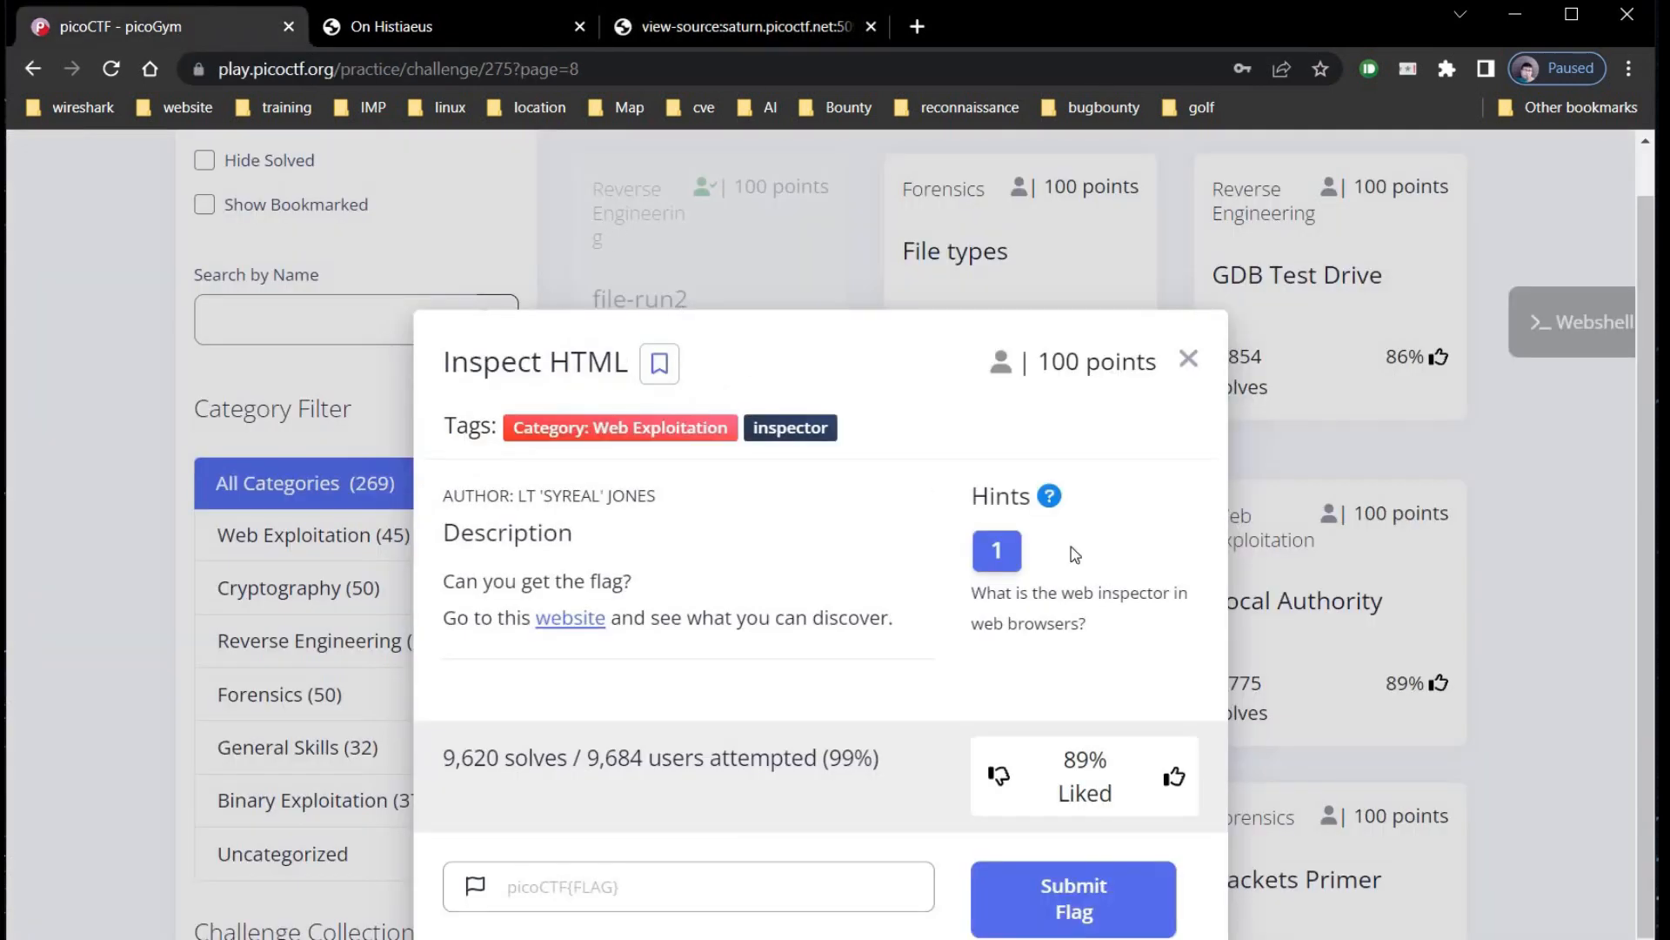
mouse_move(804, 830)
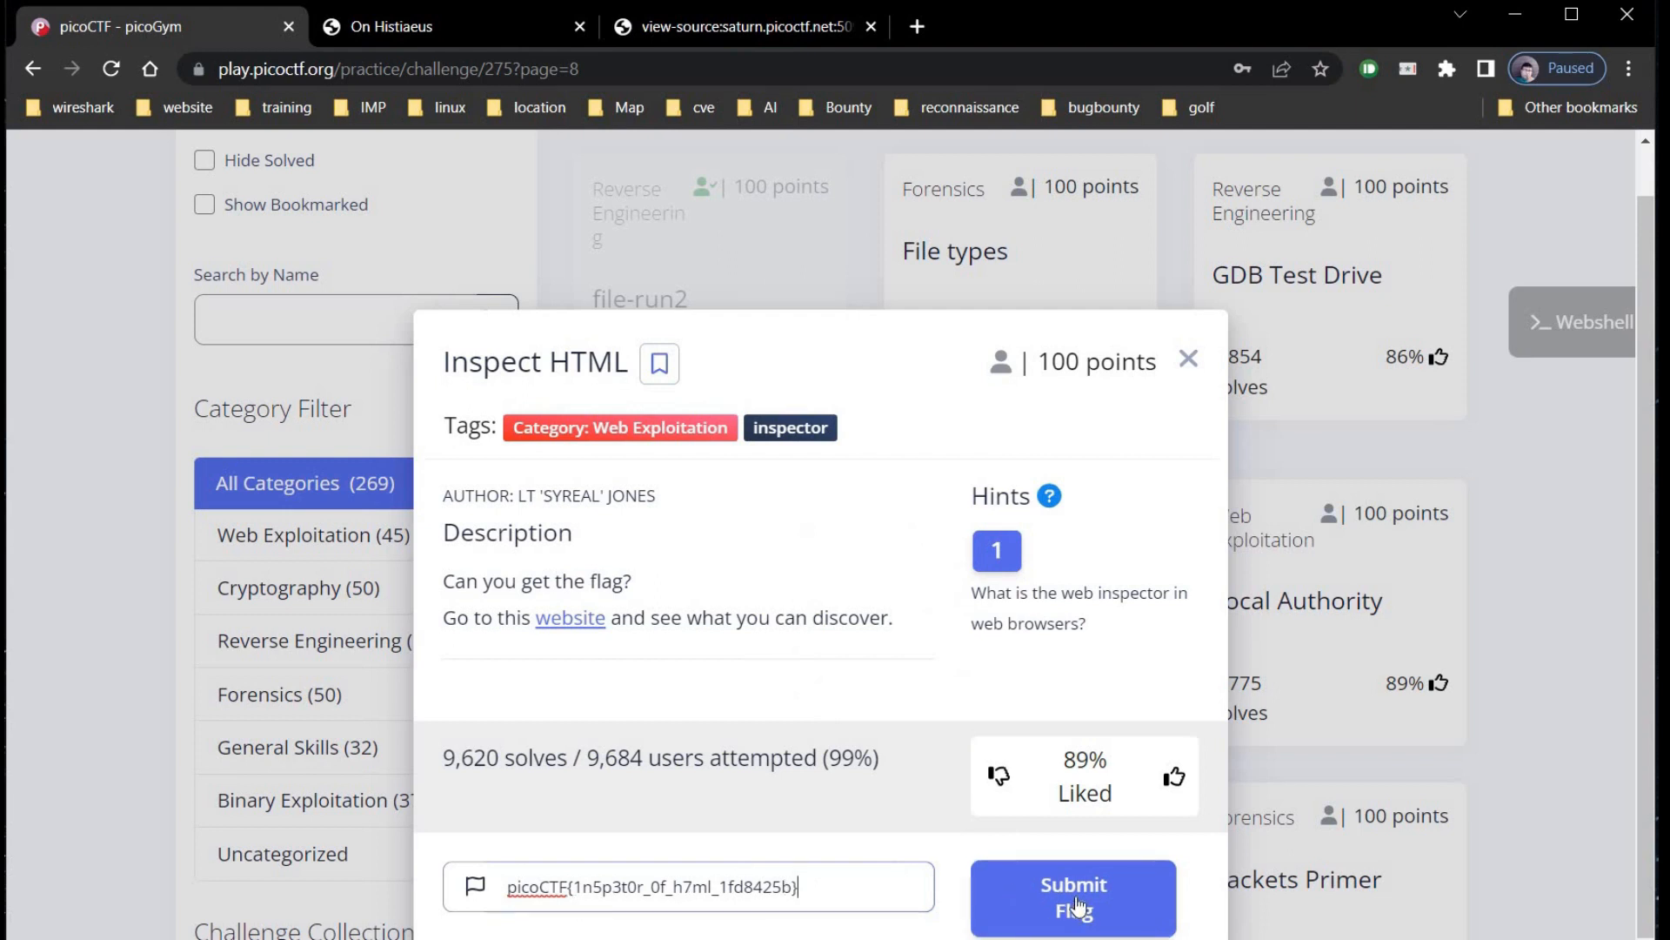
- Submit the Inspect HTML flag and dismiss the 'You earned 100 points' toast
left_click(1074, 898)
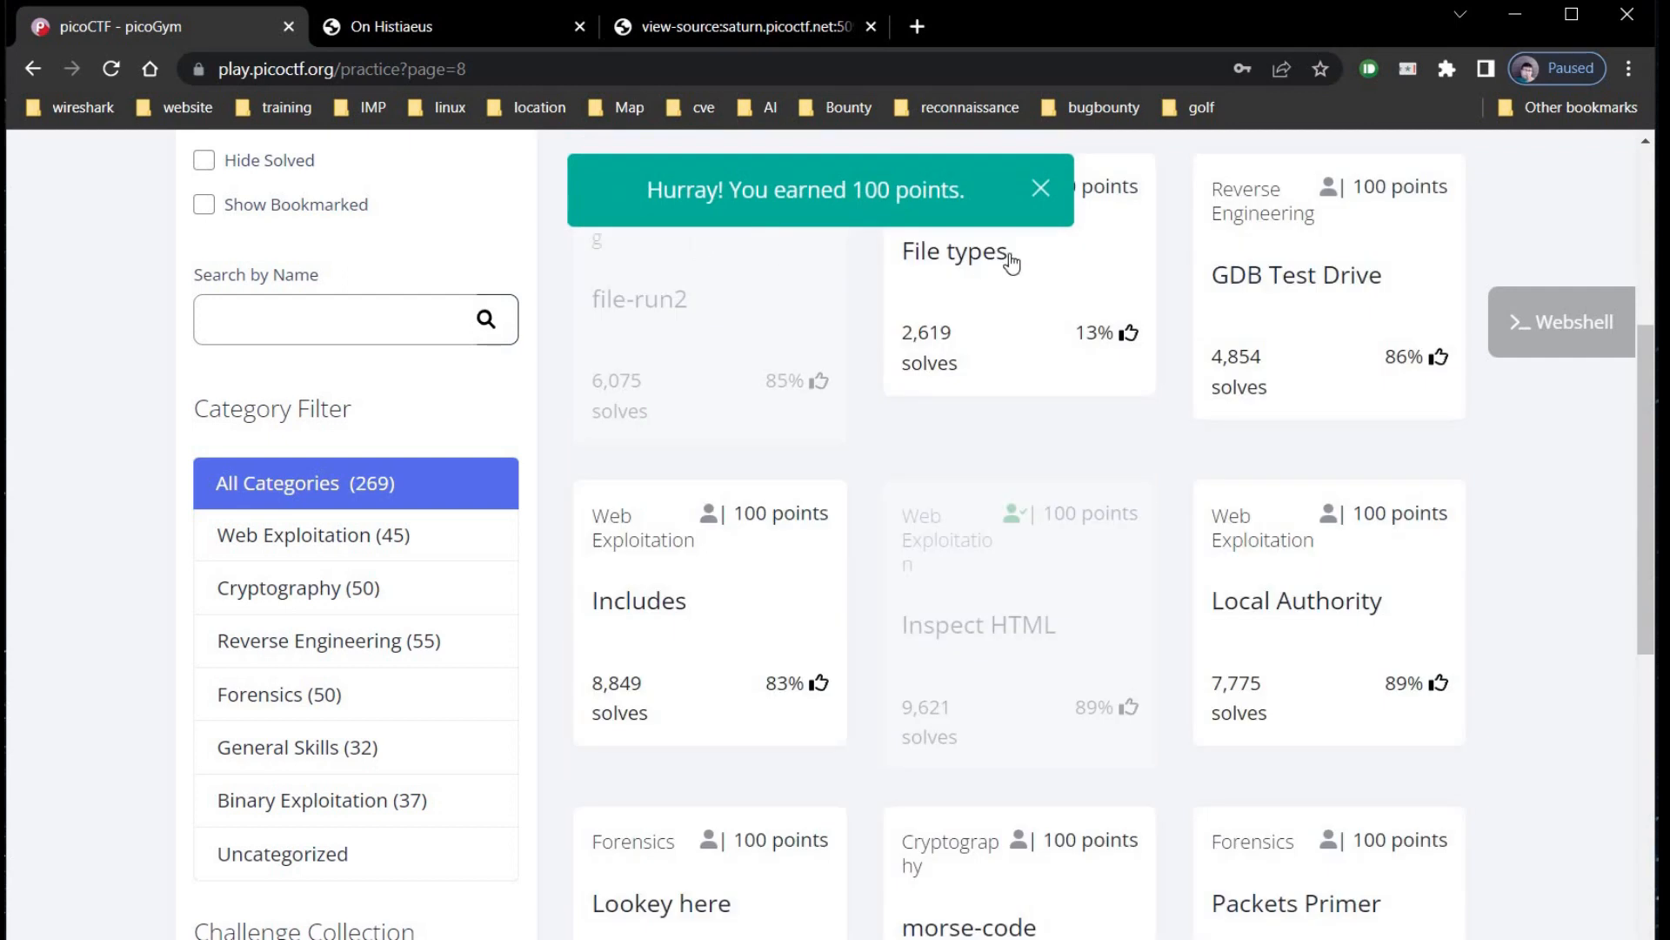
mouse_move(64, 884)
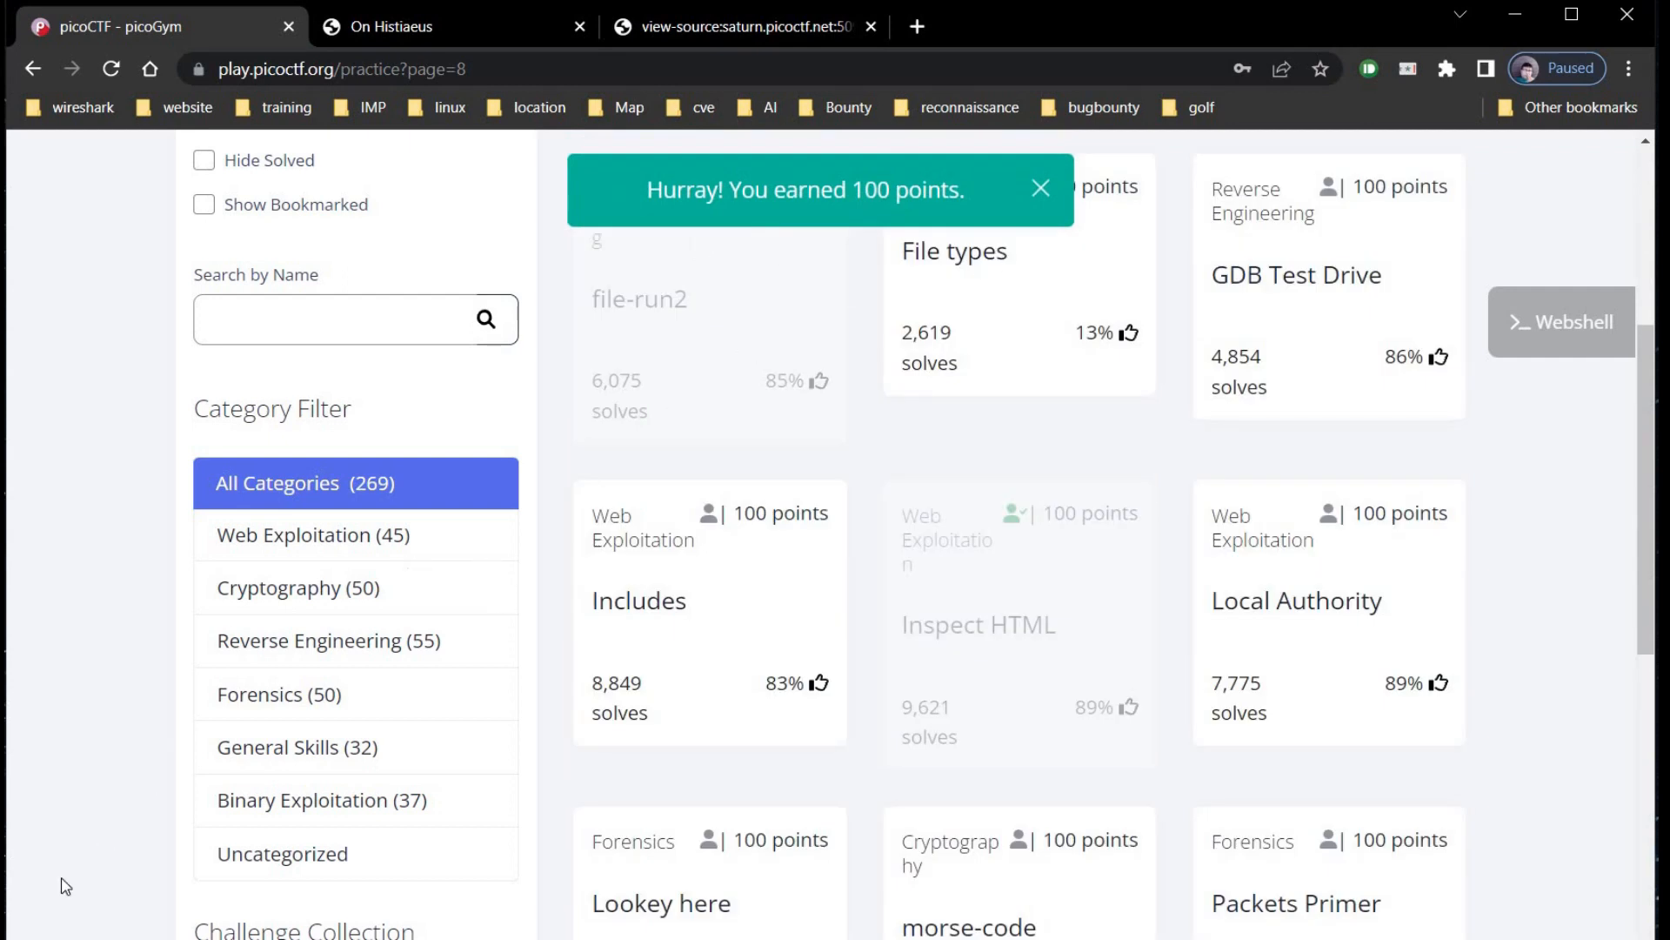
left_click(1041, 188)
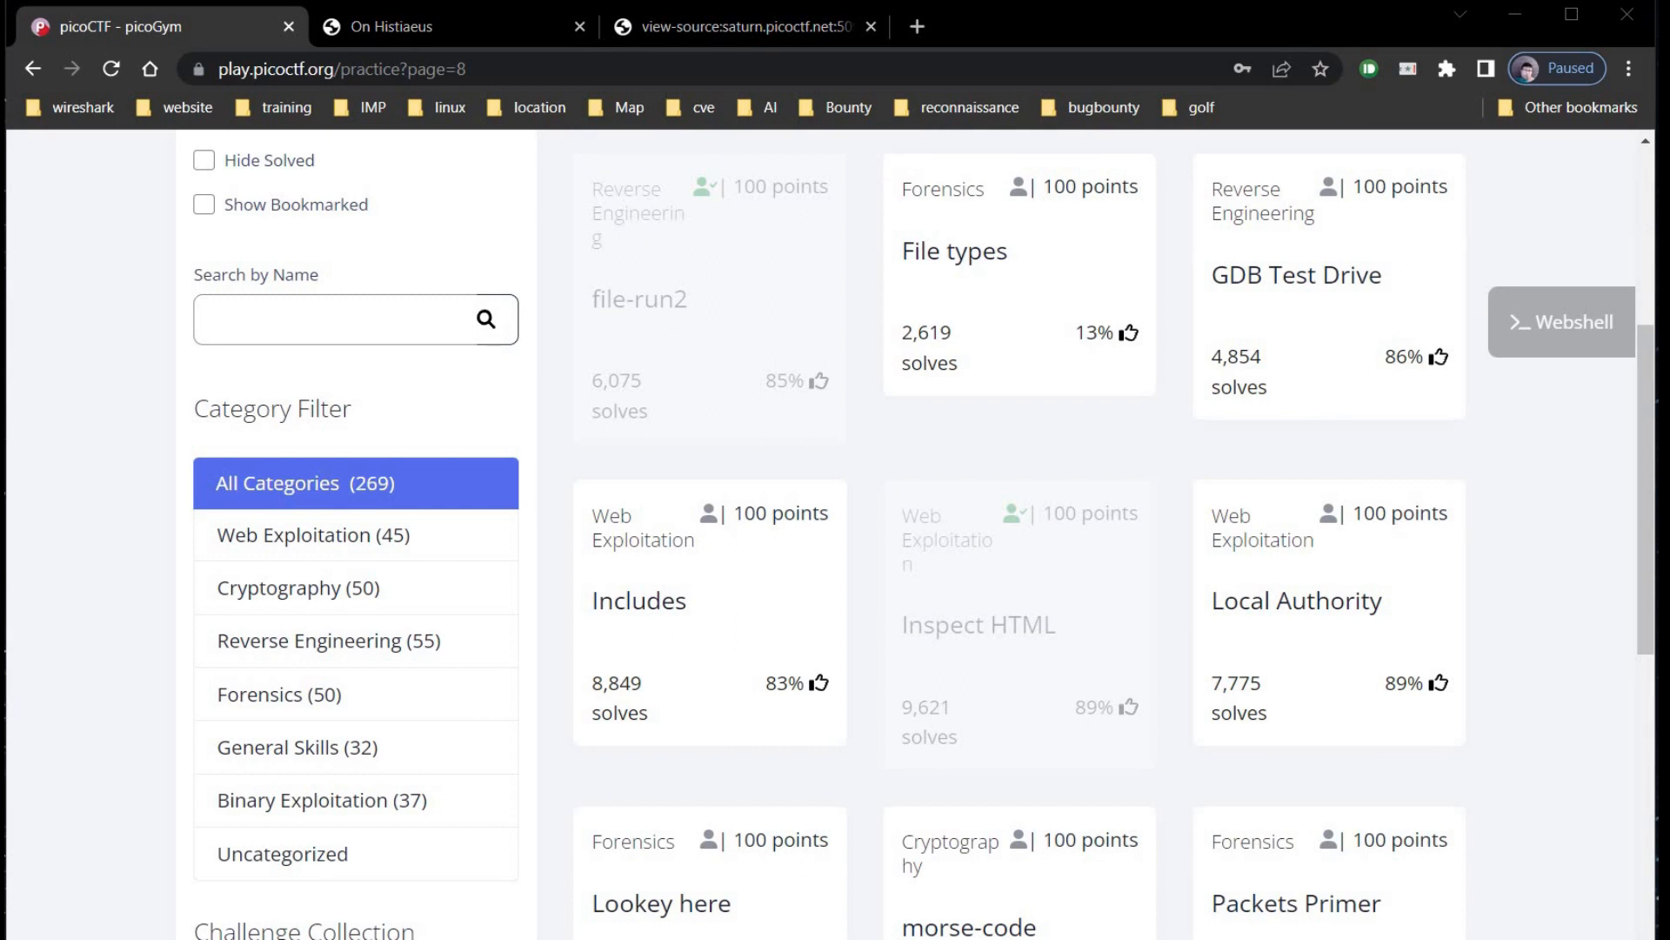
mouse_move(1387, 776)
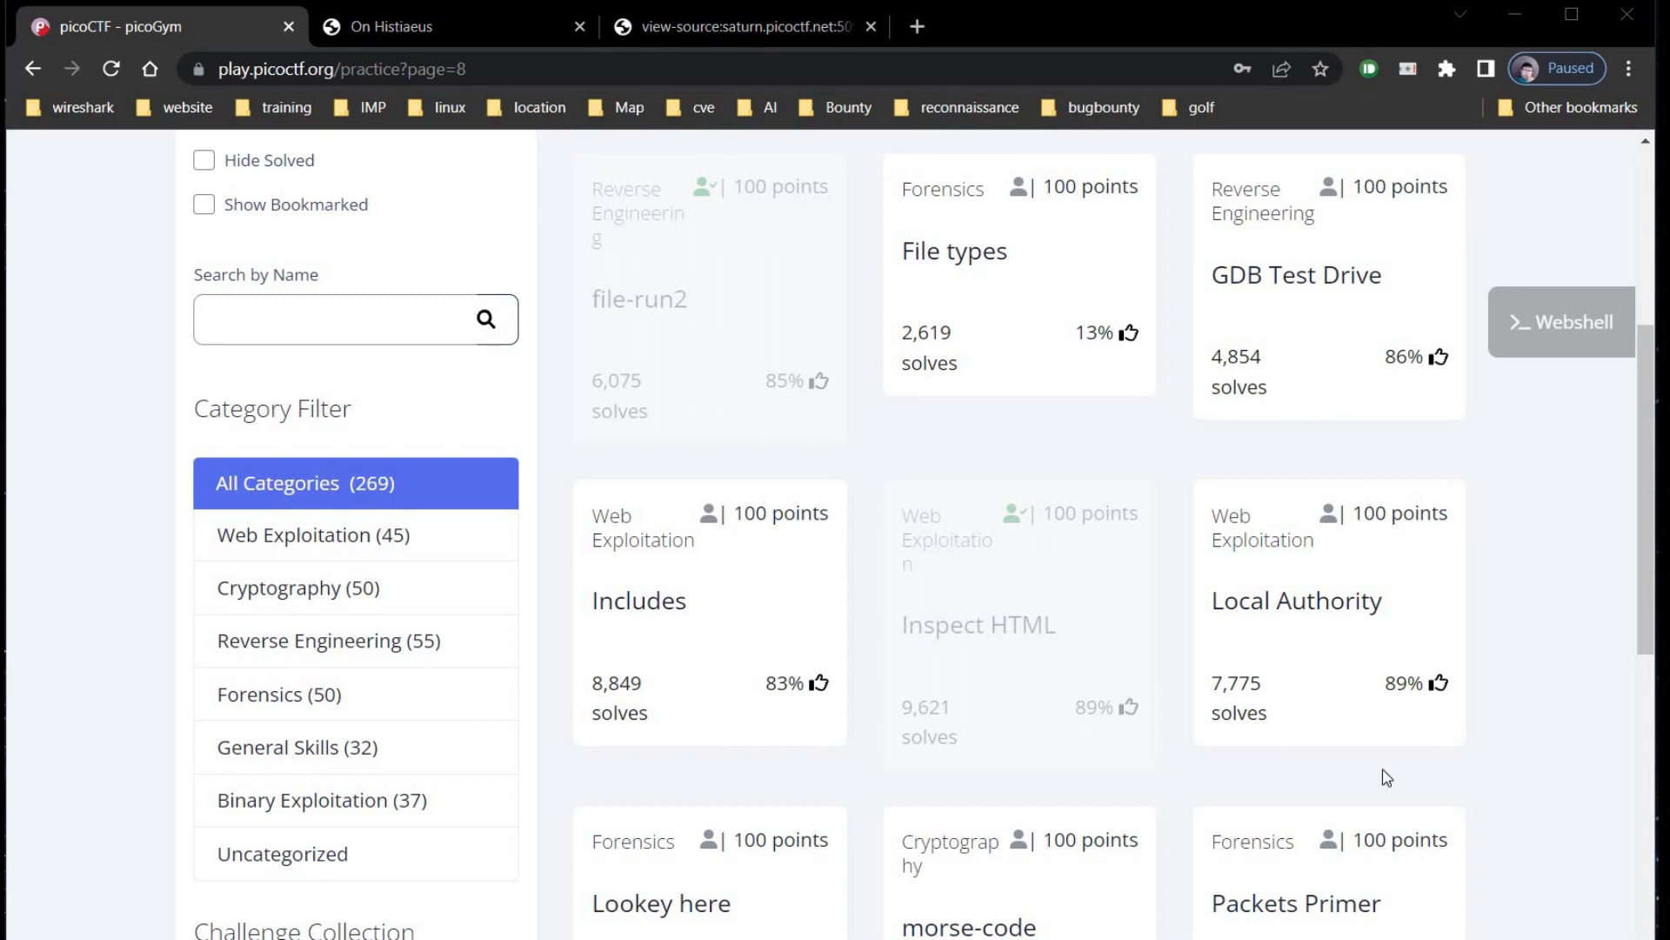
scroll("down", 3)
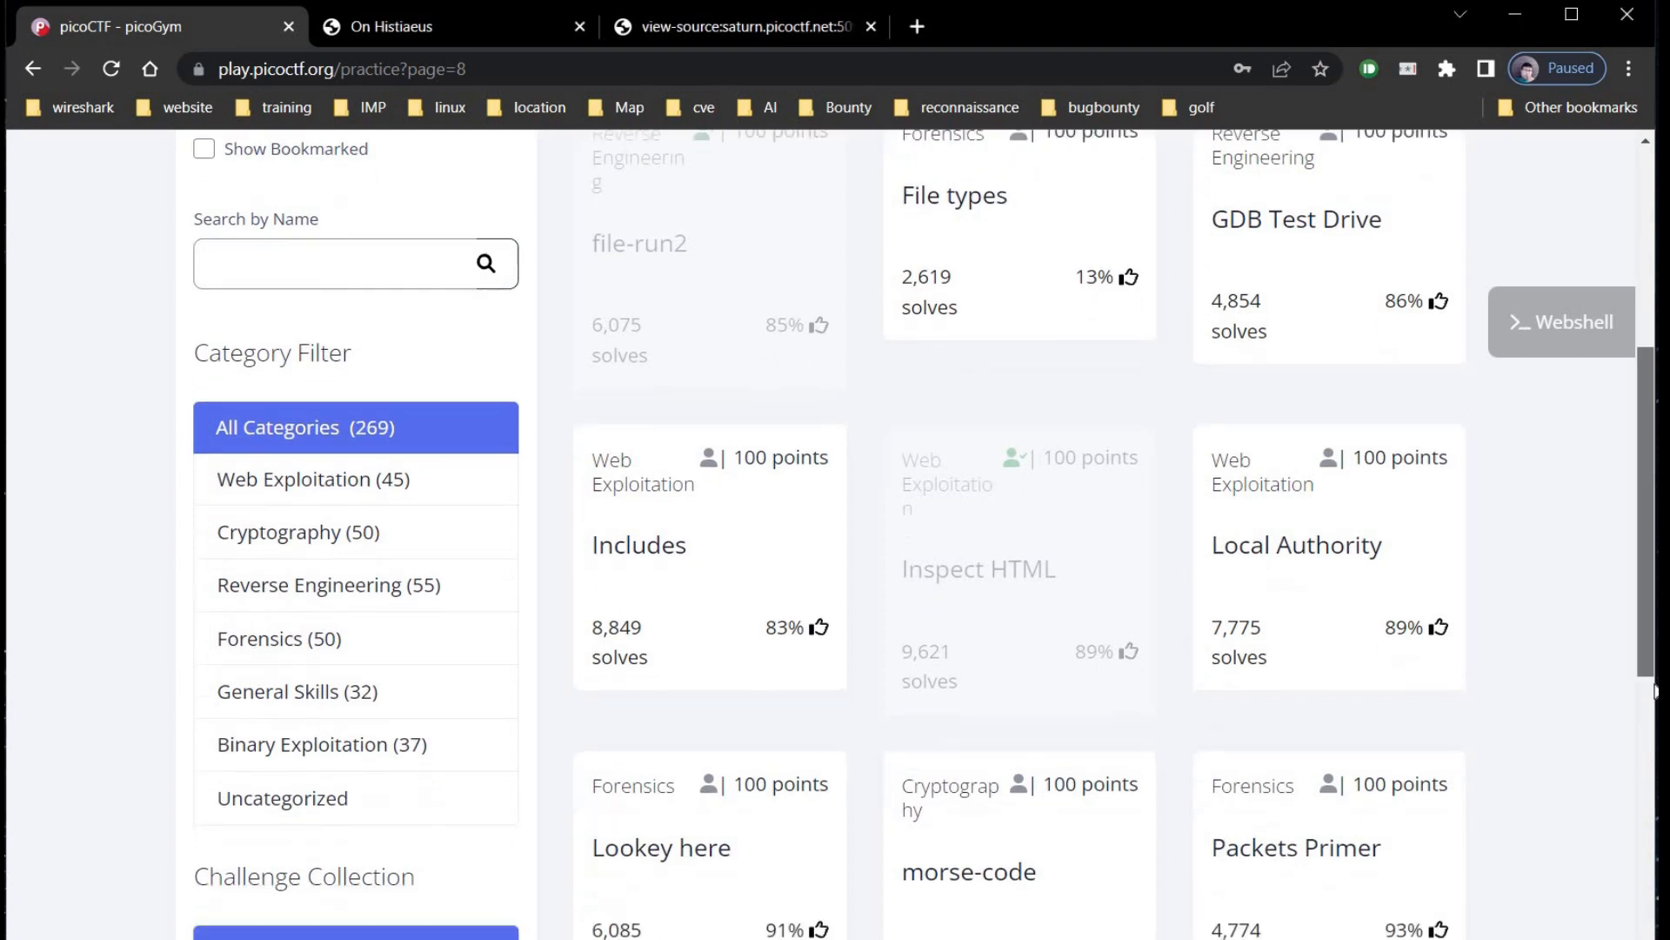
- Open the morse-code challenge and reveal its hint recommending Audacity for the Morse audio
scroll("down", 3)
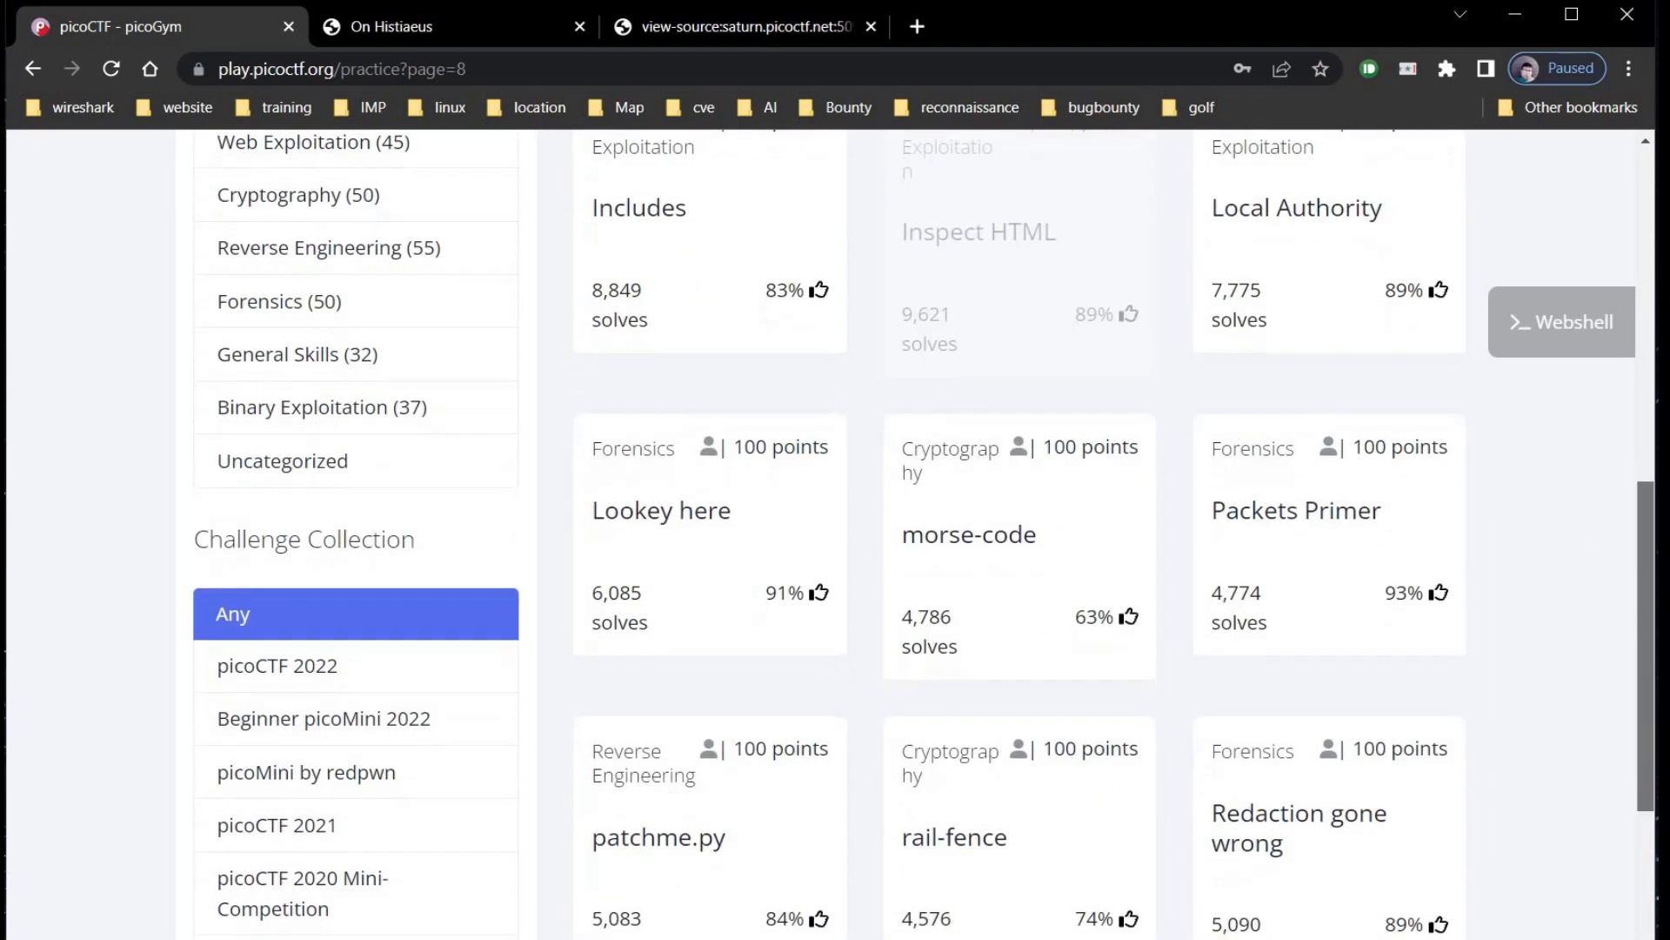
left_click(968, 534)
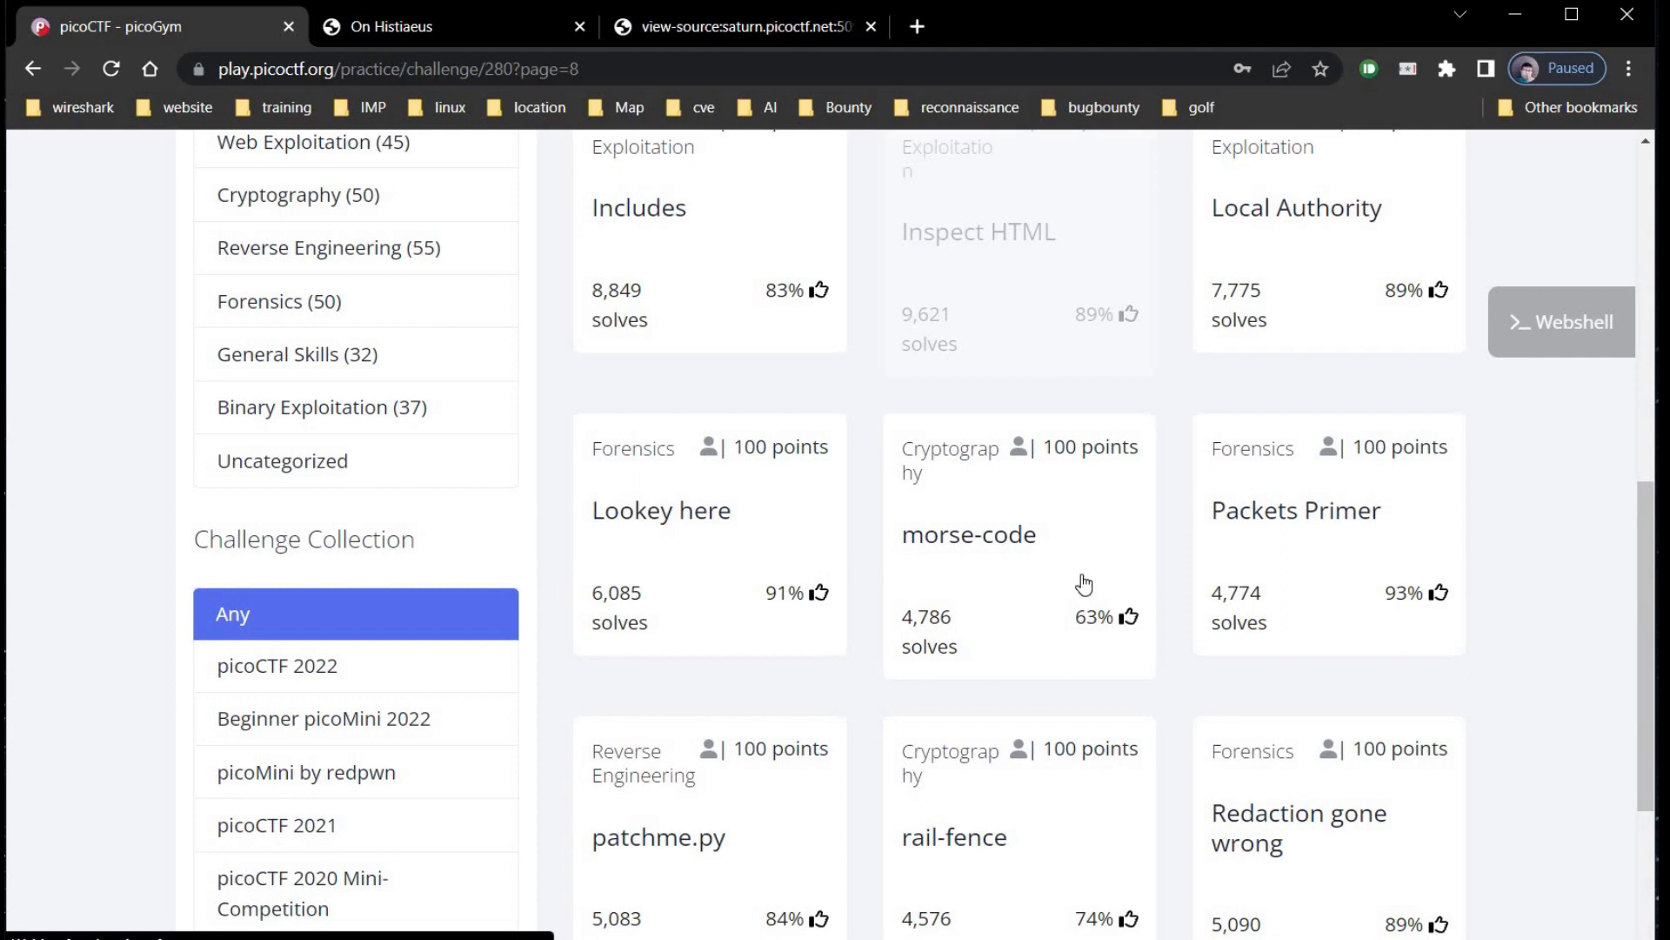
left_click(967, 534)
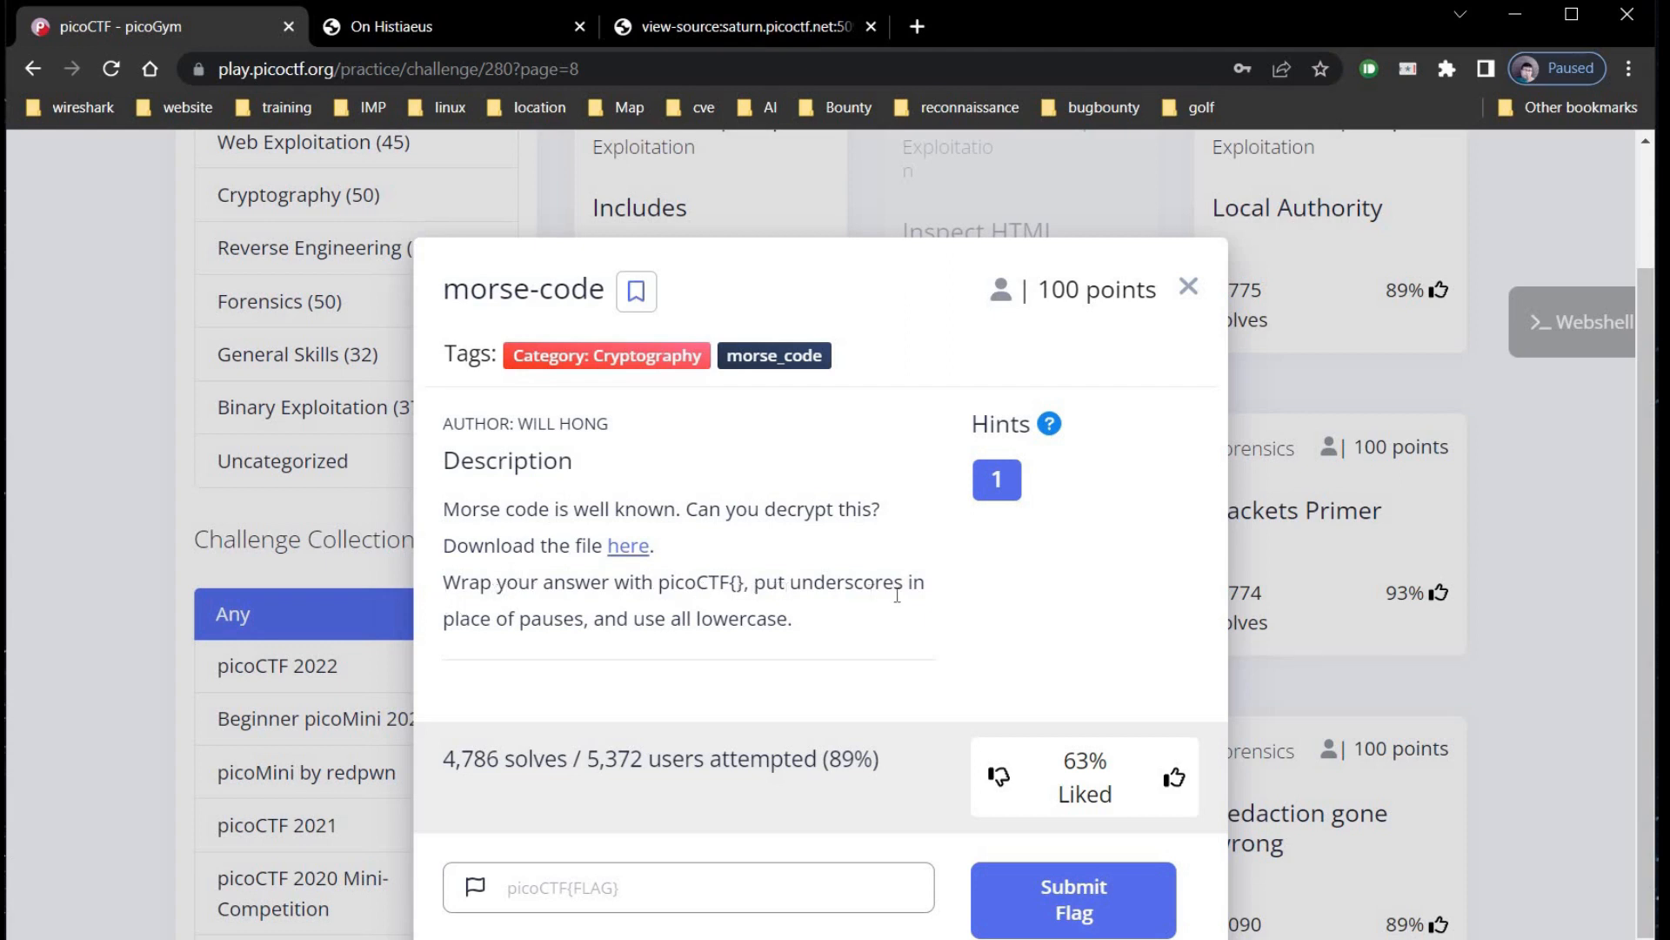
mouse_move(636, 617)
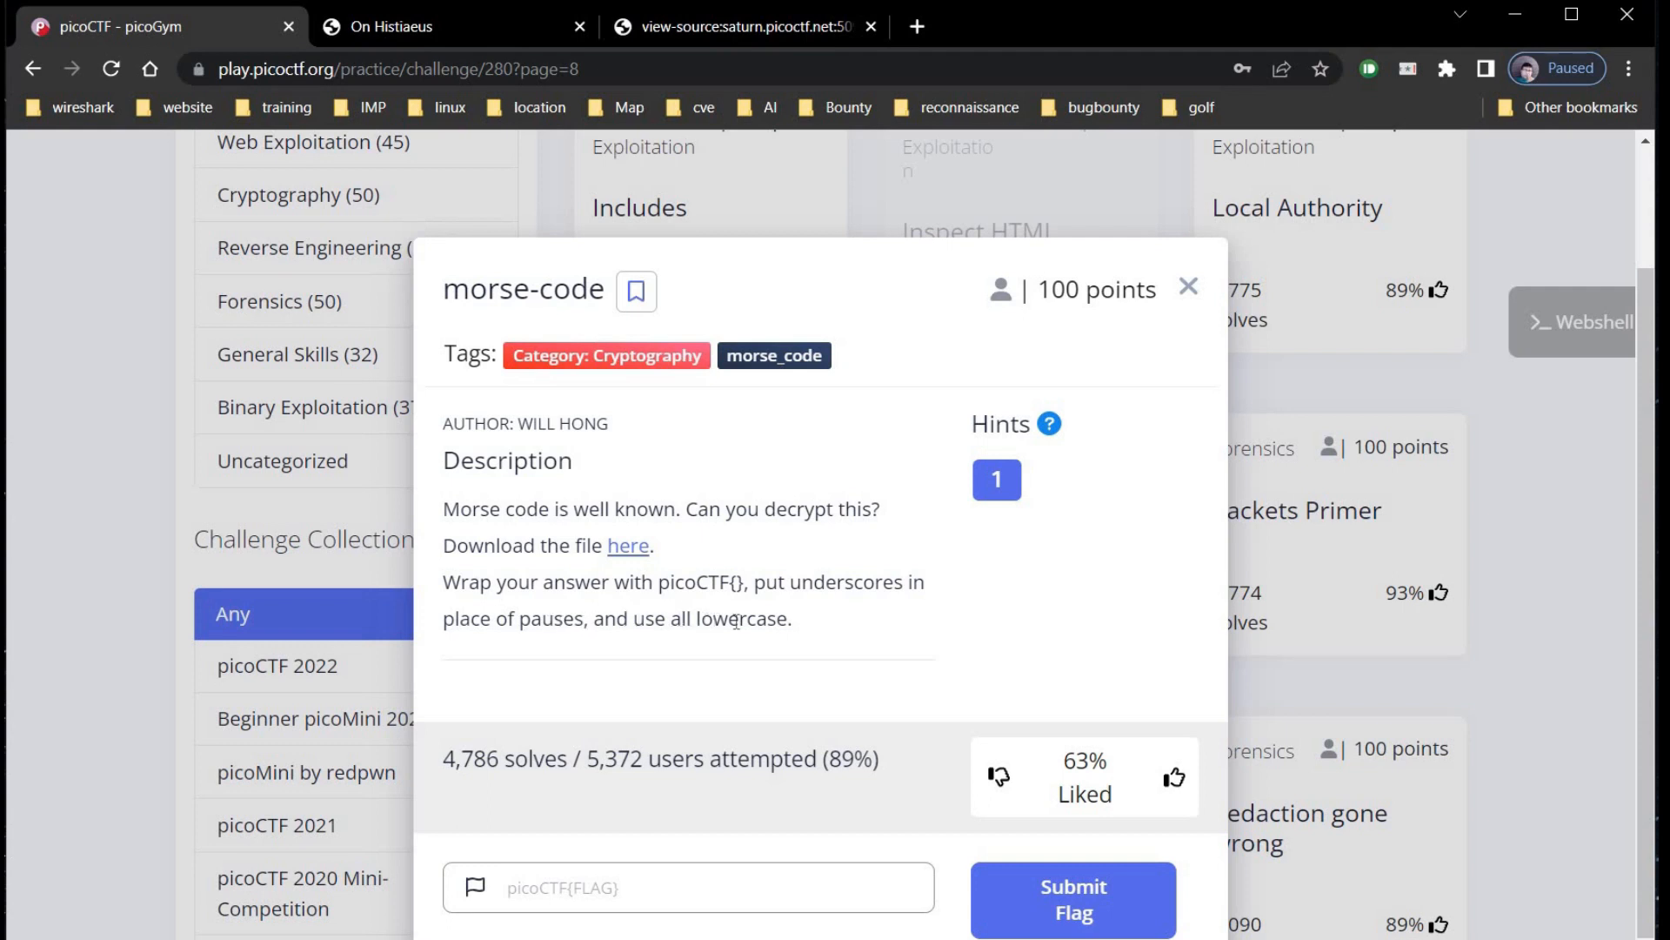
left_click(995, 478)
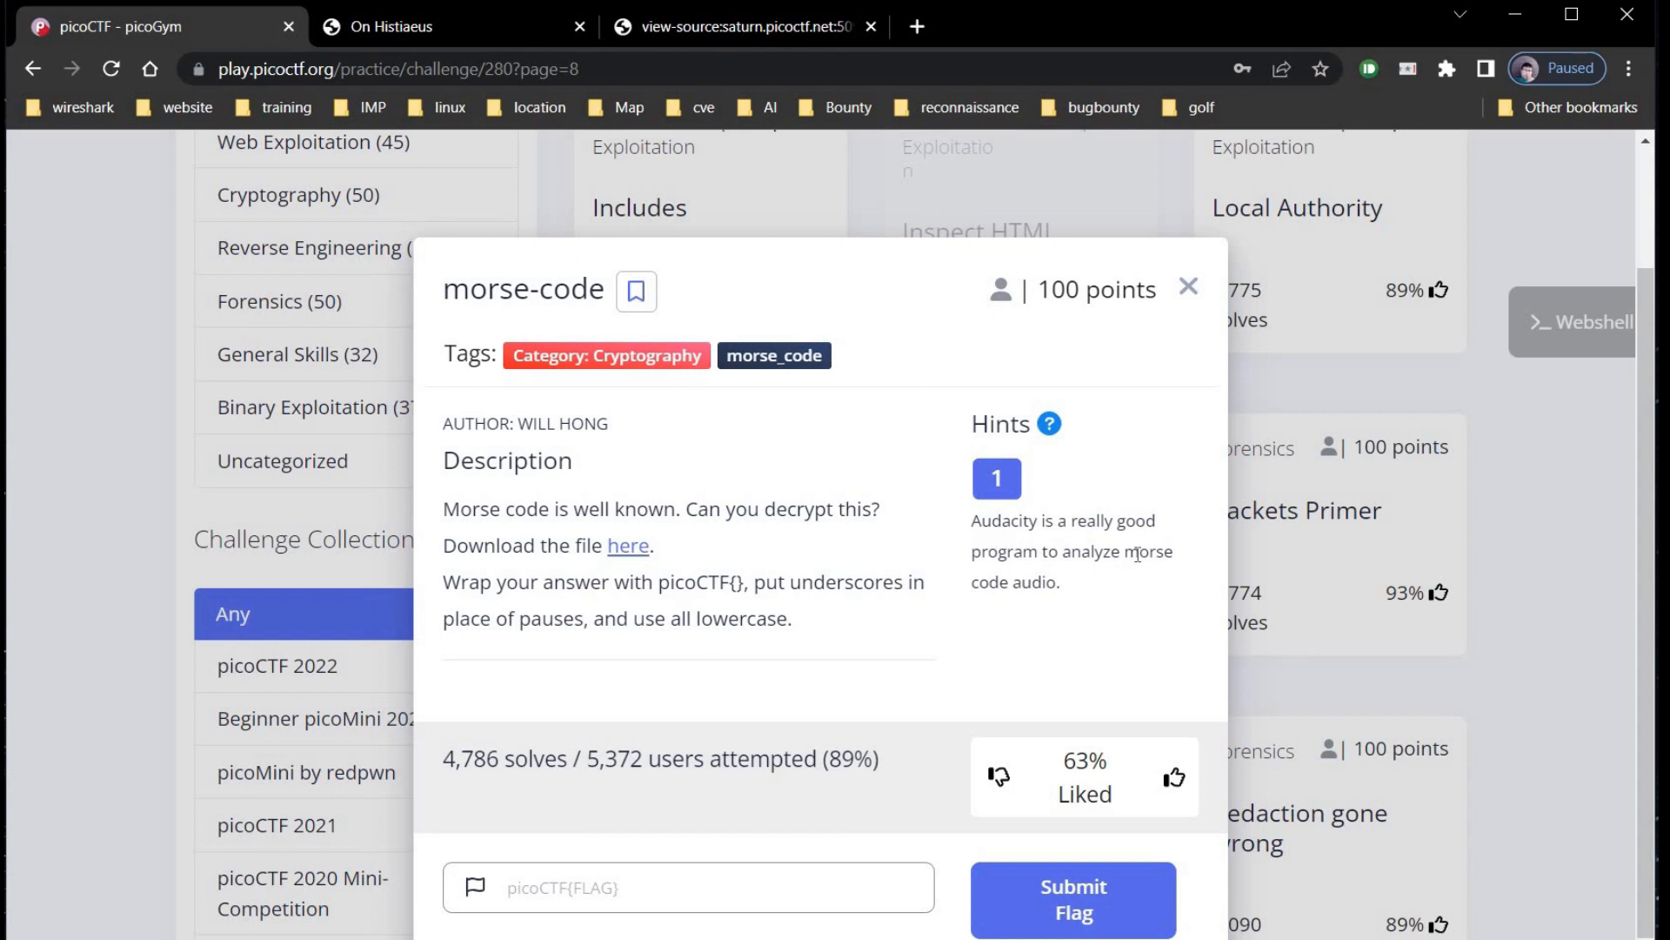
mouse_move(1102, 575)
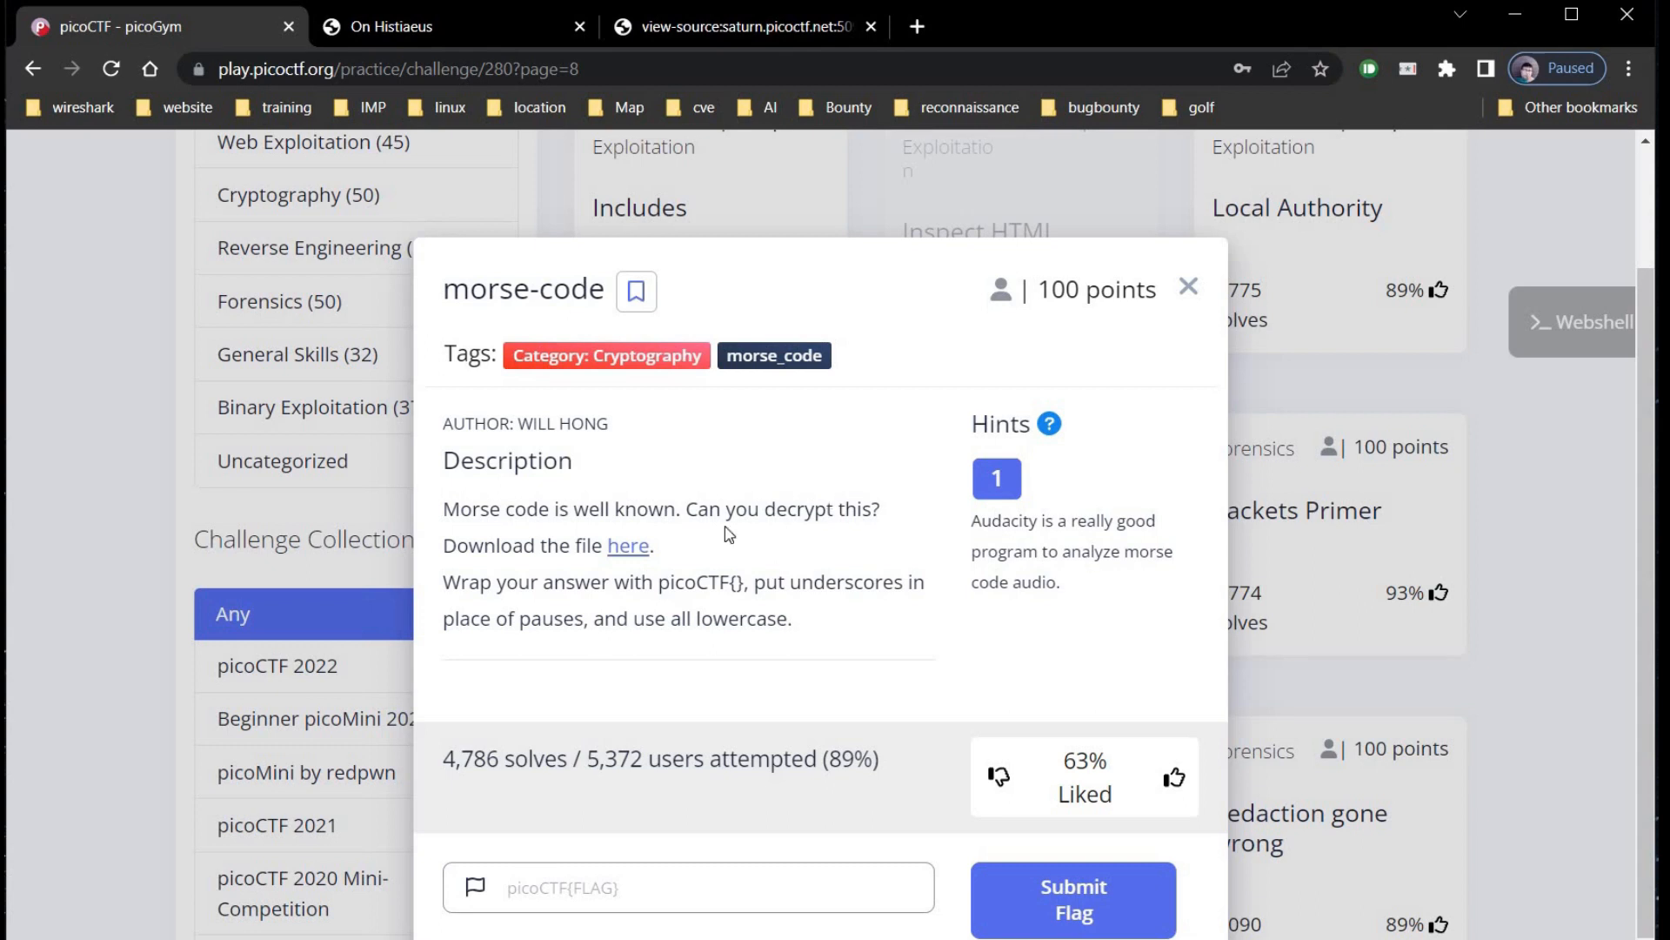
- Download morse_chal.wav from the 'here' link and save it to the Desktop
left_click(628, 544)
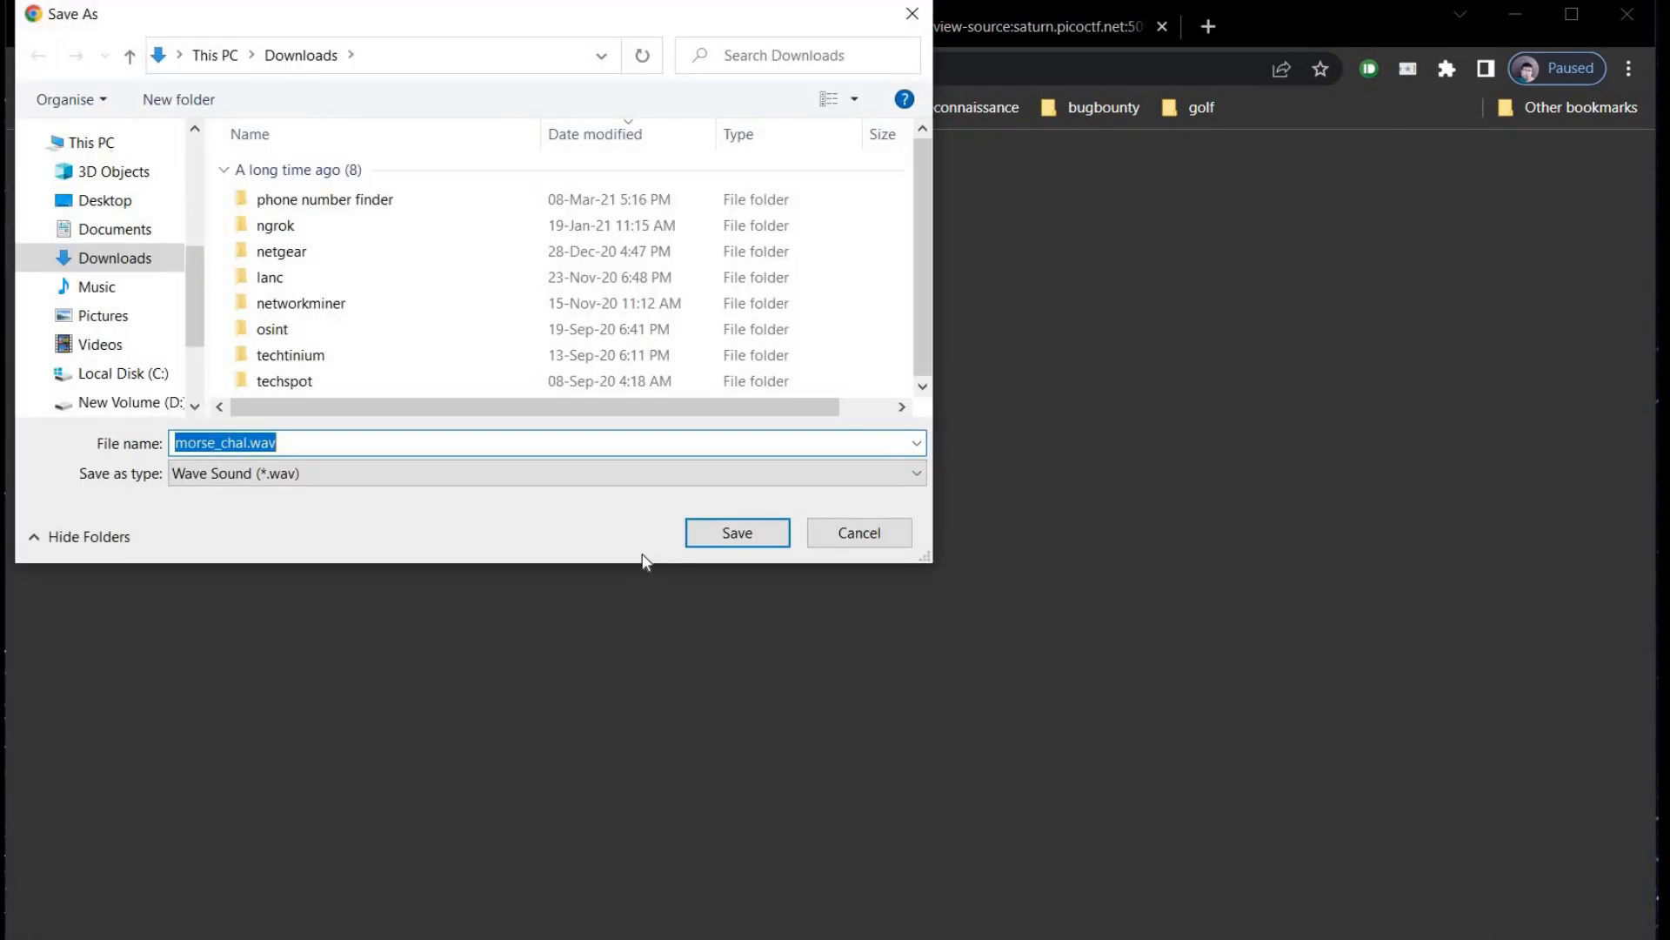
left_click(105, 200)
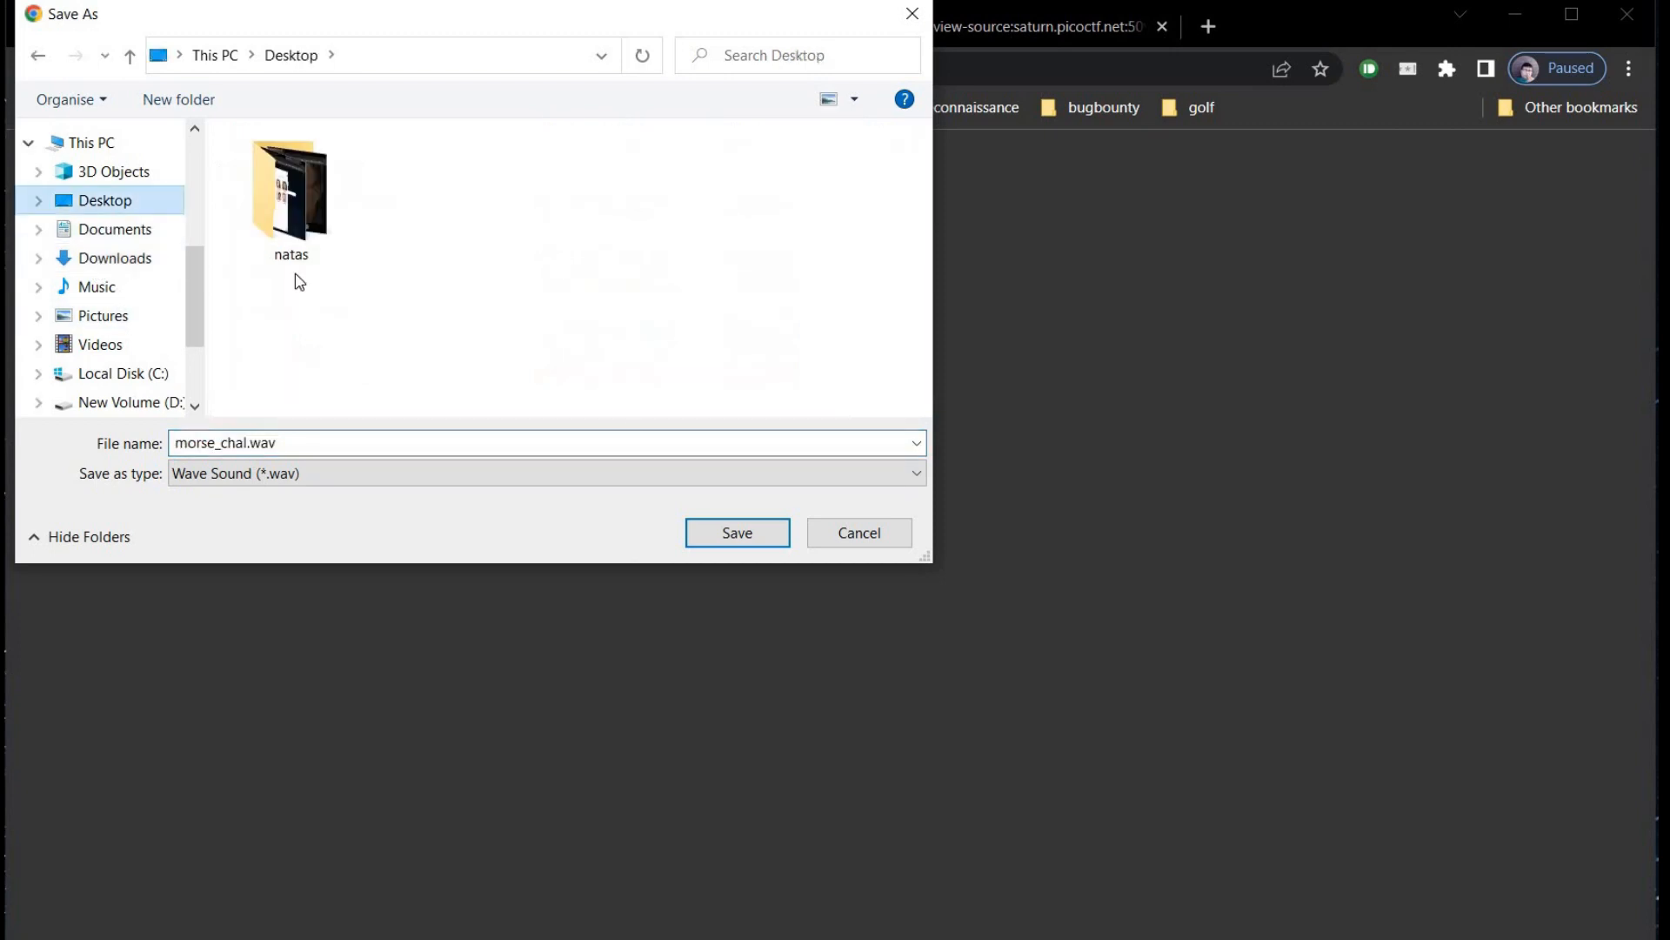
left_click(736, 533)
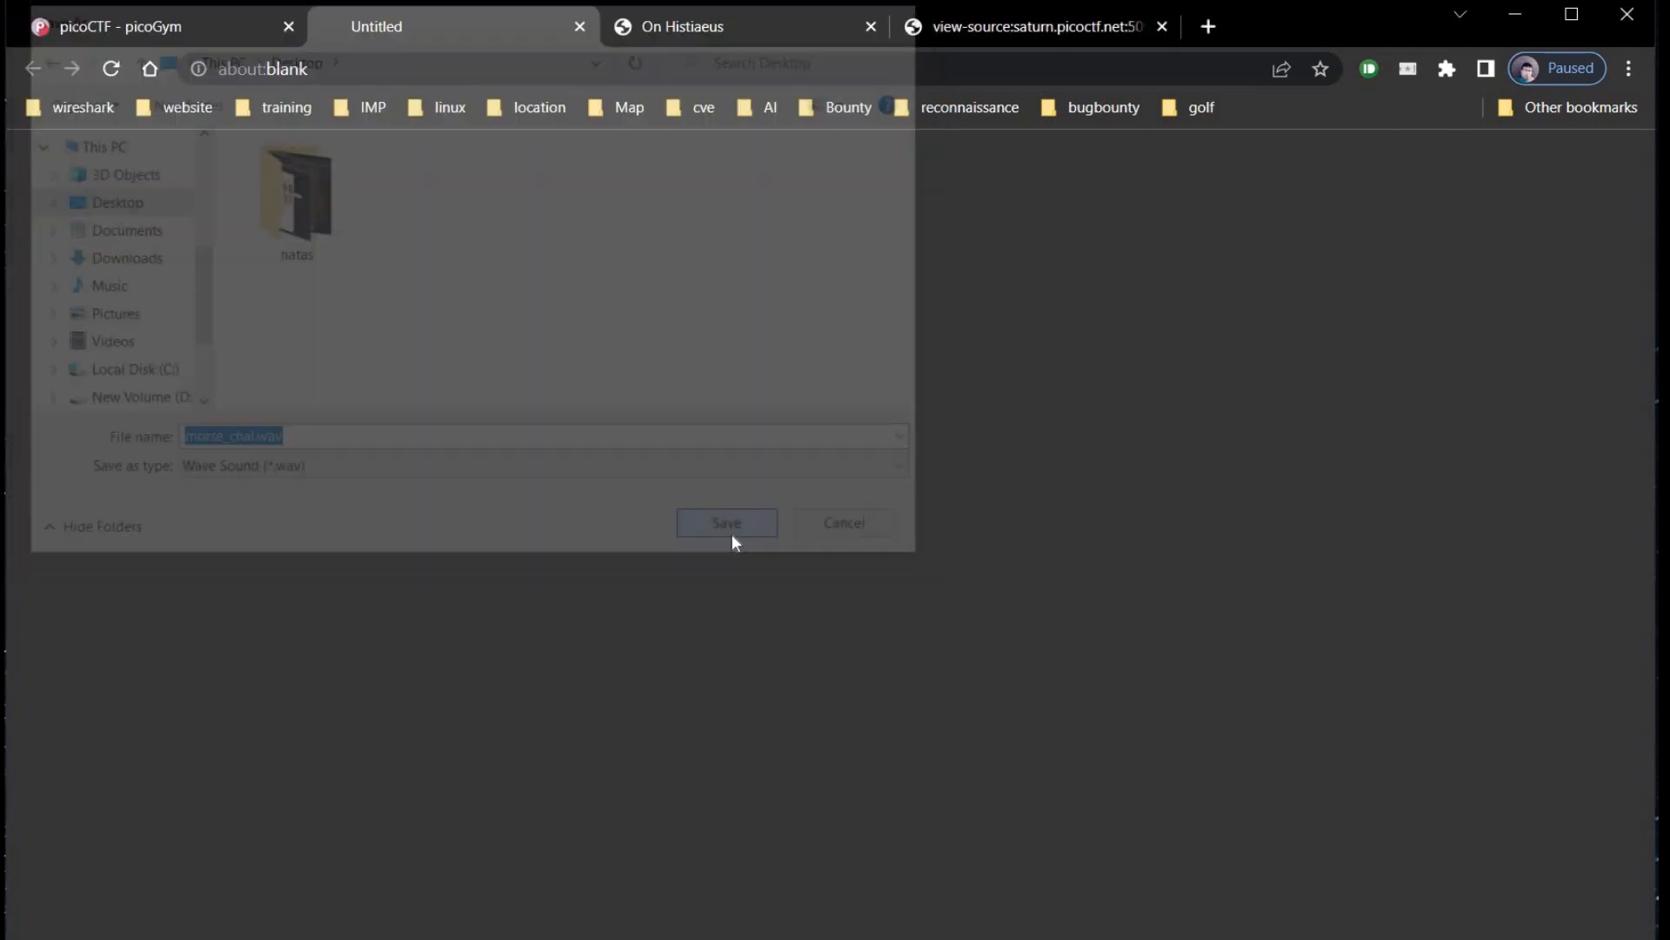
left_click(726, 522)
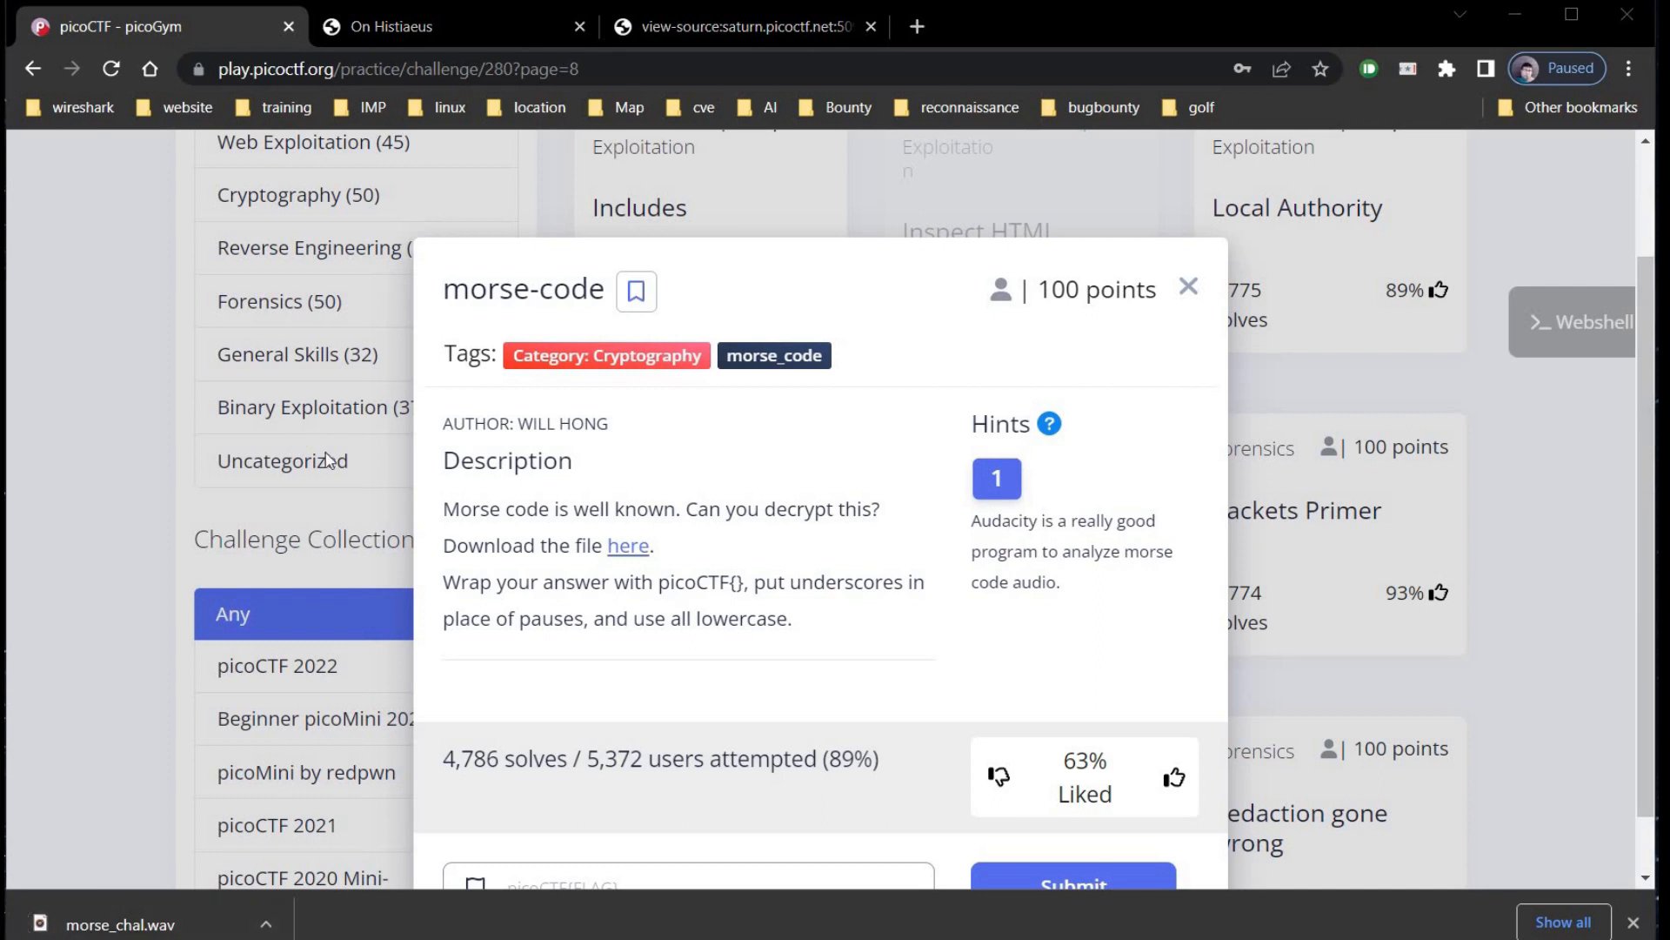
- Search Google for 'morse code audio to text' in the other tab
left_click(427, 26)
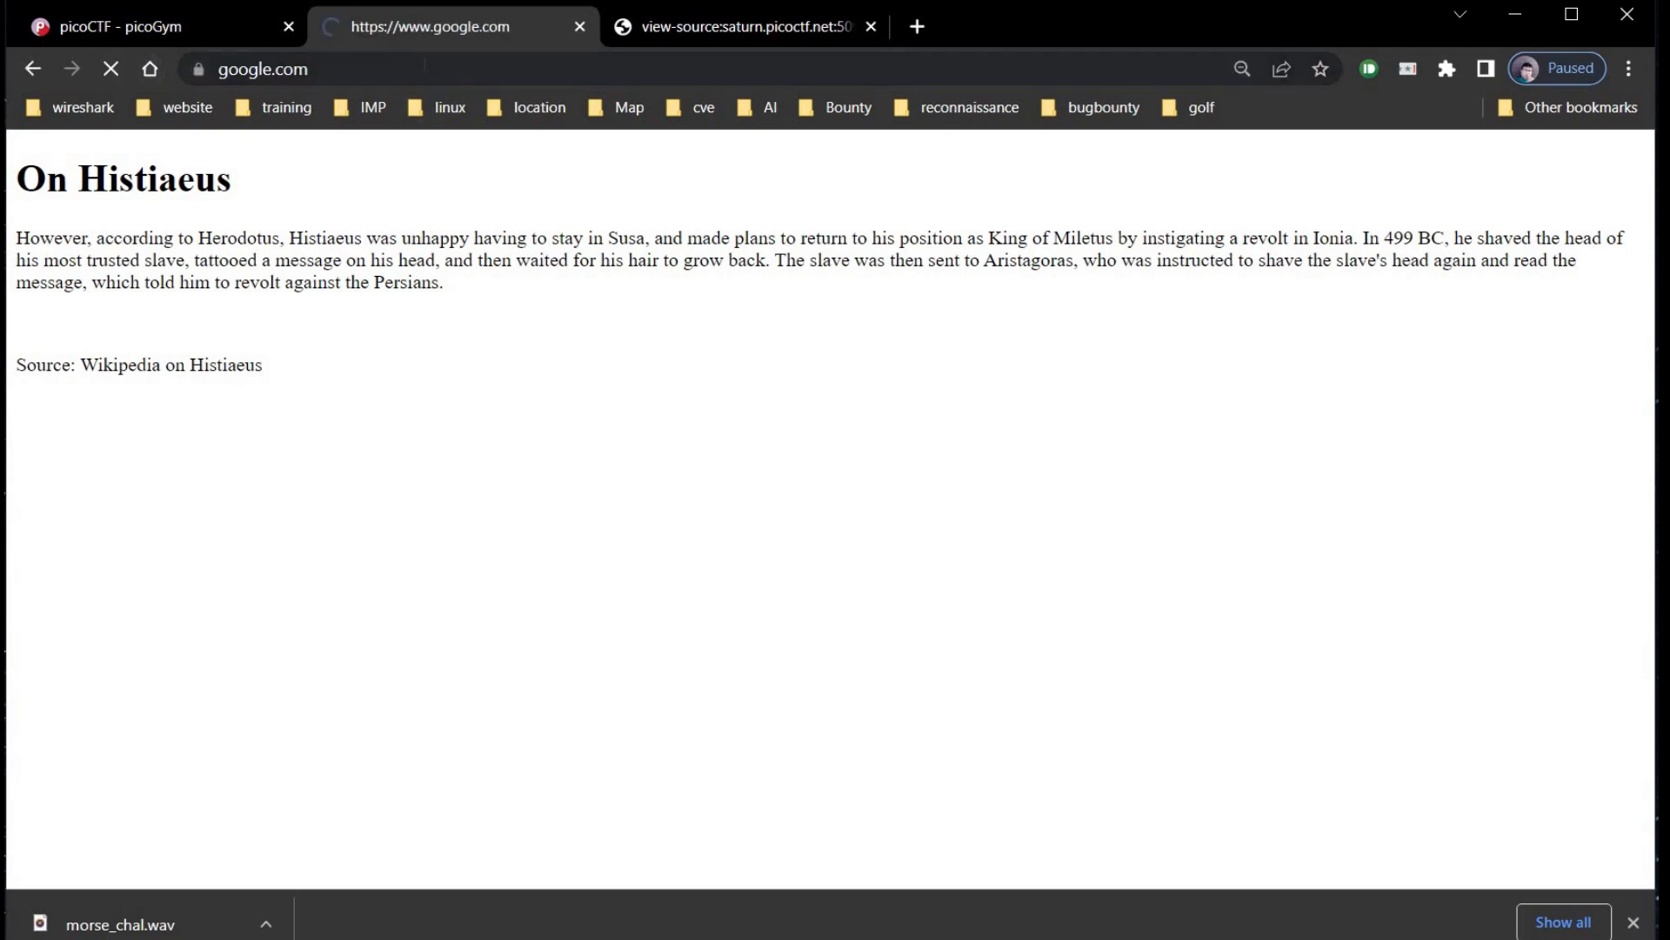
type("morse code")
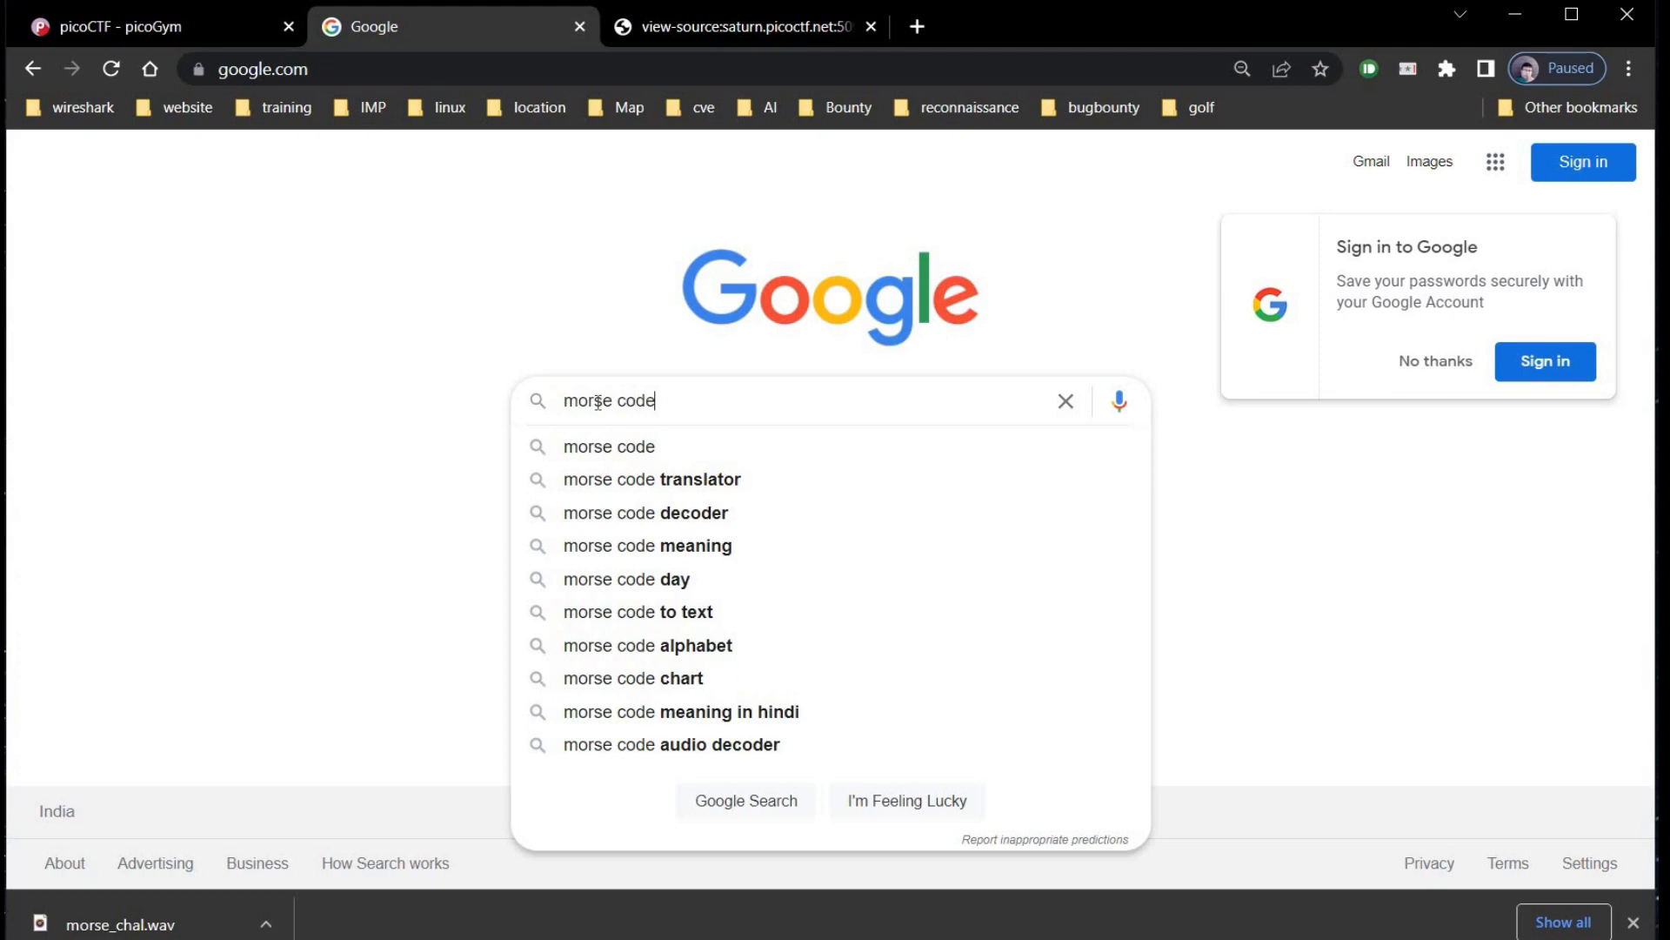
type("aud")
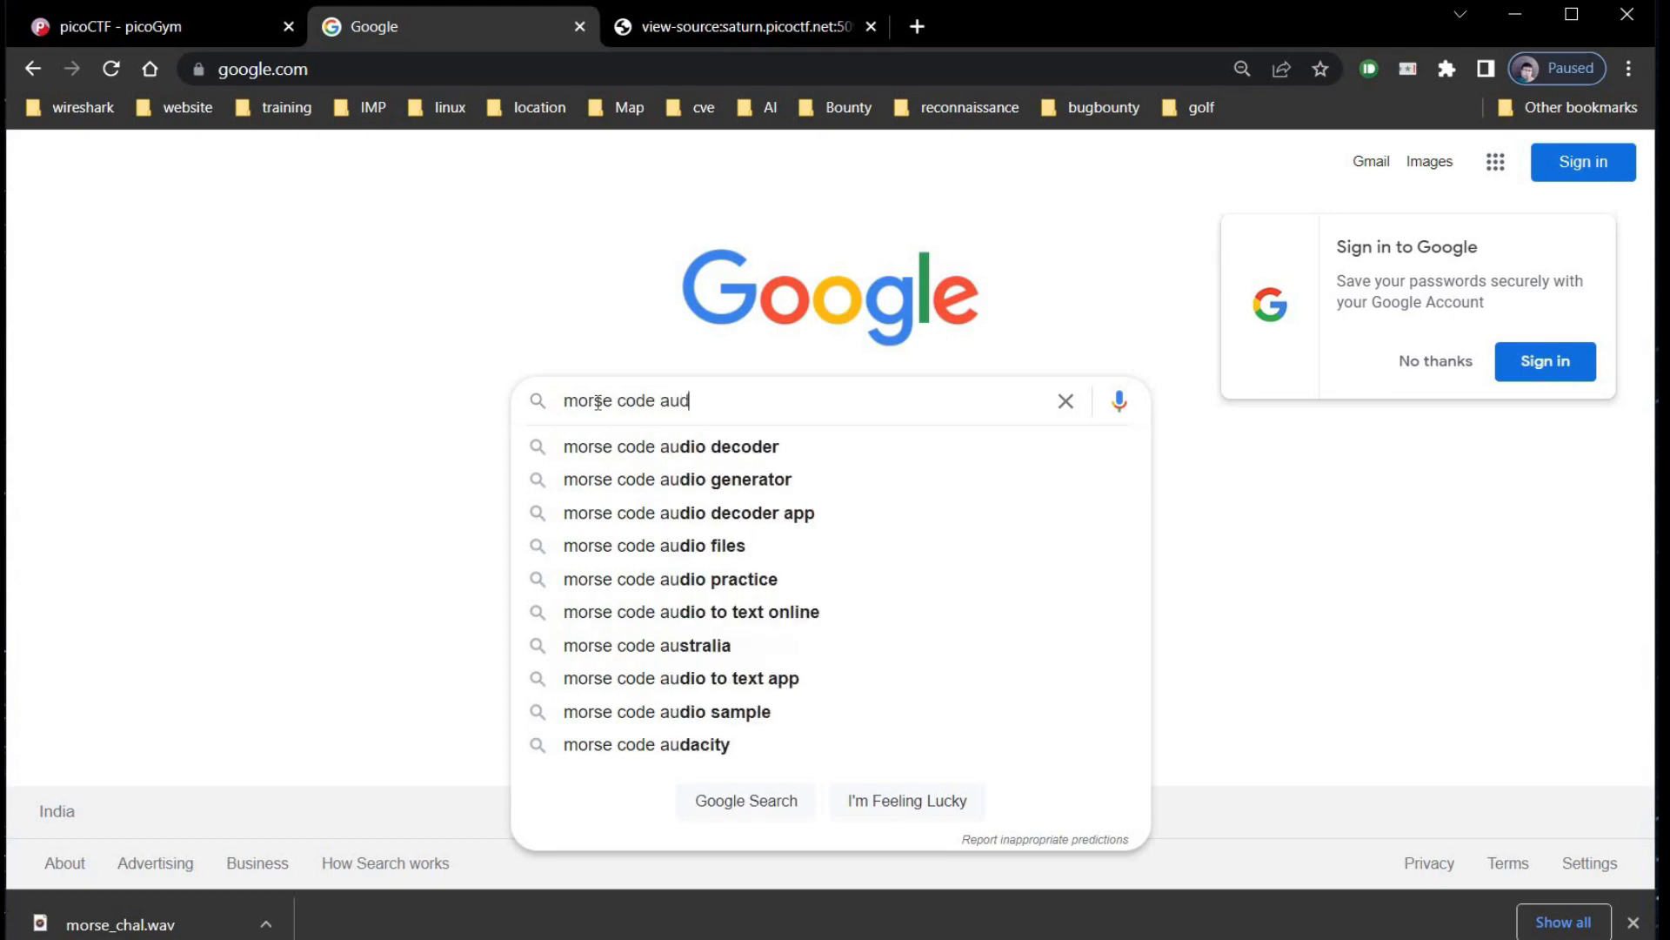
type("o to text")
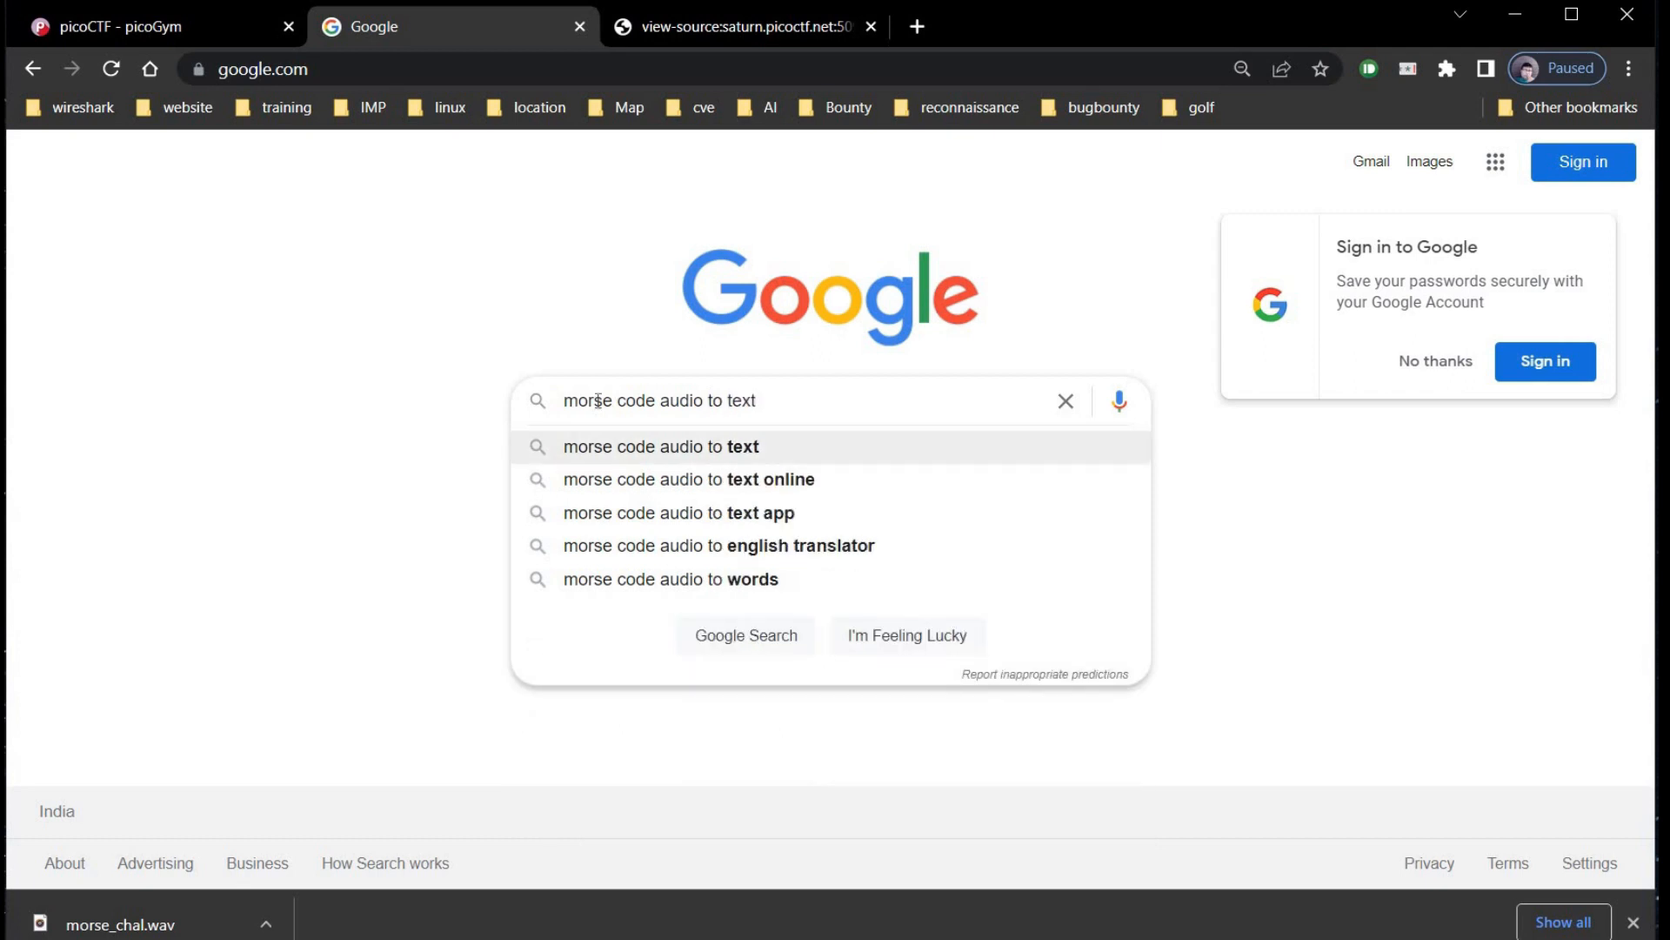
left_click(661, 446)
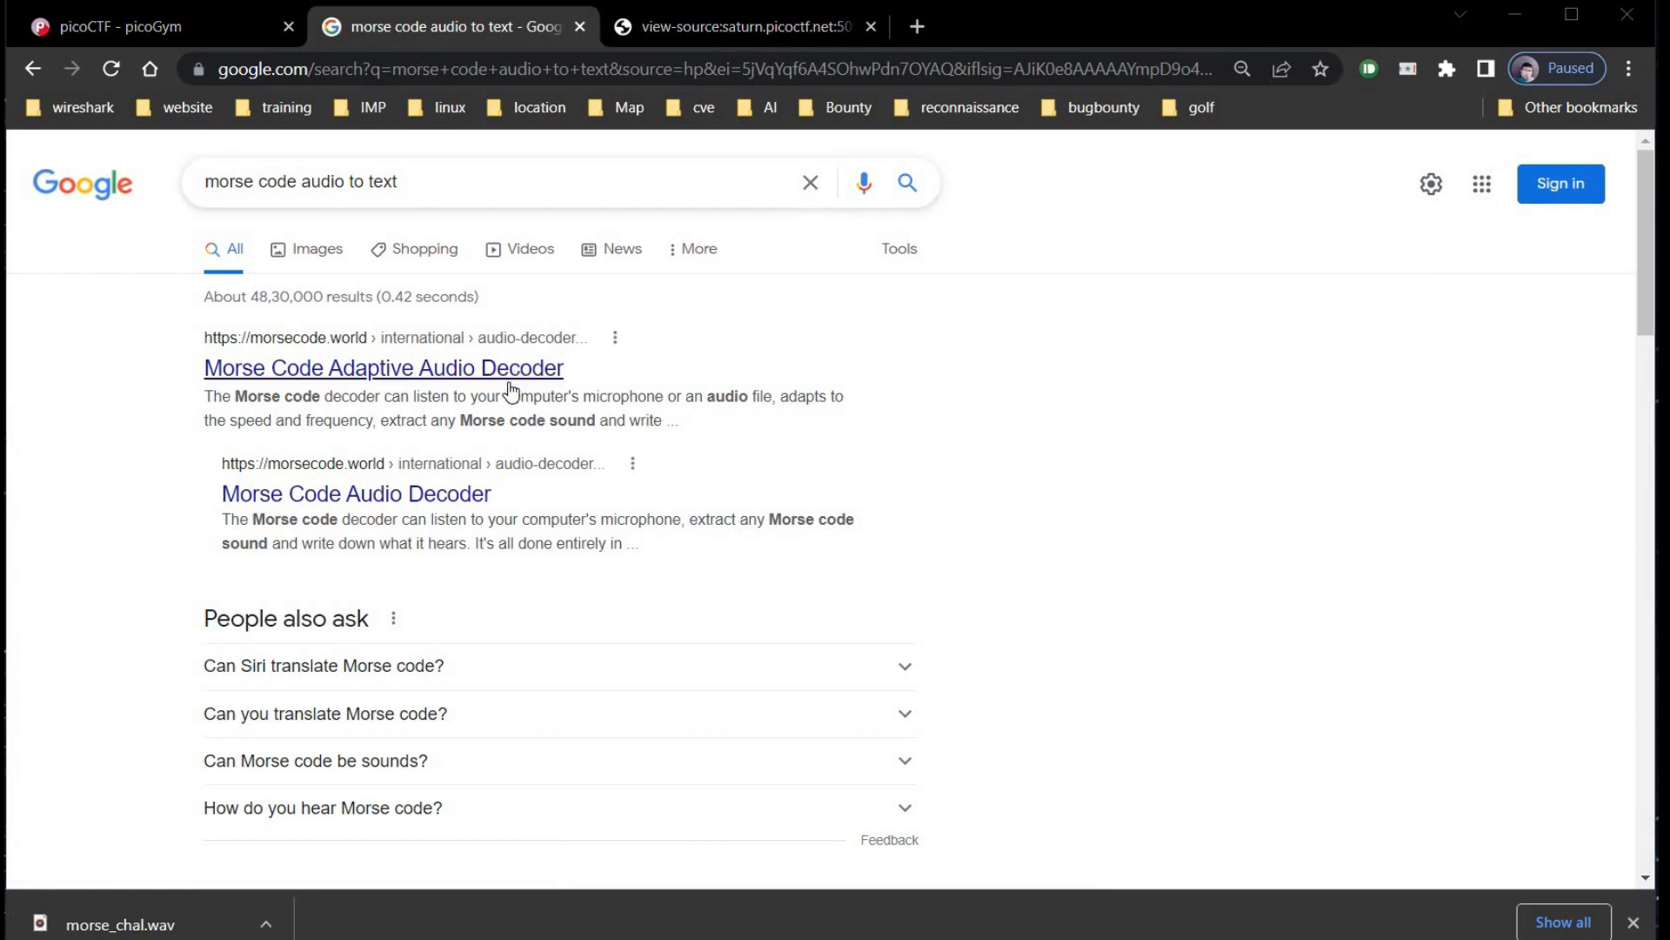
- Open the two morsecode.world audio decoder results in new tabs
right_click(383, 367)
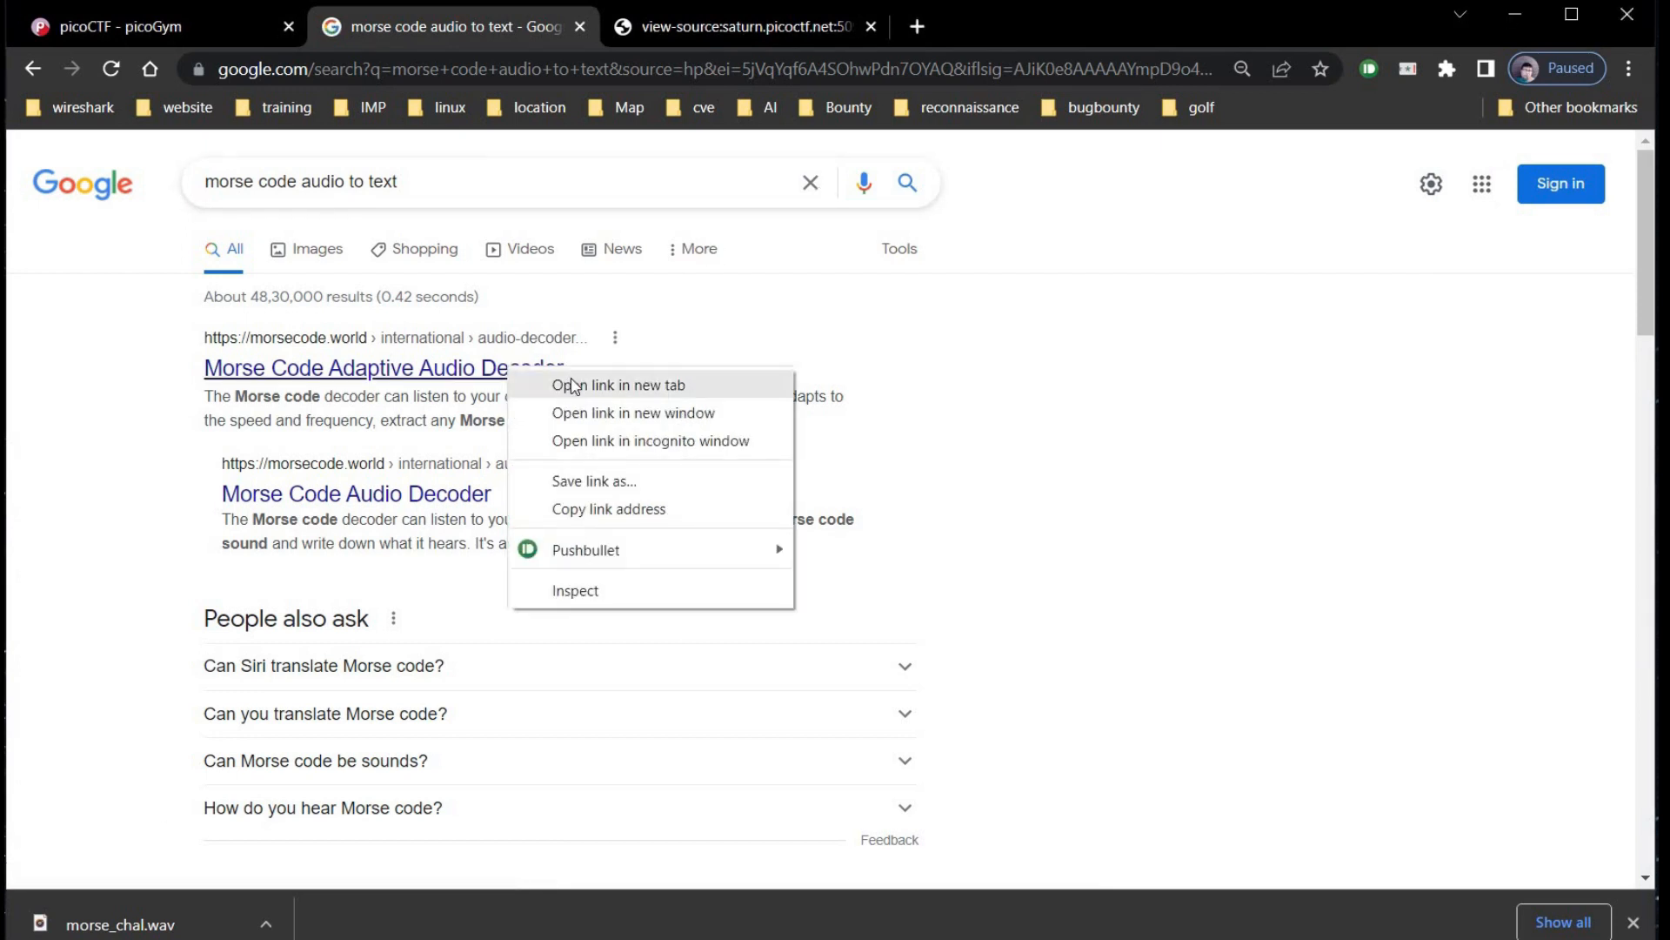
left_click(619, 384)
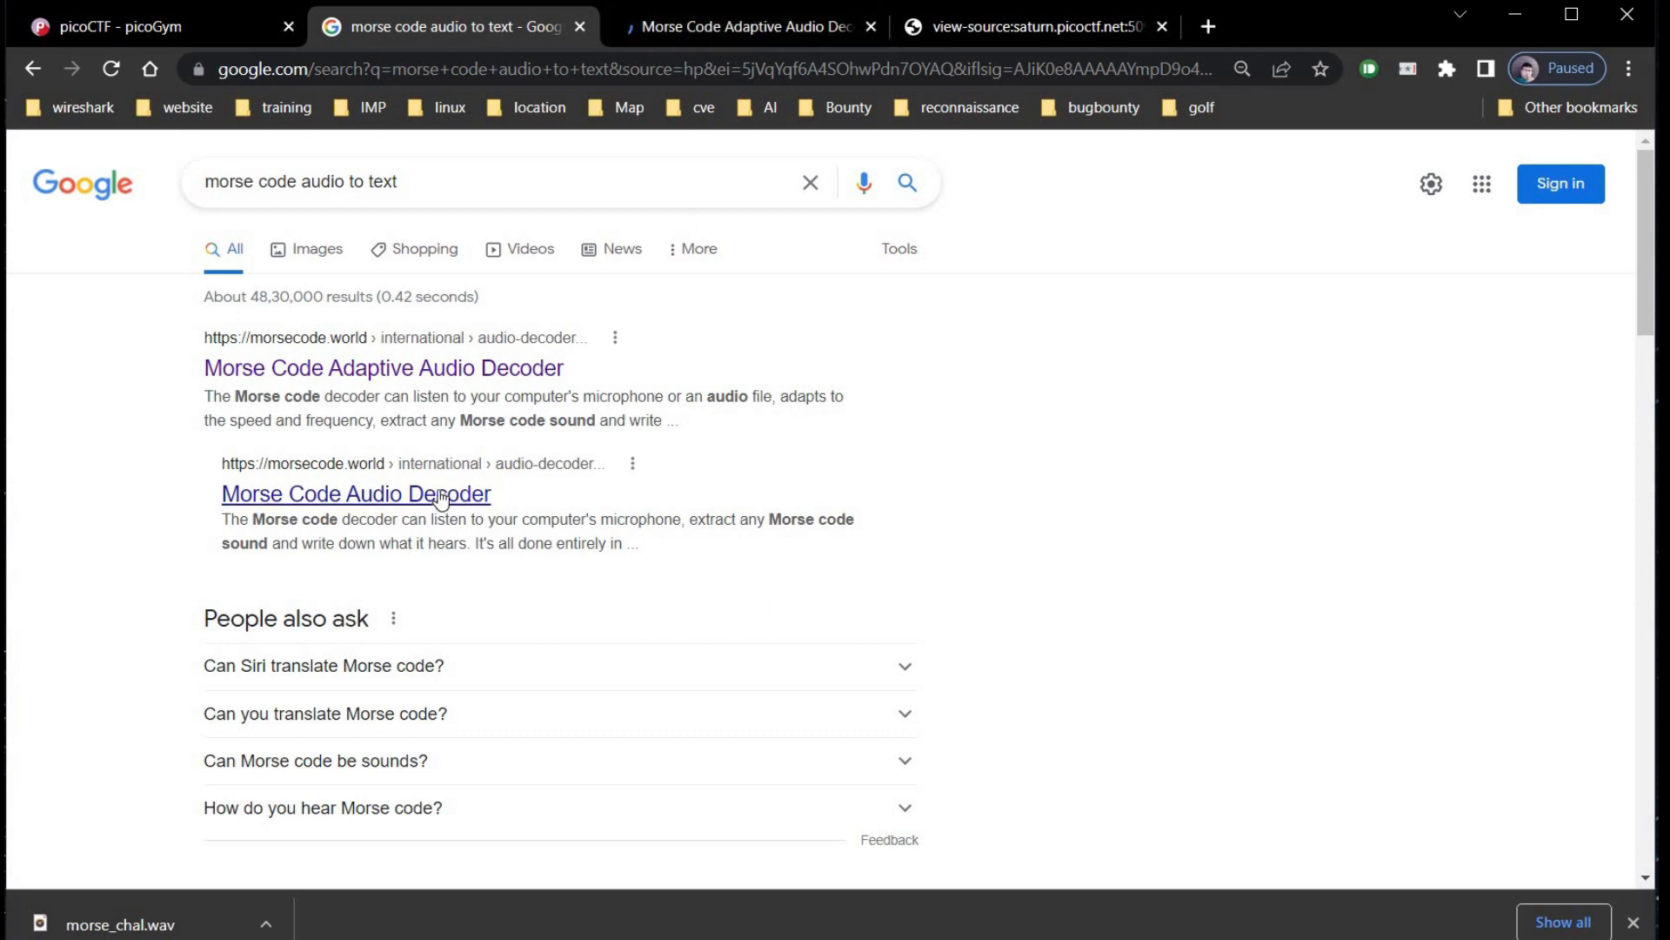
left_click(355, 493)
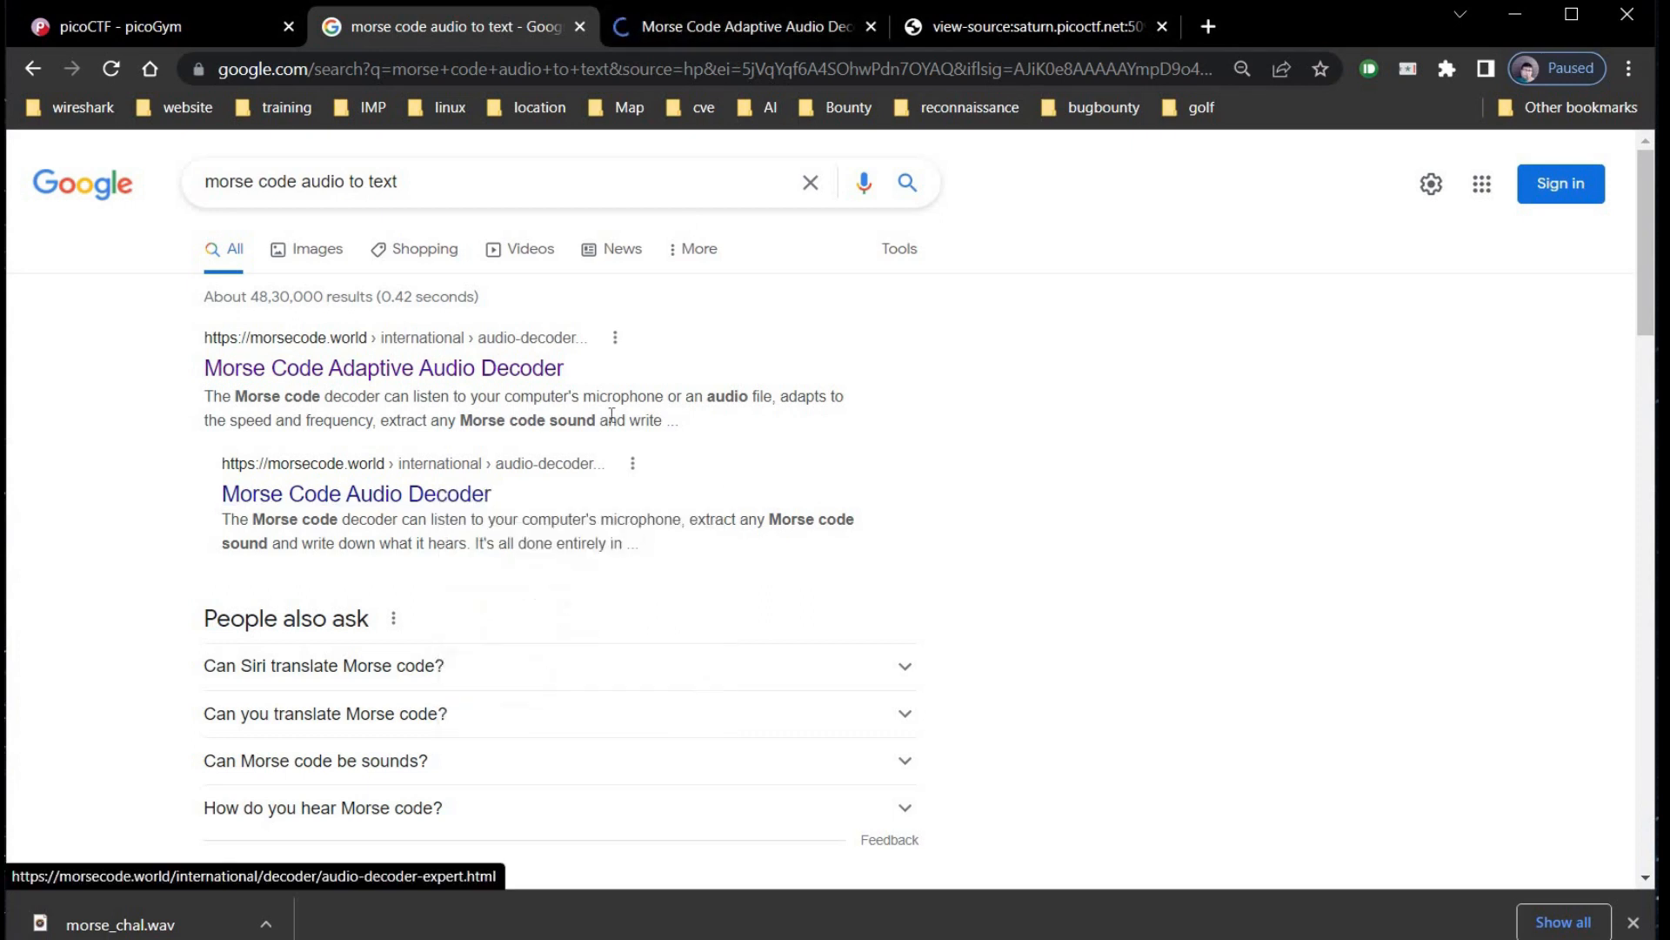
left_click(355, 493)
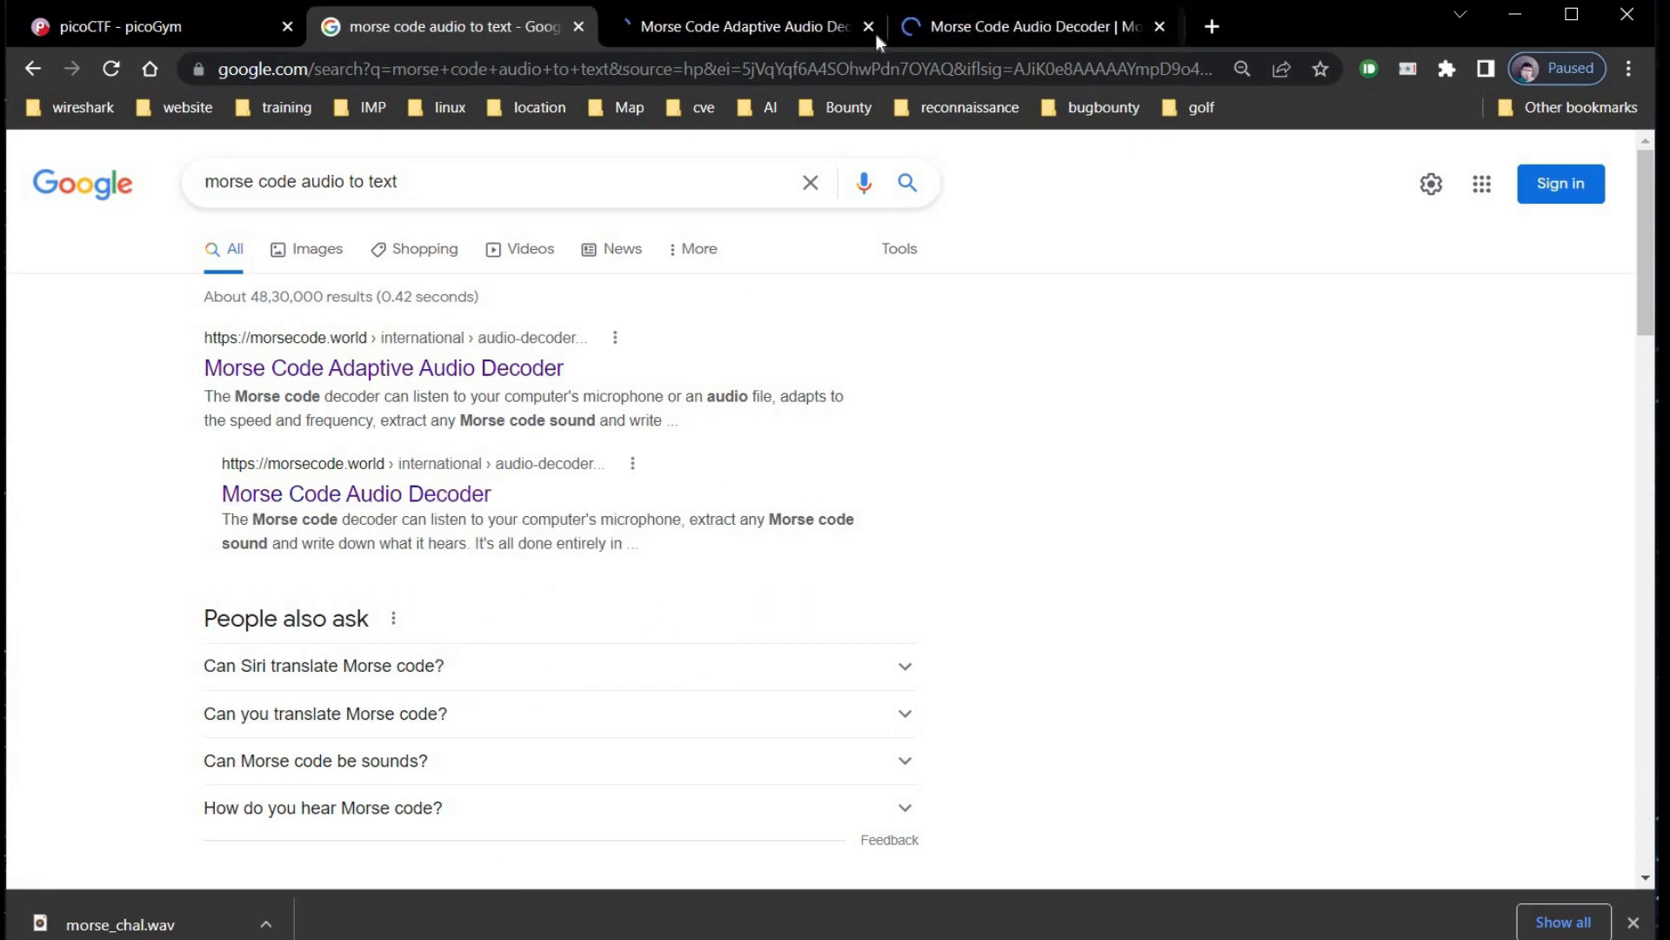
- On the Adaptive Audio Decoder page, upload morse_chal.wav for decoding
left_click(746, 26)
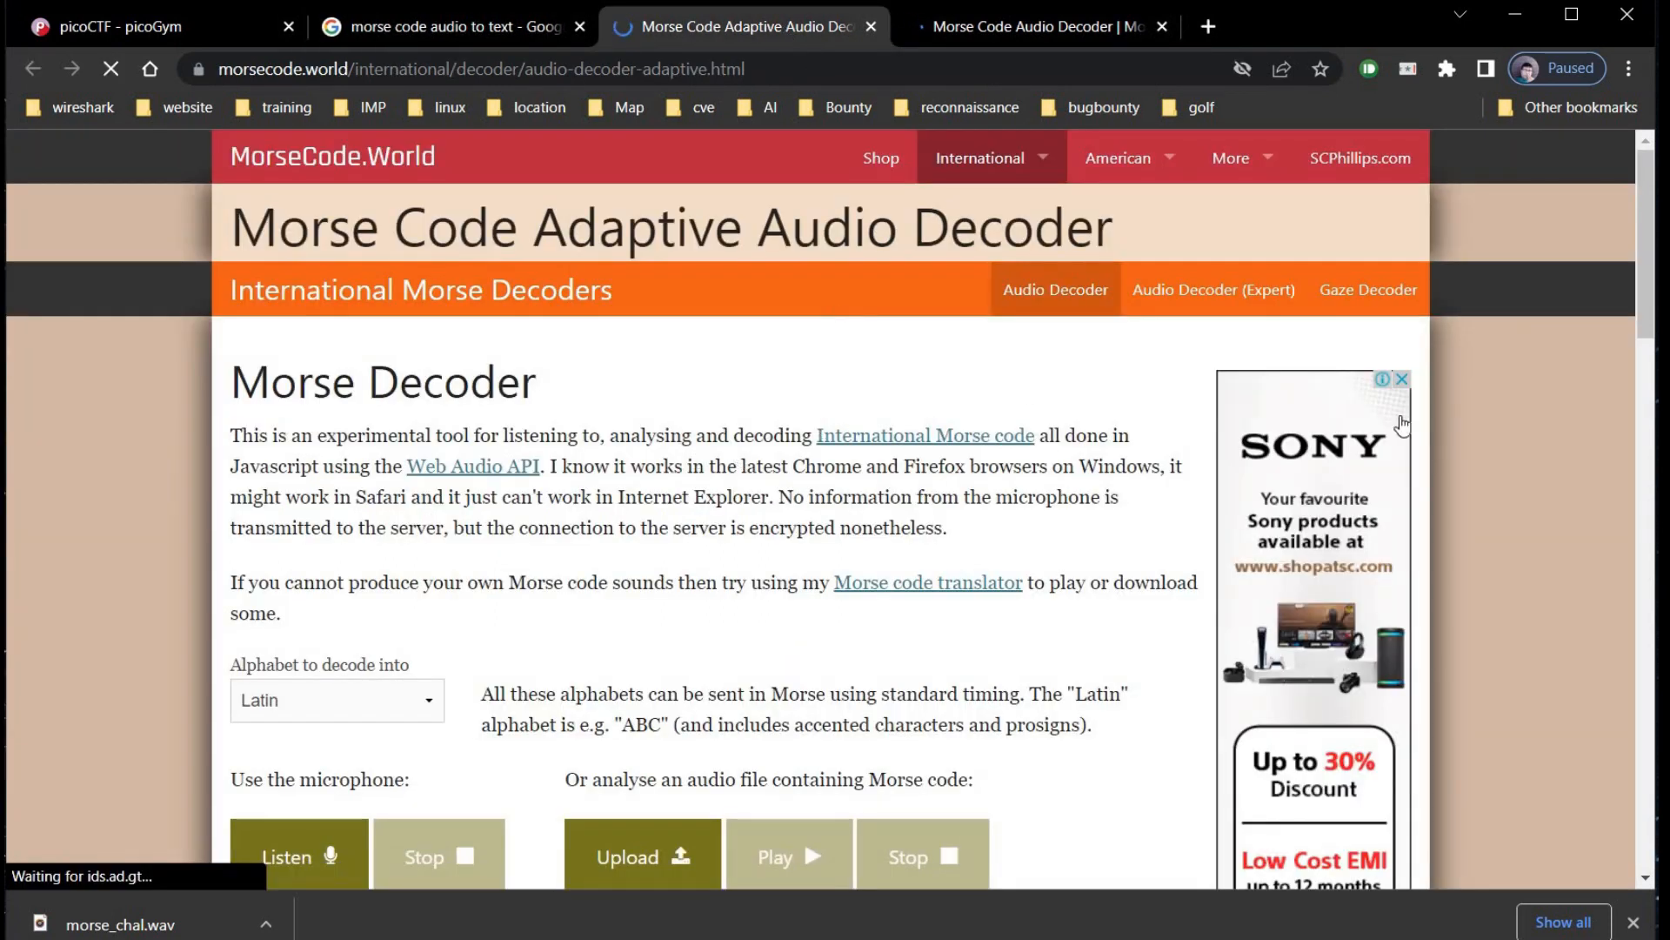
scroll("down", 3)
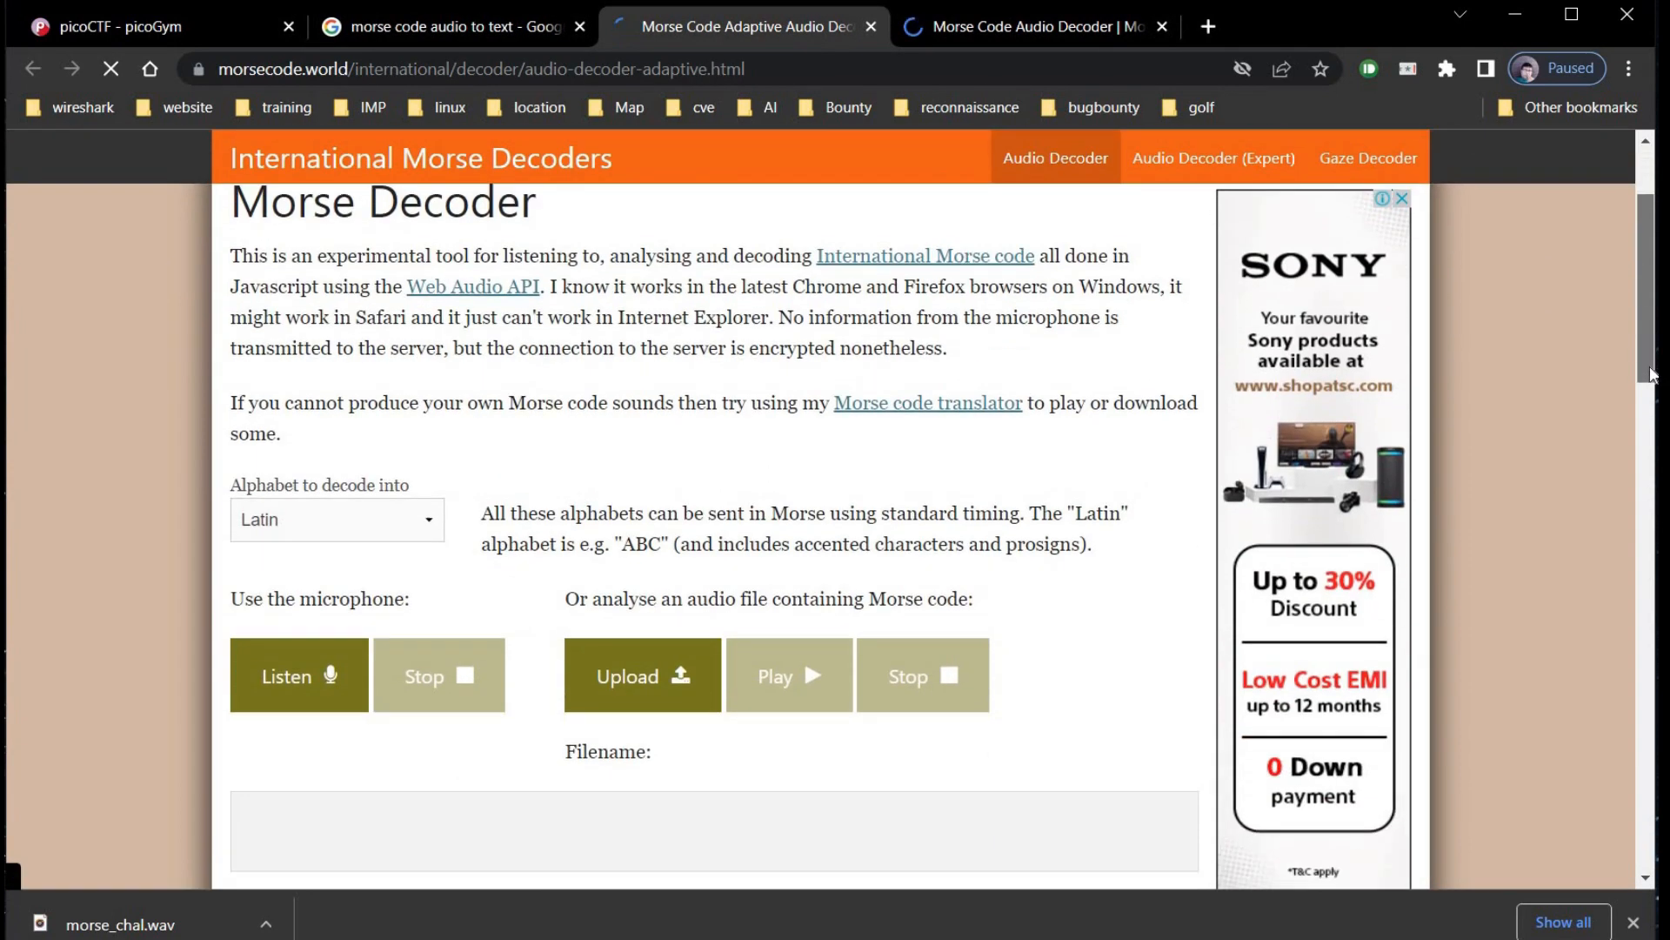
scroll("down", 3)
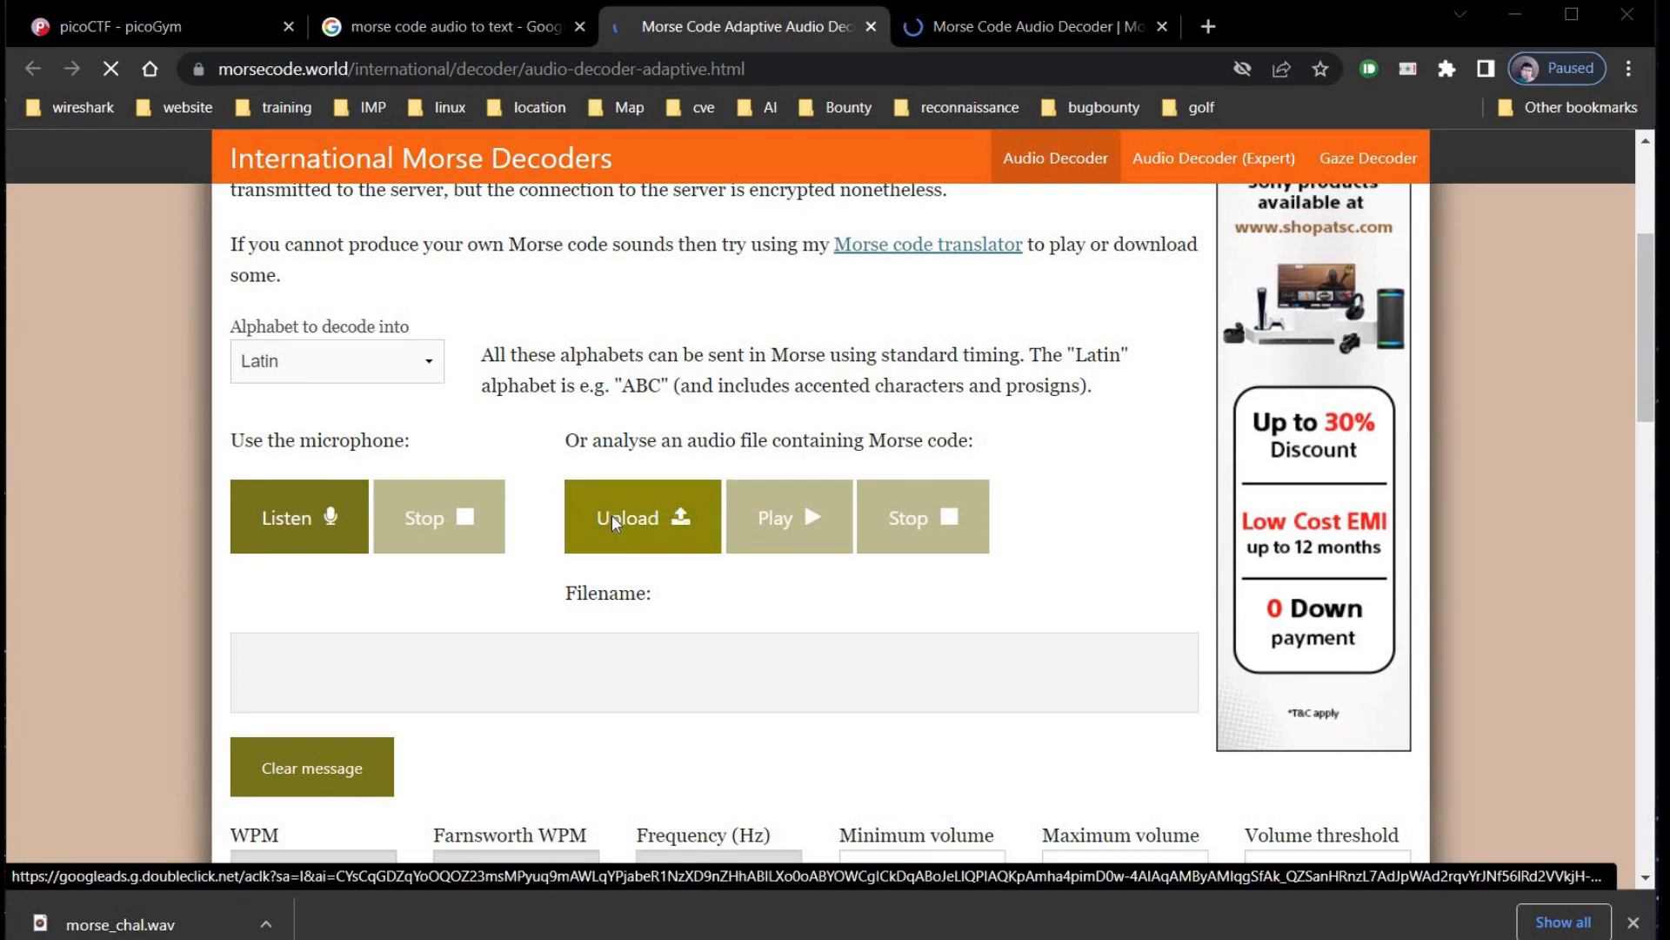
left_click(642, 518)
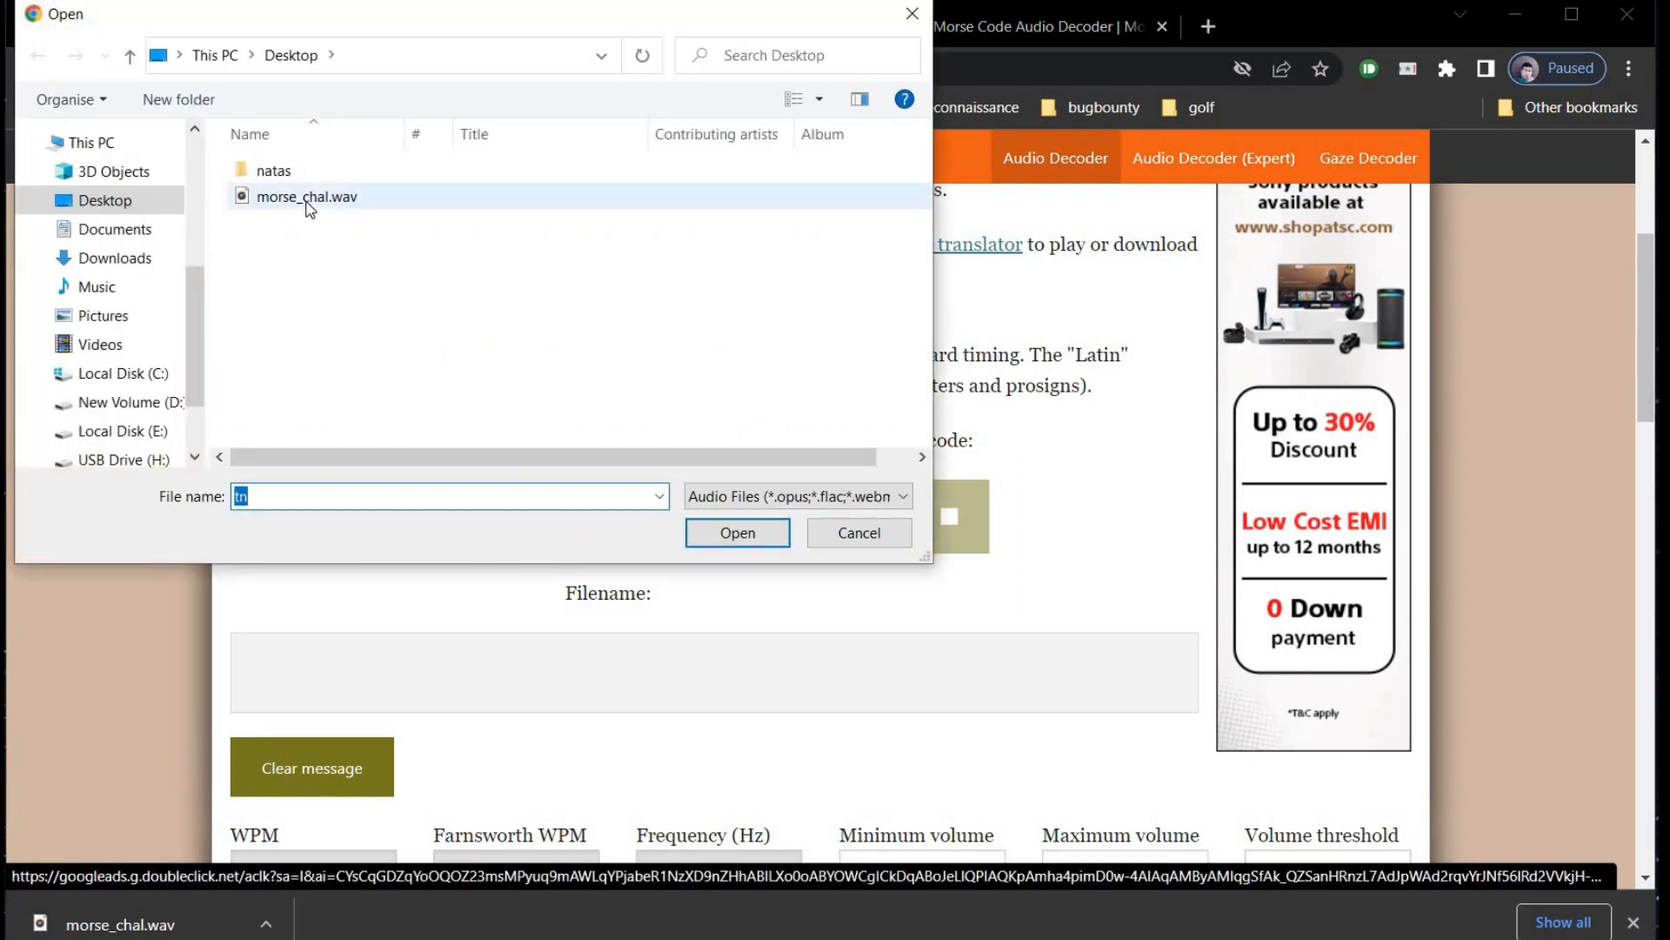
left_click(736, 533)
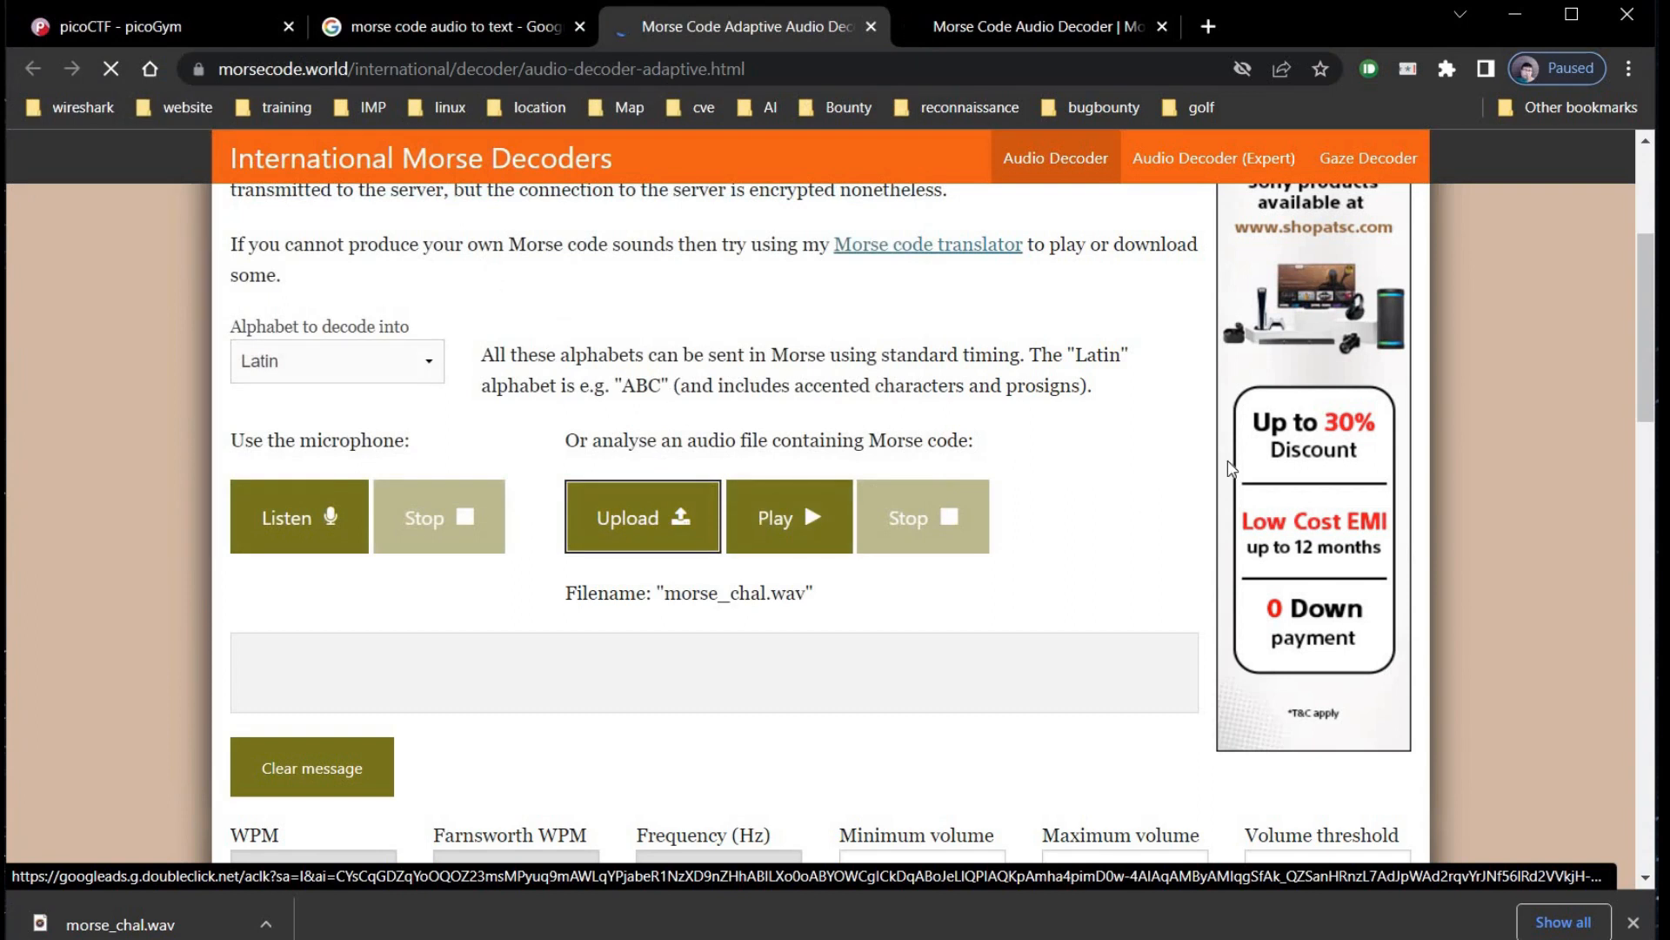
- Play the audio to decode 'WH47 H47H 90D W20U9H7' and copy the message
scroll("down", 3)
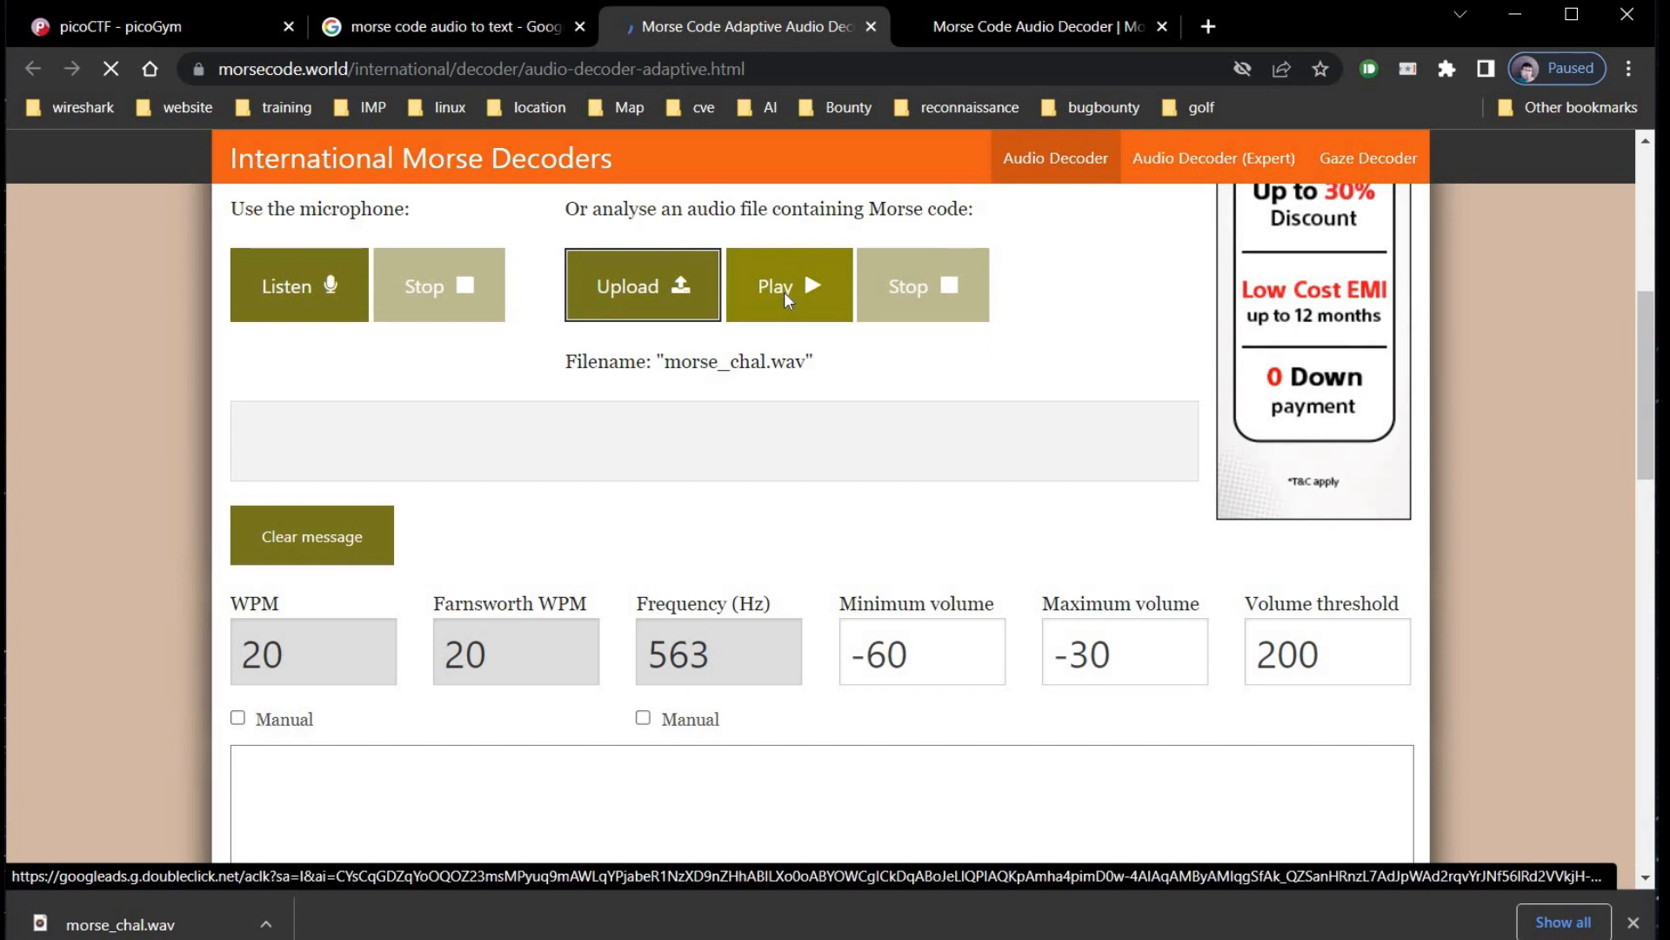
left_click(788, 283)
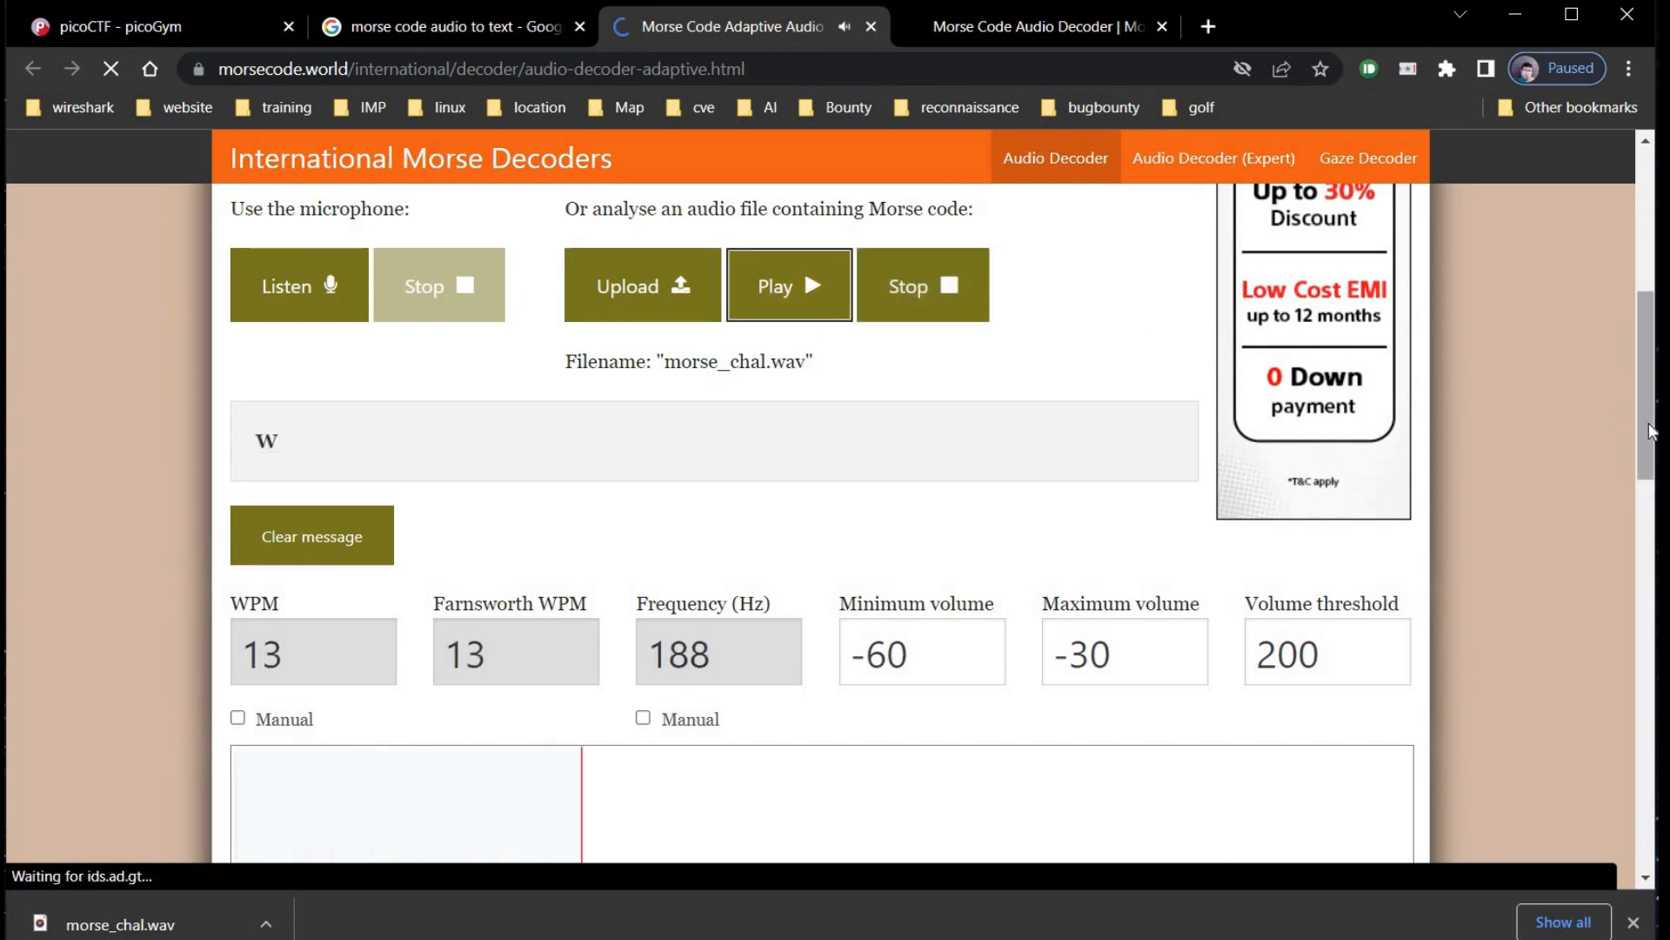
scroll("down", 3)
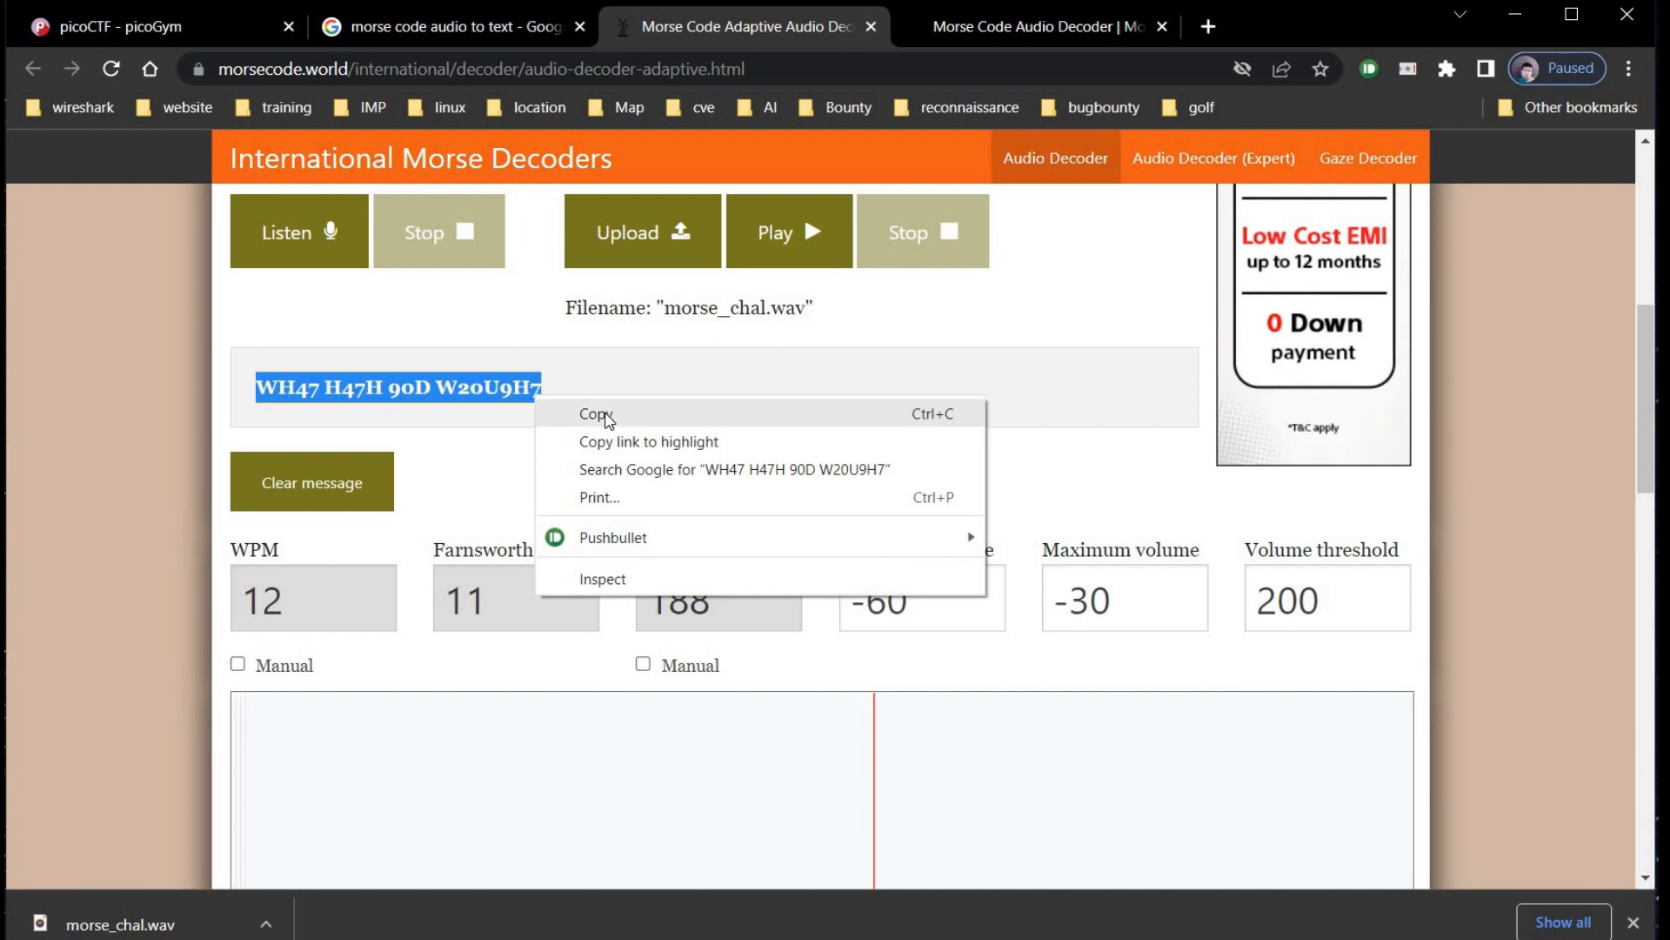
left_click(597, 414)
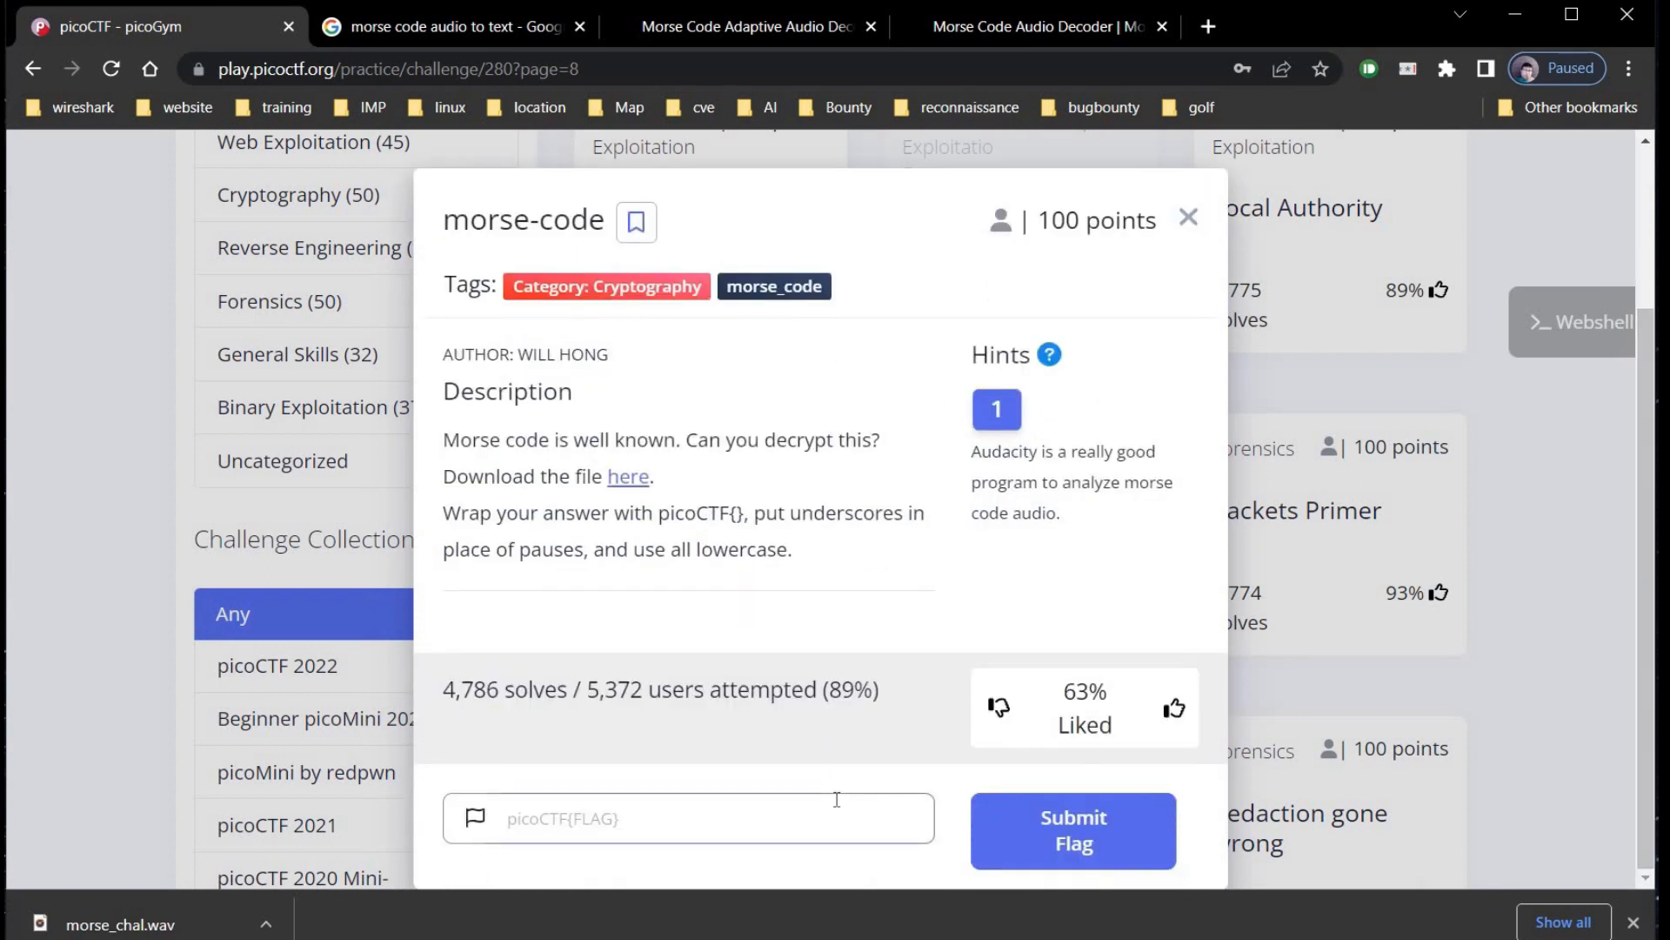
- Enter picoCTF{WH47_H47H_90D_W20U9H7} with underscores between words and submit it for morse-code
type("picoCT")
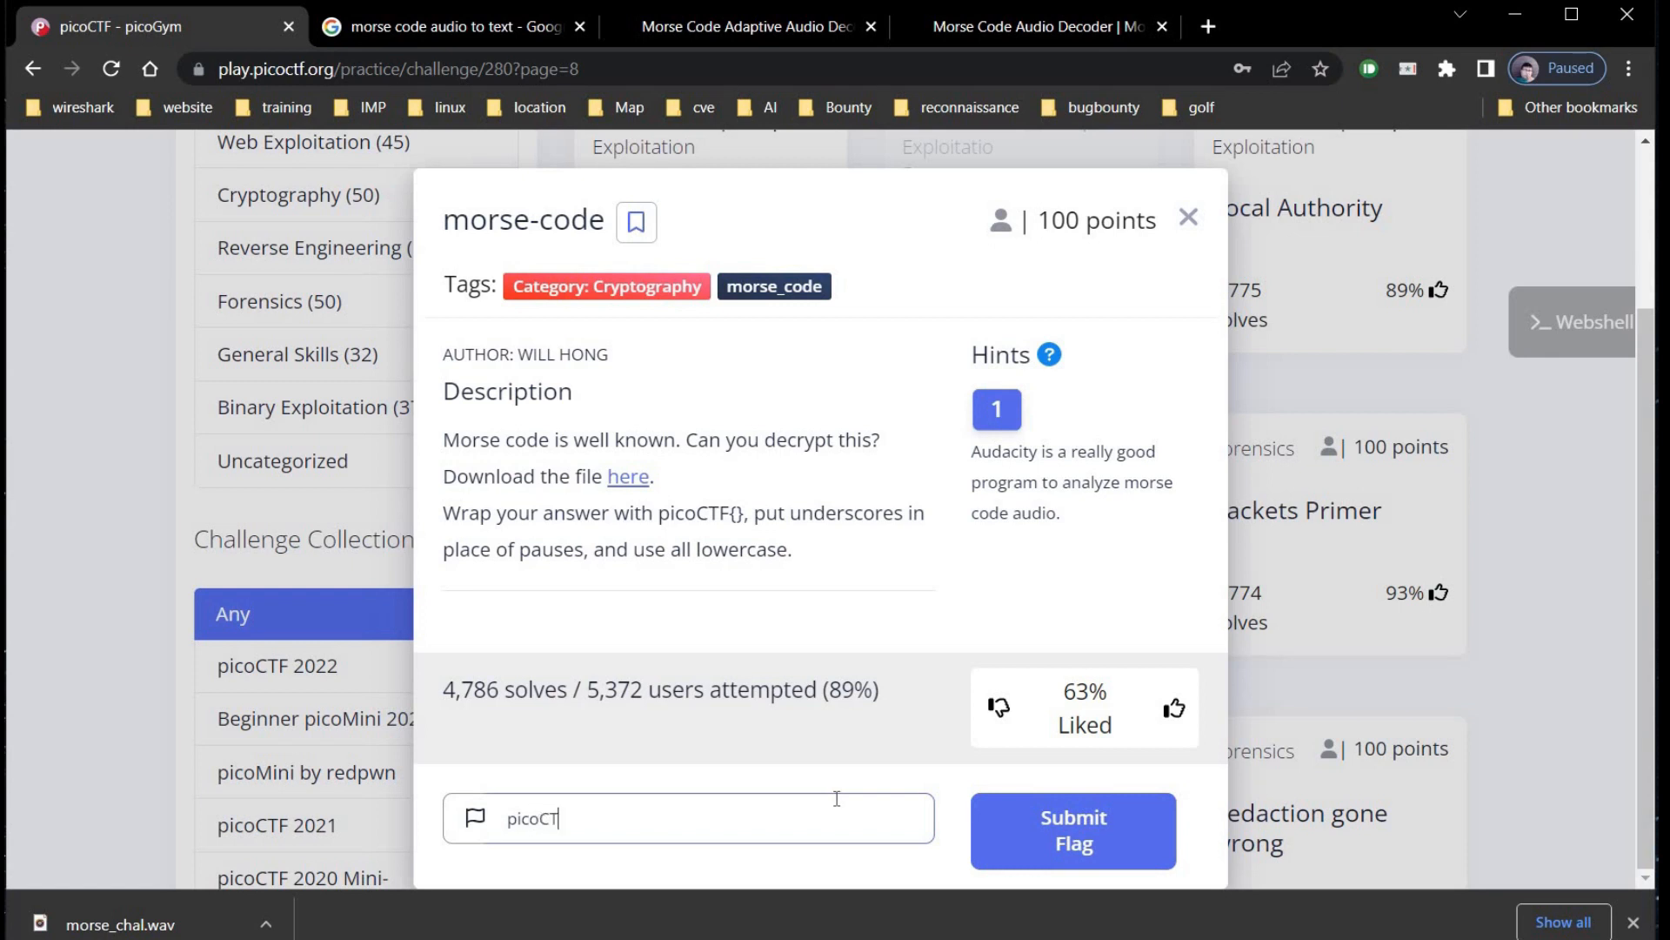
type("{")
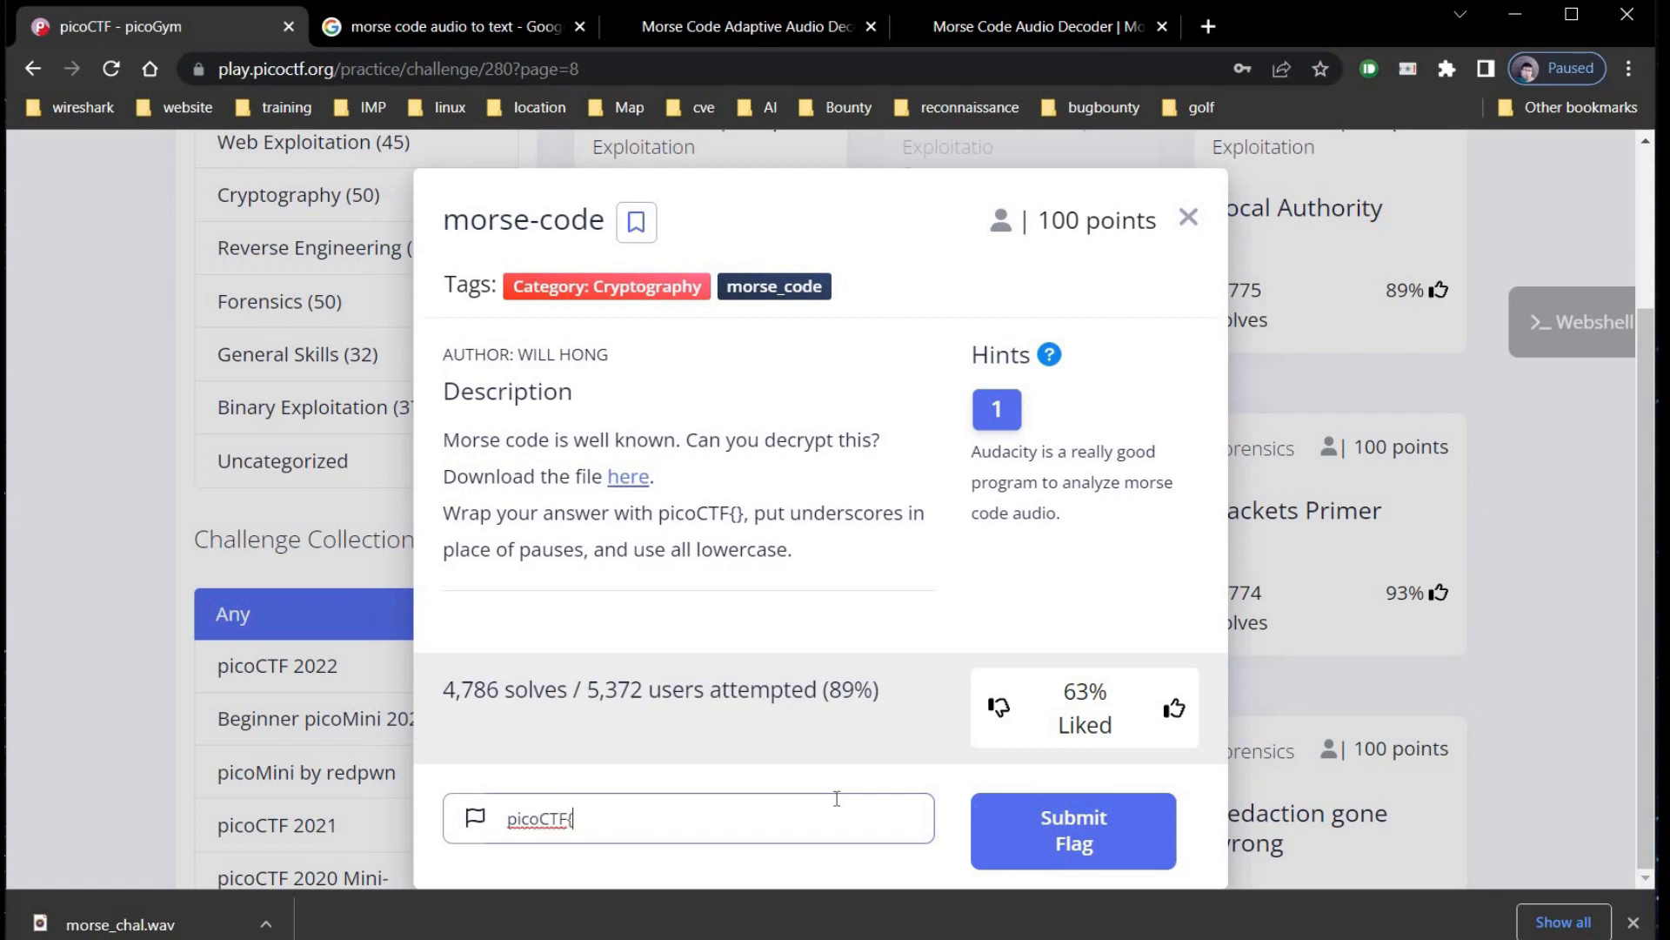
type("WH47 H47H 90D W20U9H7")
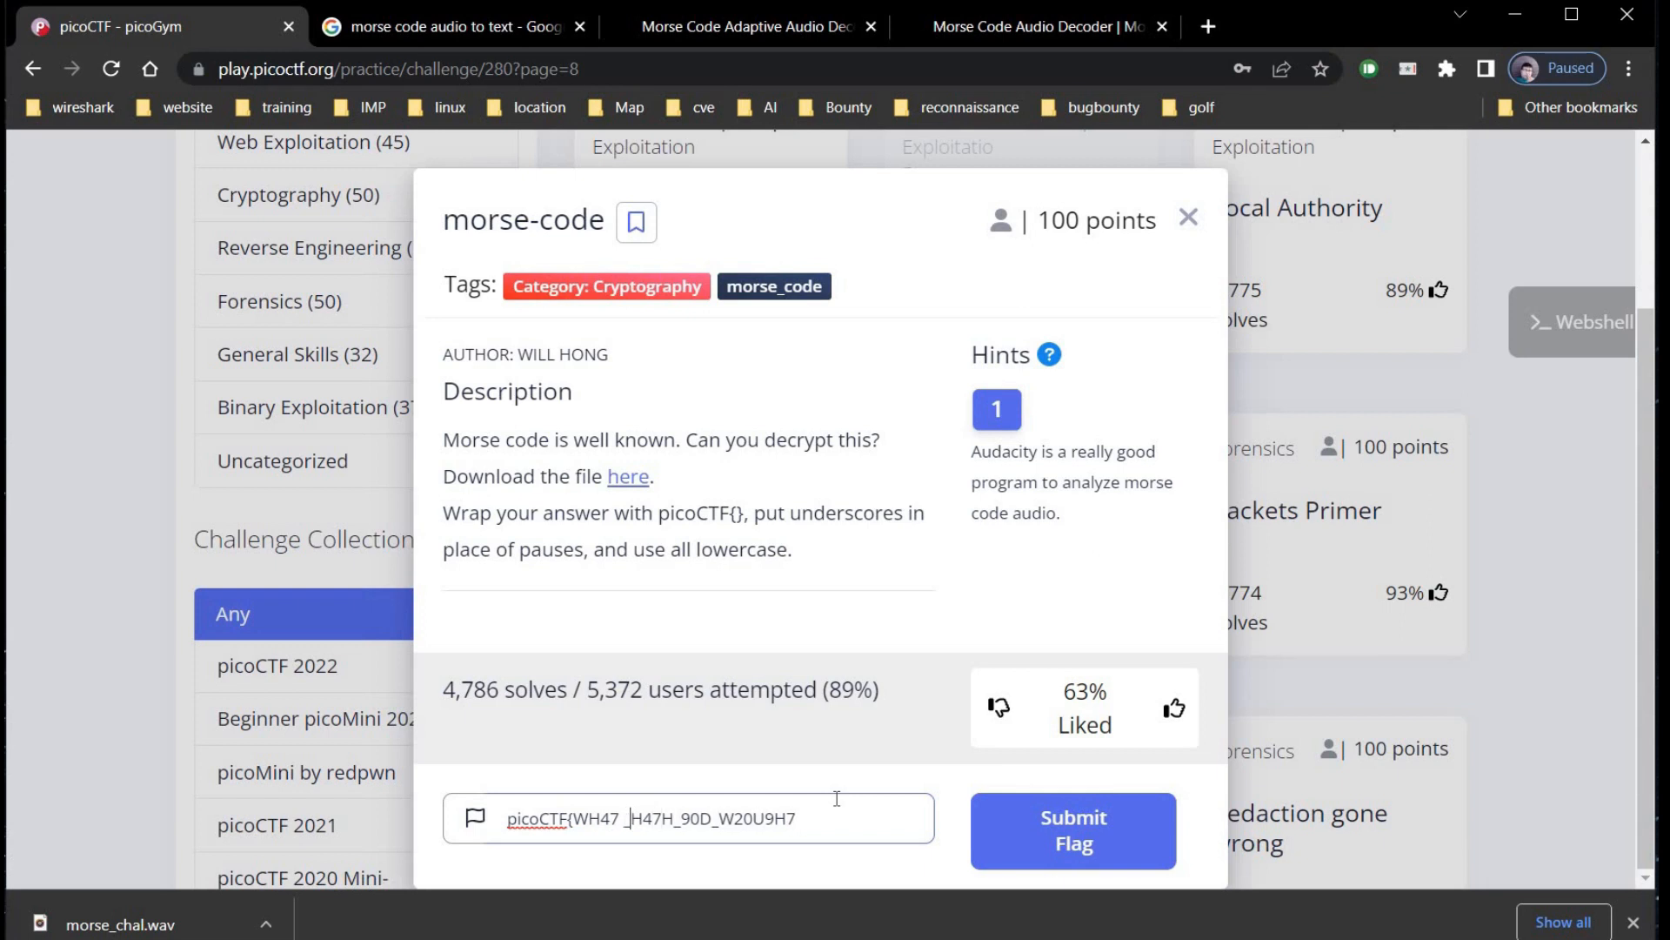
key("Backspace")
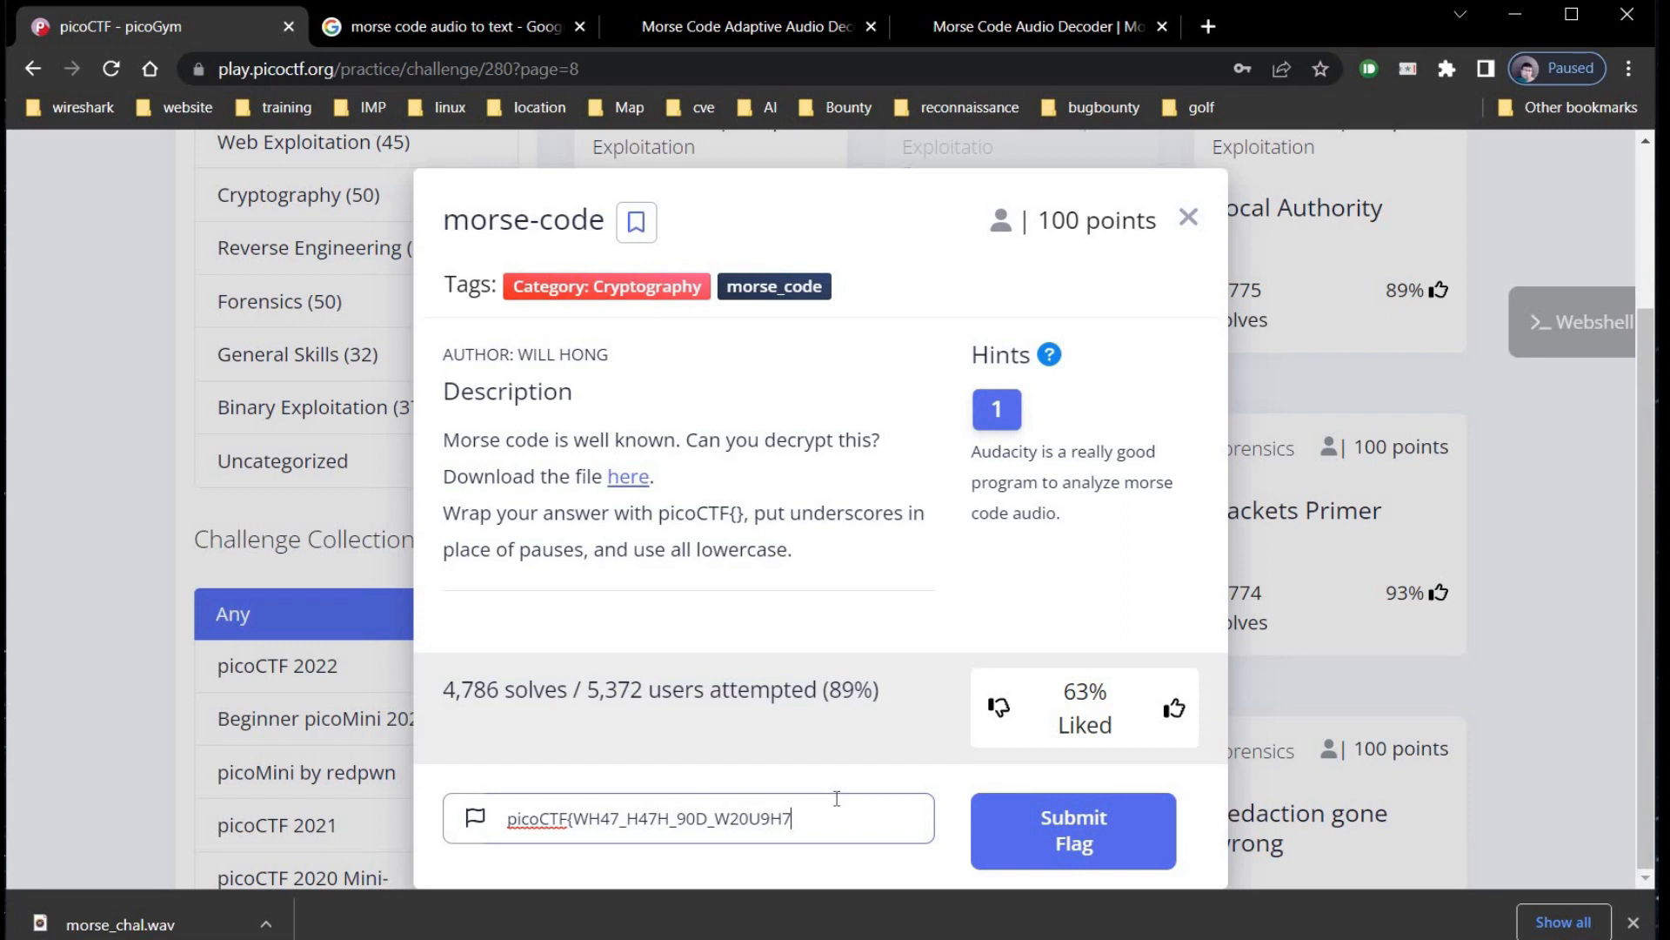
type("}")
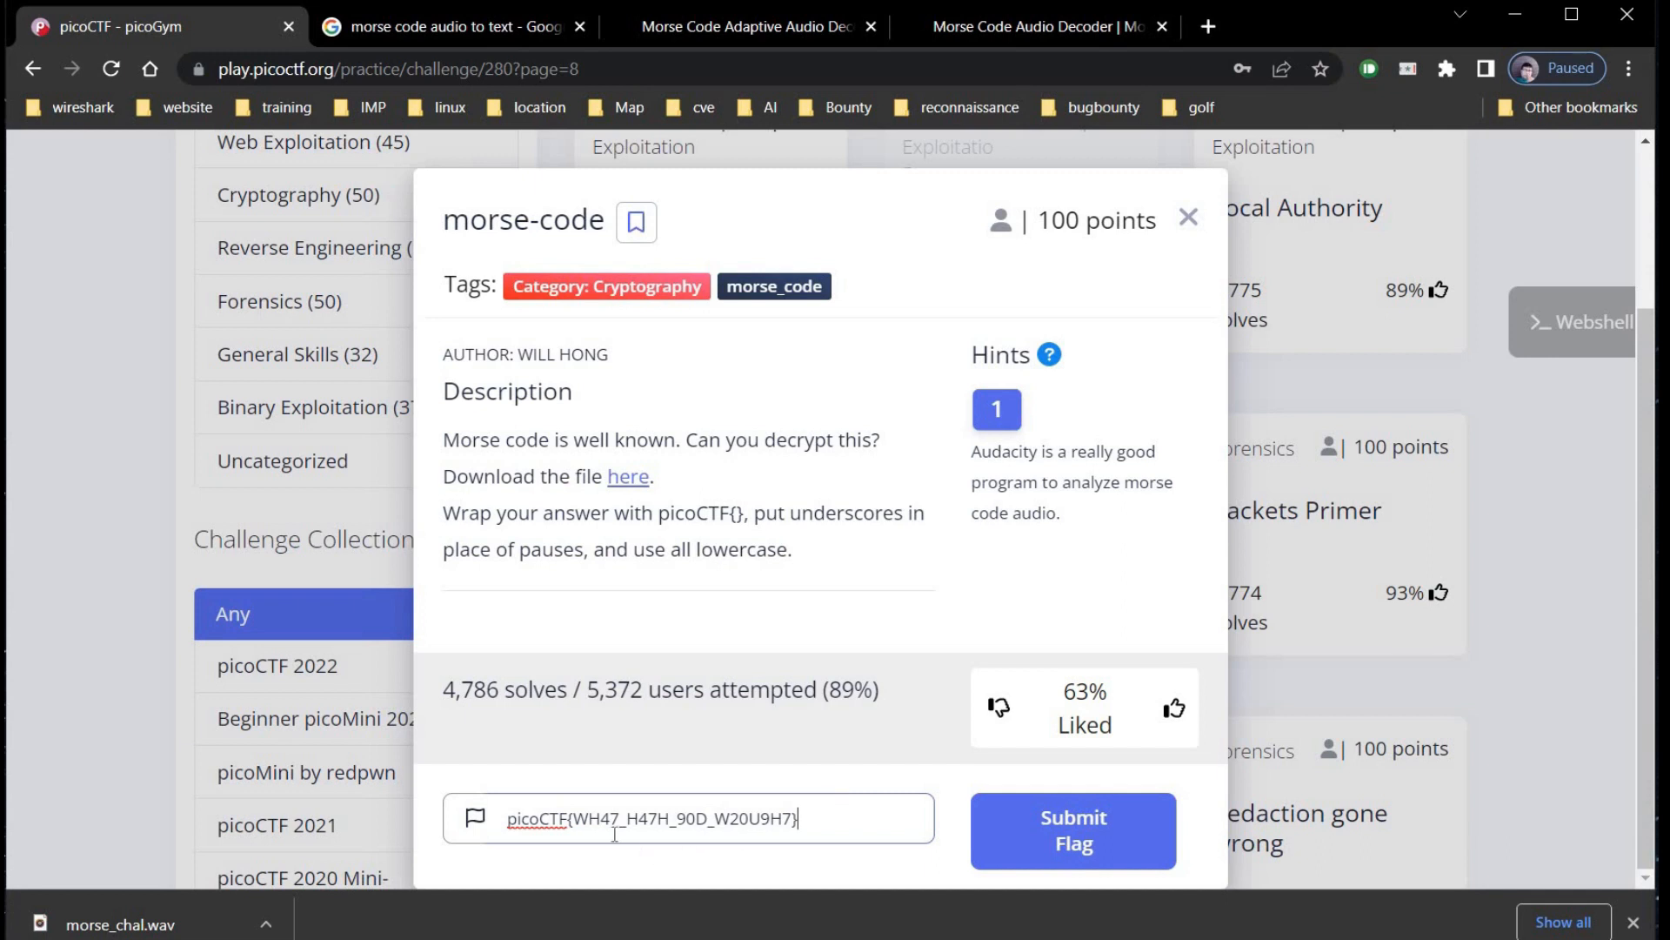
left_click(1073, 830)
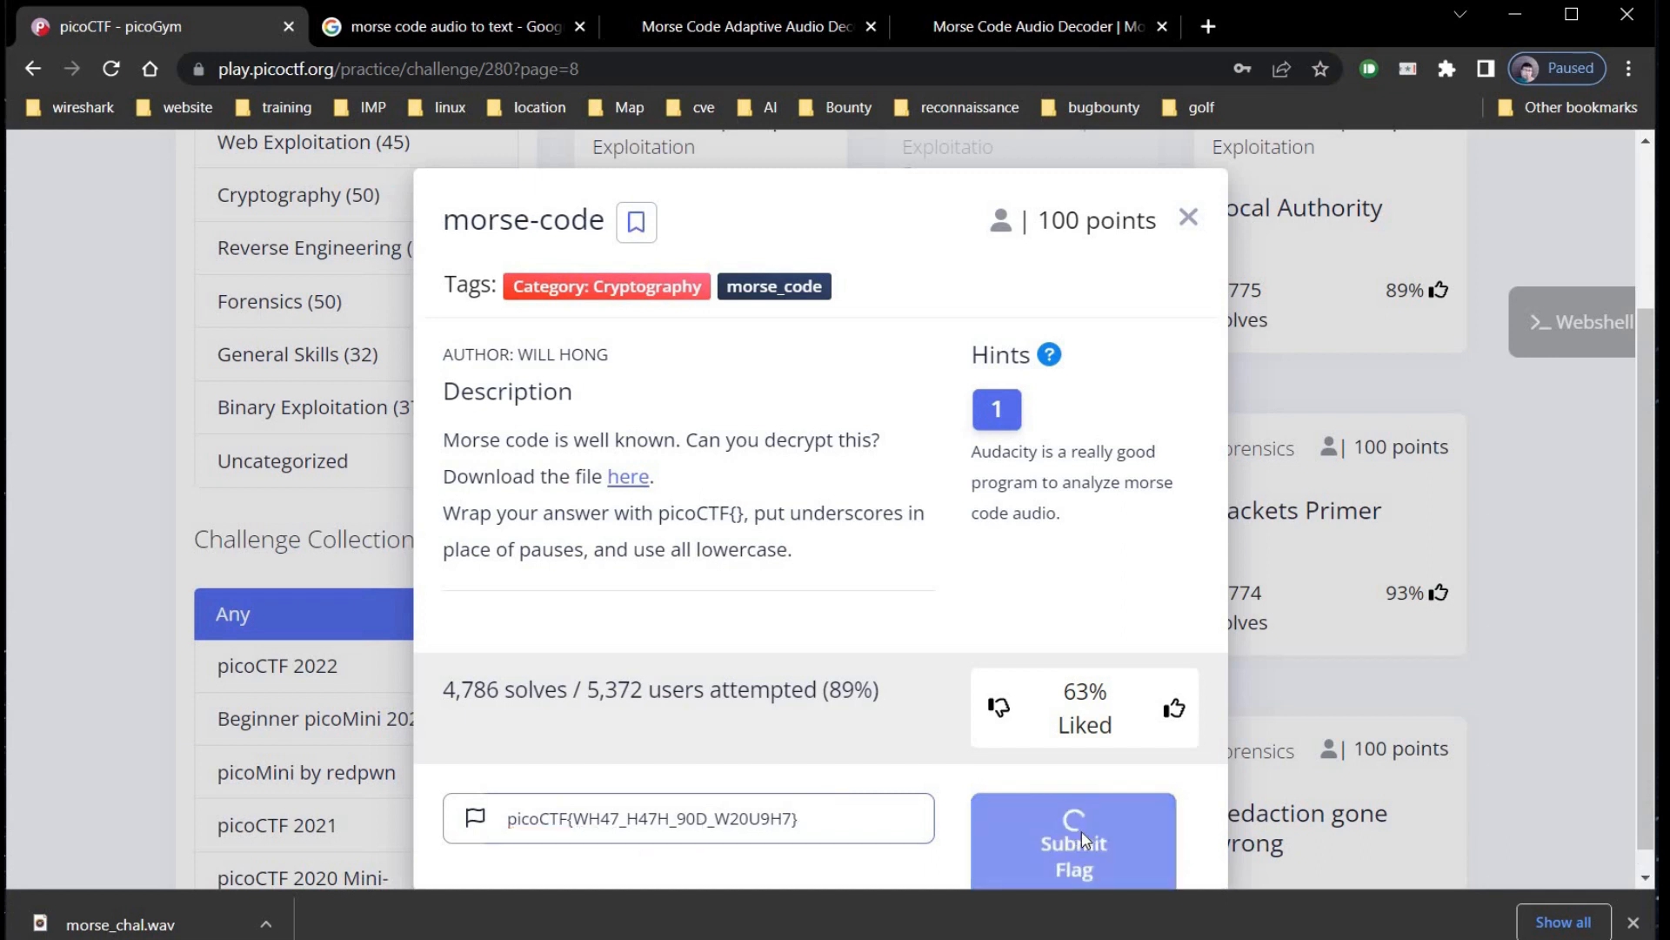
left_click(1073, 840)
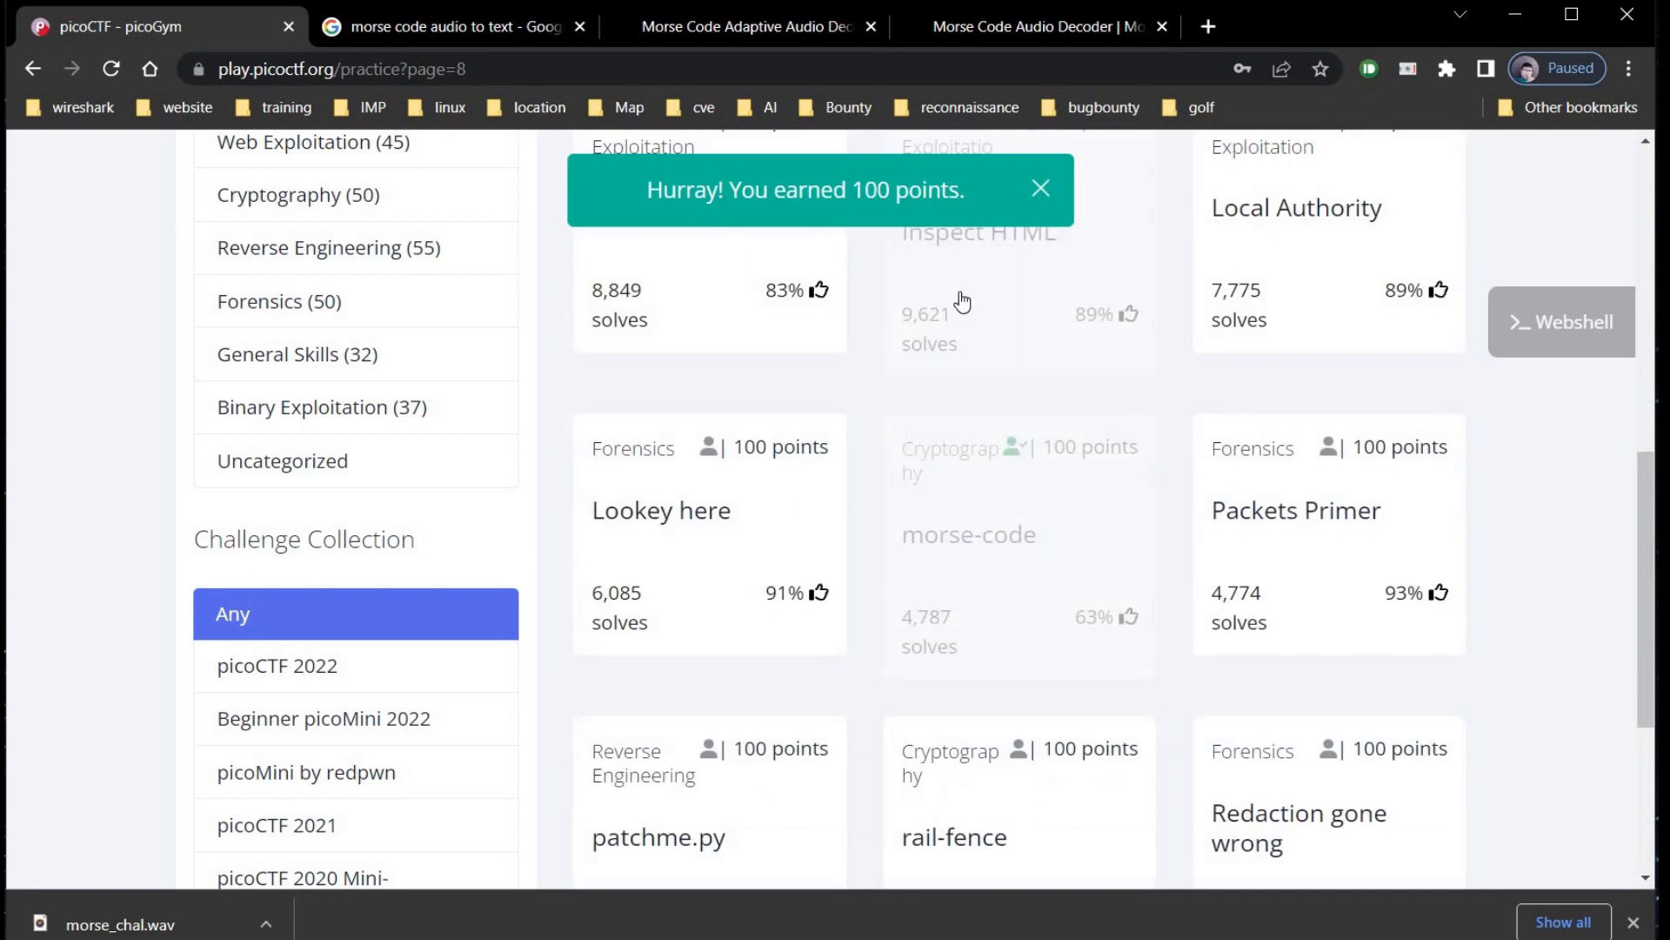
- Dismiss the 100 points notification toast
left_click(1041, 188)
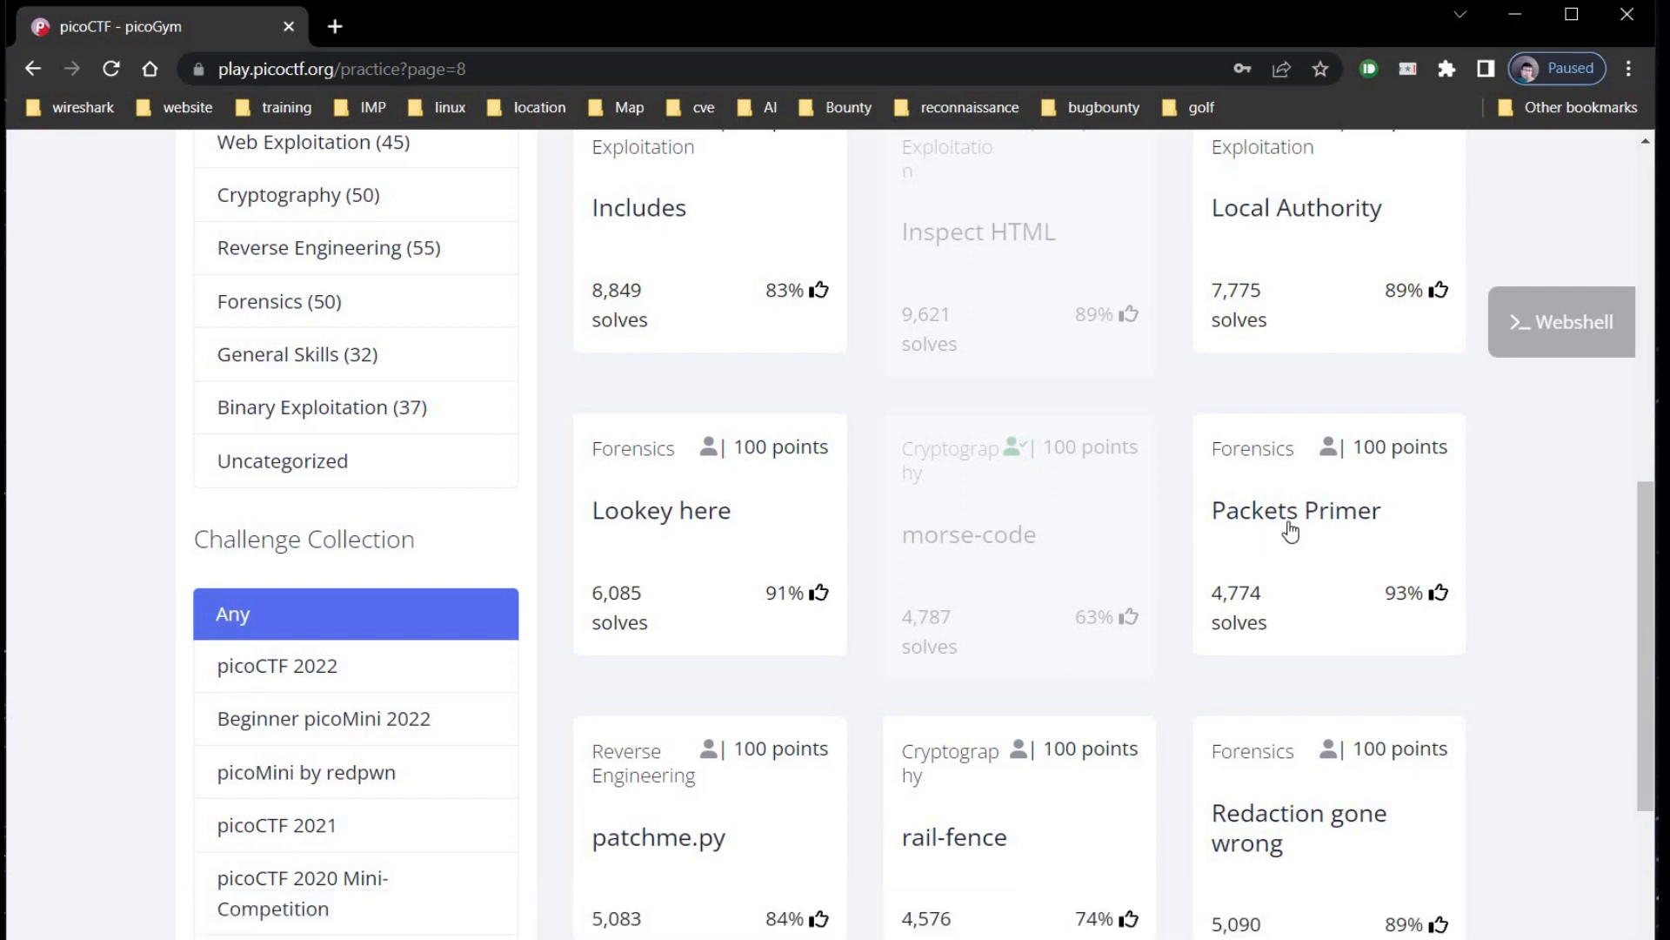
- Open Packets Primer, reveal hint 1, and save network-dump.flag.pcap to the Desktop
left_click(1296, 510)
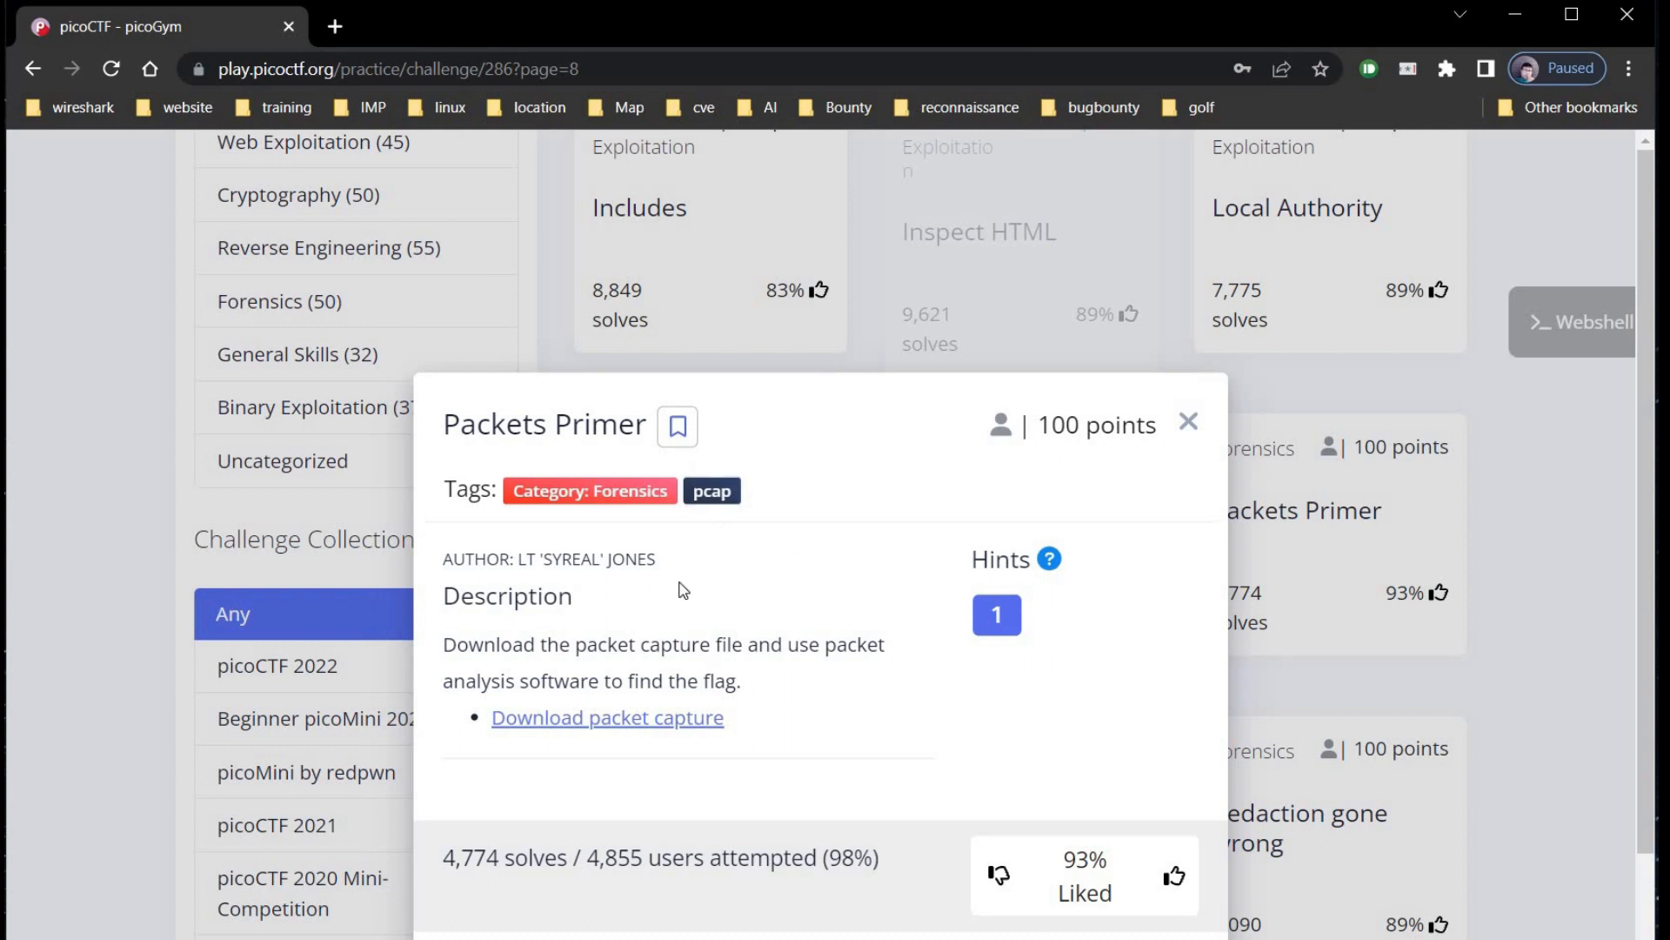
mouse_move(673, 649)
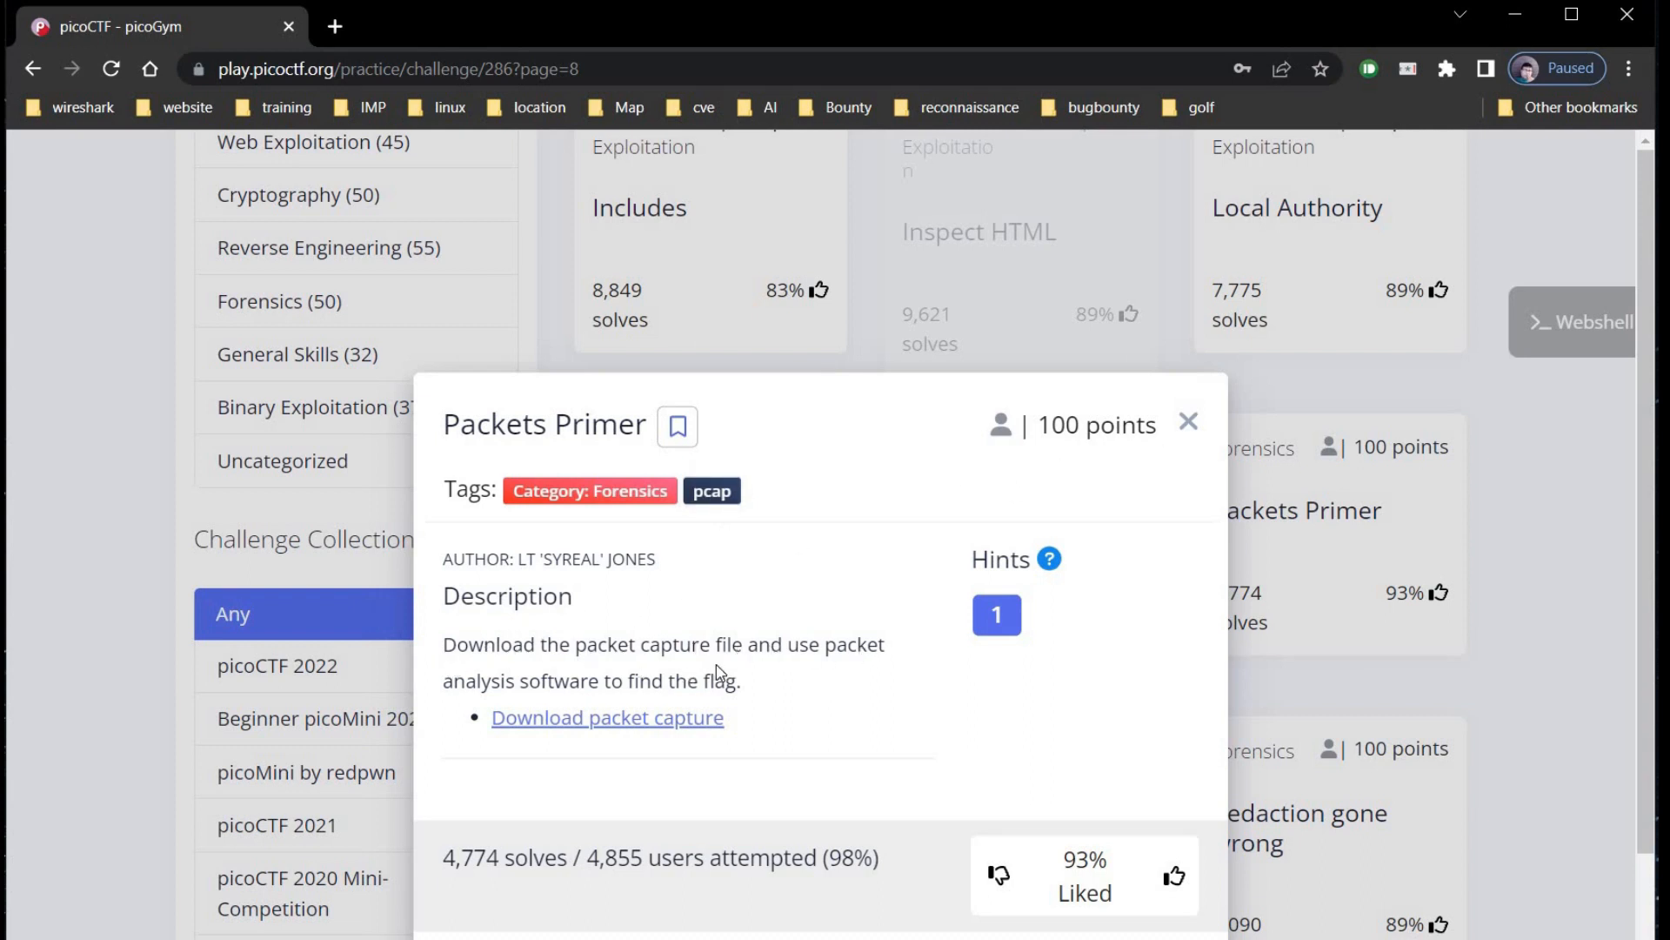
left_click(995, 614)
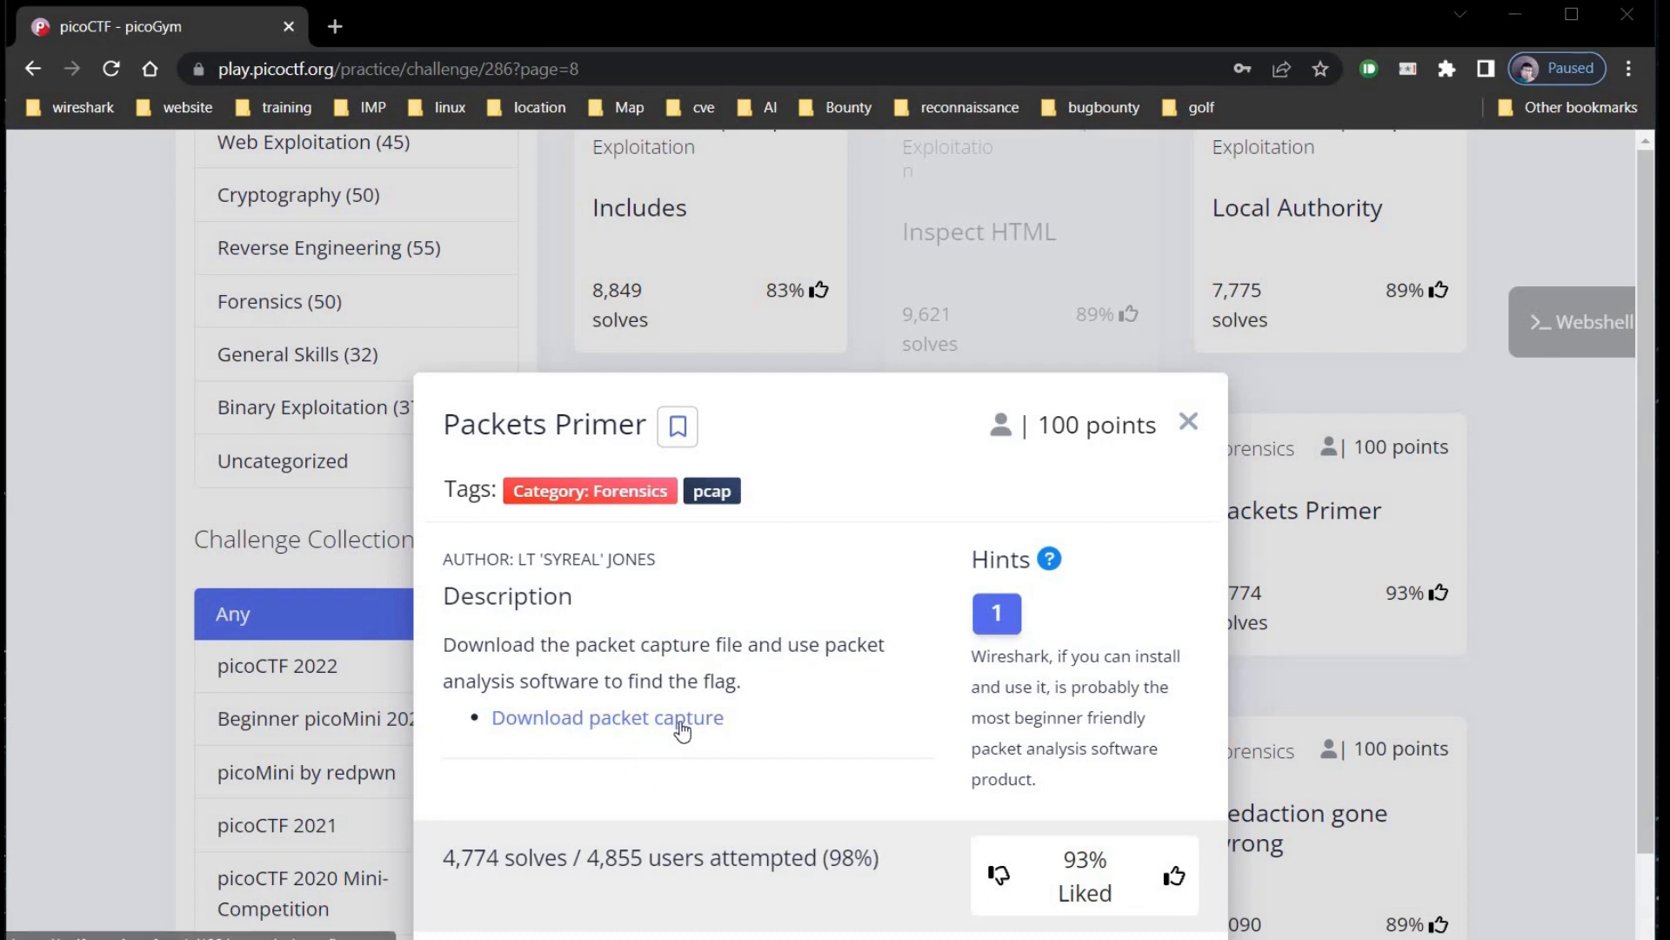
left_click(607, 717)
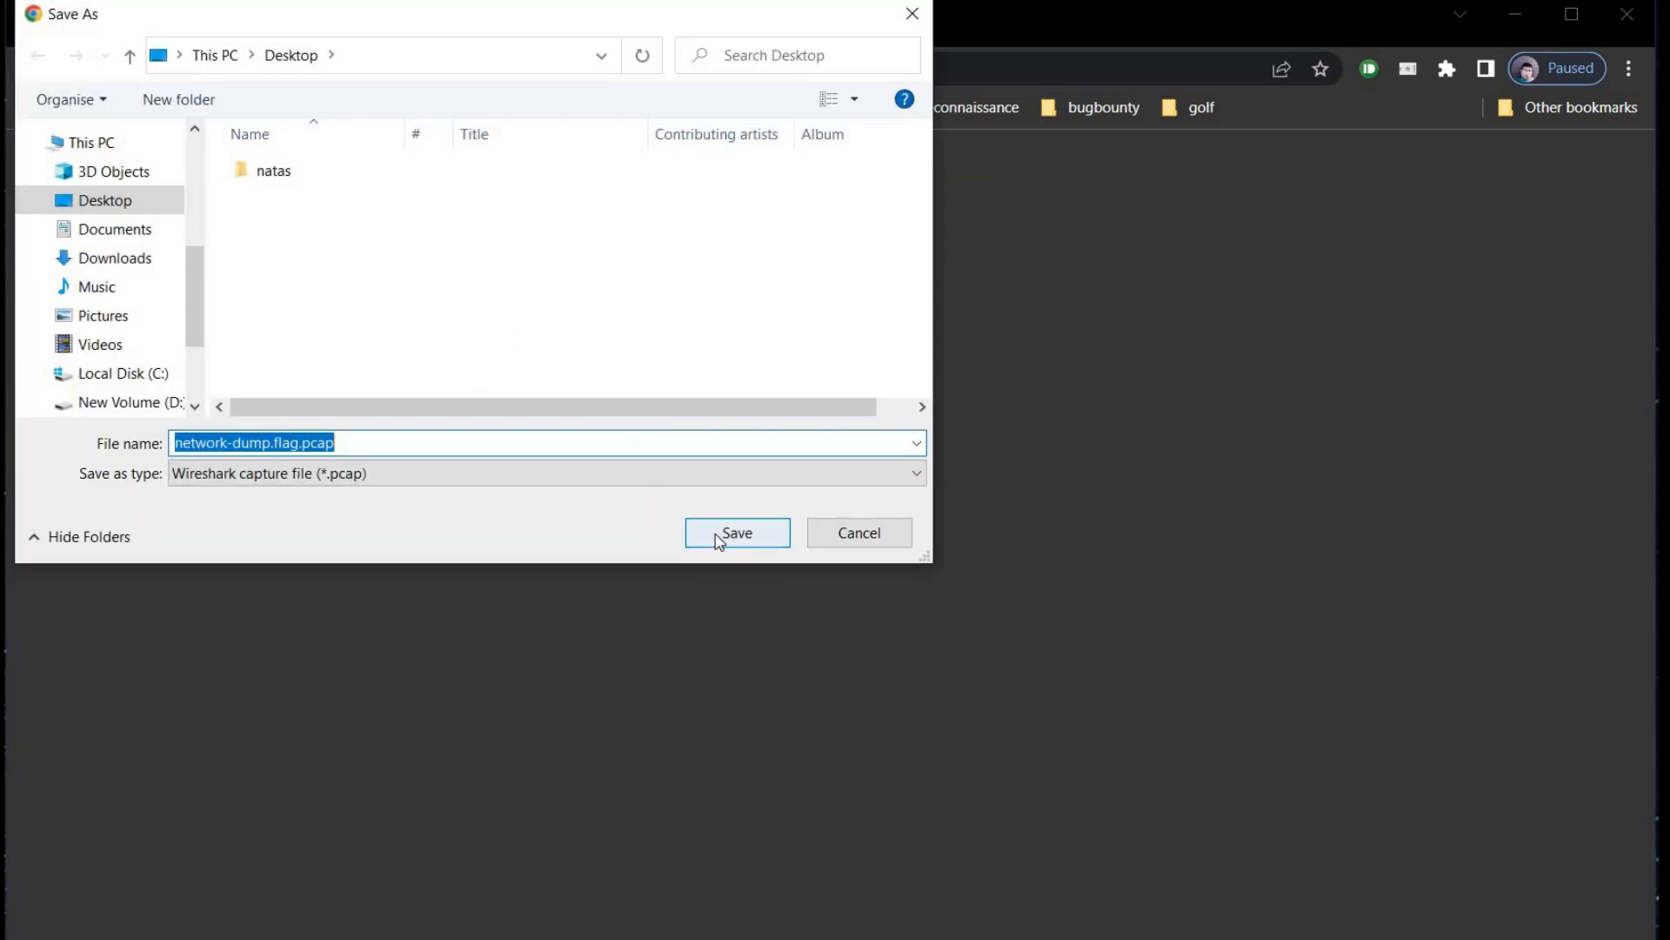
left_click(736, 533)
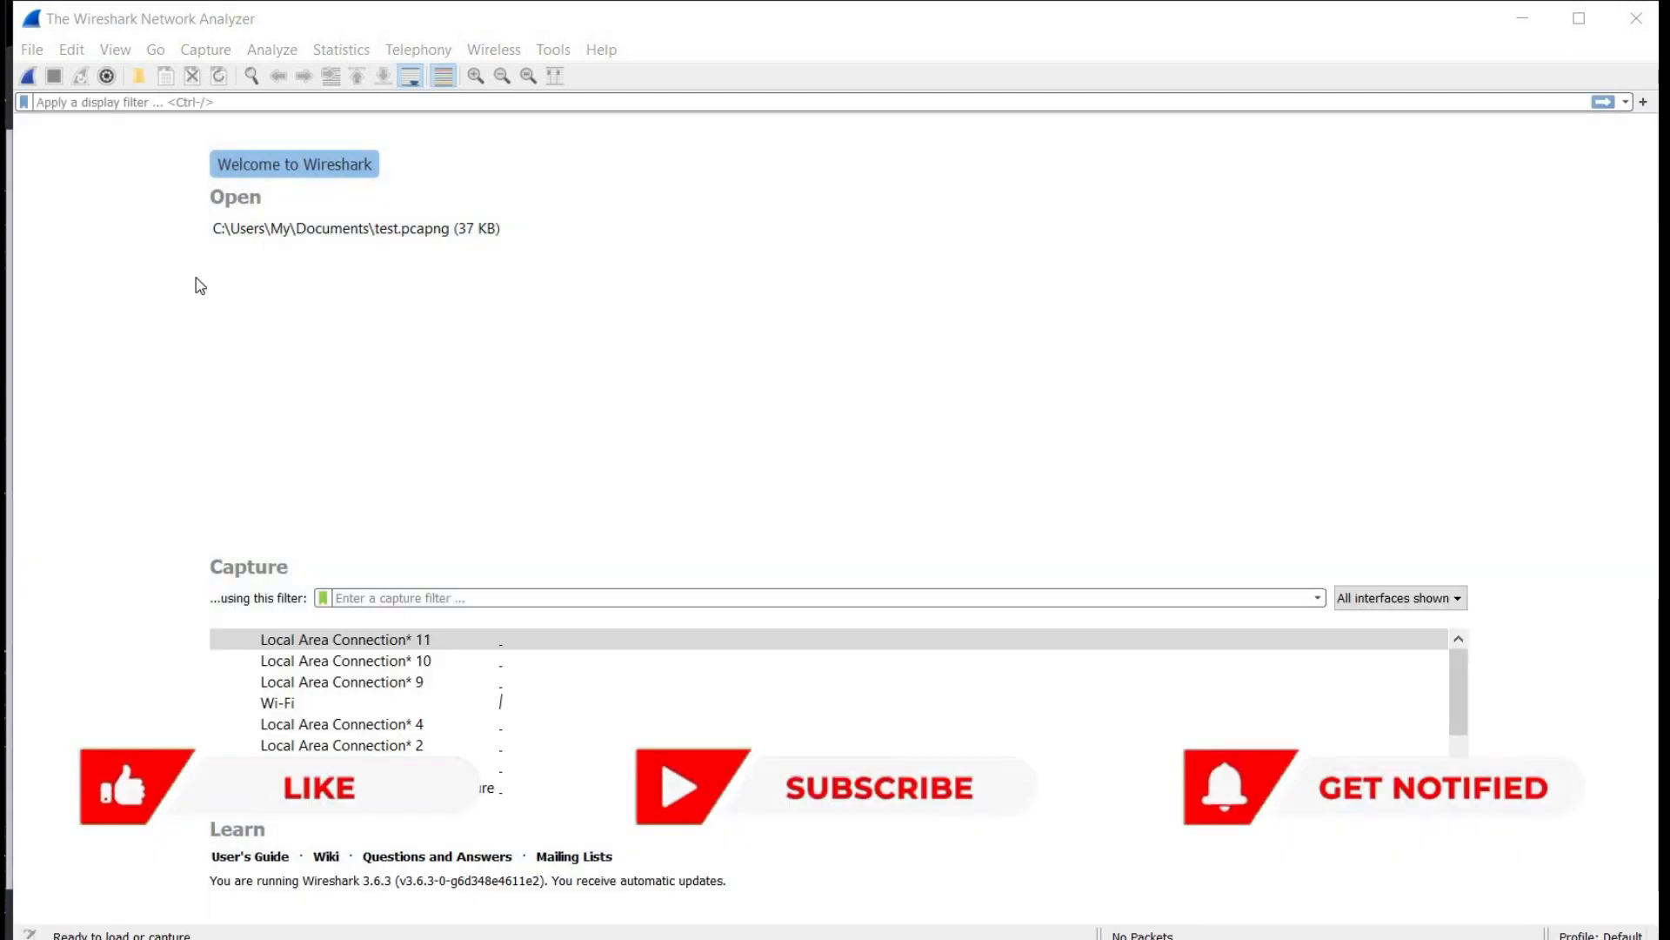
- Load network-dump.flag.pcap from the Desktop via File > Open
left_click(32, 49)
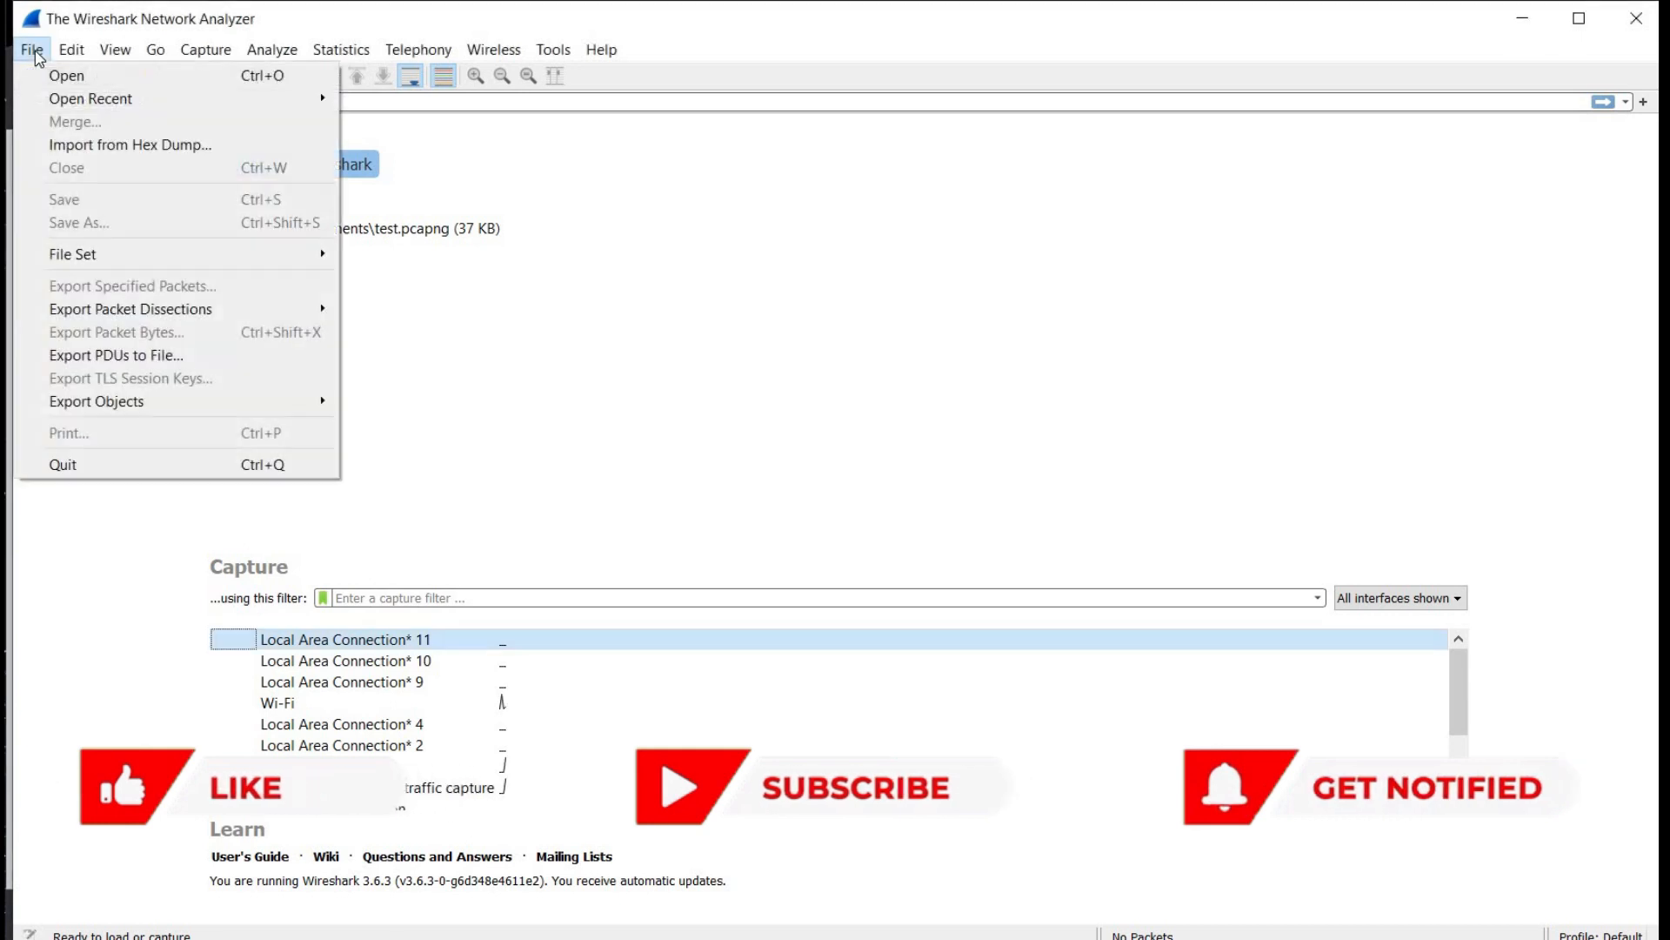
left_click(32, 49)
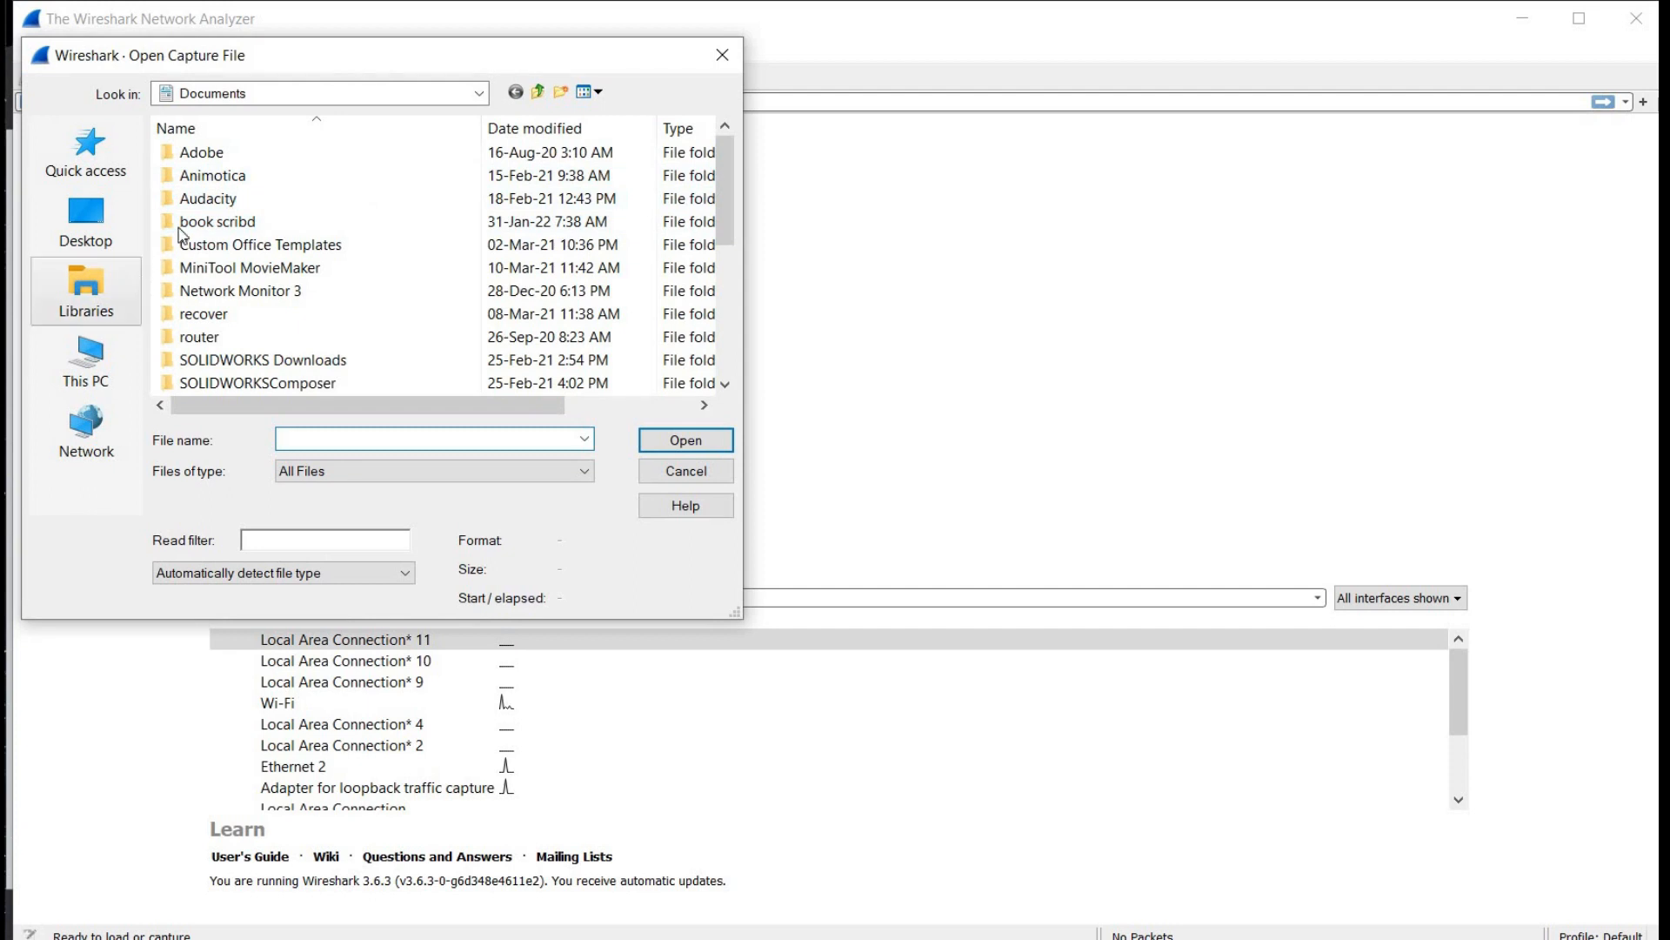
left_click(478, 93)
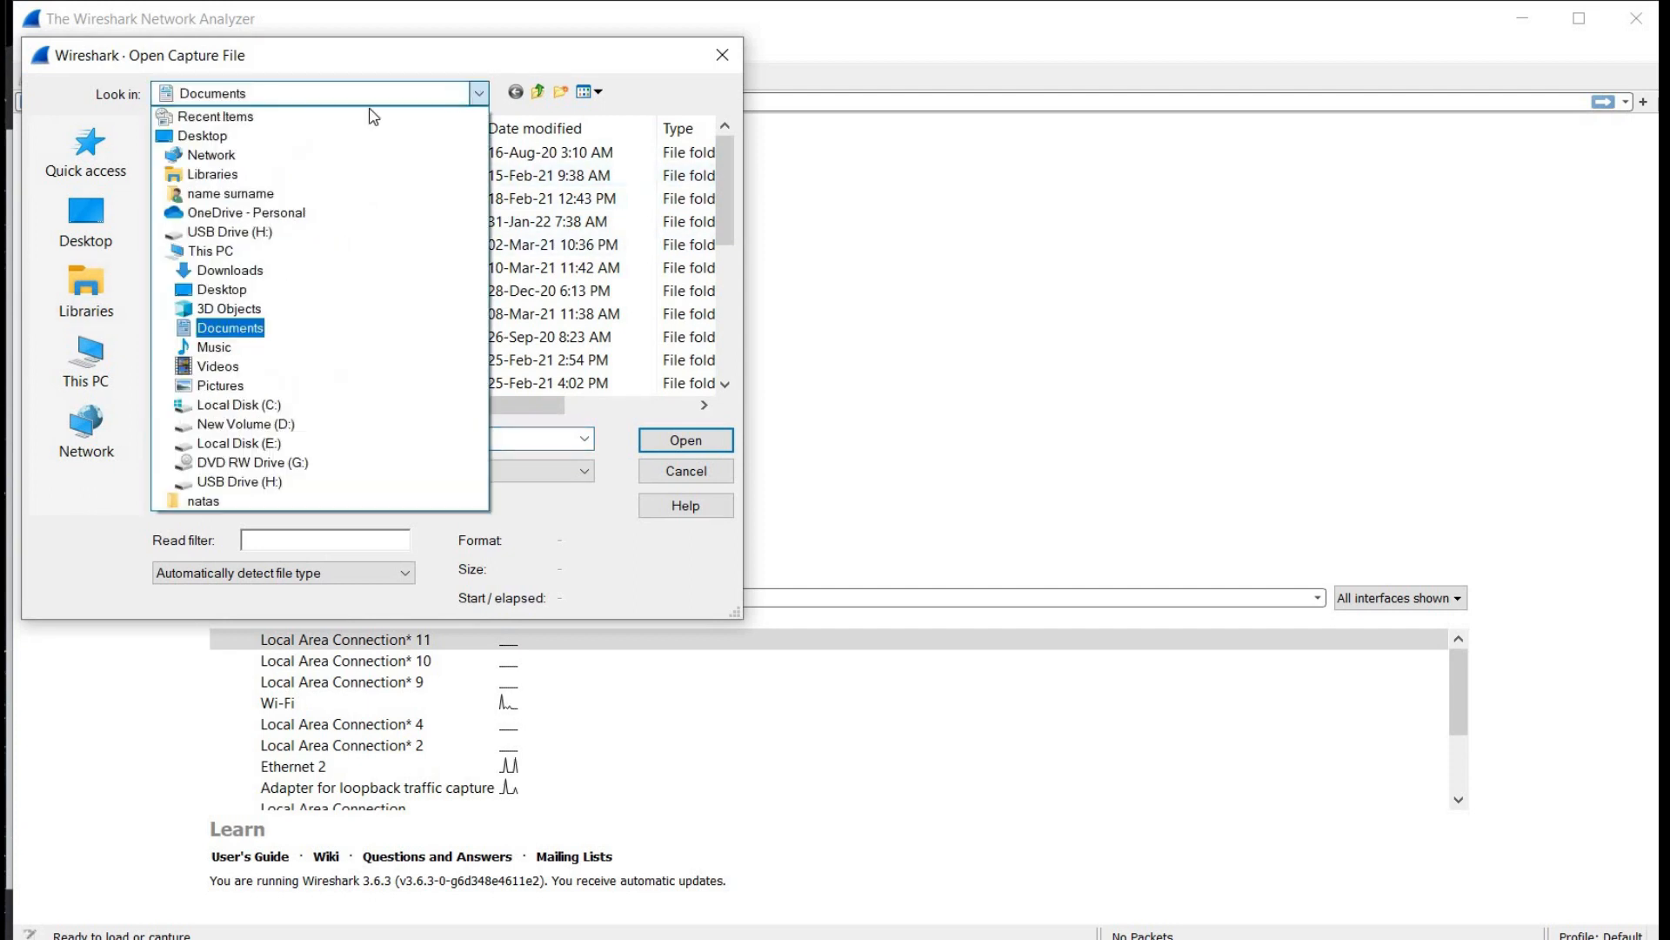
left_click(202, 135)
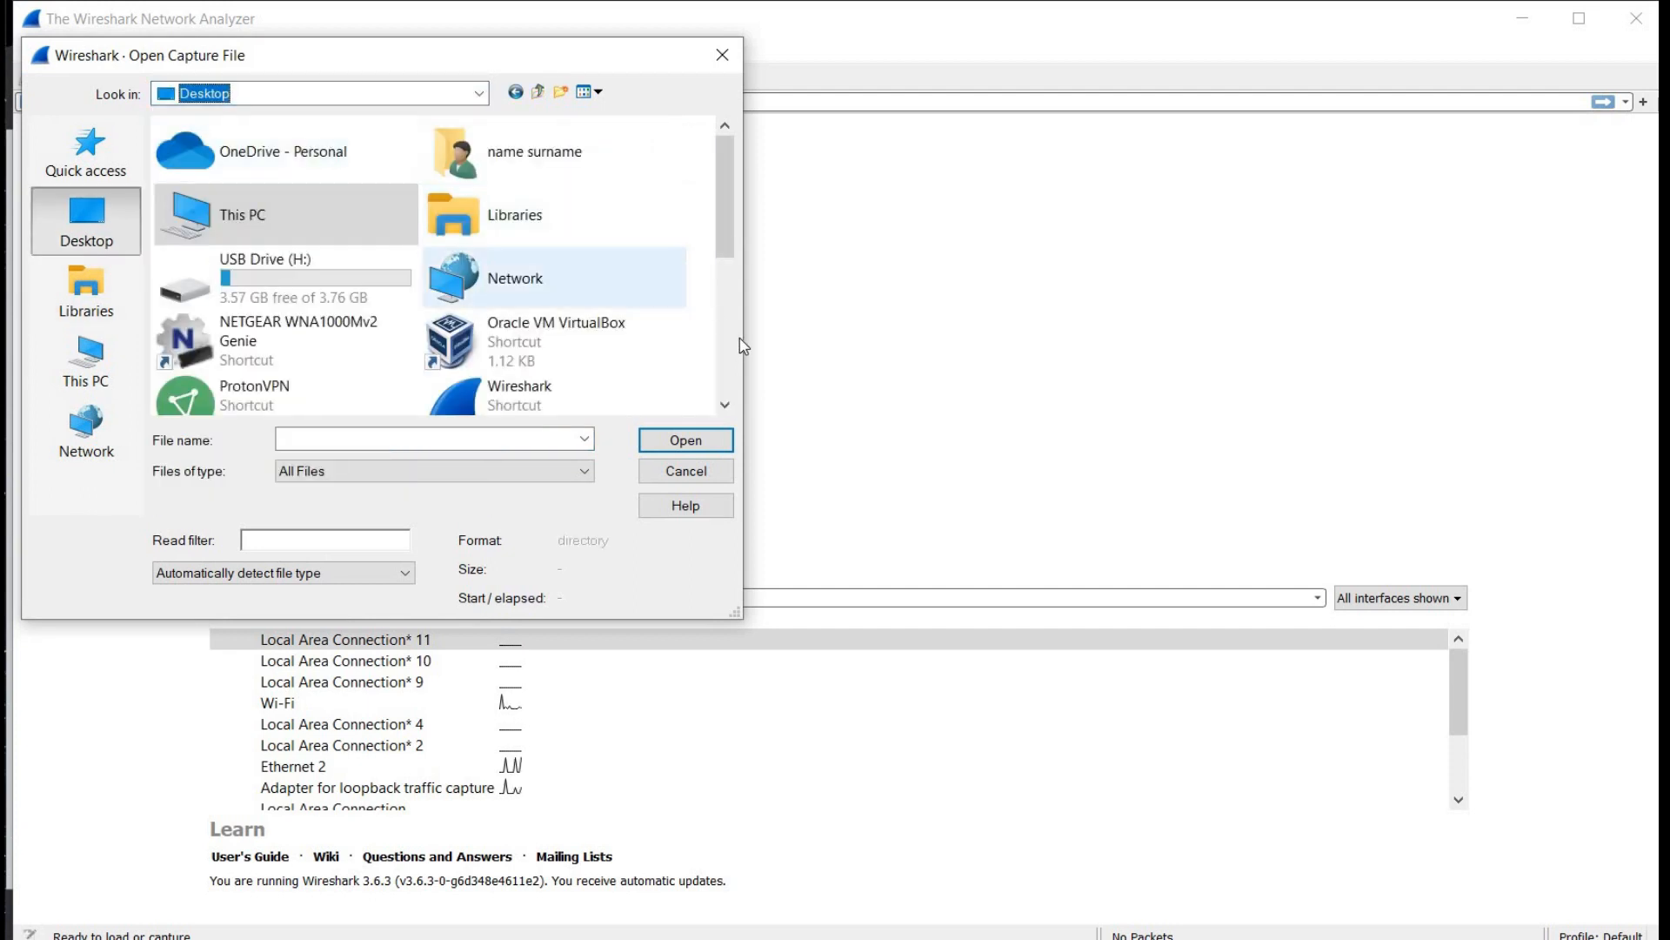
scroll("down", 3)
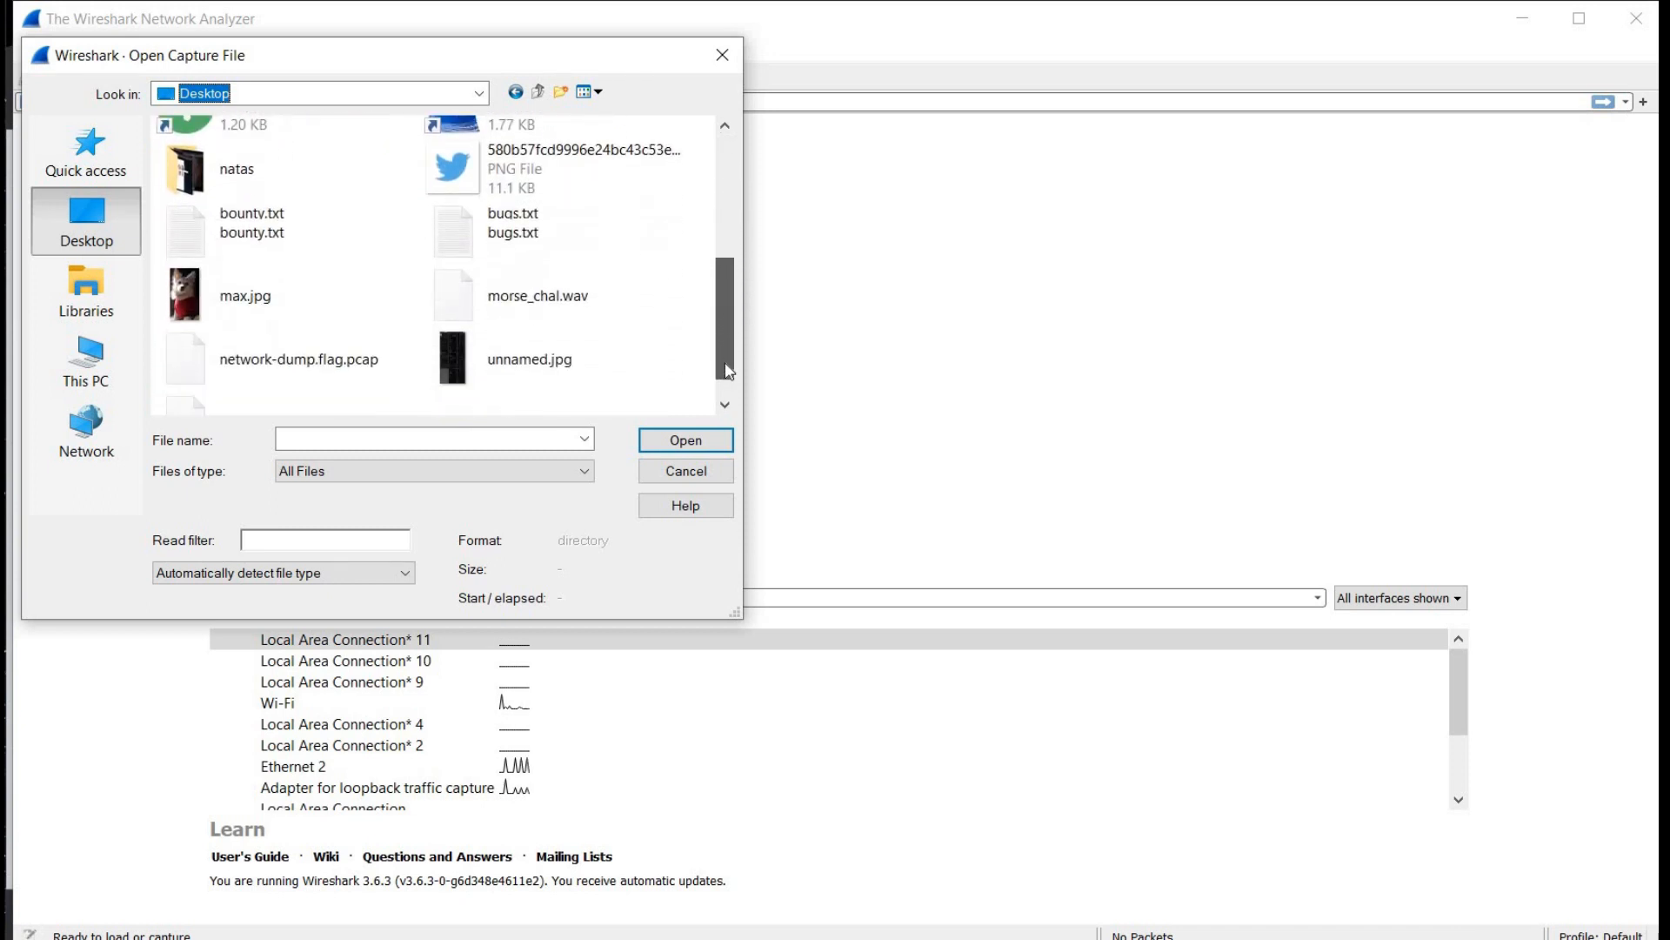
left_click(299, 343)
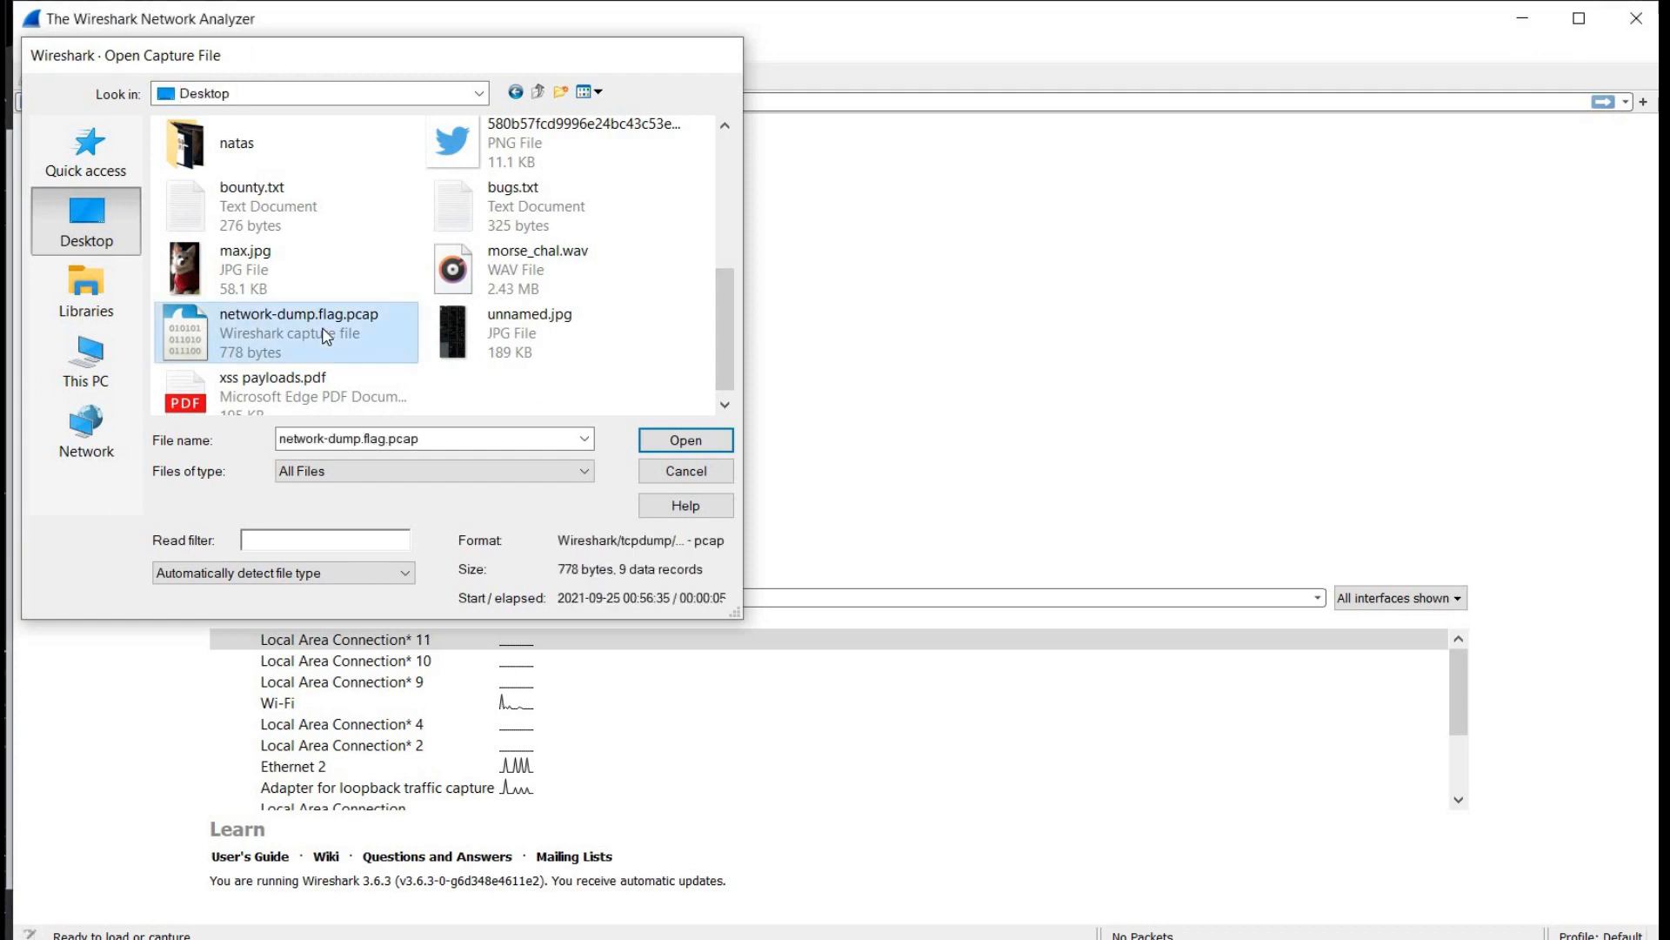
left_click(685, 441)
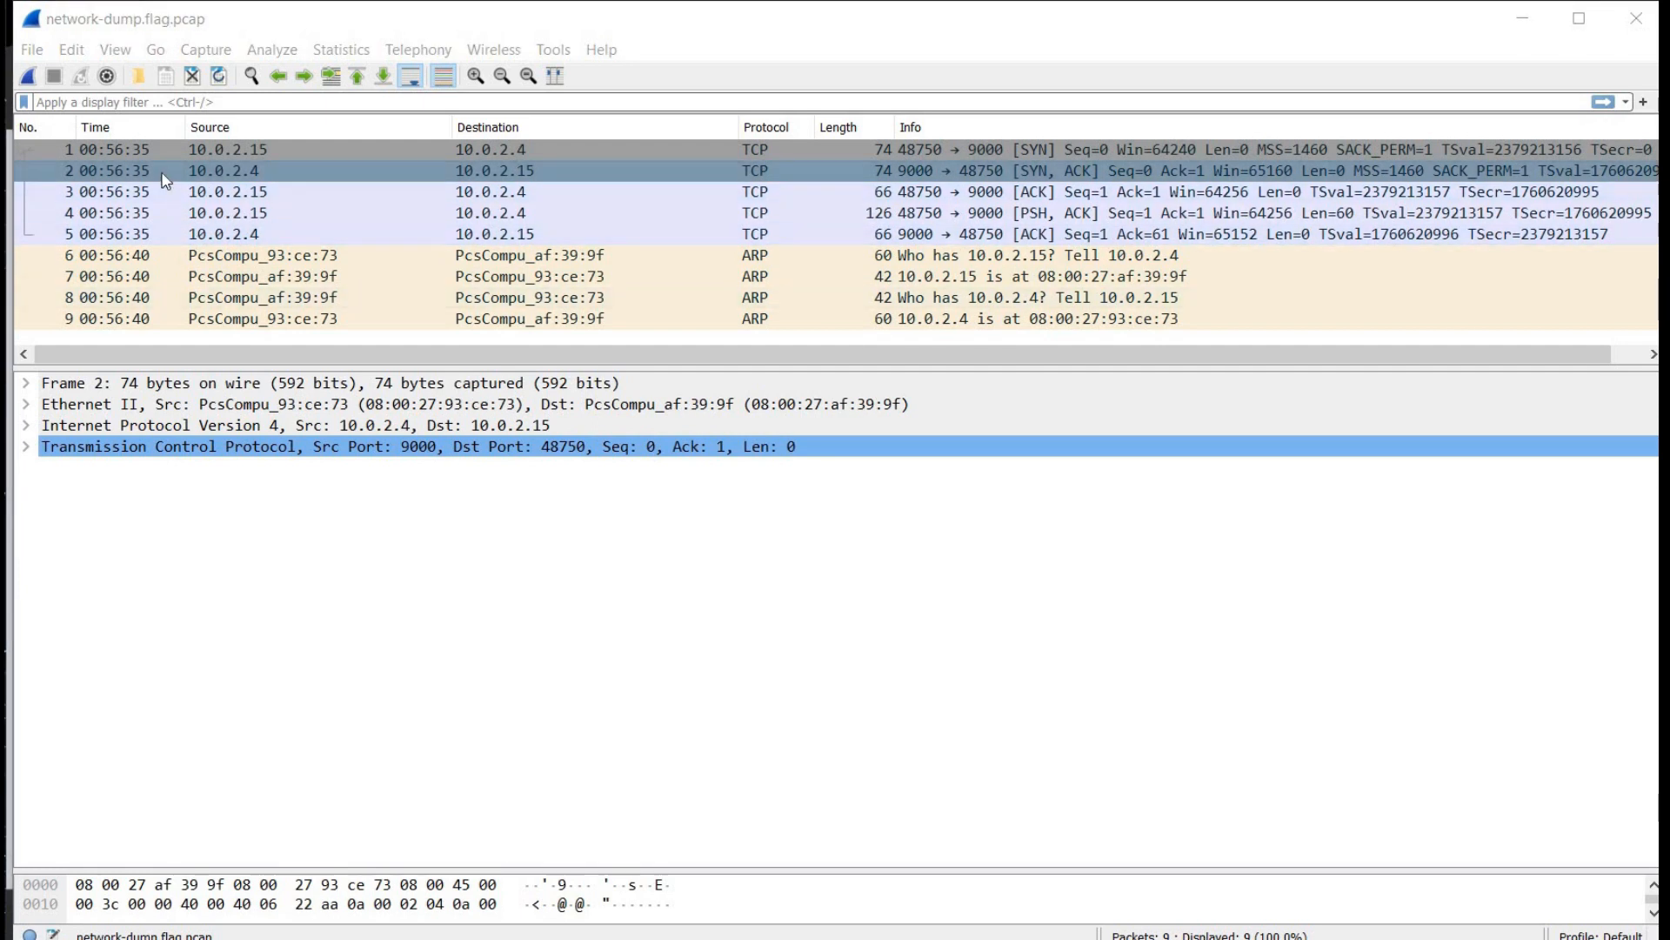
right_click(165, 170)
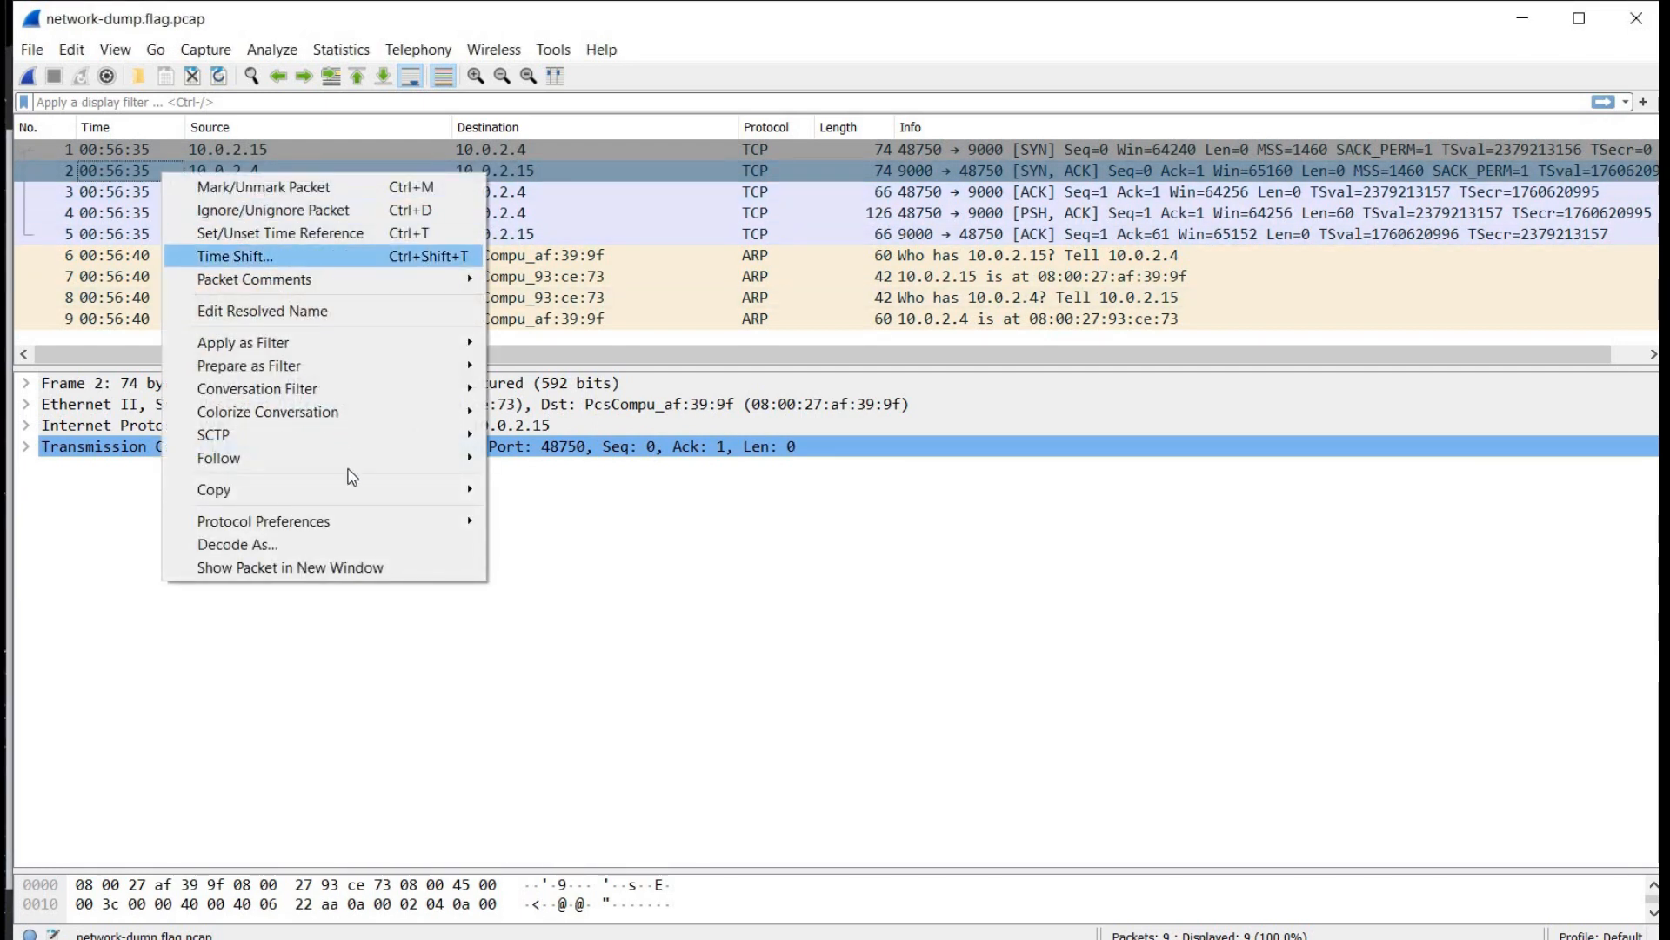
mouse_move(219, 458)
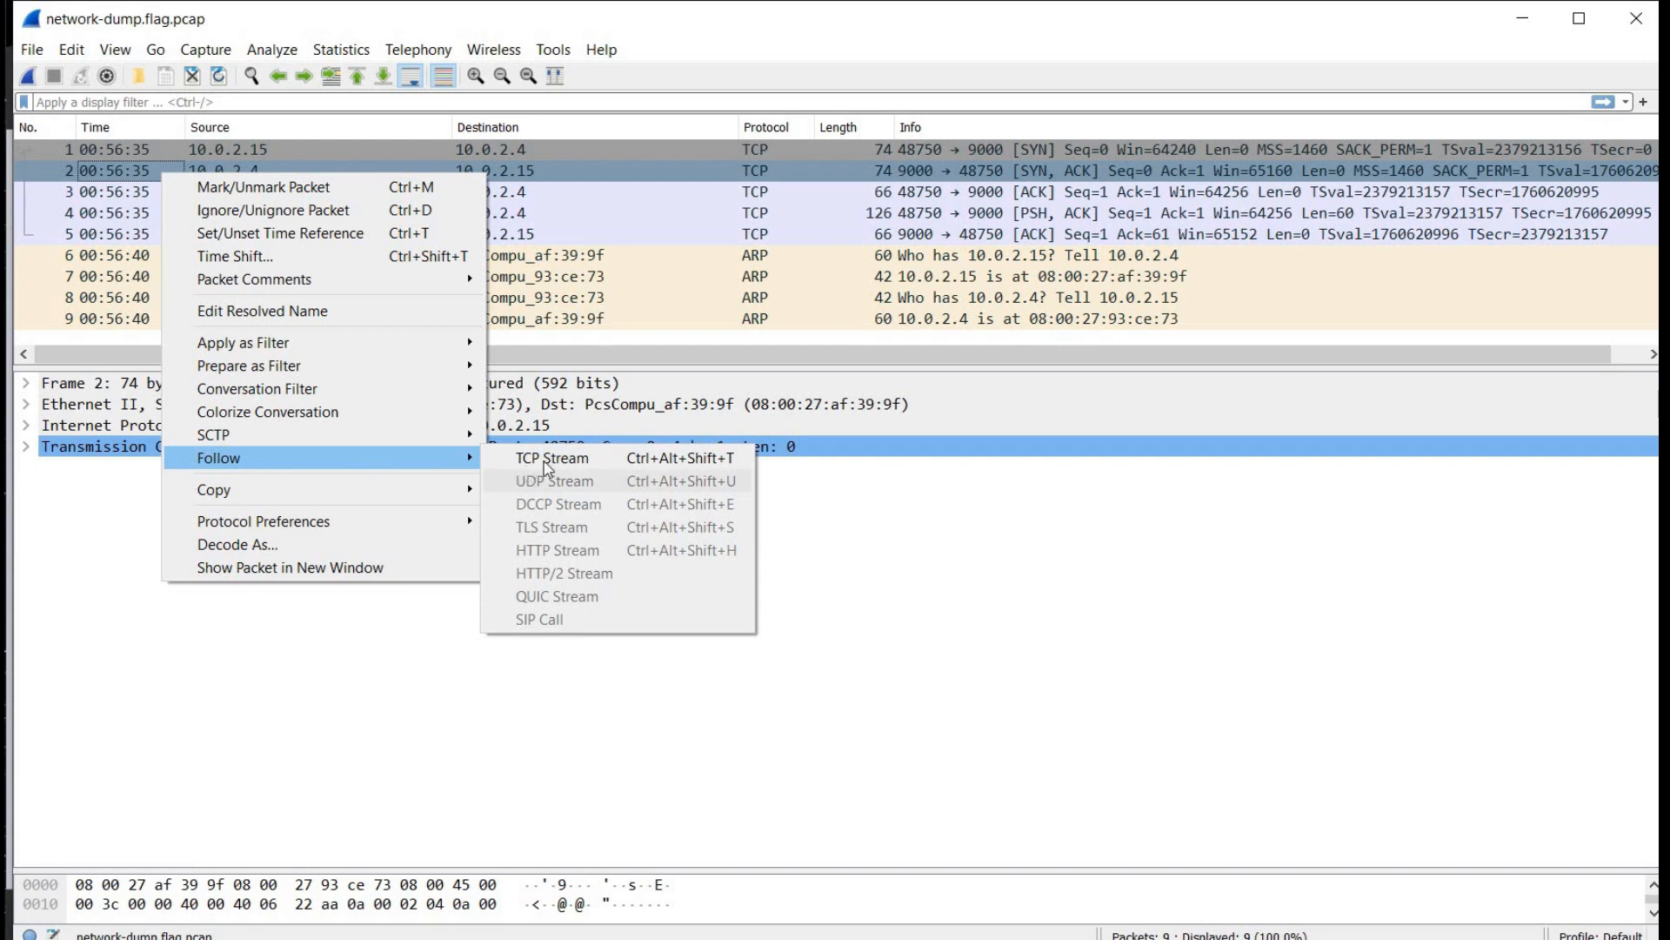
left_click(552, 457)
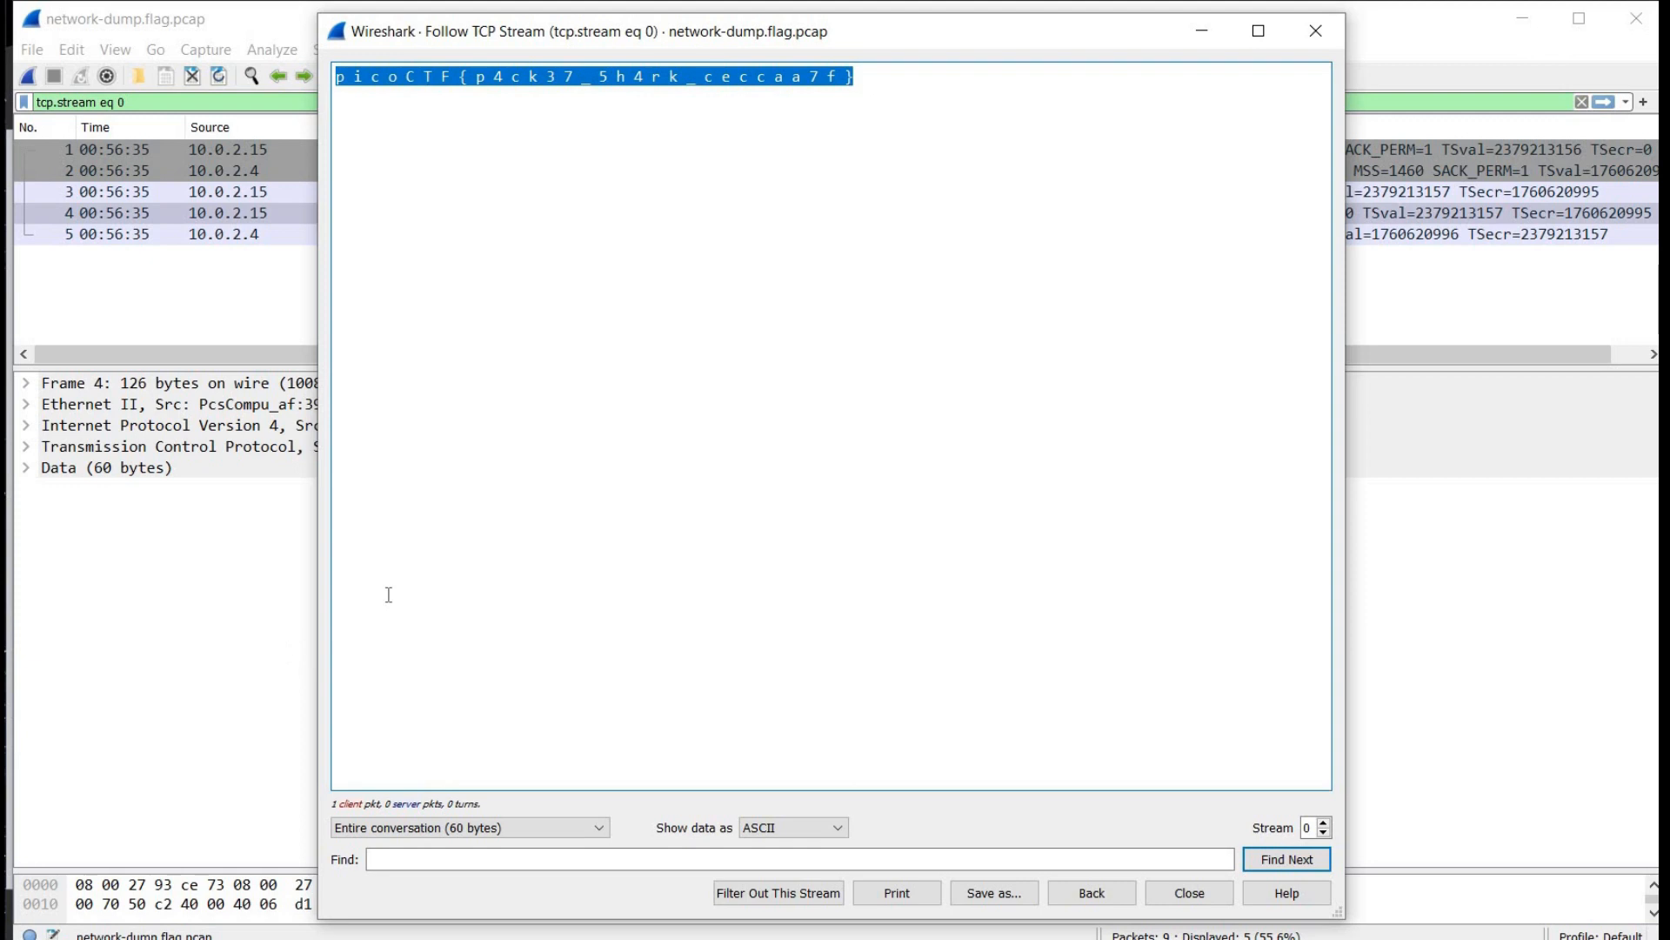
mouse_move(1202, 30)
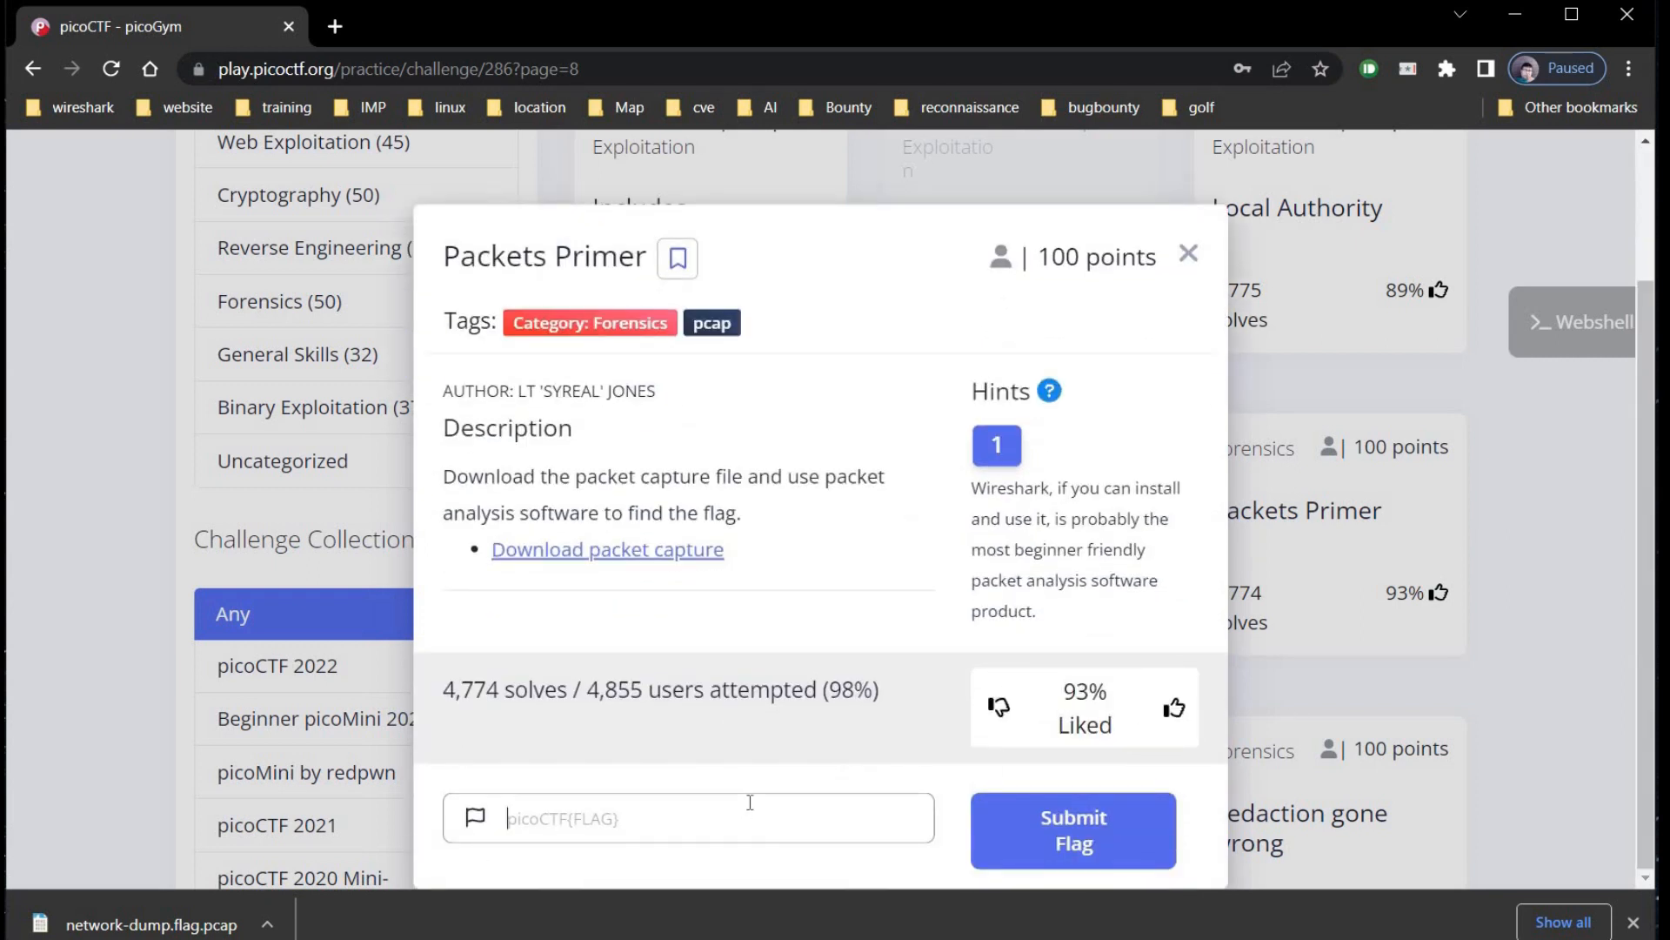
- Paste picoCTF{p4ck37_5h4rk_ceccaa7f} into the flag field, fix its spacing, and submit it
right_click(689, 818)
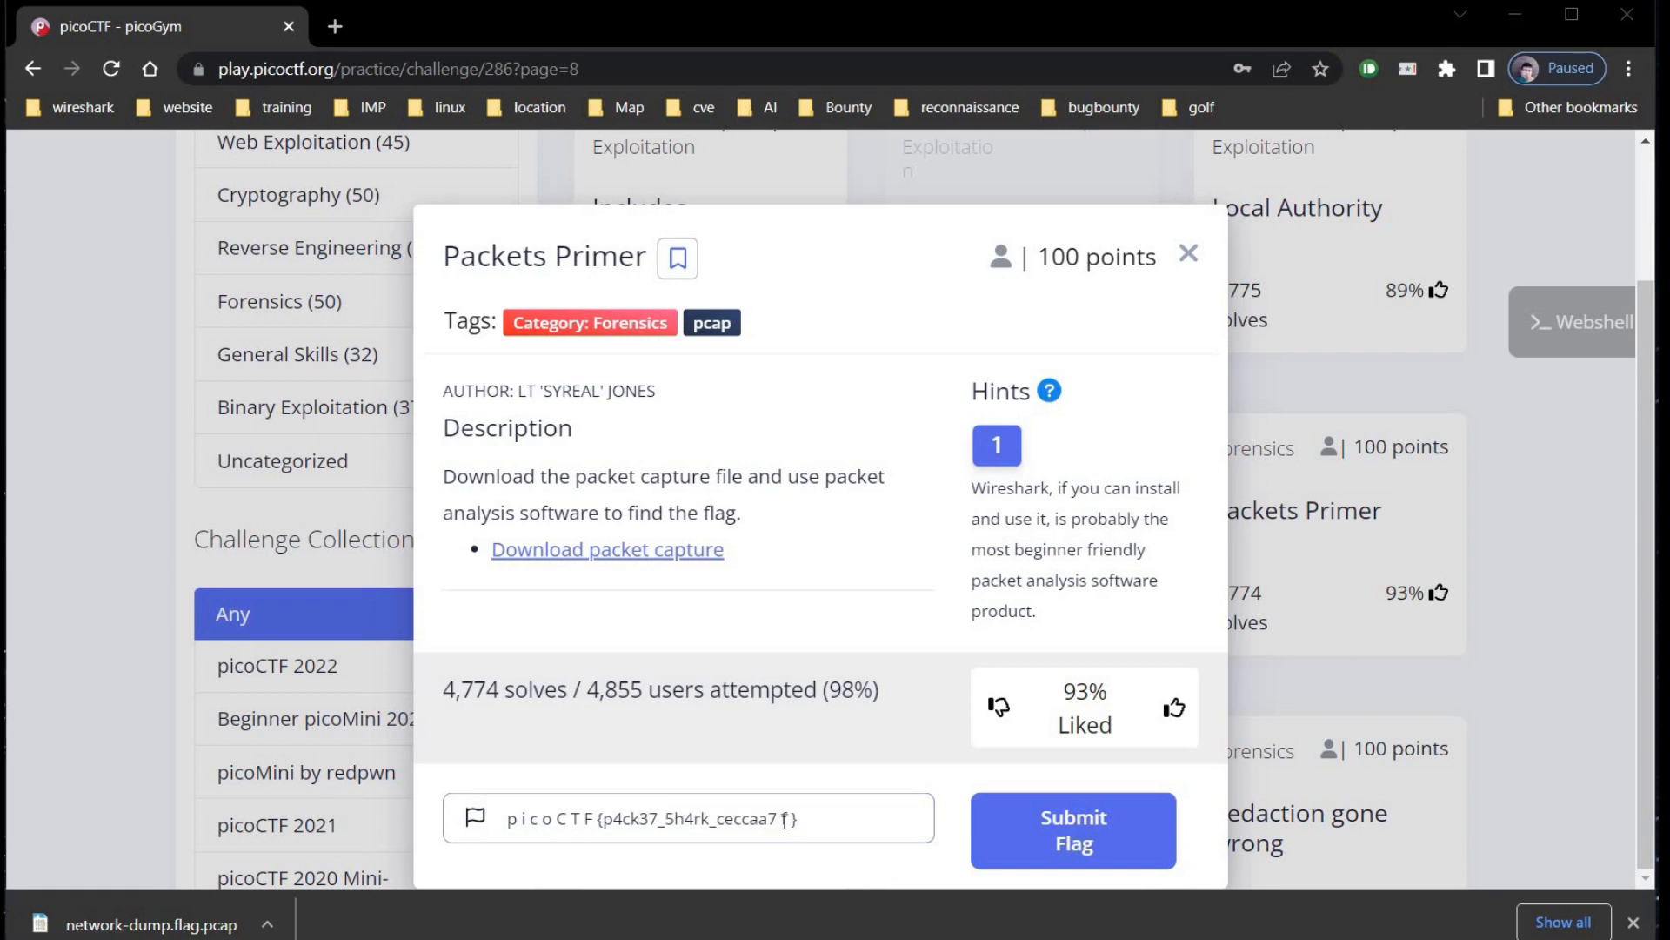
left_click(688, 817)
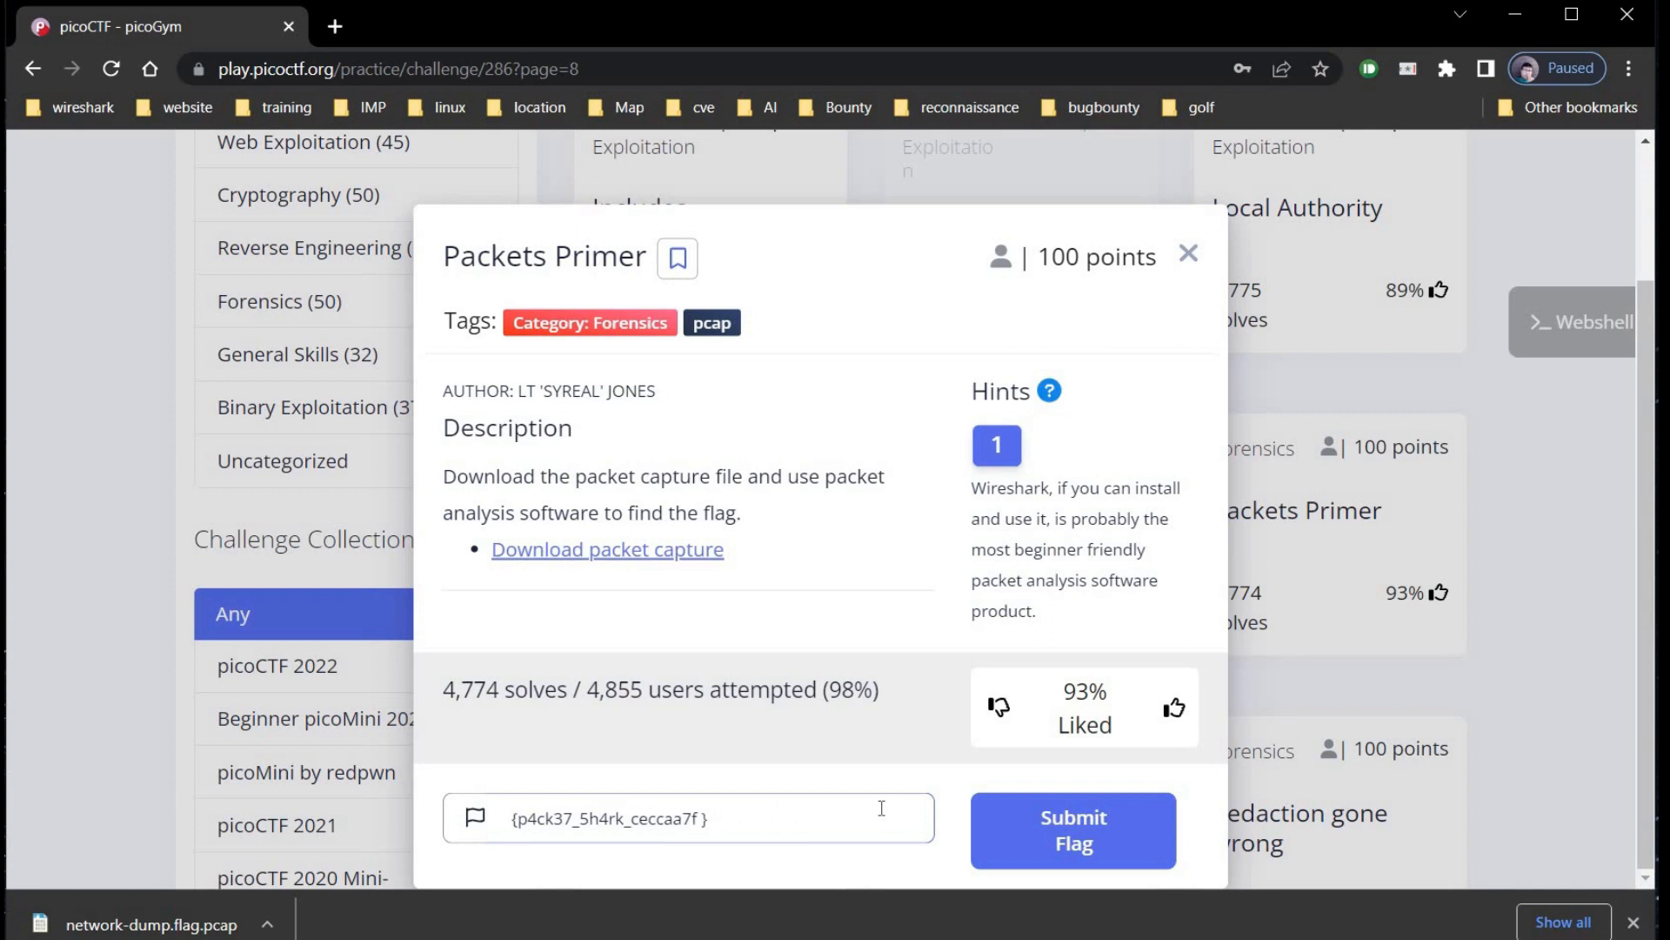
type("picoCTF")
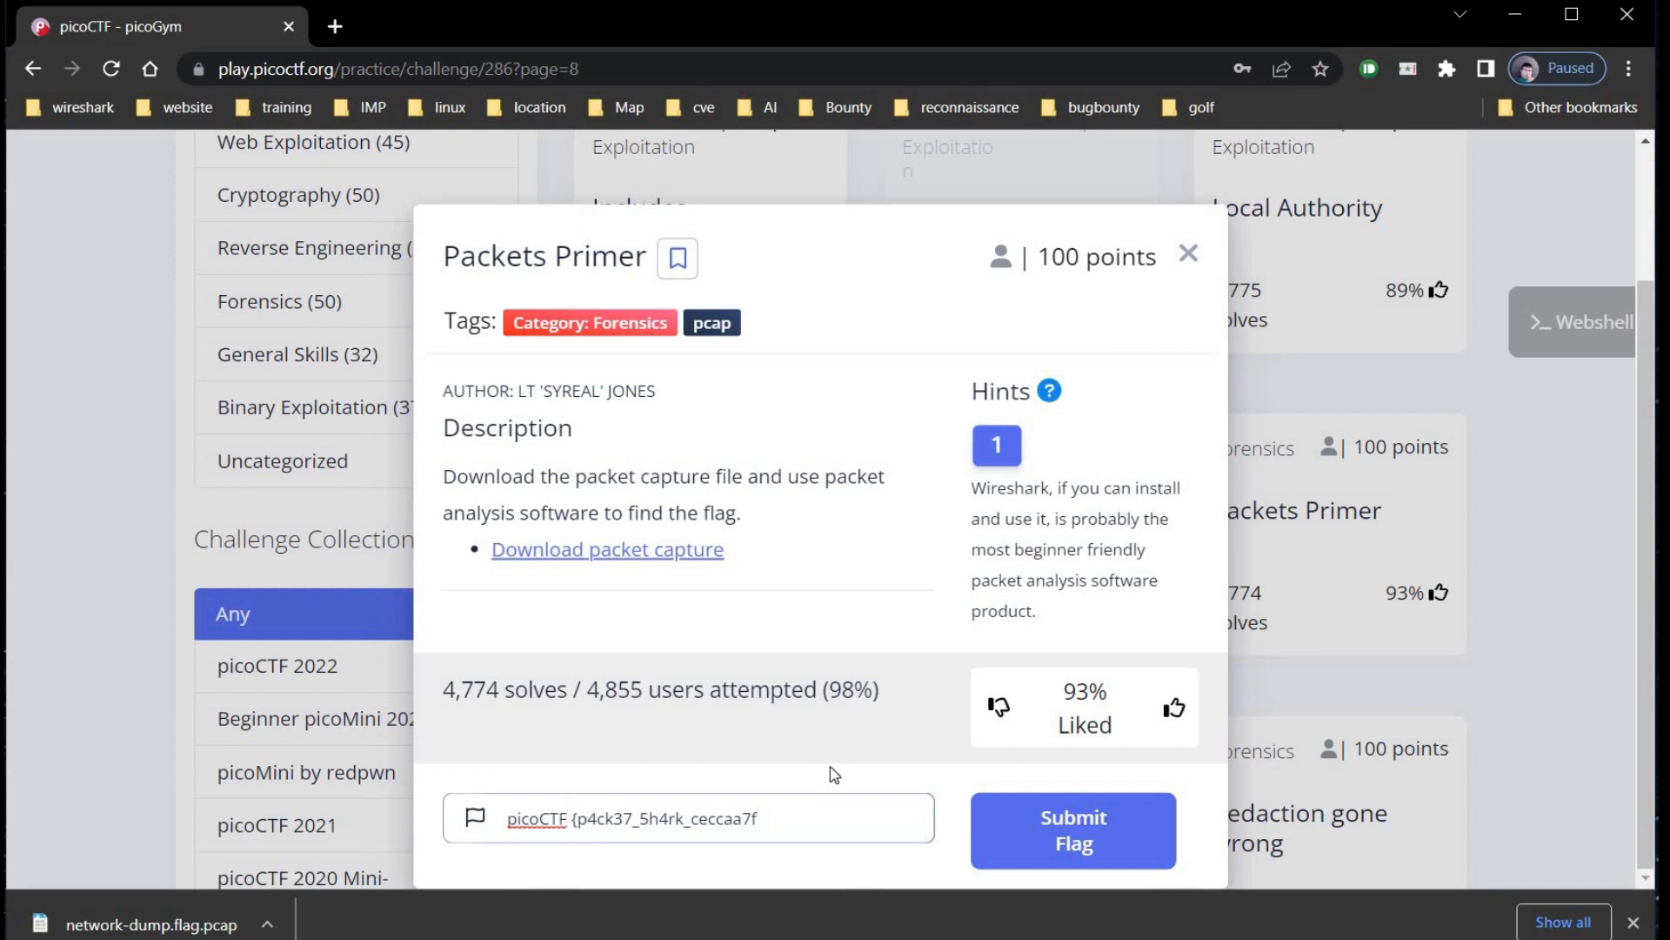
left_click(1073, 830)
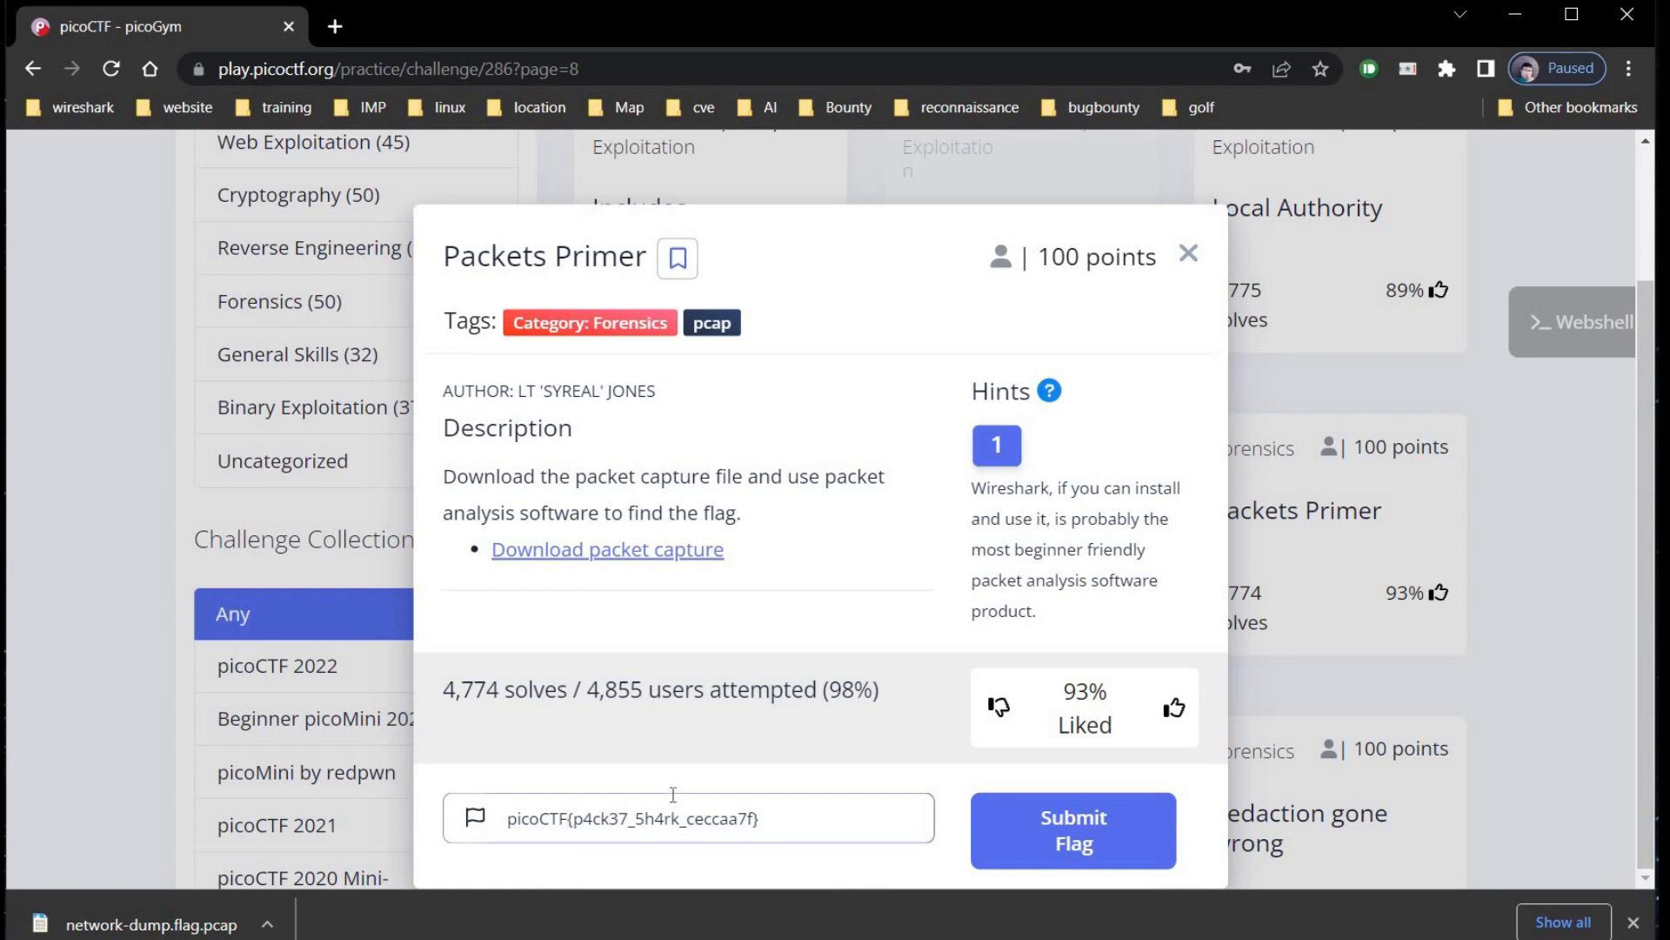
left_click(1074, 831)
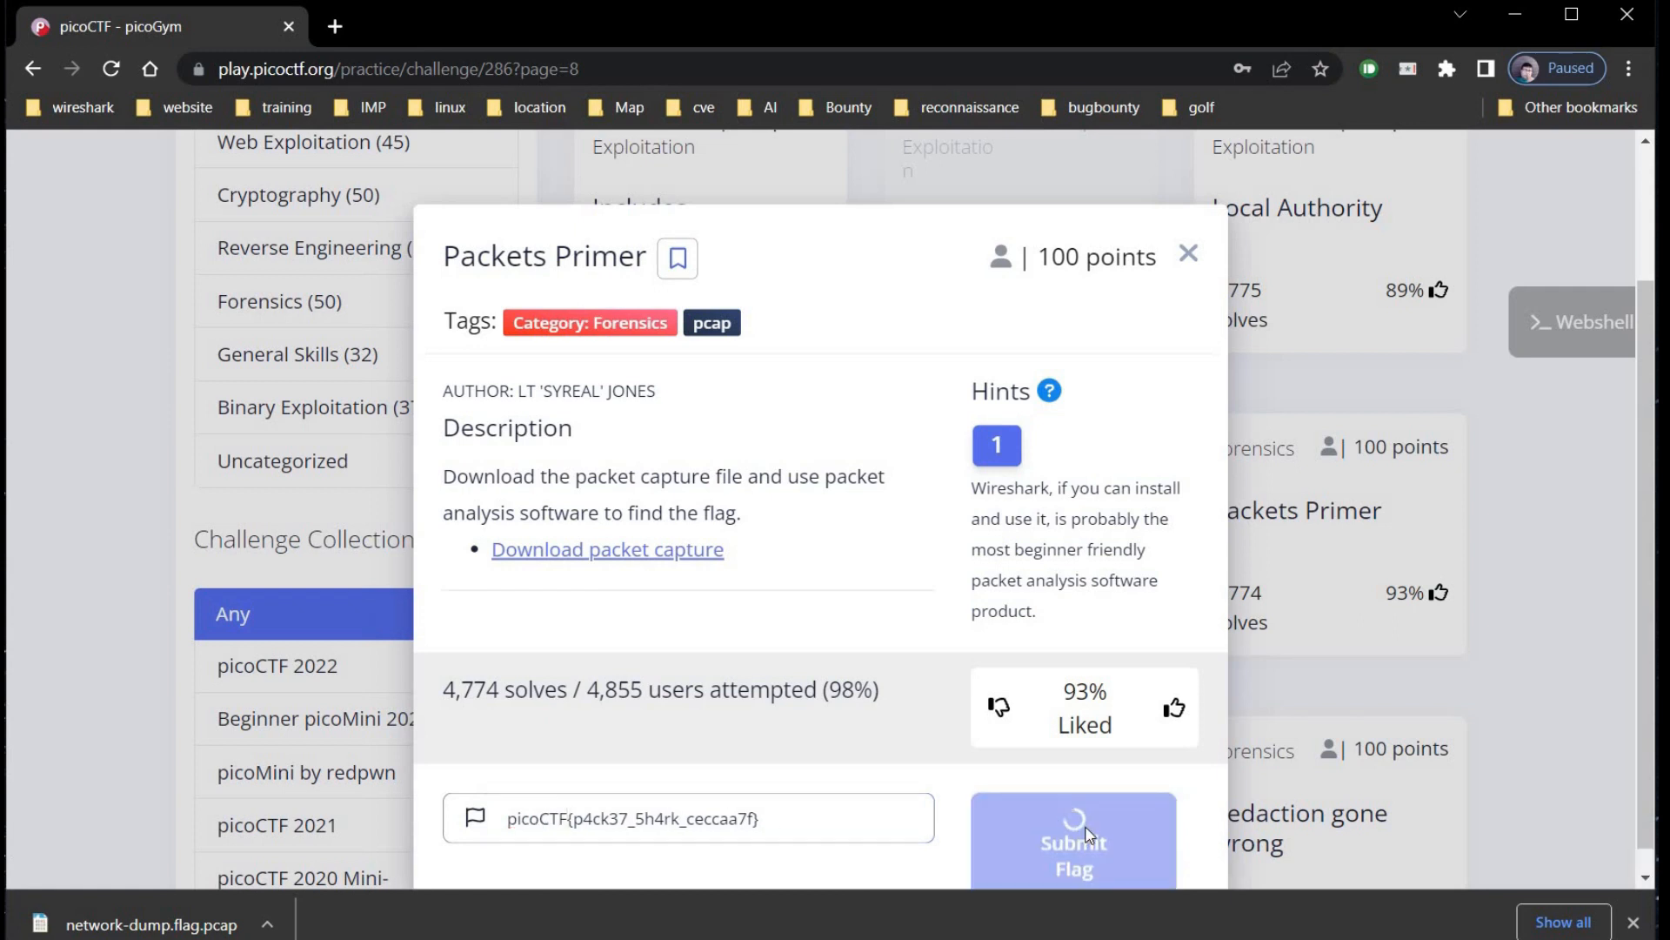
left_click(1074, 842)
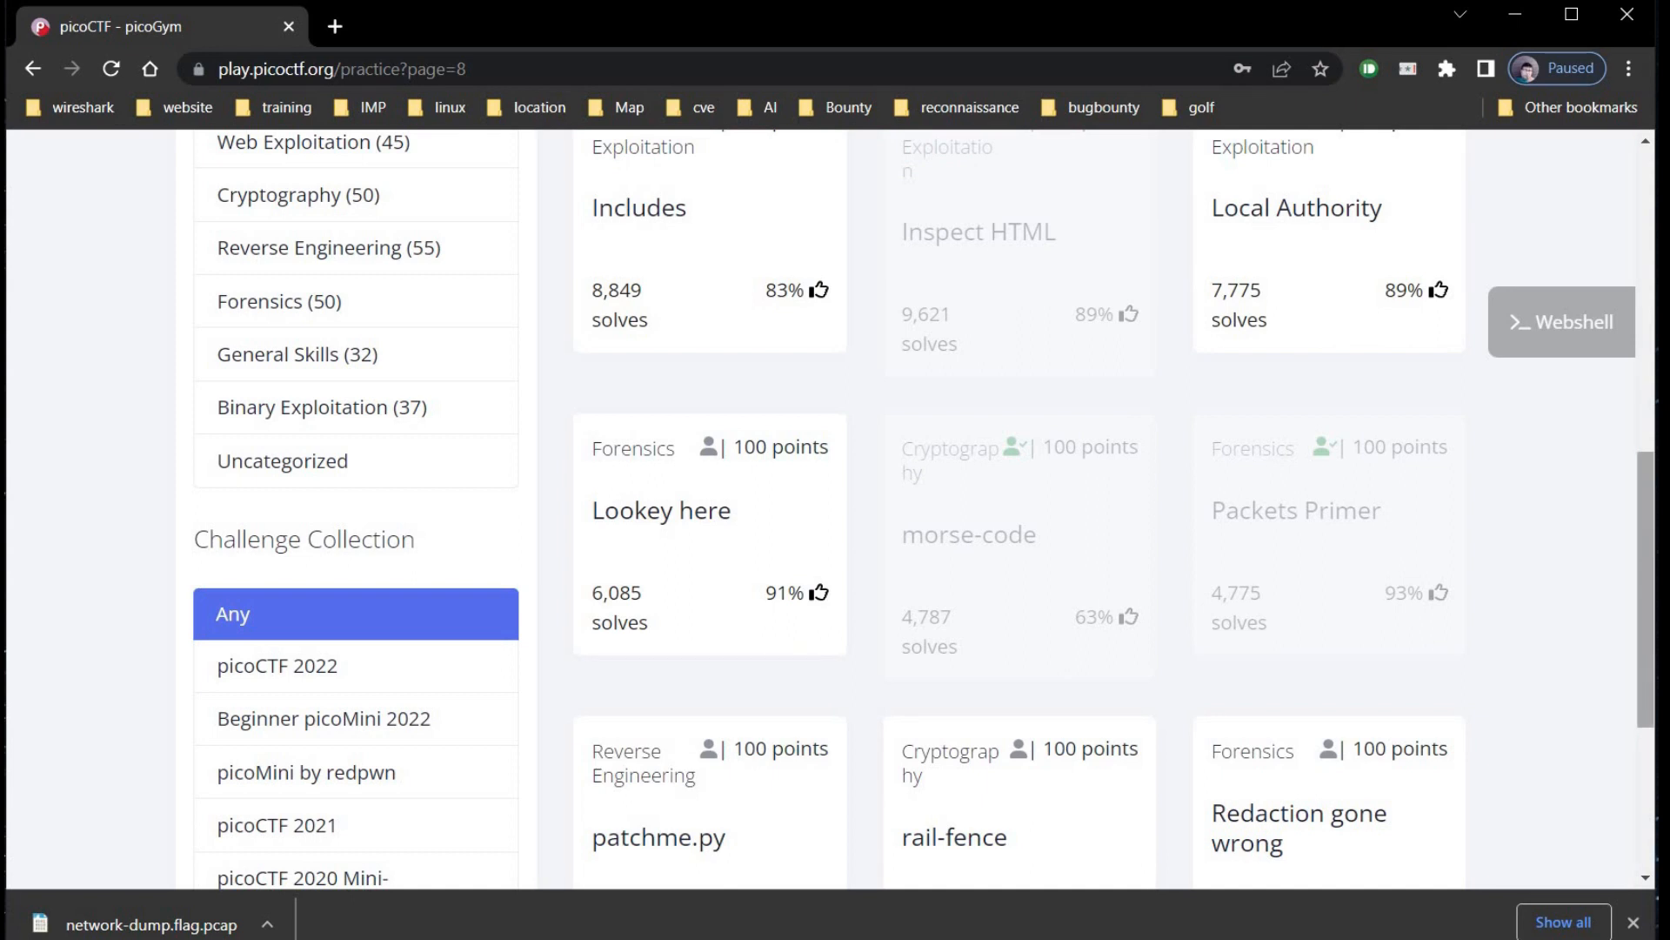
- Scroll the page 8 grid and open the rail-fence challenge
scroll("down", 3)
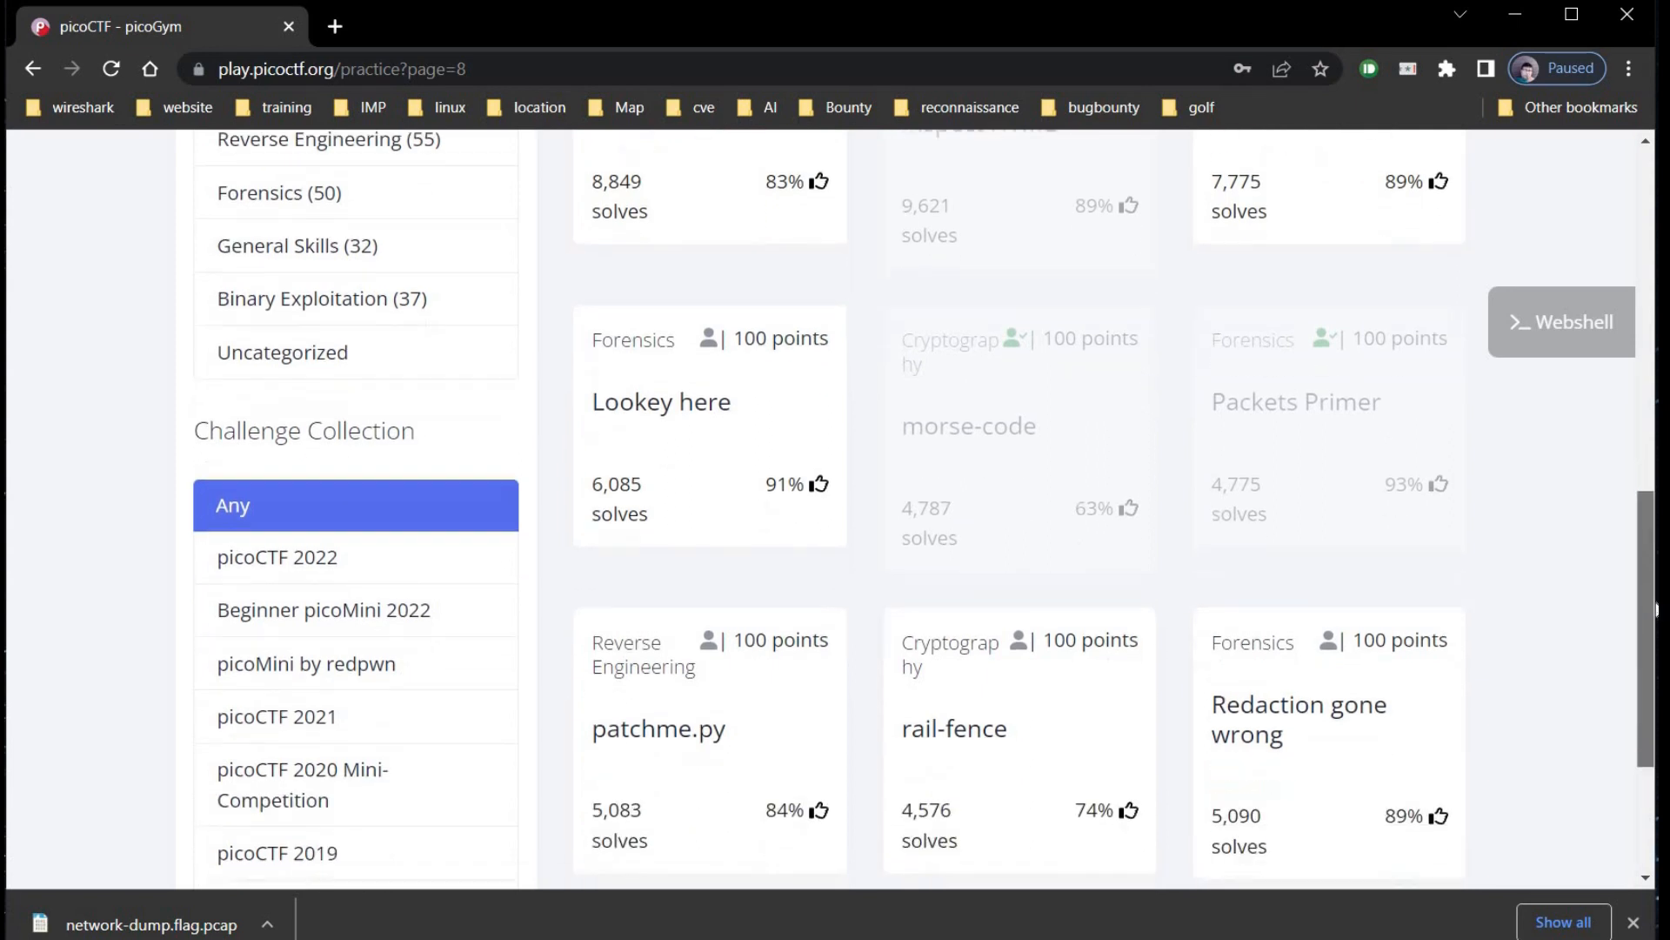
scroll("down", 3)
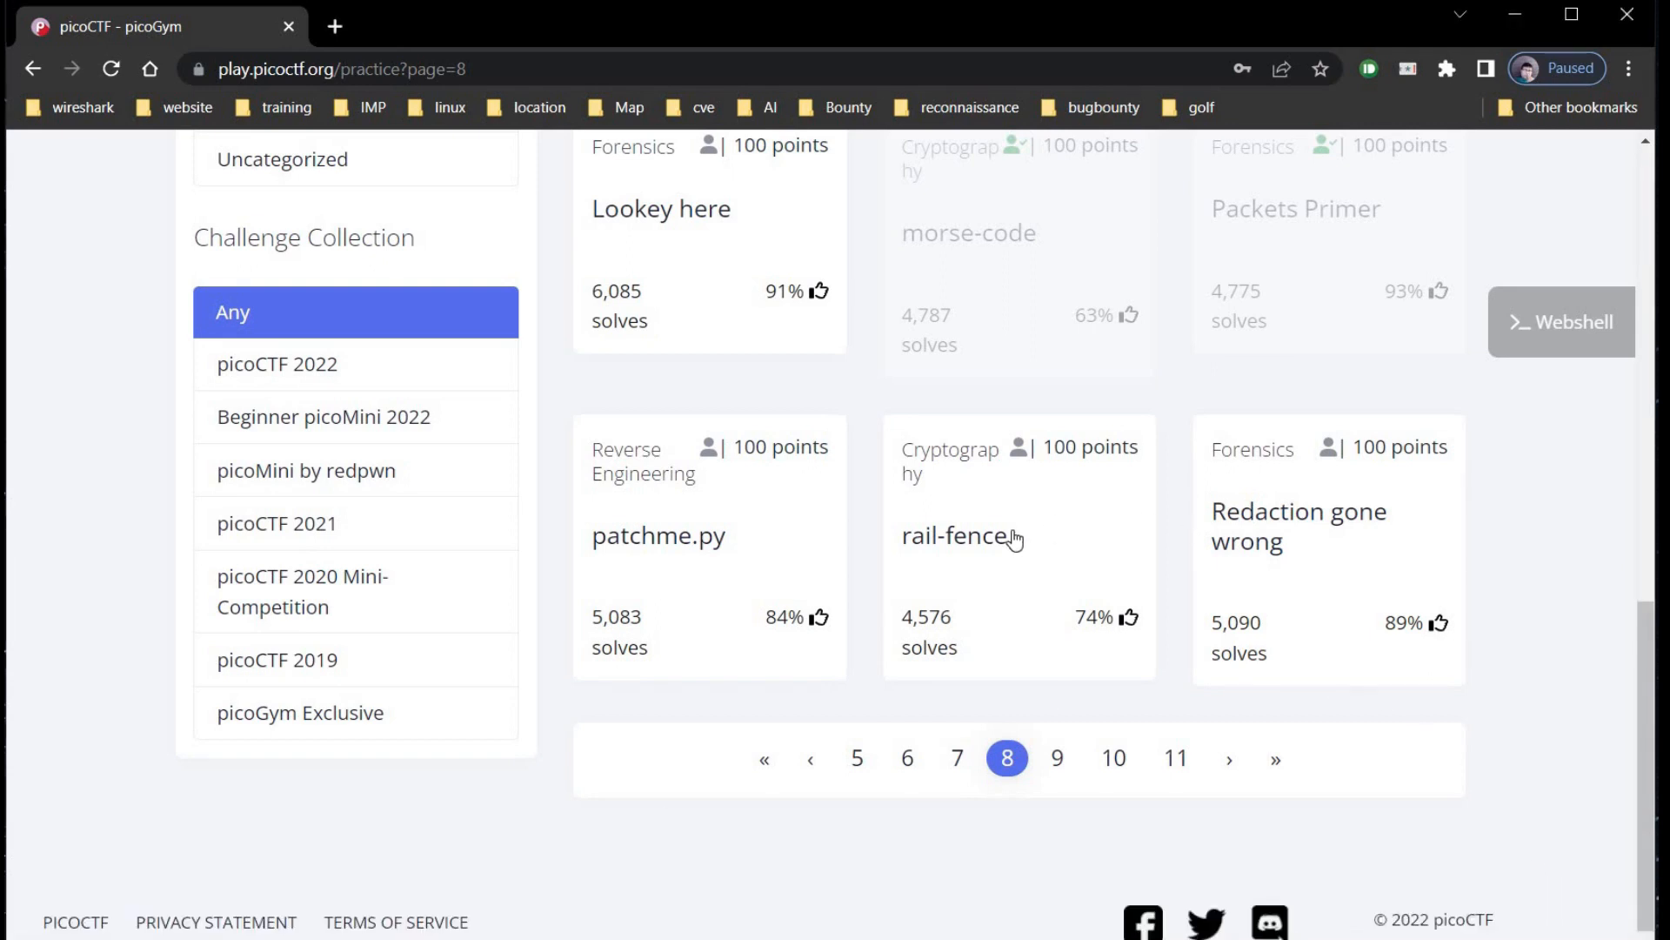
left_click(958, 536)
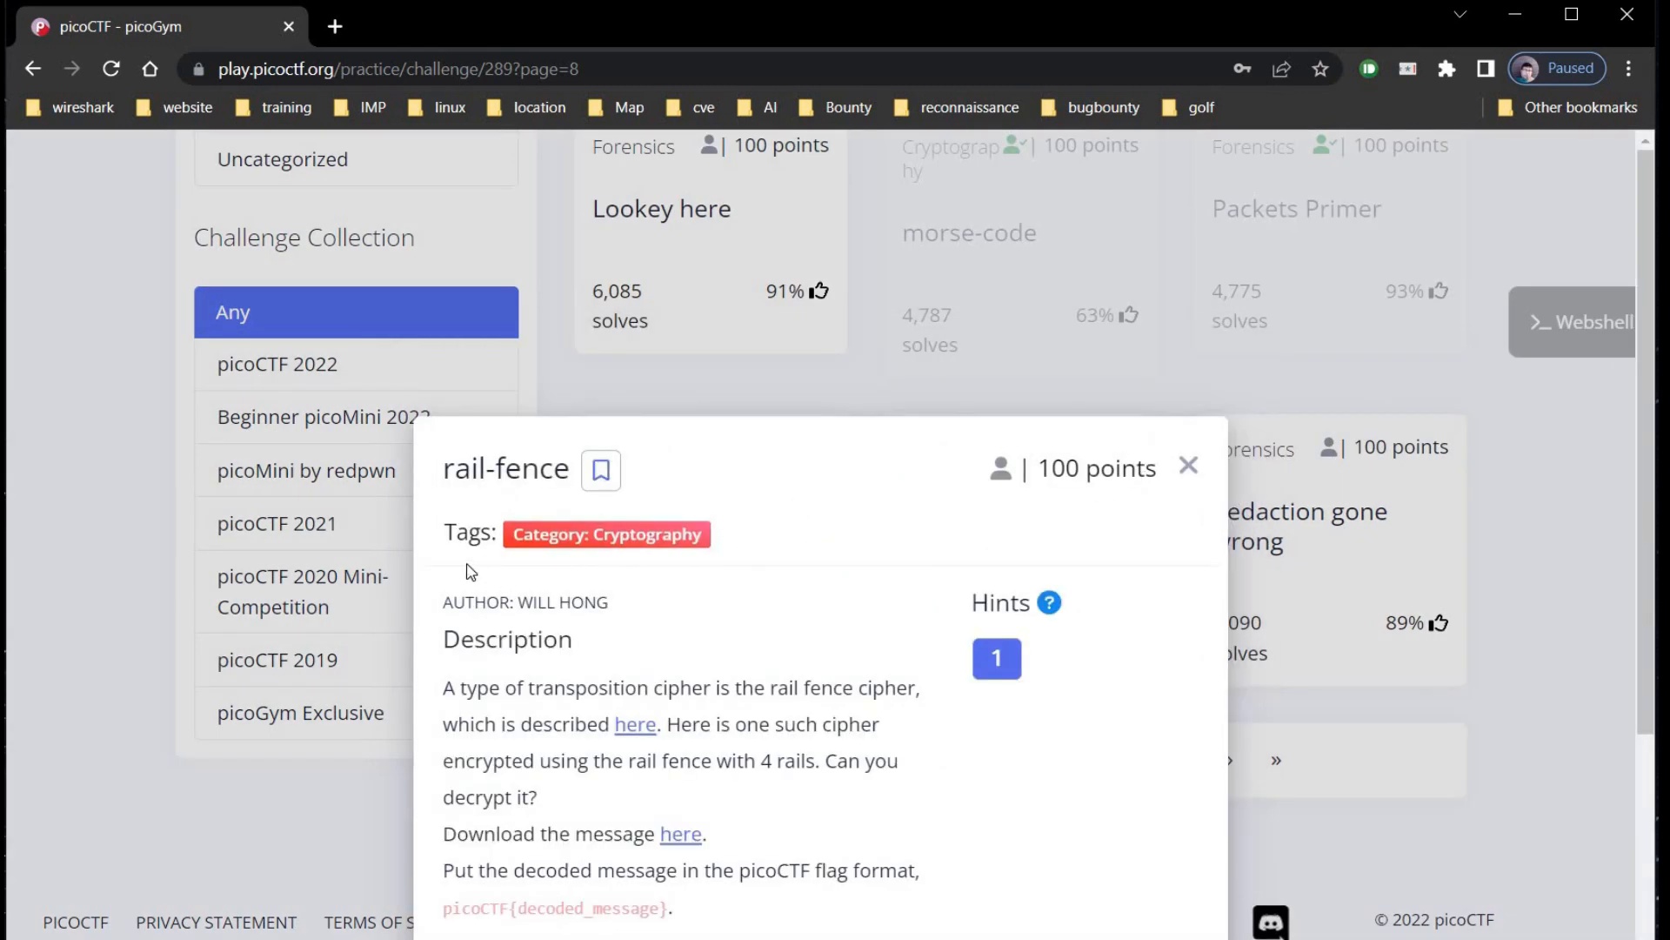
mouse_move(682, 565)
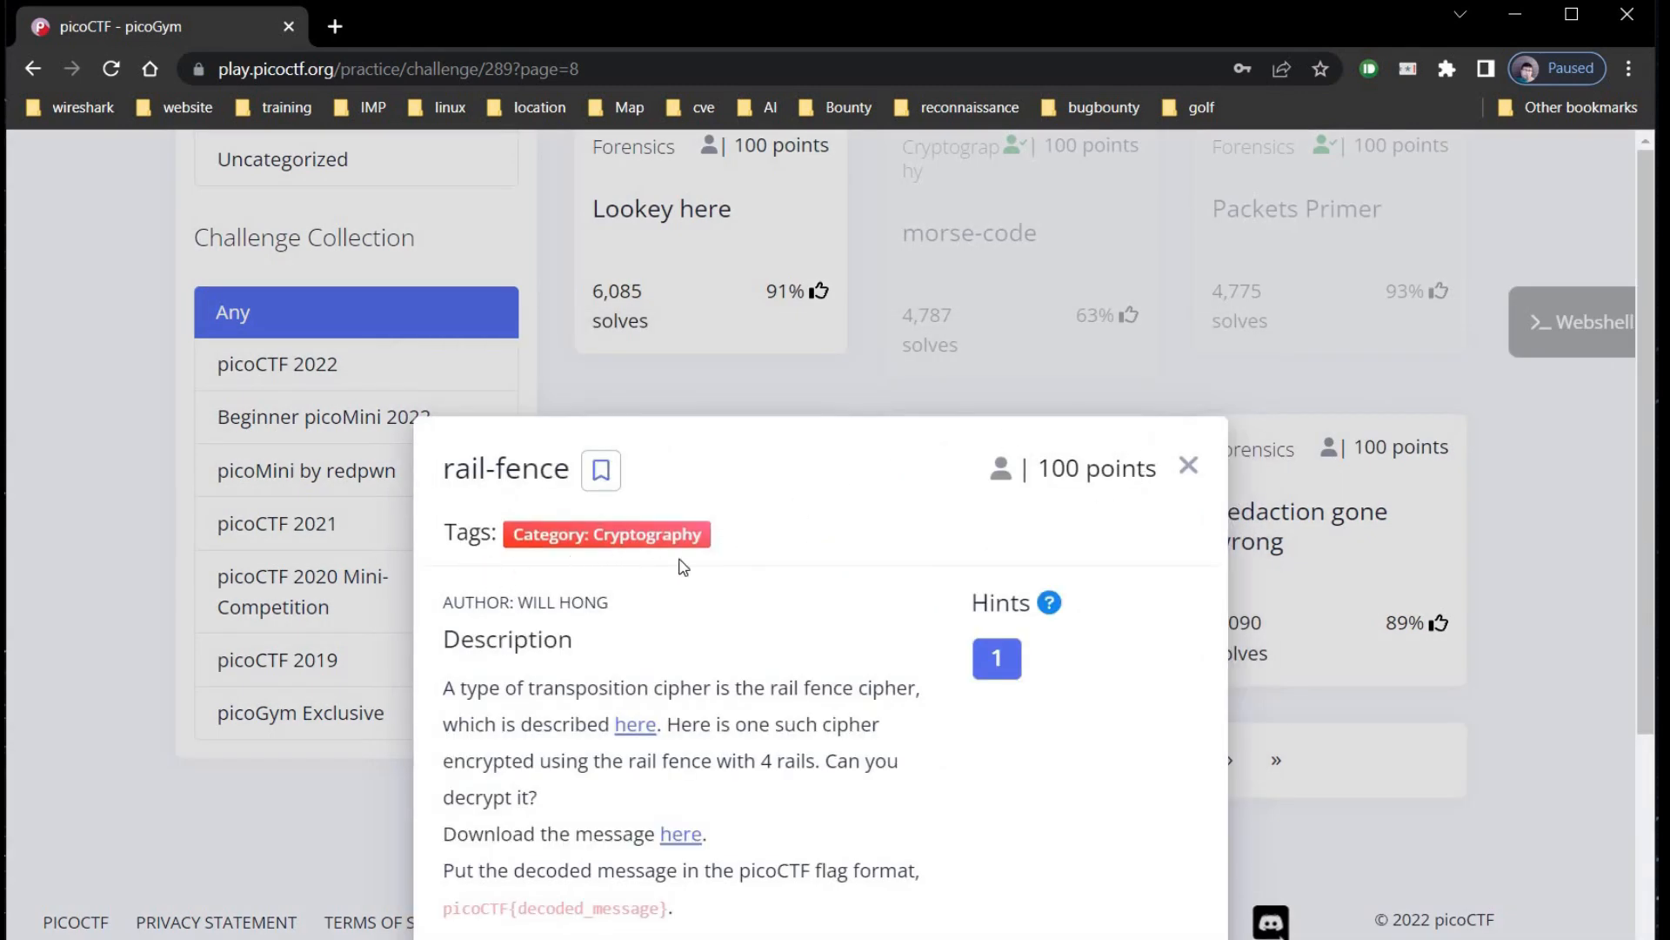
mouse_move(1031, 512)
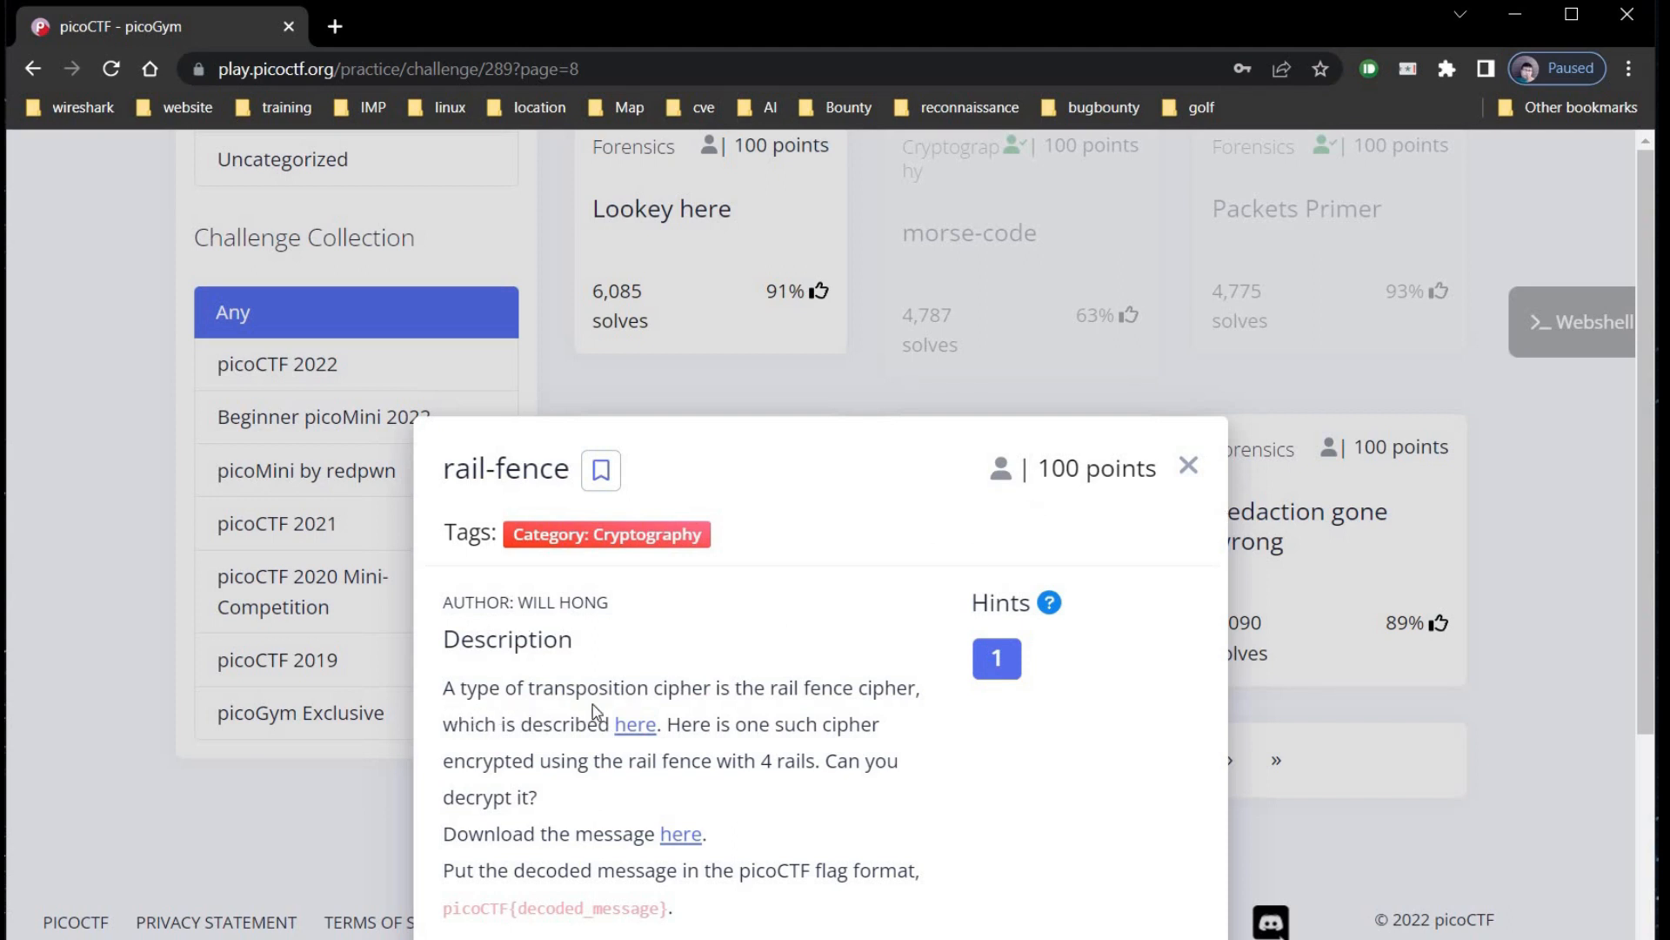
mouse_move(520, 752)
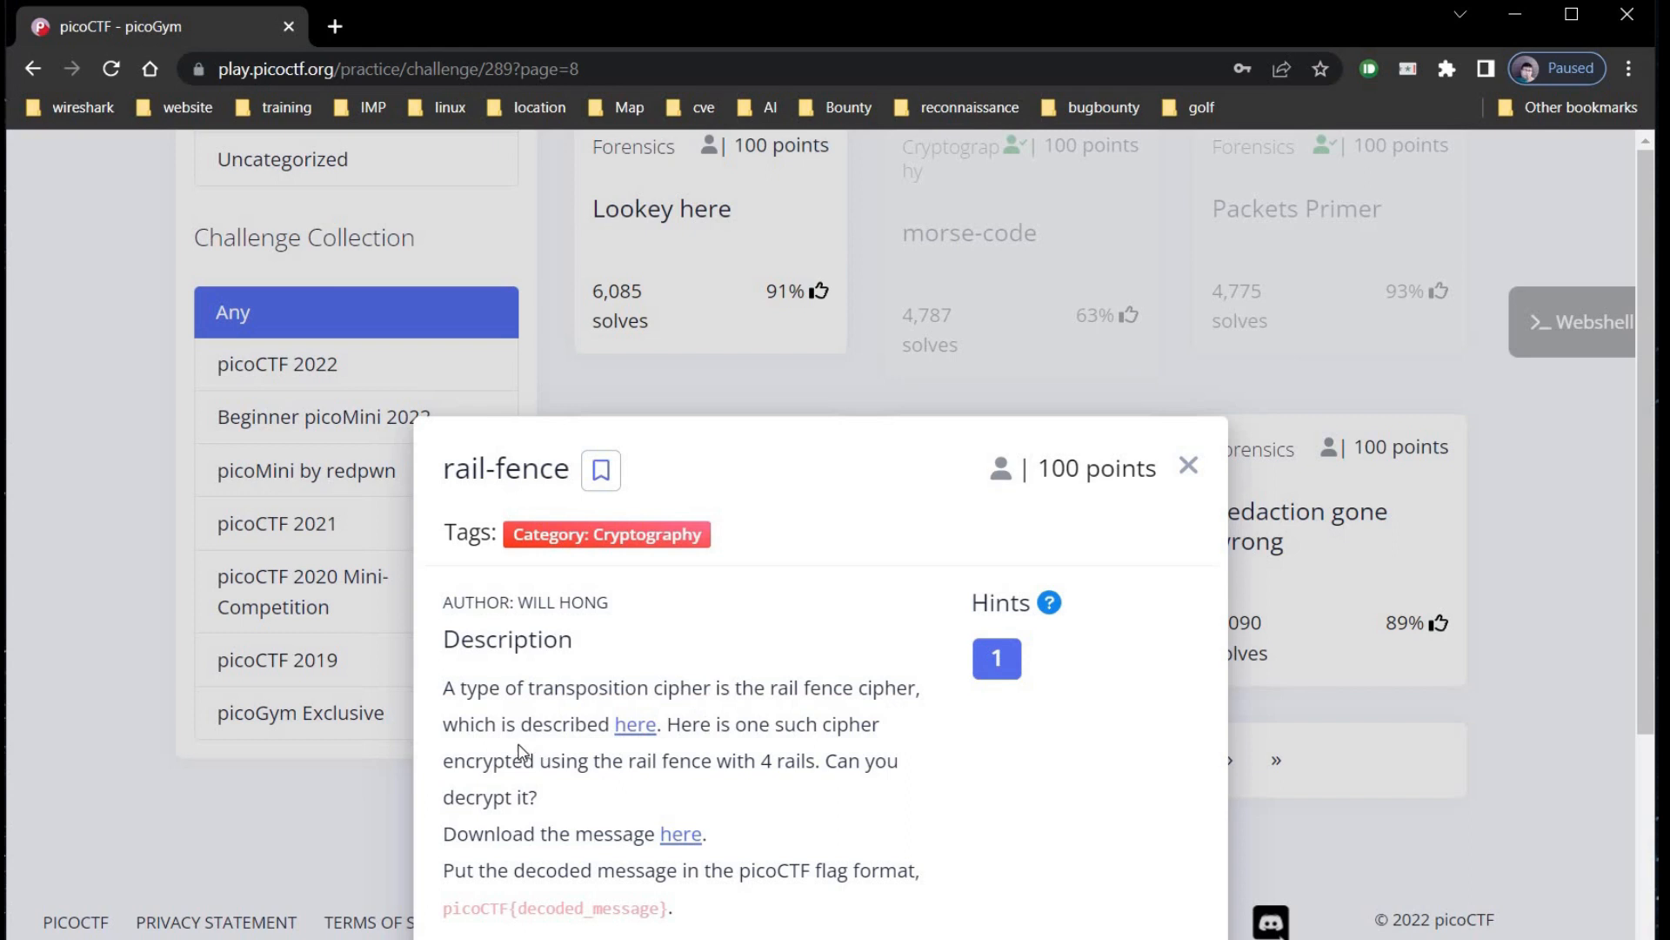
mouse_move(751, 783)
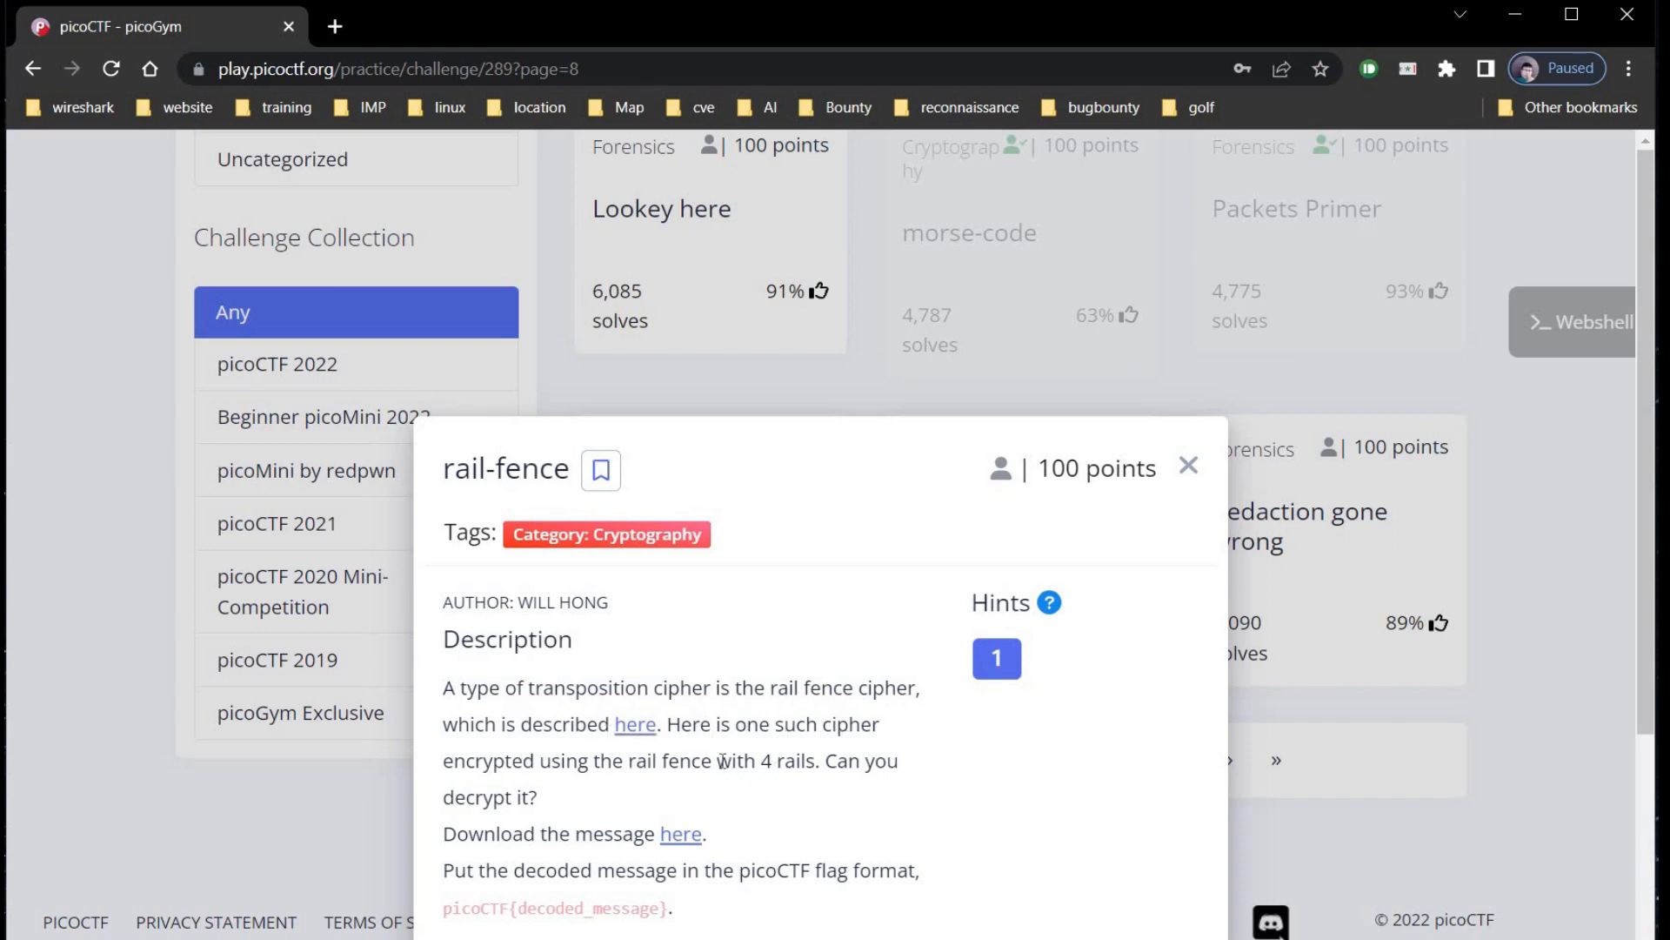
- Reveal rail-fence hint 1 and start downloading message.txt
left_click_drag(715, 760, 804, 760)
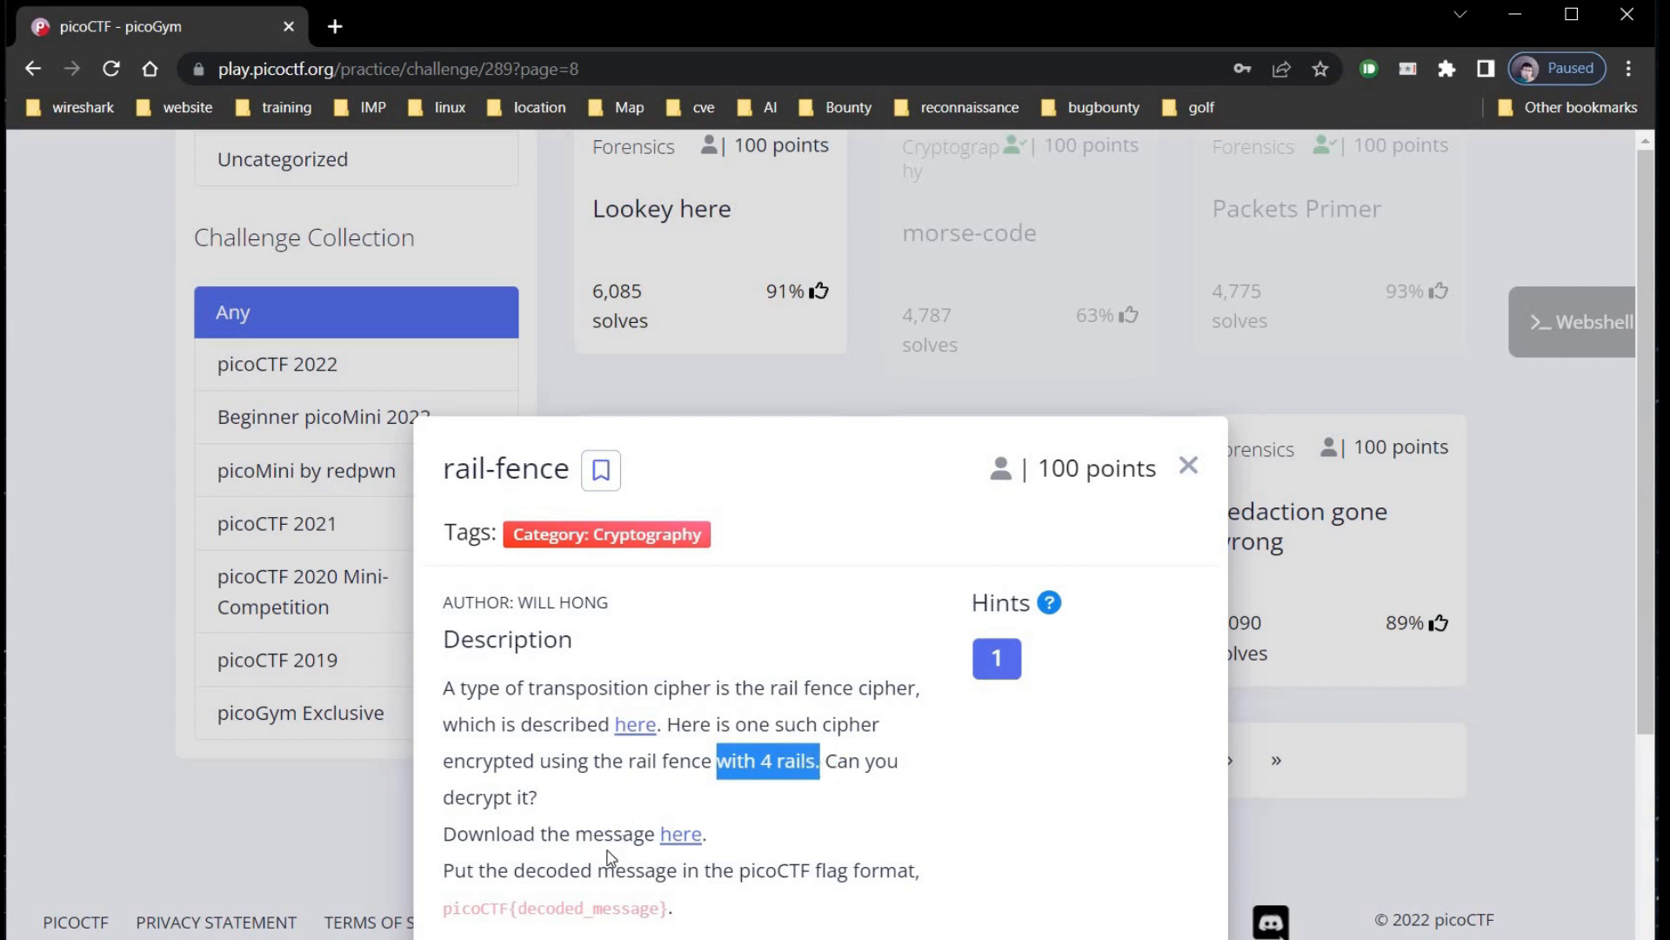
left_click(996, 658)
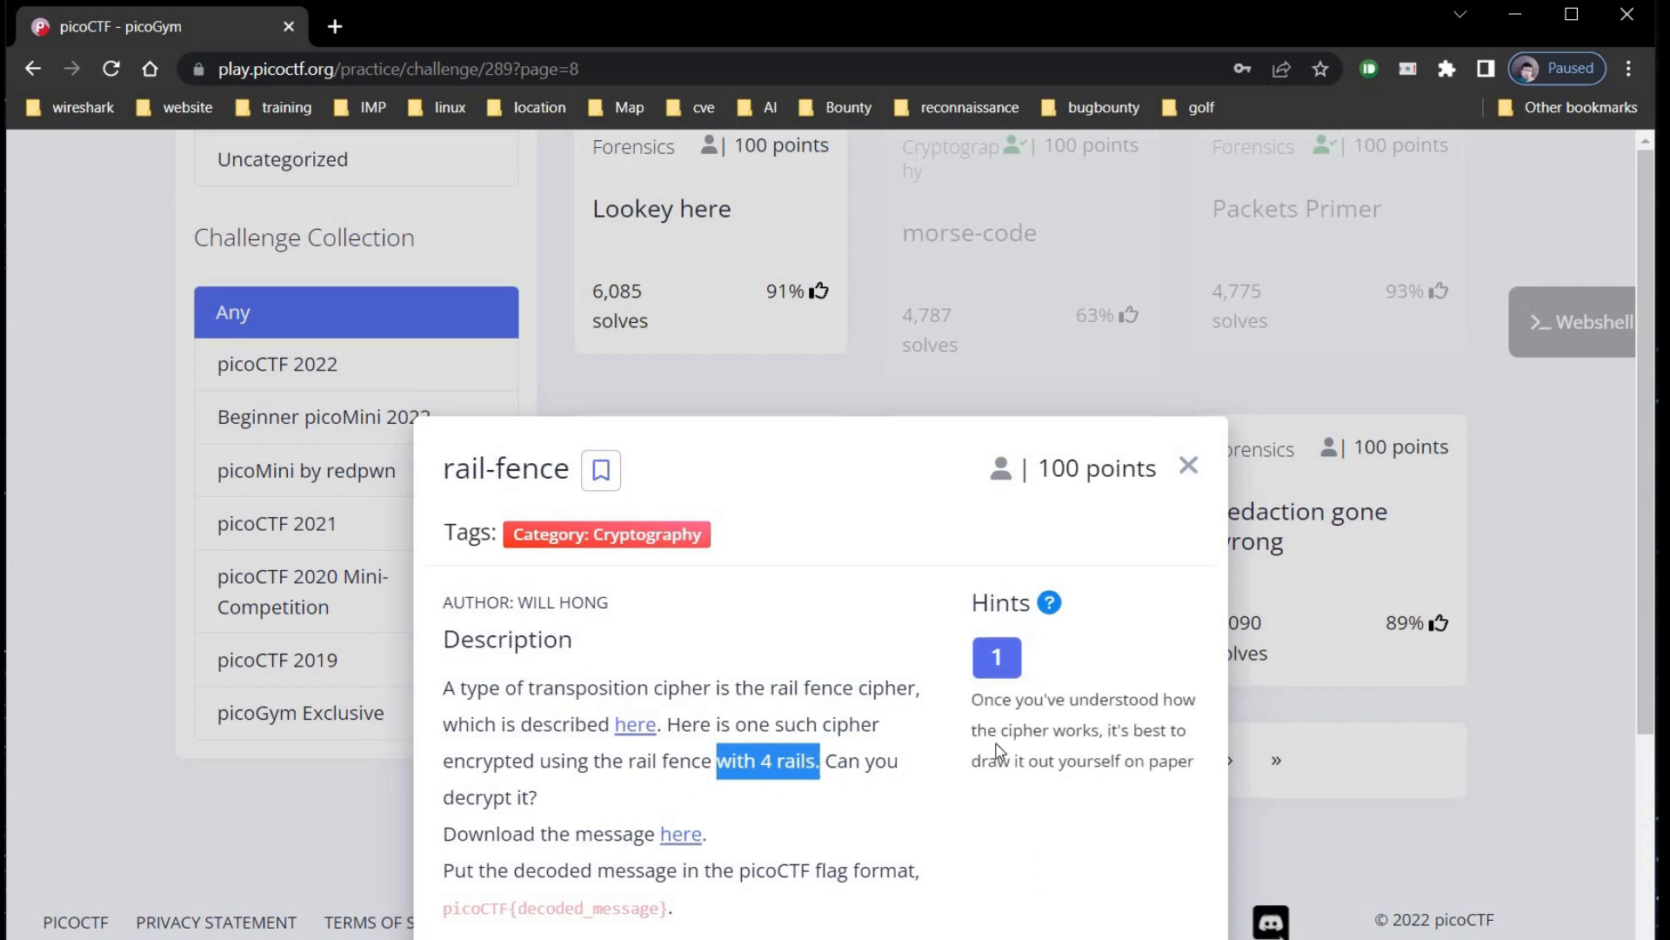
mouse_move(1165, 757)
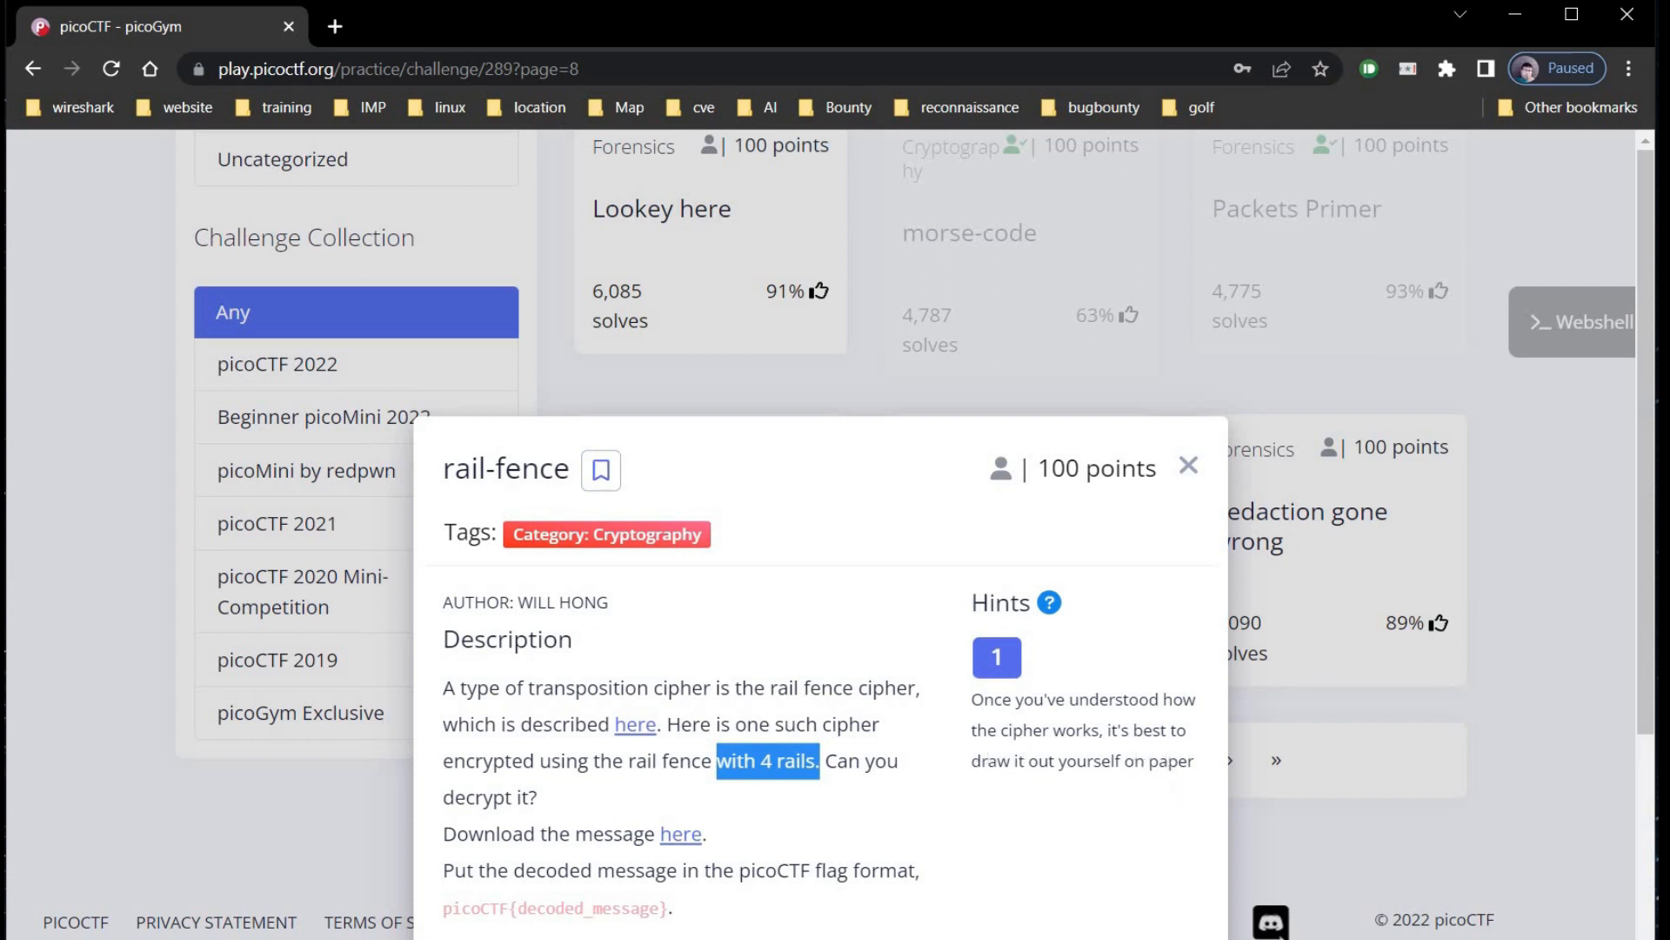
left_click(750, 822)
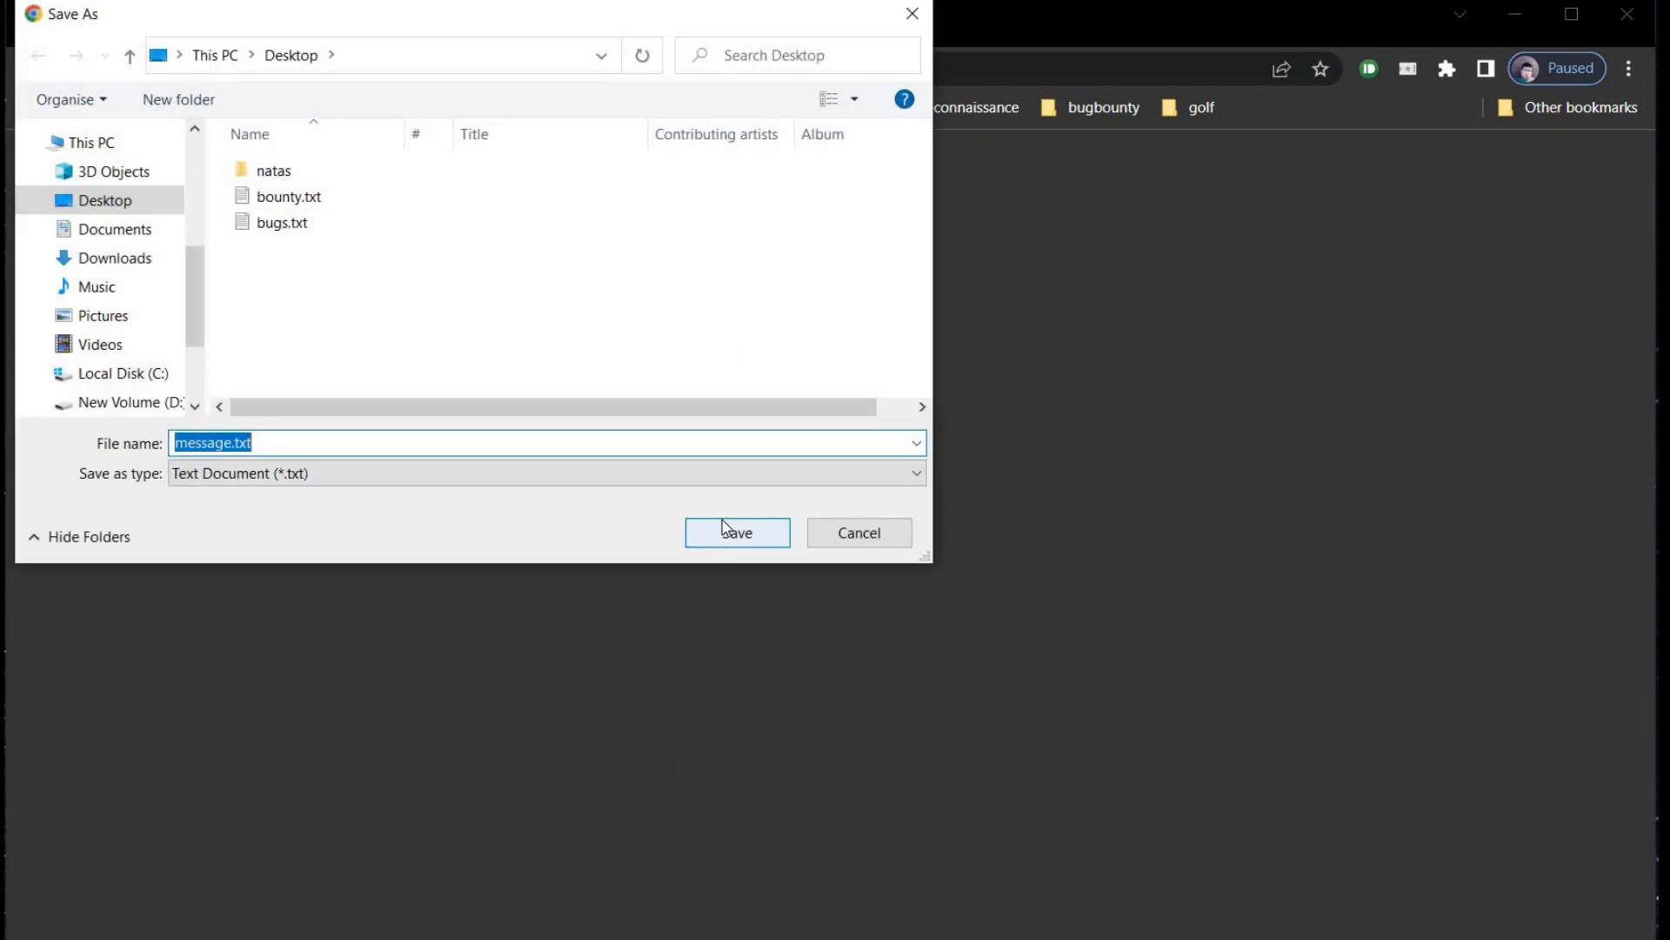
- Save message.txt to the Desktop, open it in Notepad, and copy its whole encrypted line
left_click(736, 532)
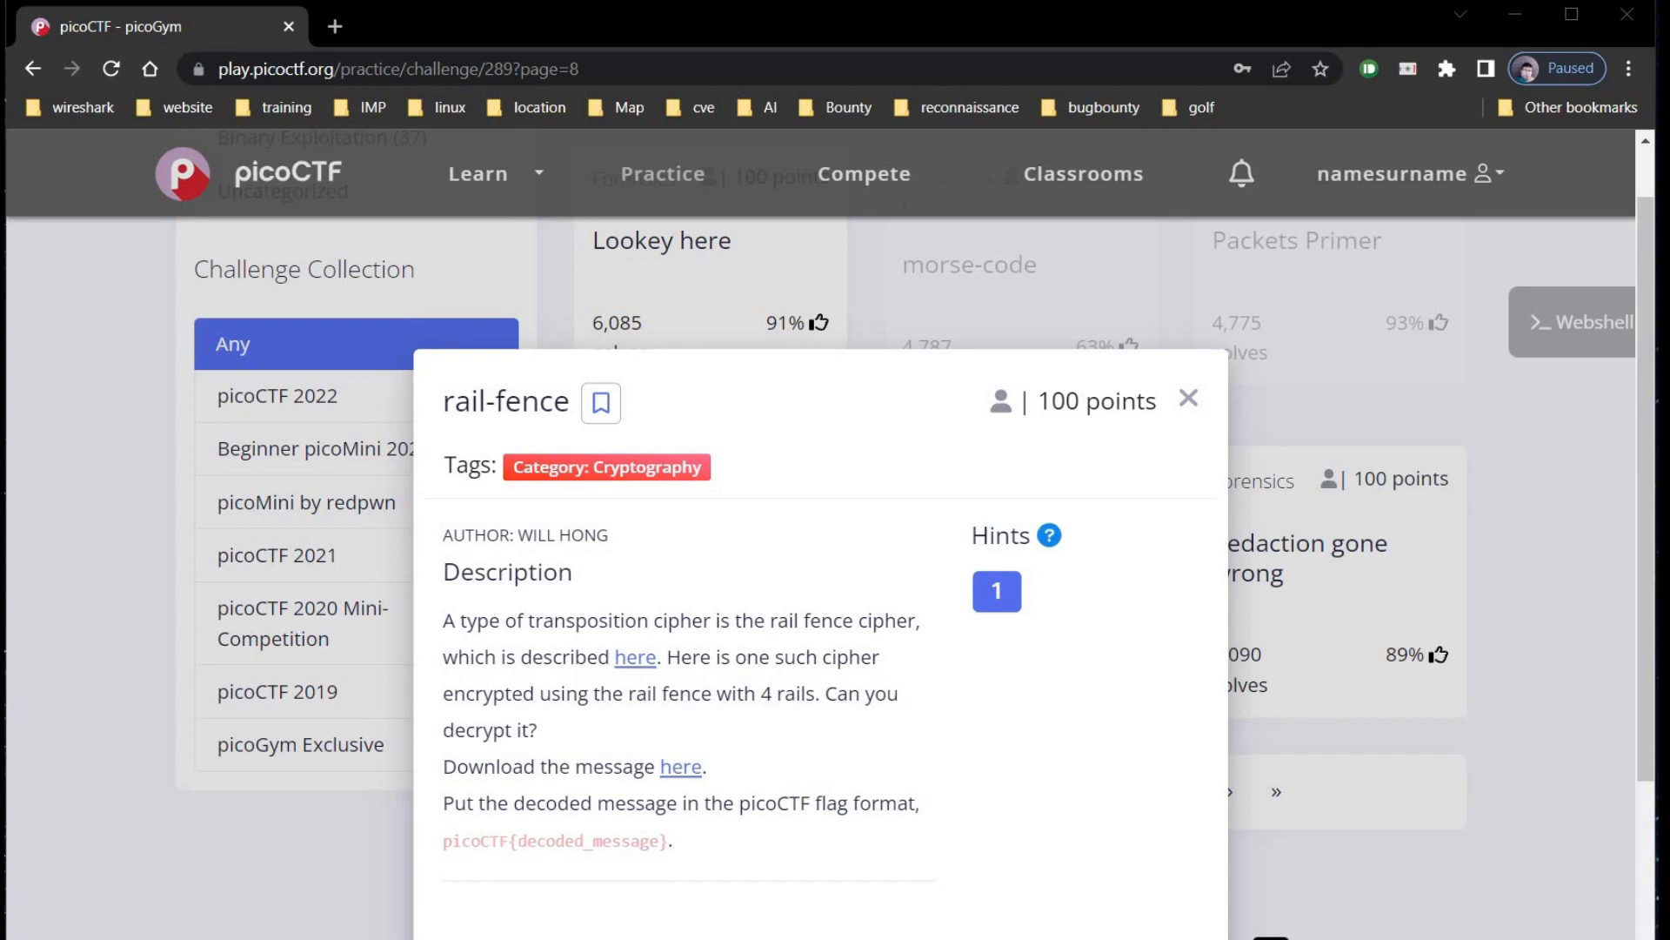
left_click(680, 765)
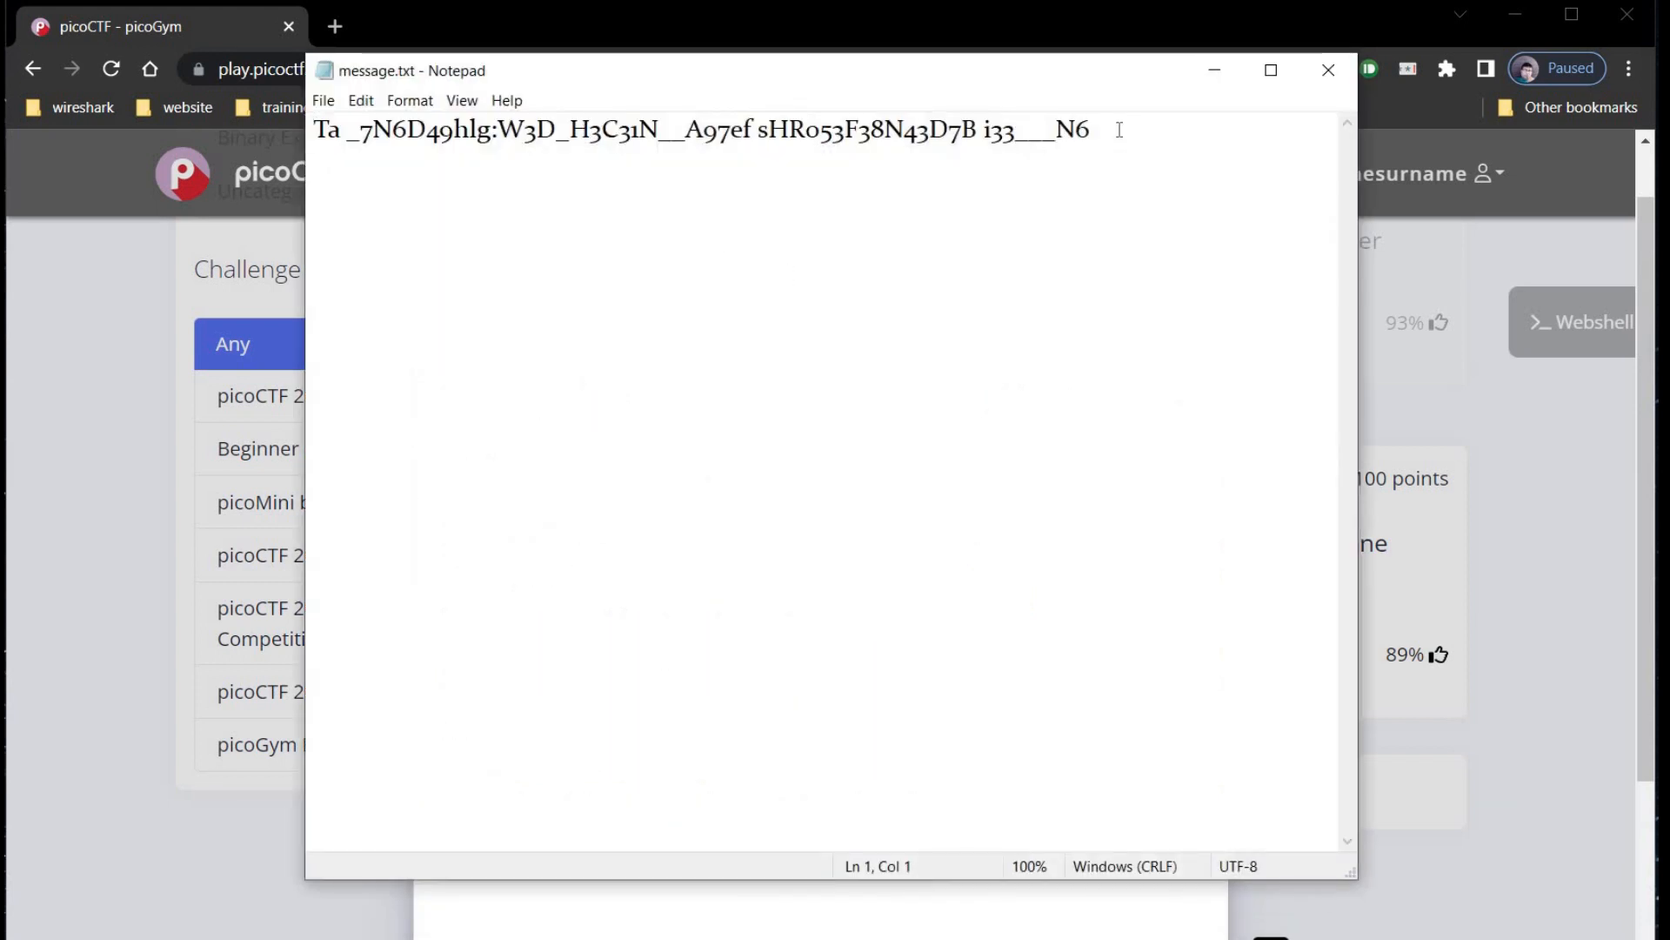
key("ctrl+a")
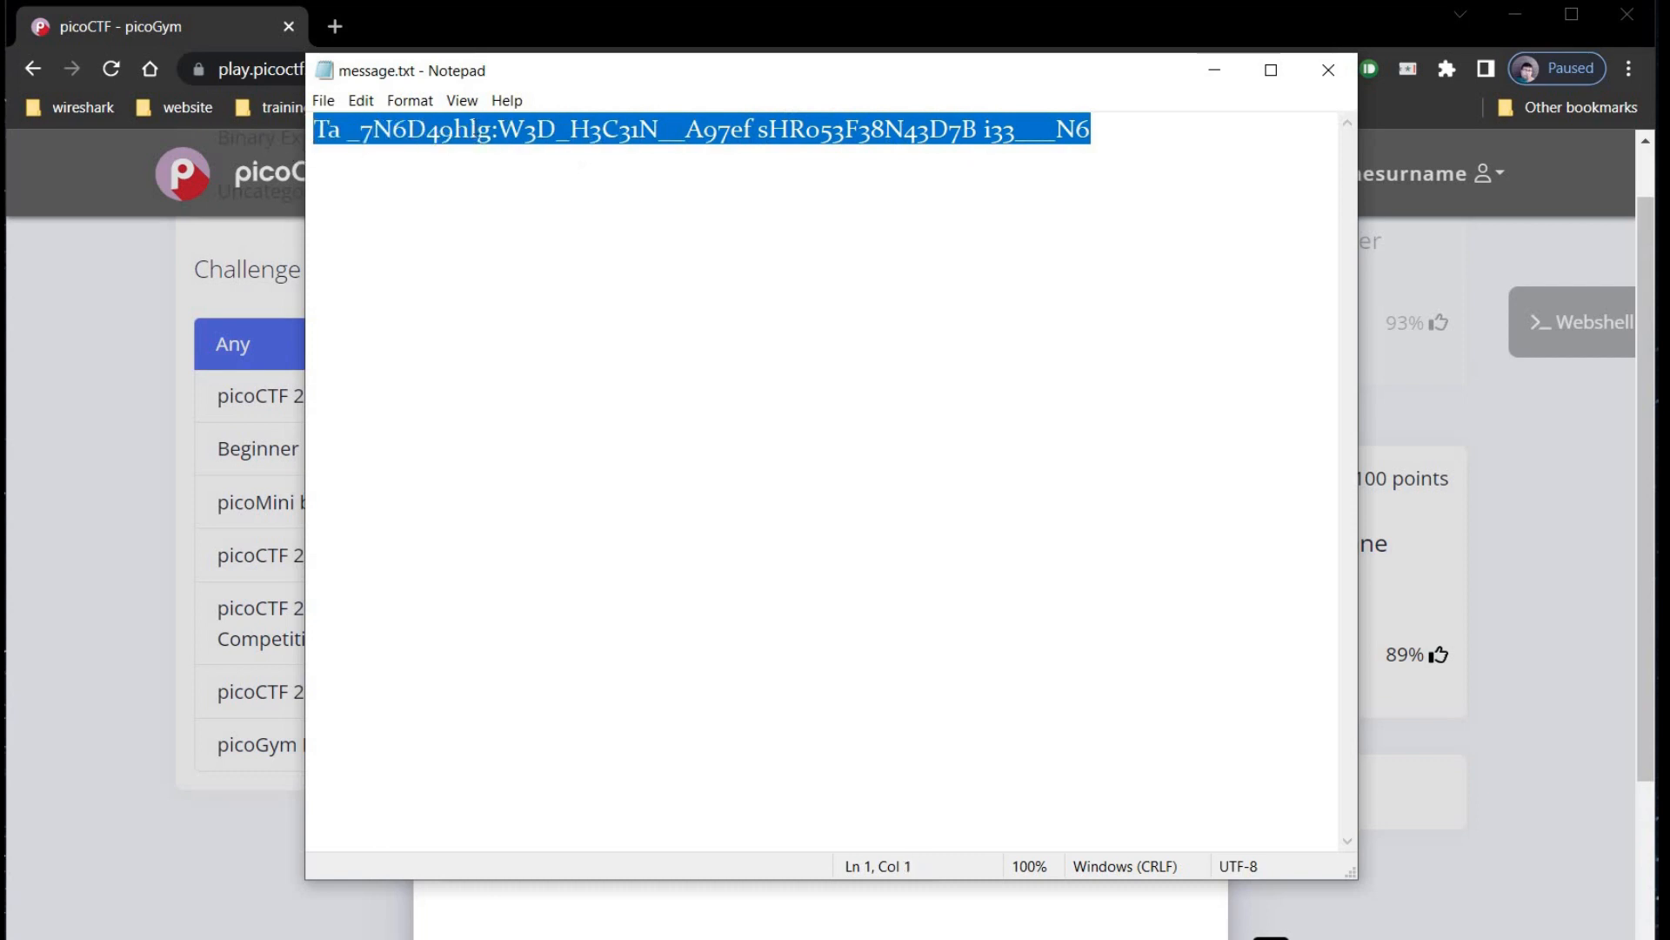
right_click(692, 127)
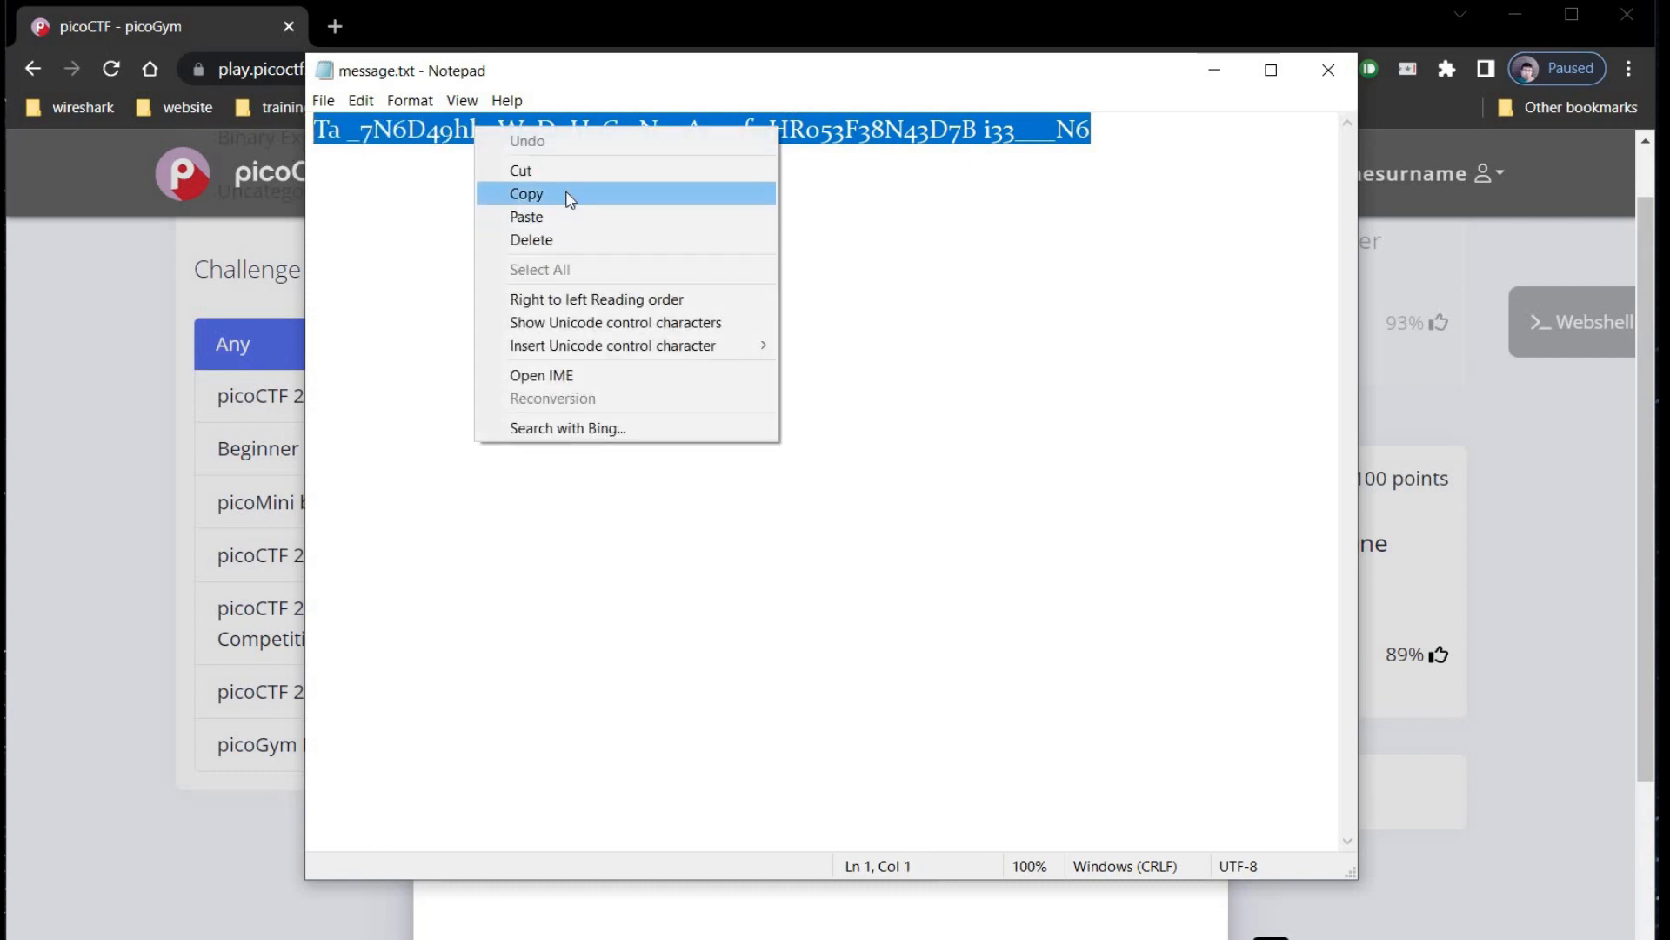
left_click(526, 194)
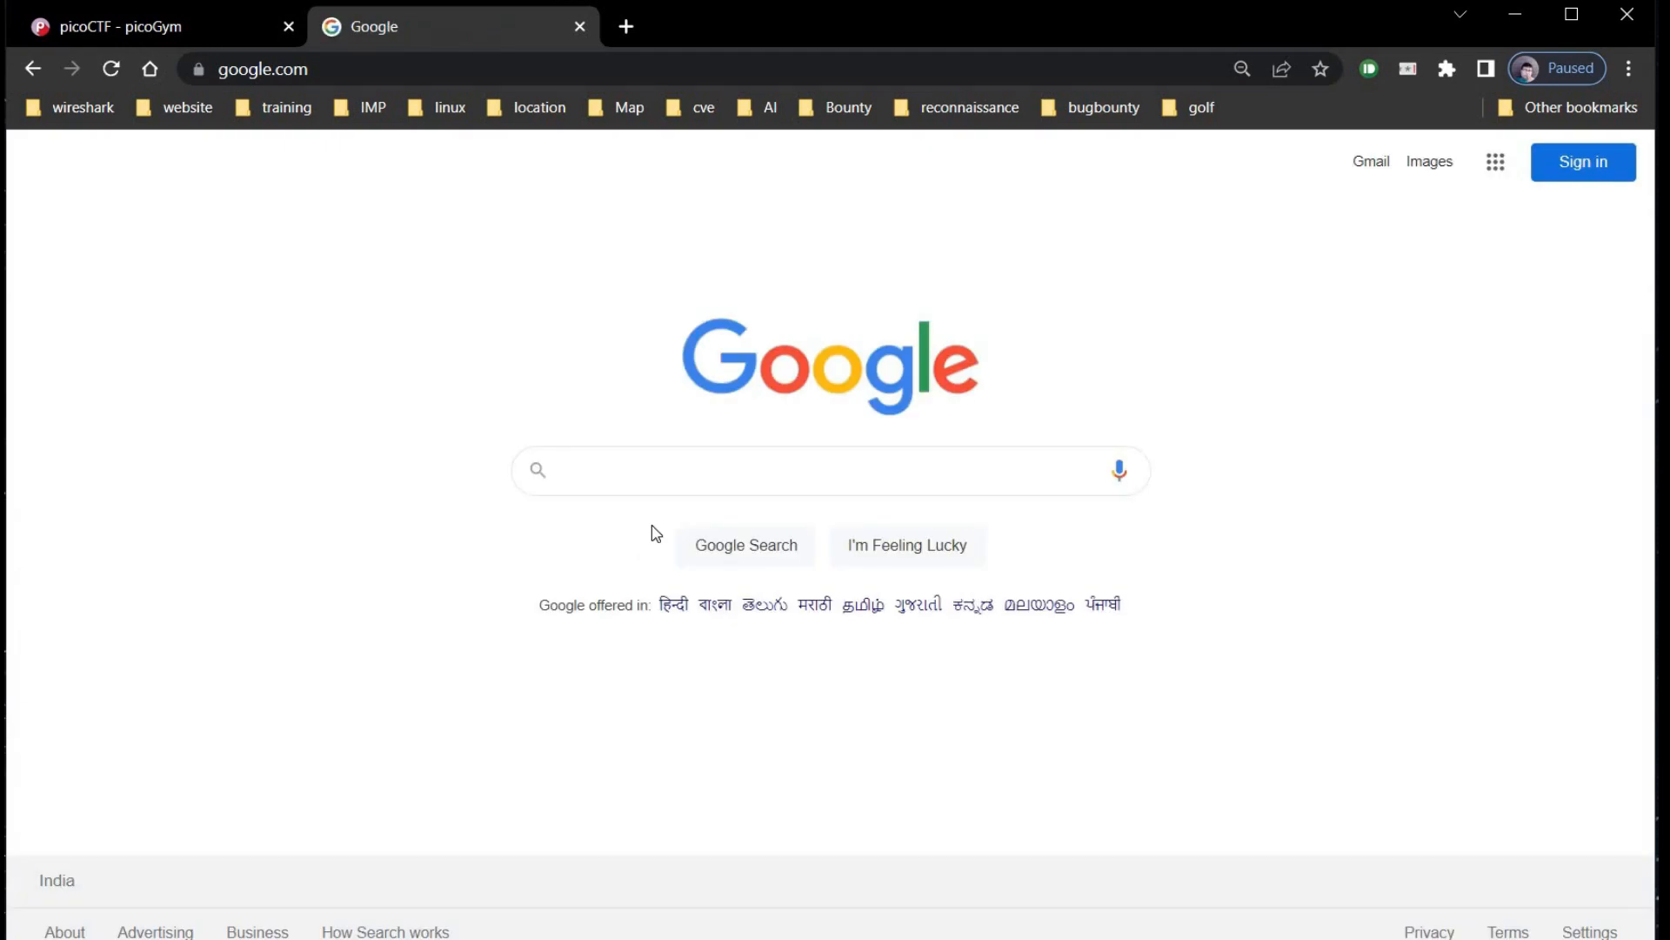
- Search Google for 'rail fence decoder' and open the Boxentriq Rail Fence Cipher tool
type("rail fence dec")
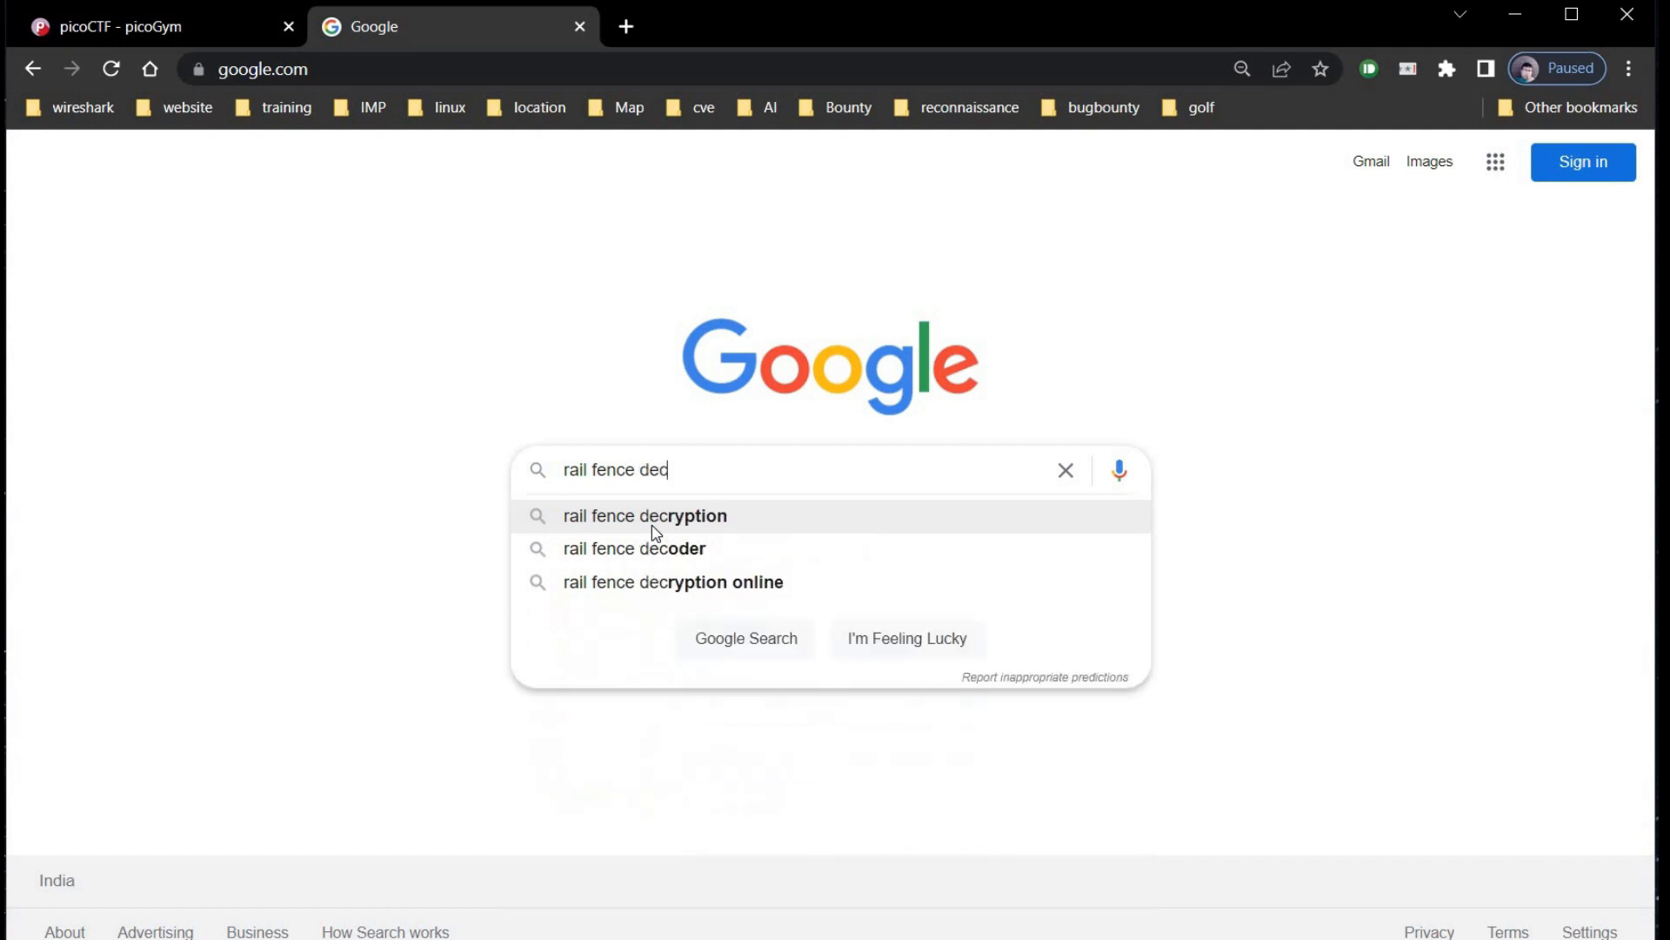
mouse_move(666, 548)
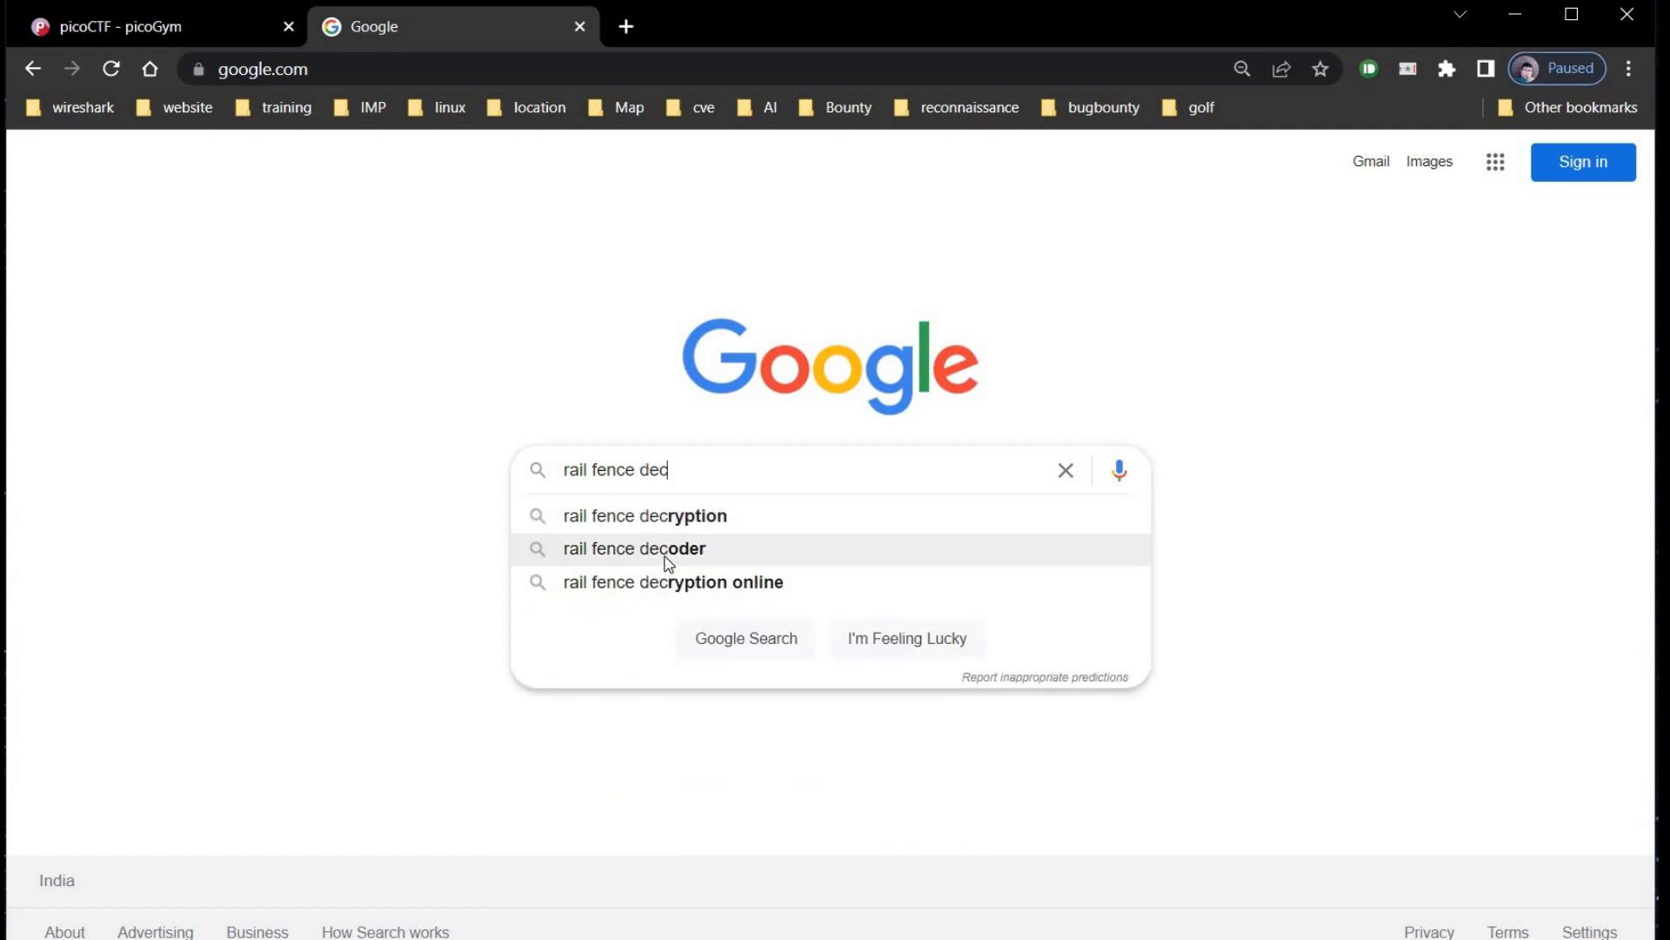
left_click(633, 548)
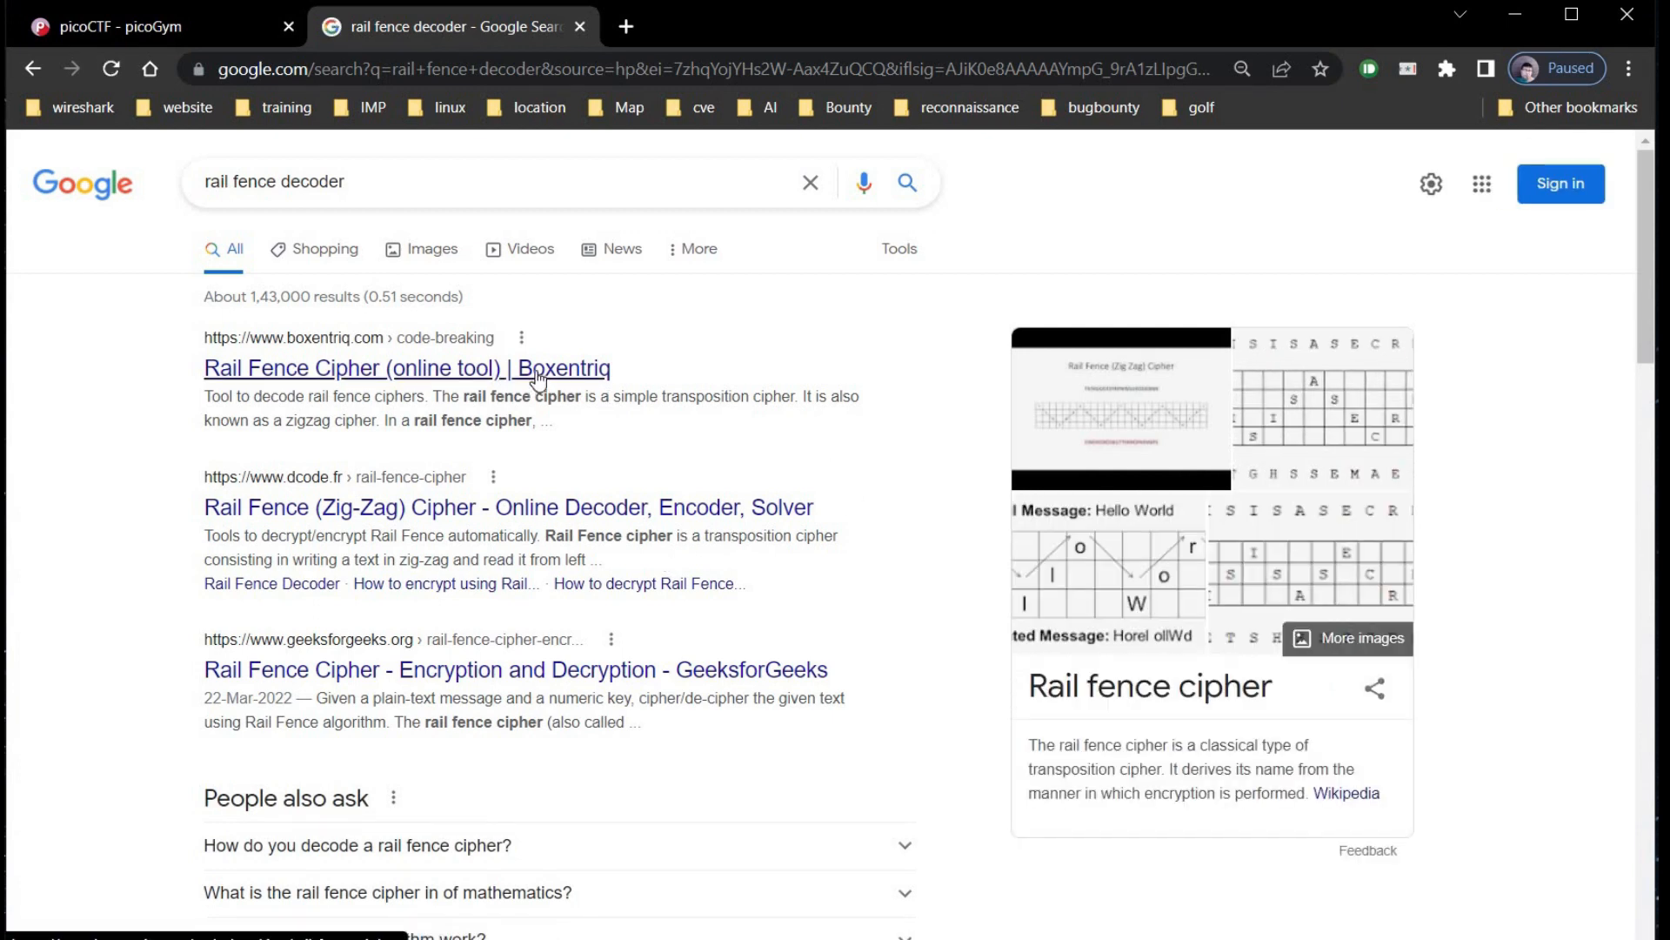
left_click(407, 367)
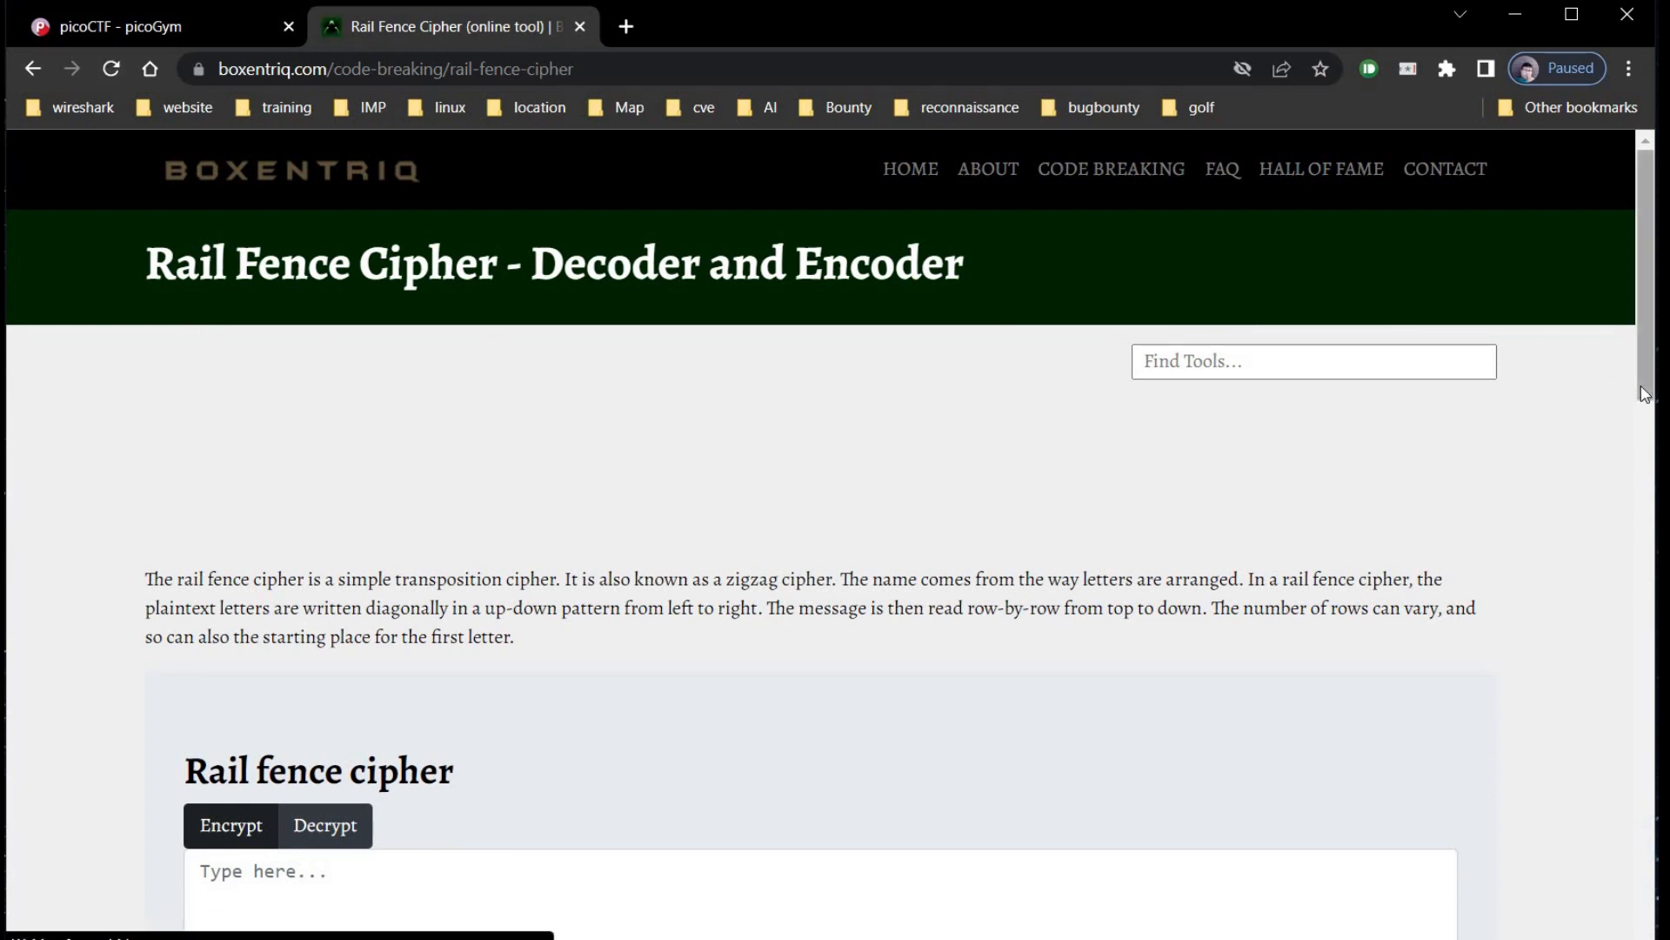
- Paste the ciphertext into Boxentriq's rail-fence decoder input
scroll("down", 3)
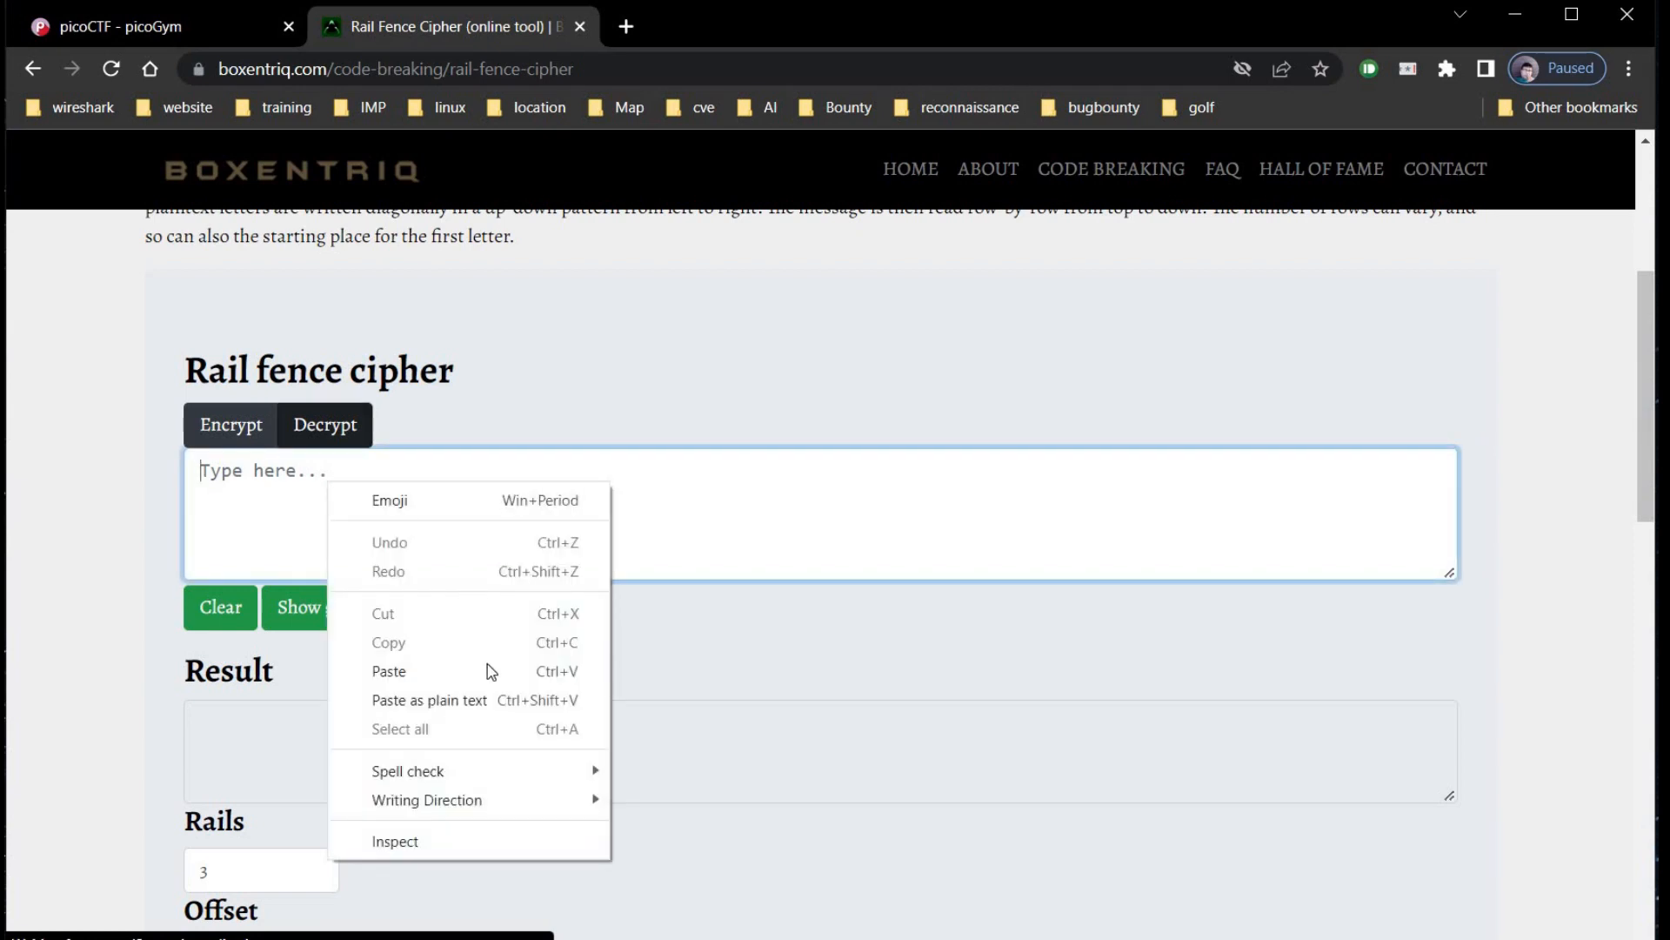
left_click(388, 670)
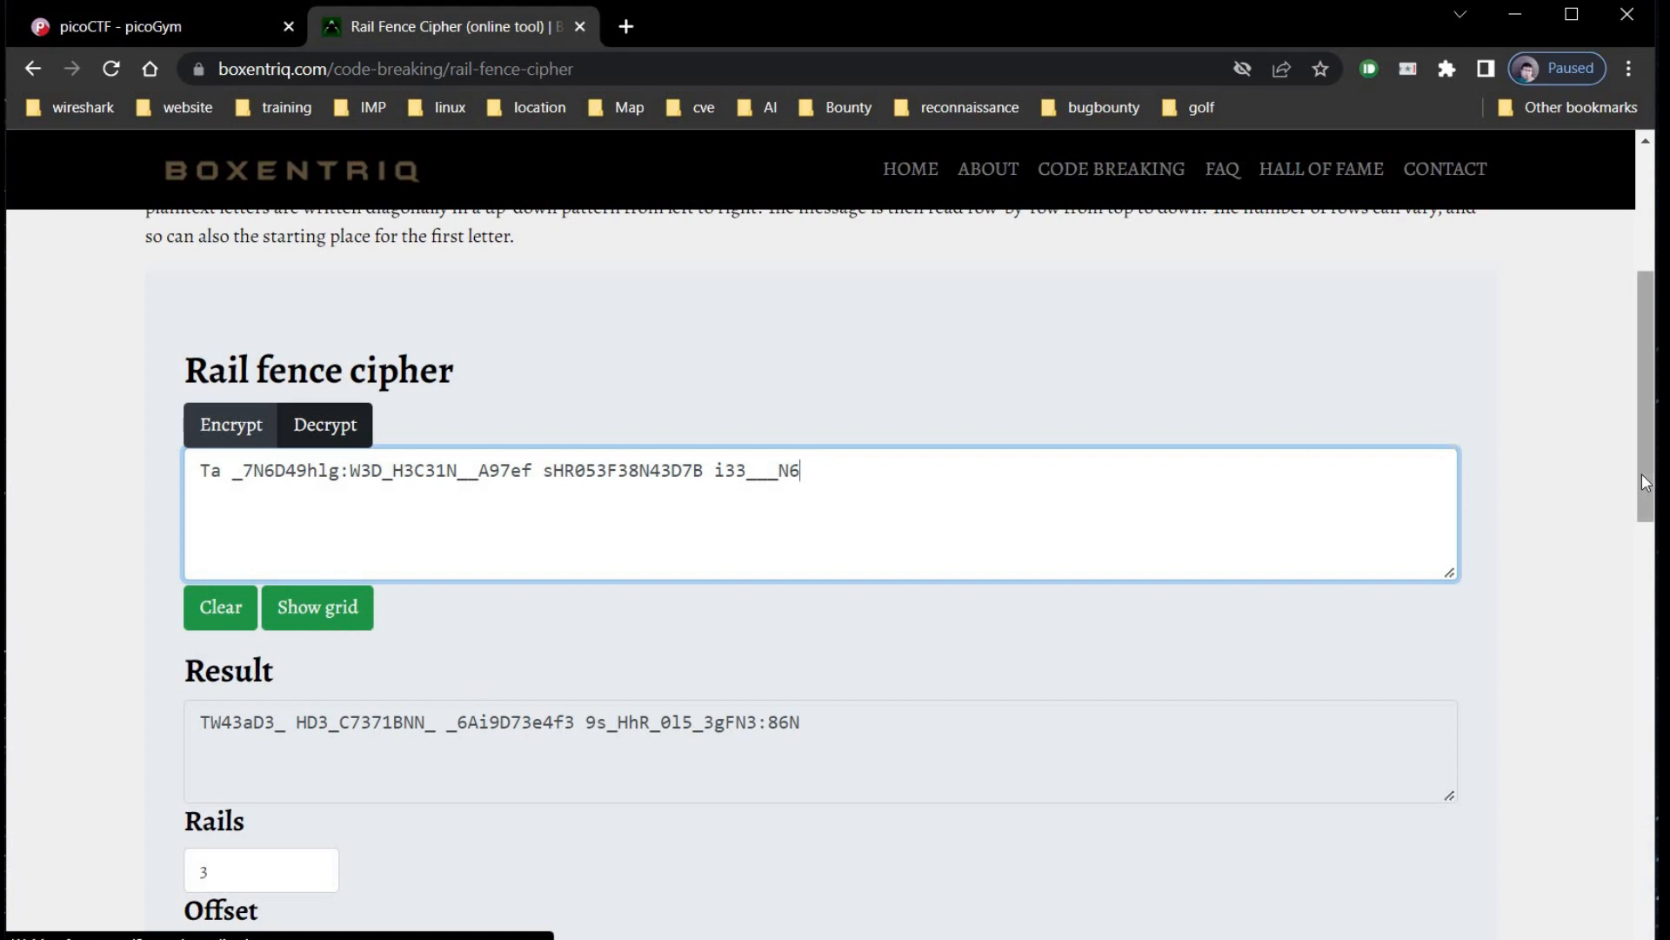
scroll("down", 3)
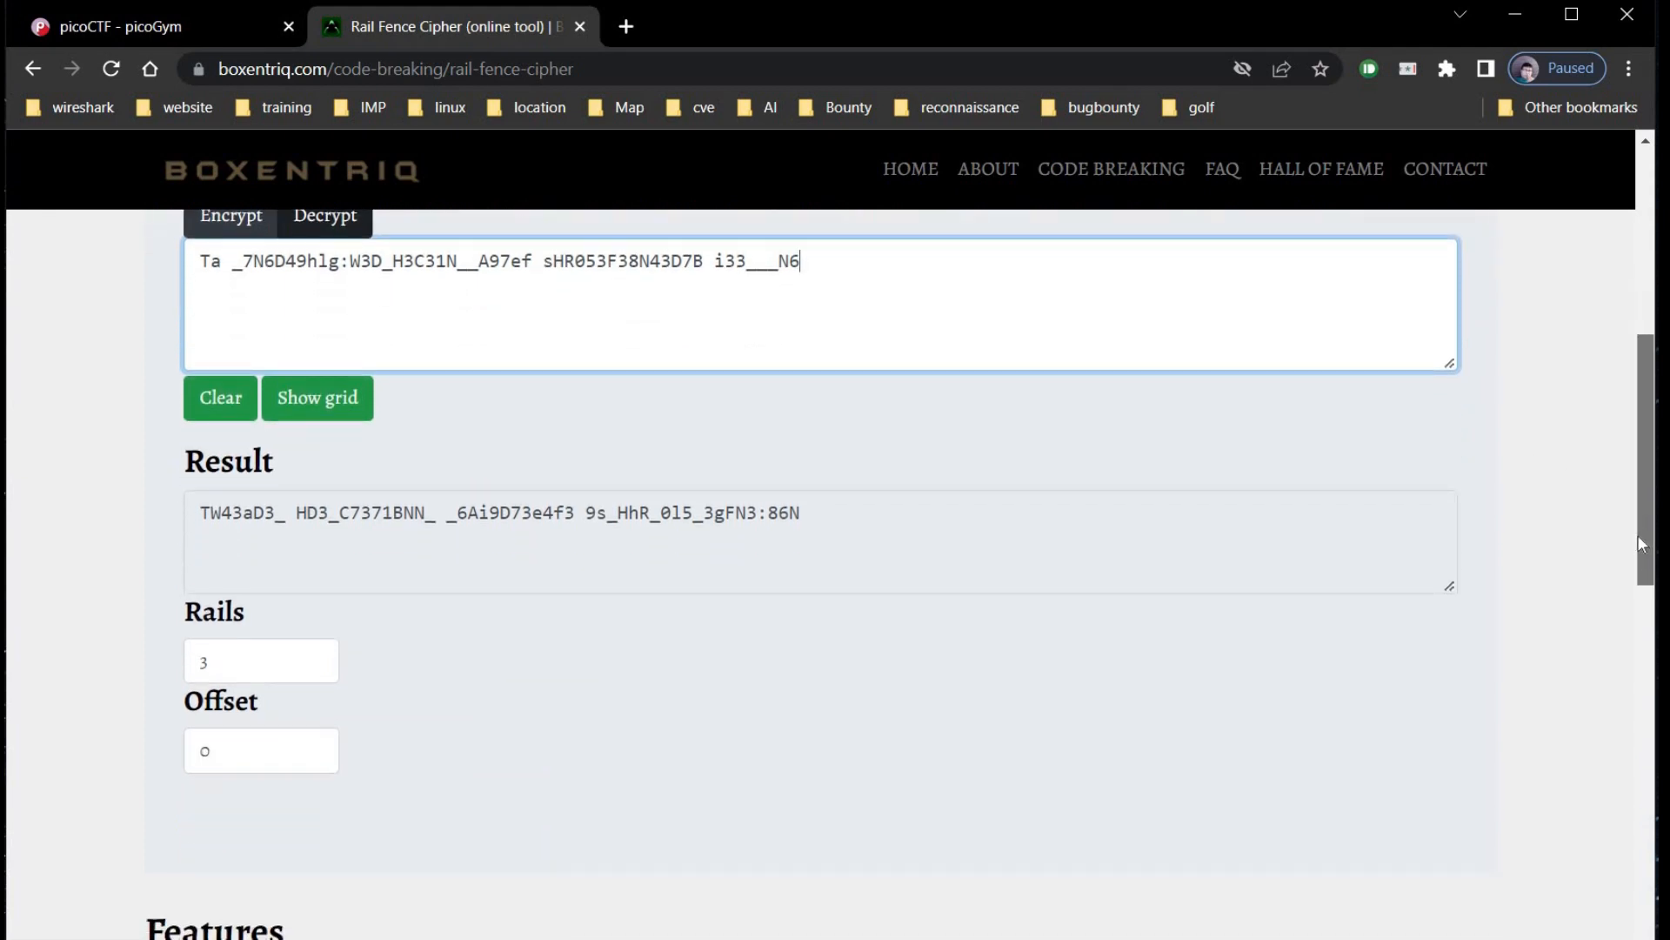
- Confirm 4 rails from the challenge description and decrypt, revealing WH3R3_D035_7H3_F3NC3_8361N_4ND_3ND_4A76B997
left_click(149, 27)
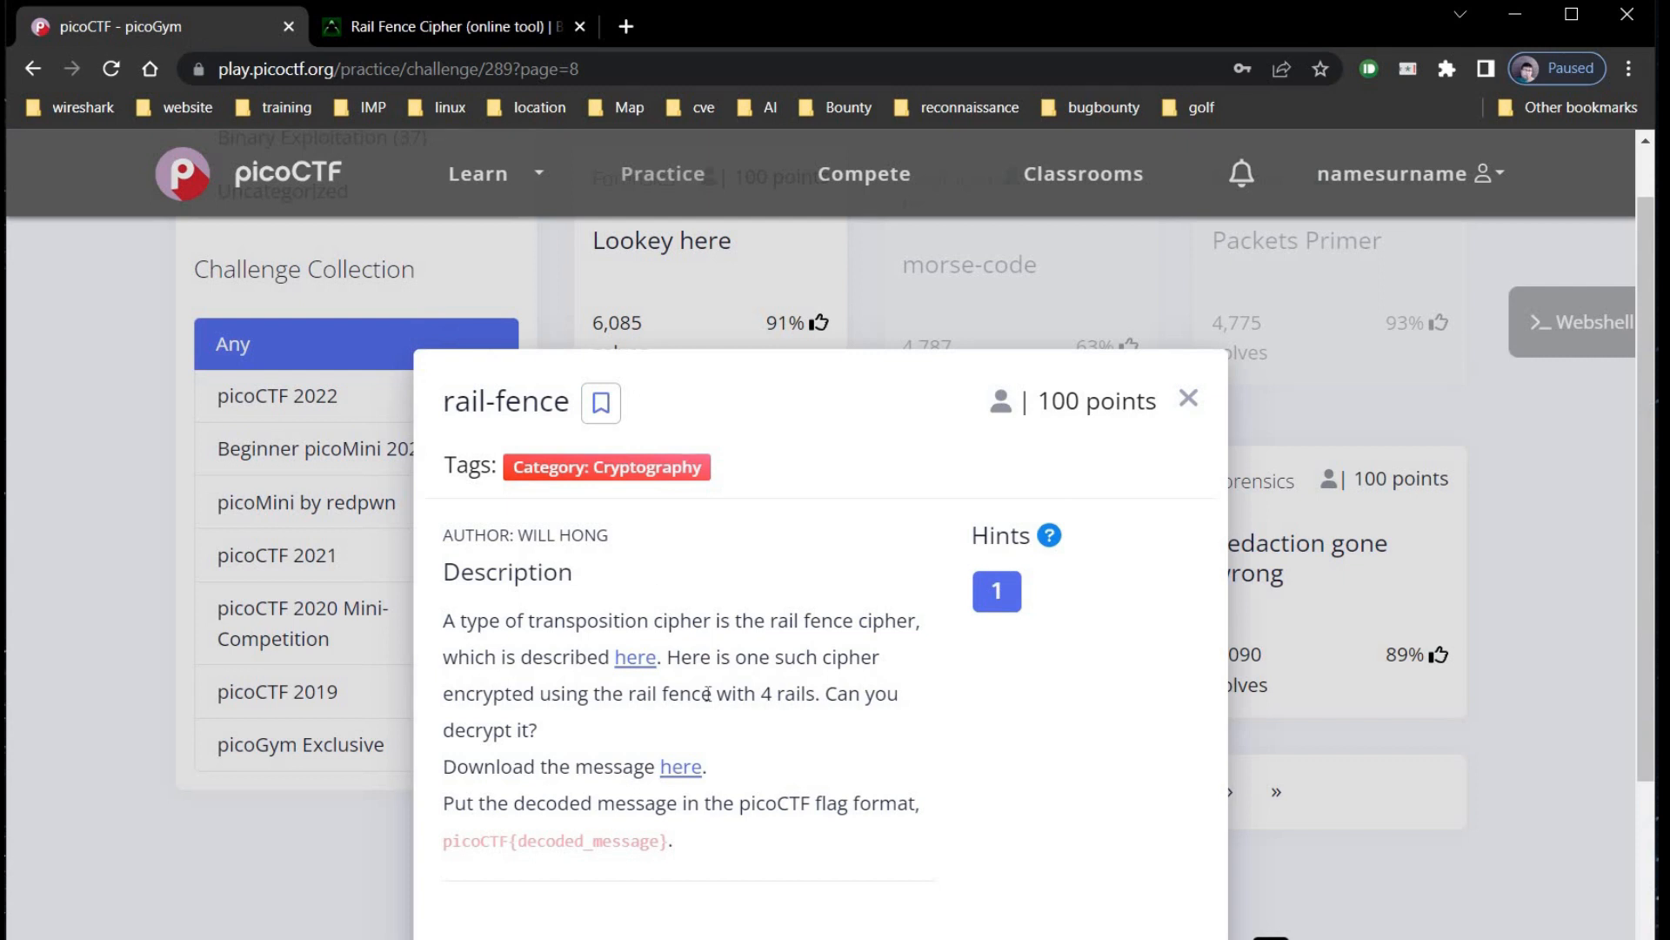
left_click_drag(757, 693, 804, 692)
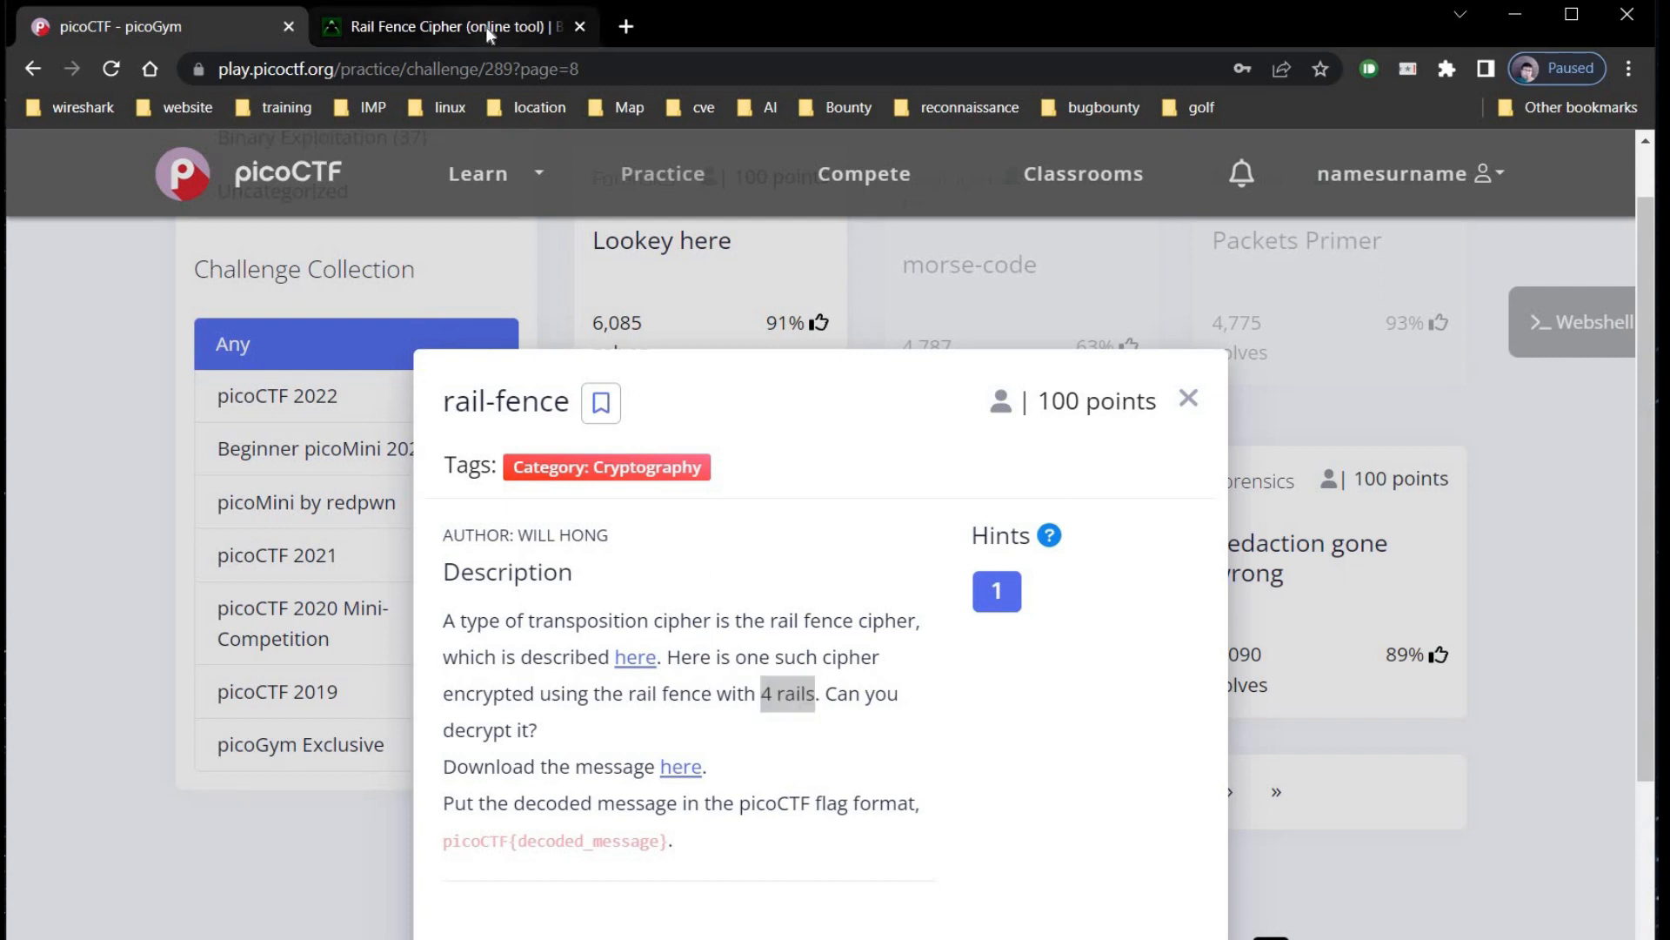
left_click(447, 26)
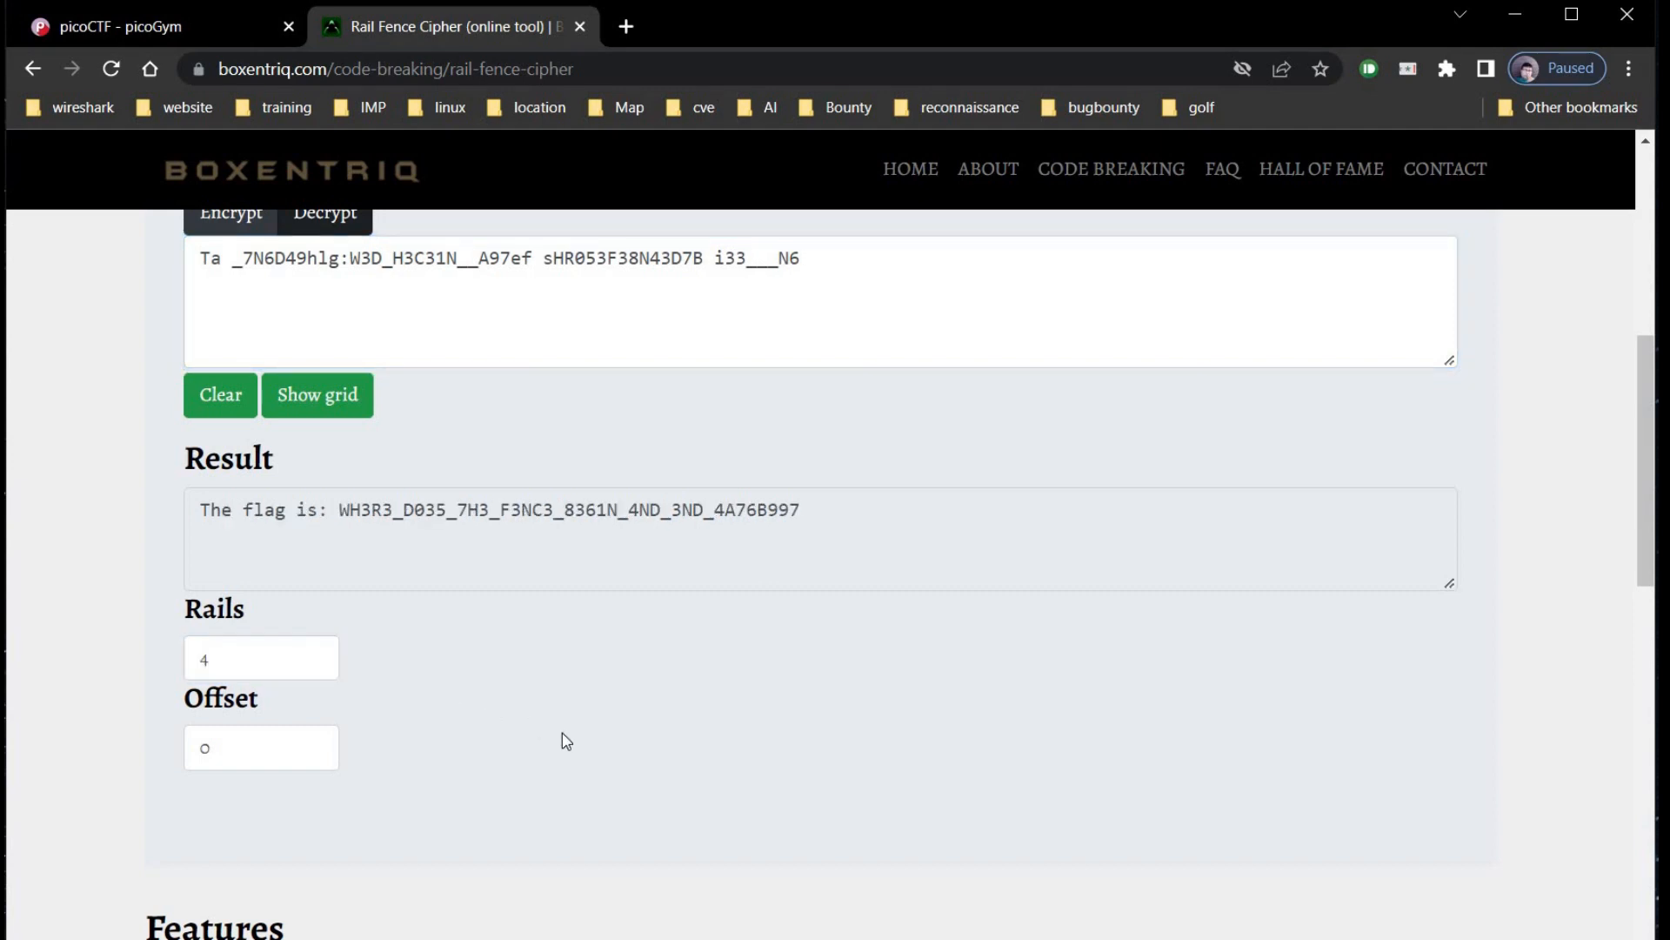
scroll("down", 3)
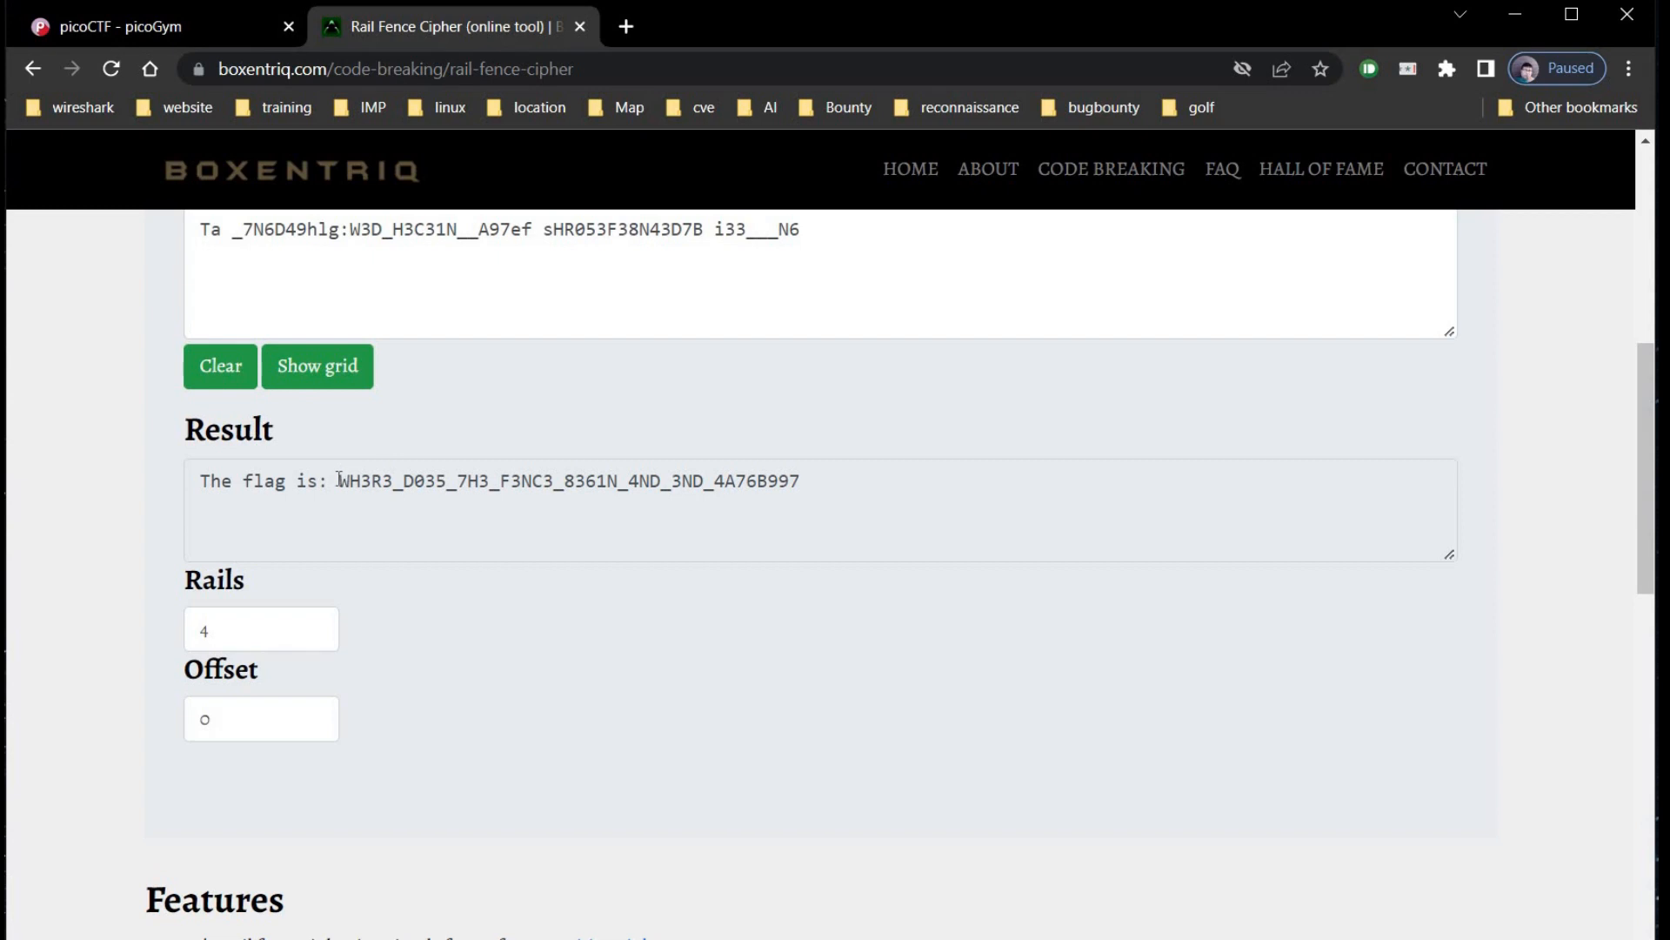
right_click(563, 481)
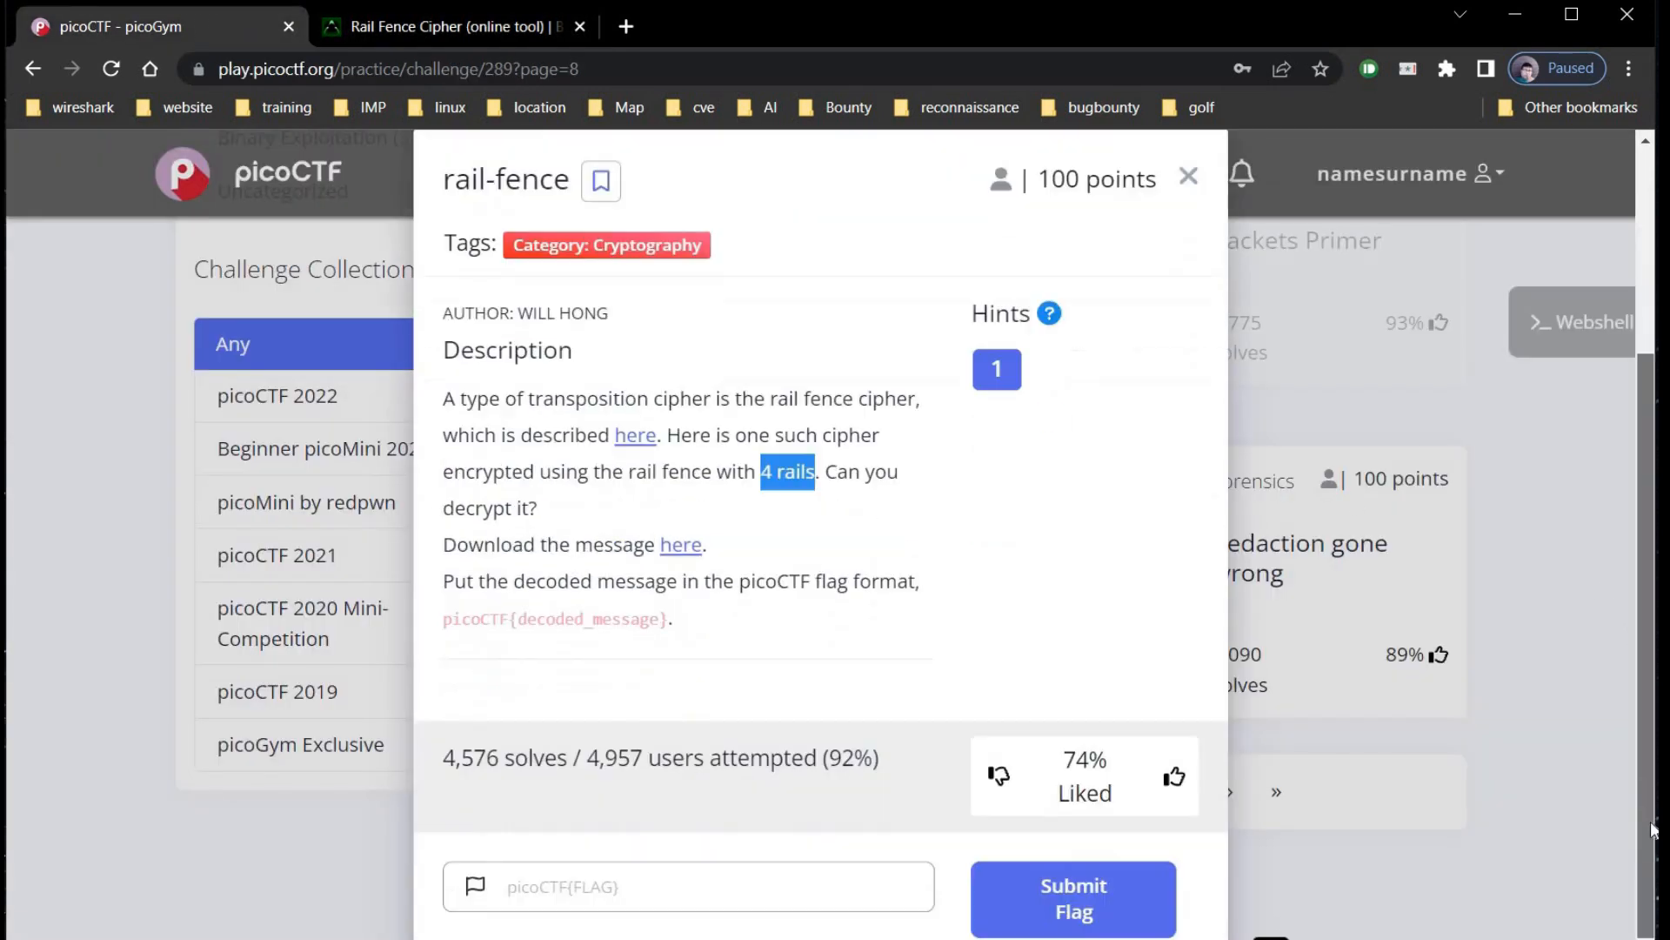
- Submit the rail-fence flag on picoGym, earning 100 points and dismissing the toast
left_click(687, 886)
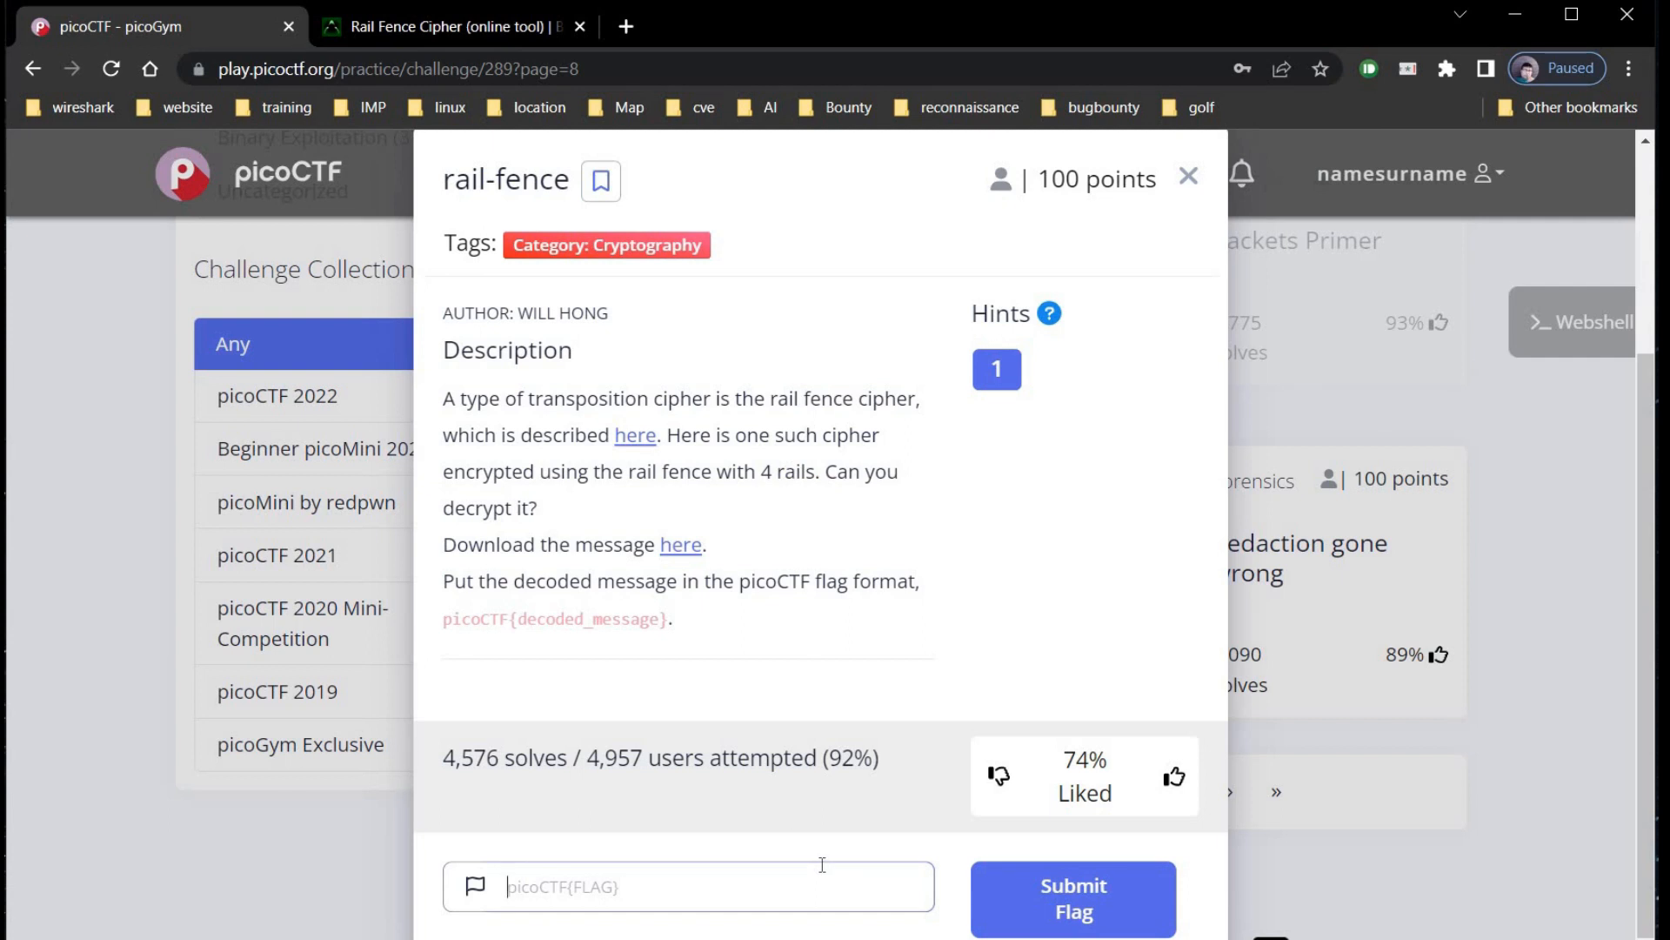
type("pico")
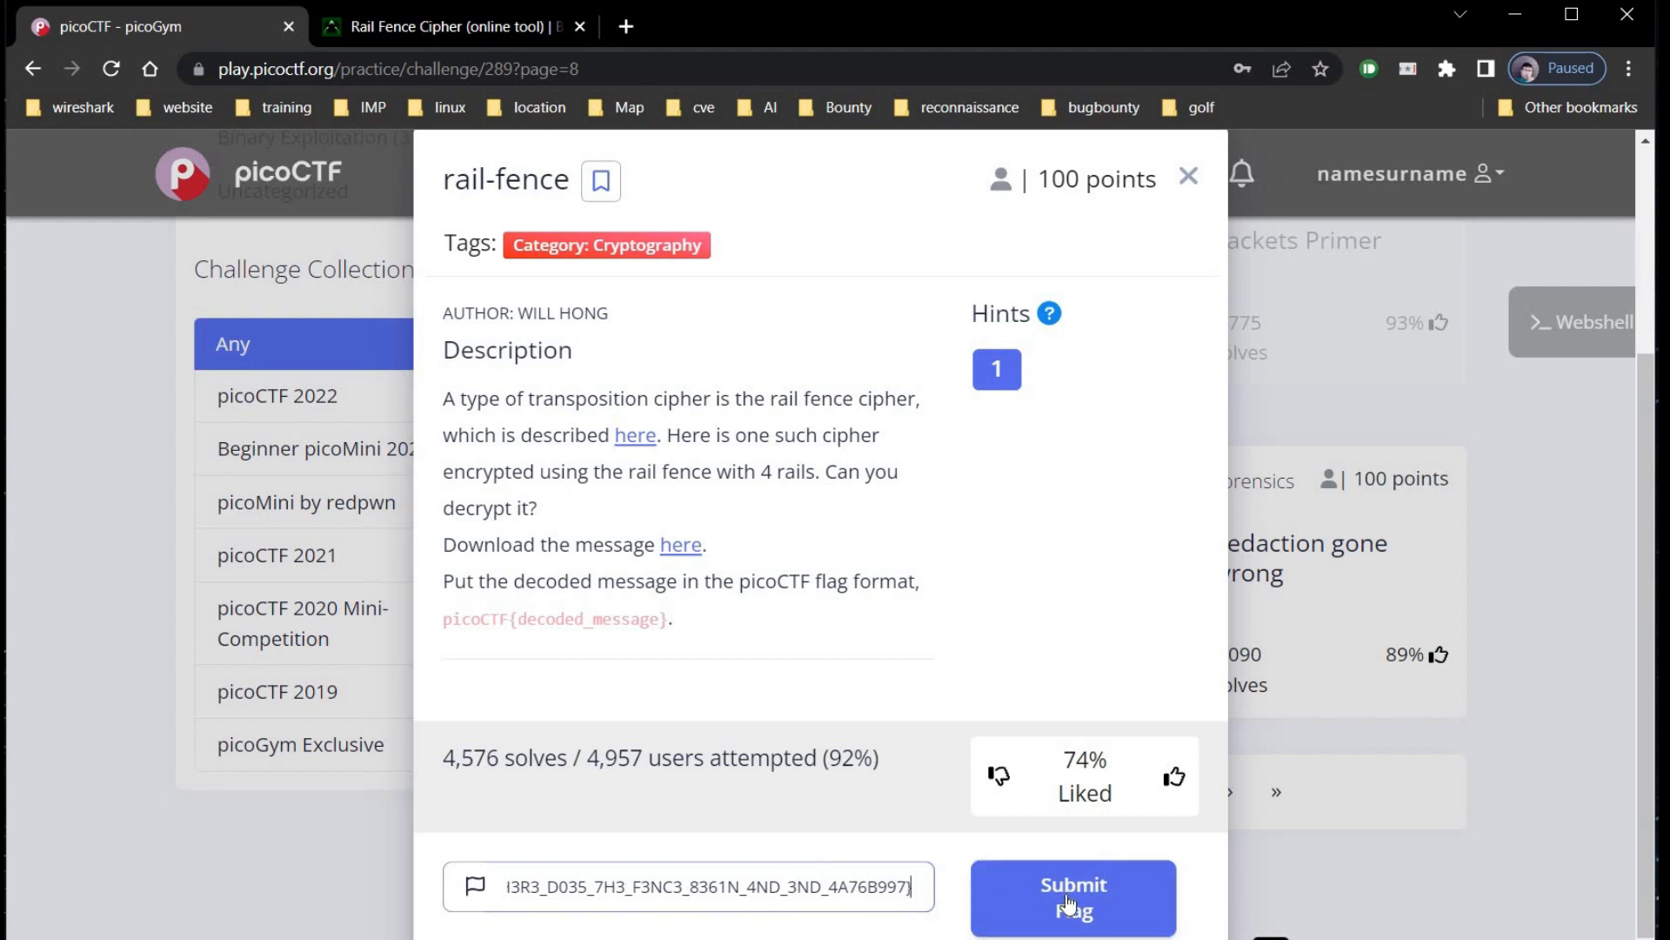
left_click(1070, 896)
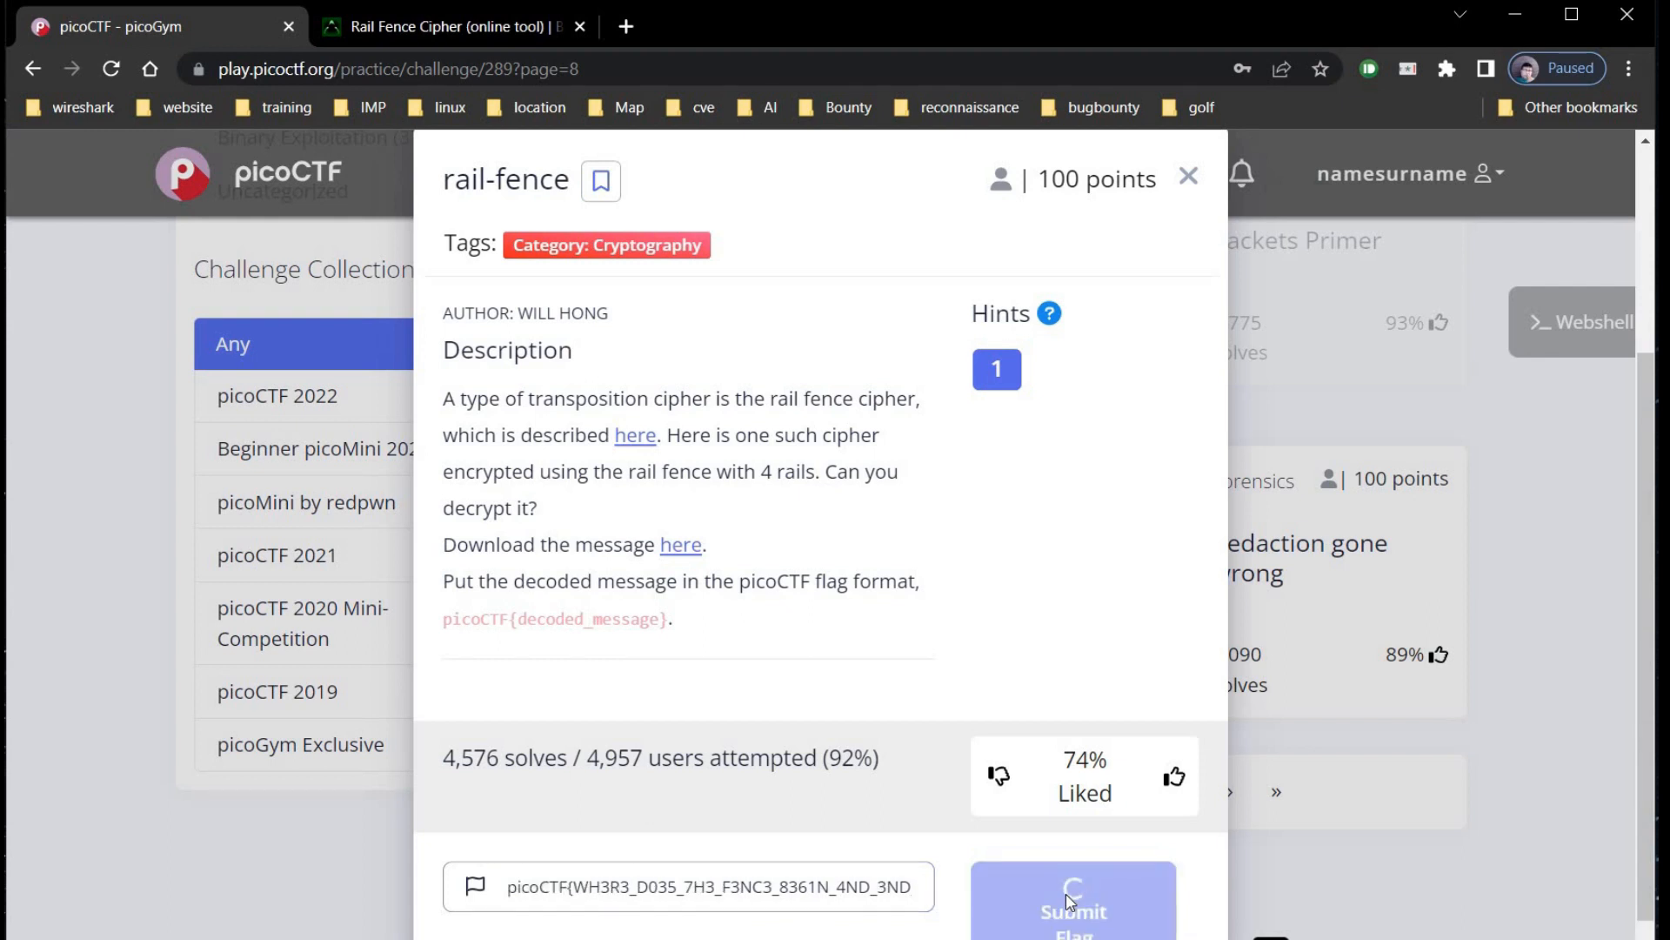
left_click(1074, 910)
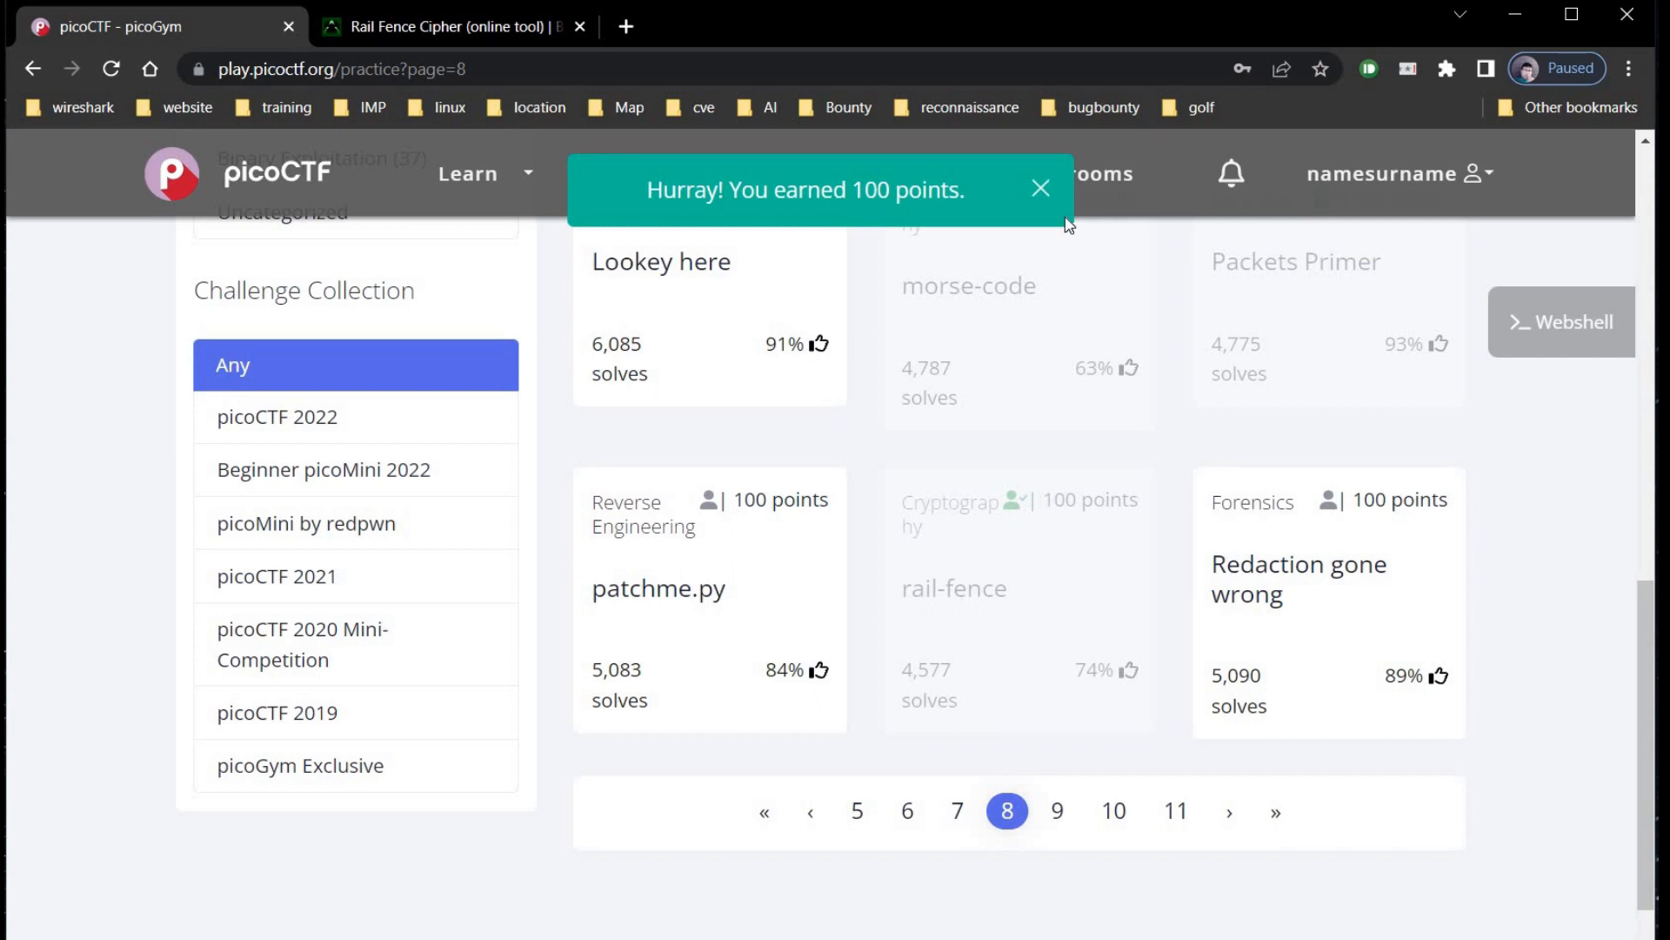
left_click(1040, 188)
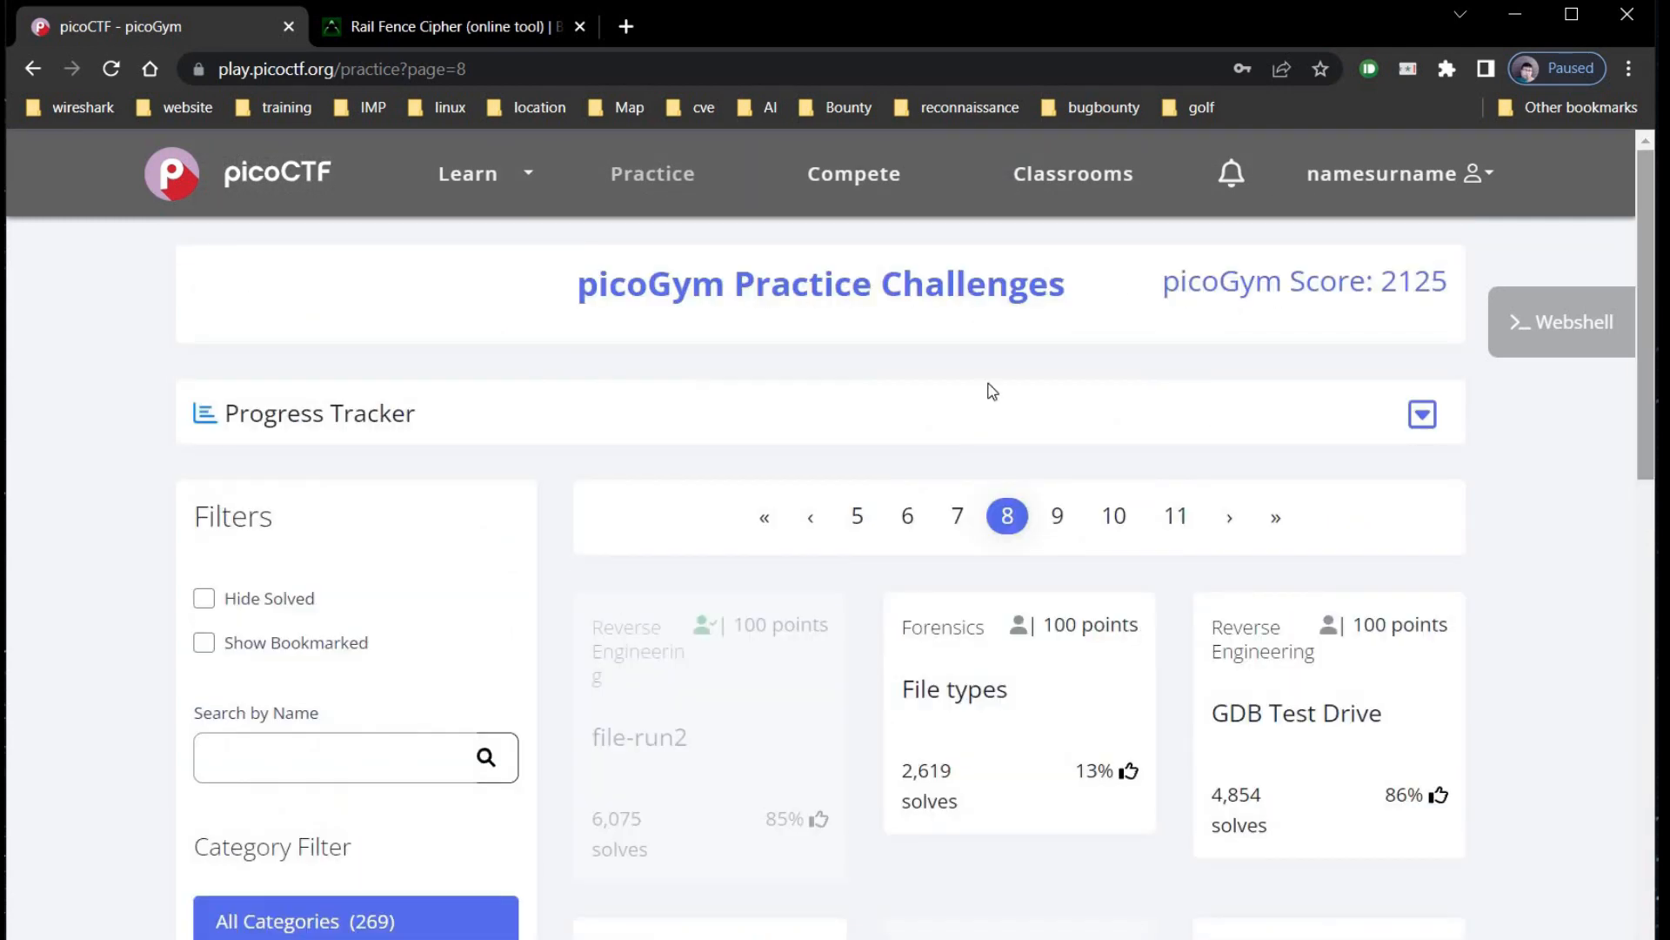
mouse_move(1469, 719)
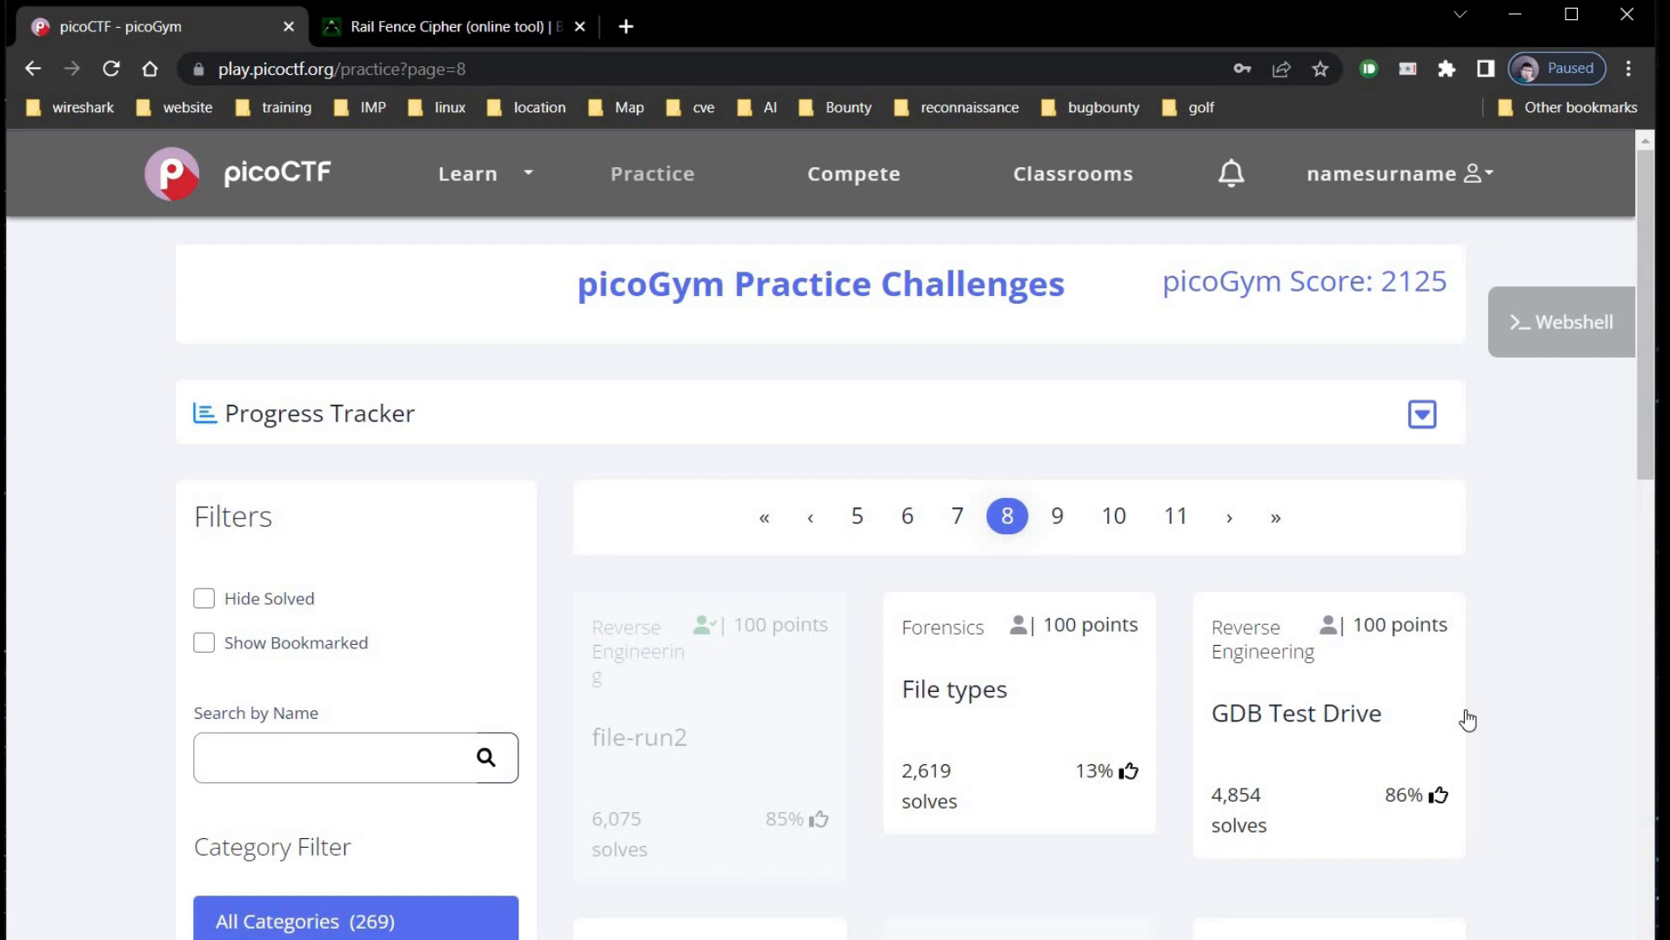